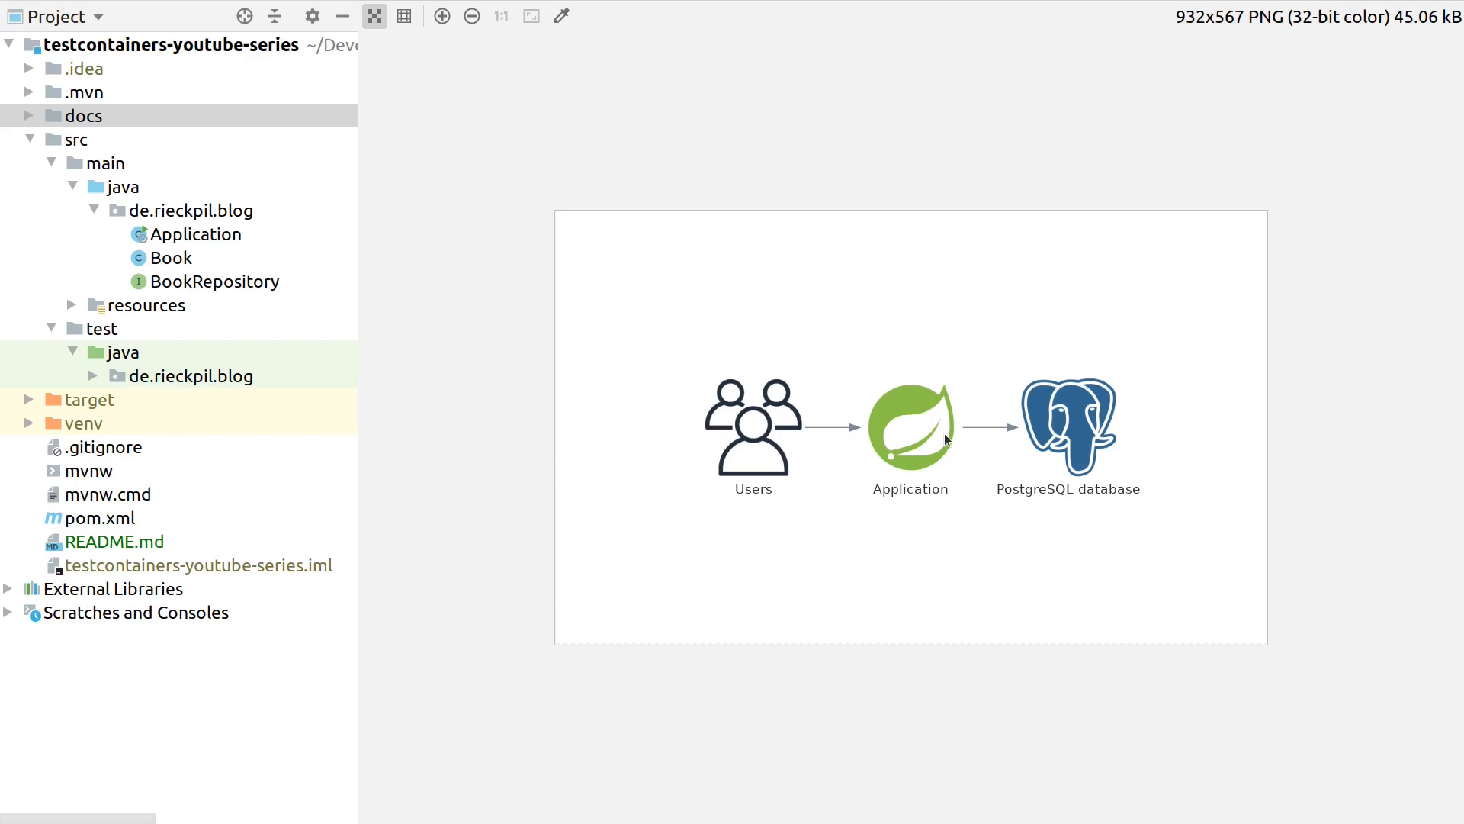
mouse_move(920, 482)
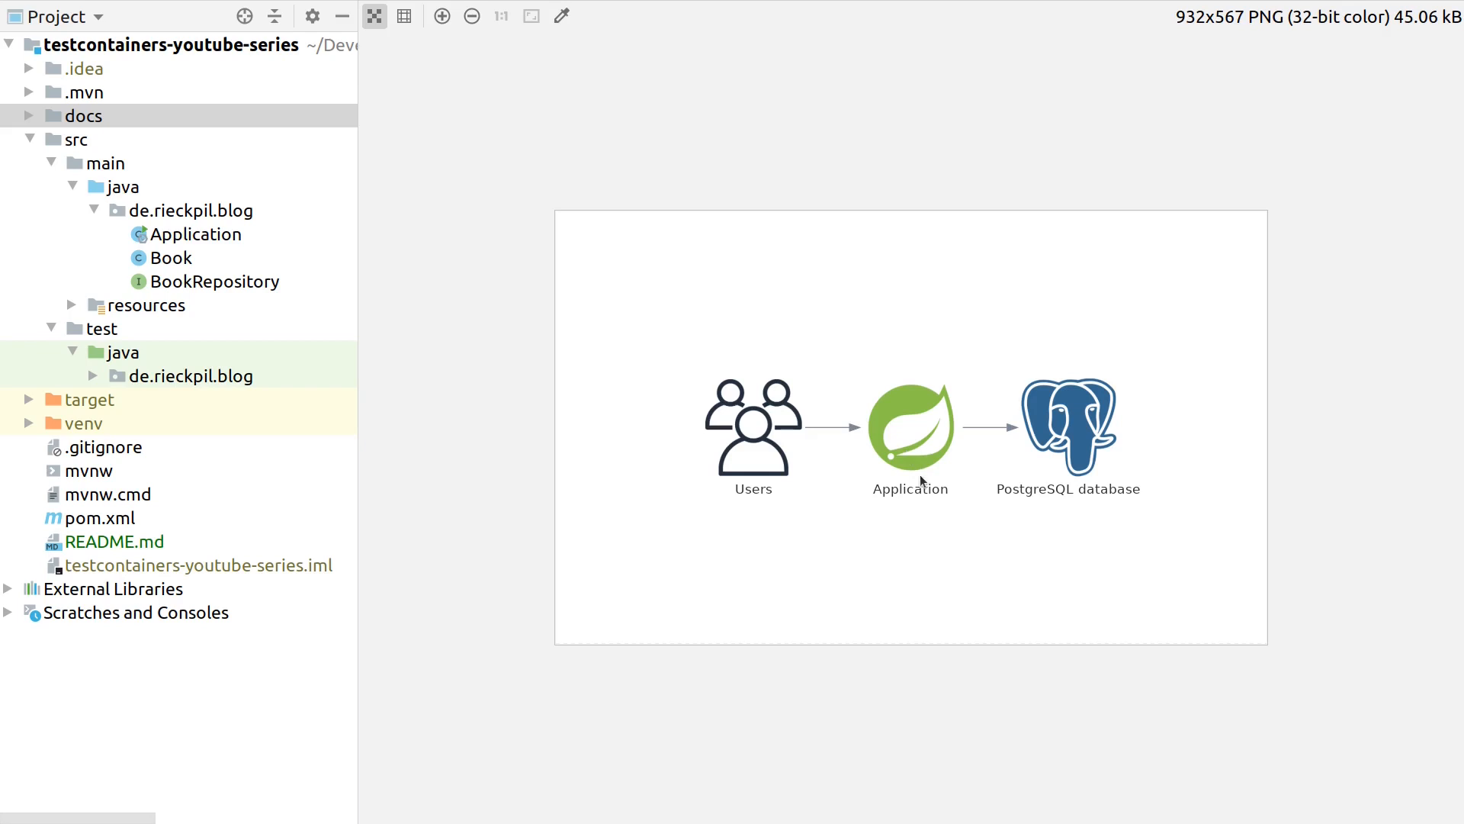
mouse_move(915, 507)
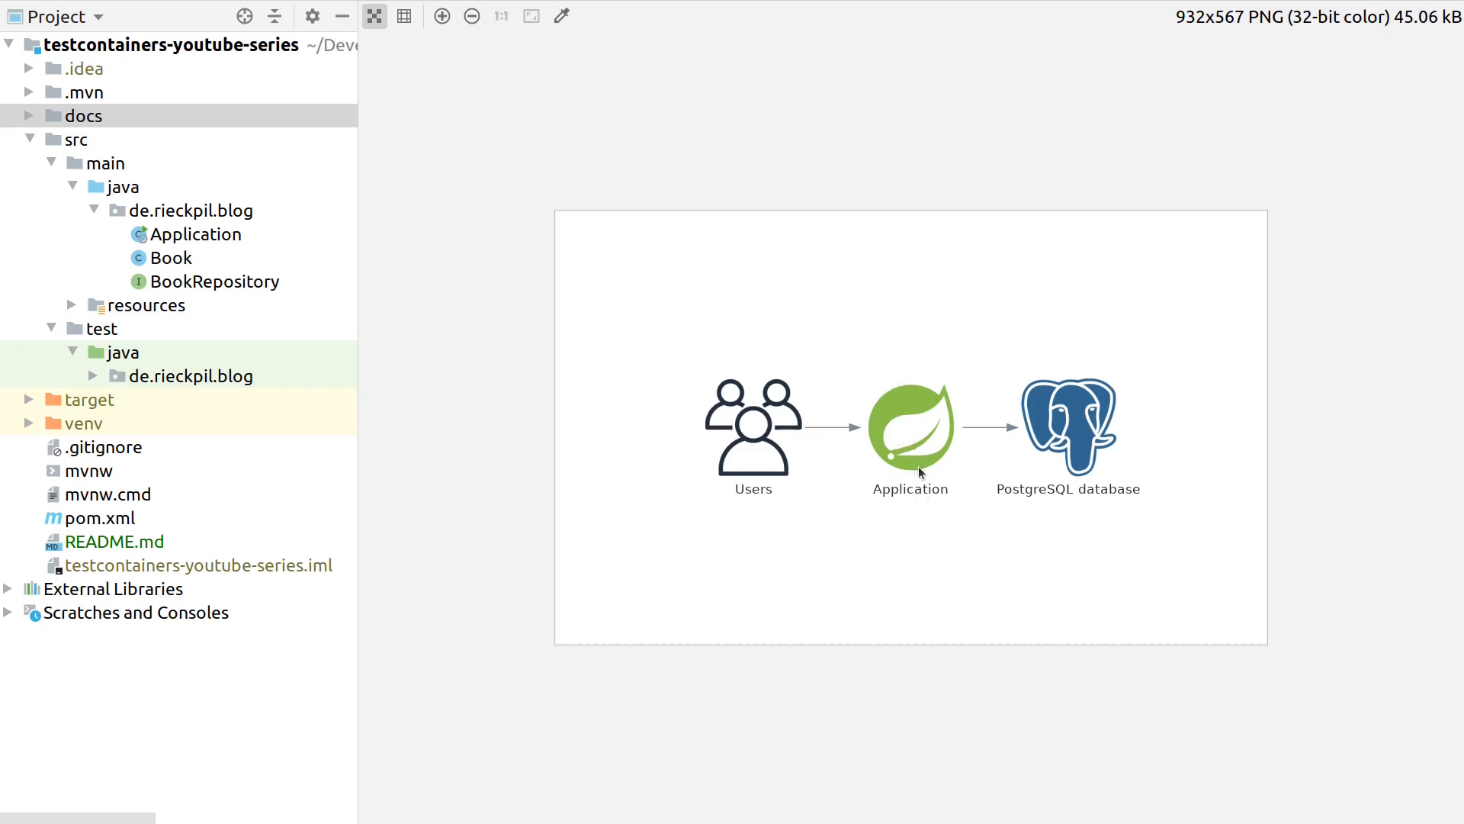
mouse_move(805, 442)
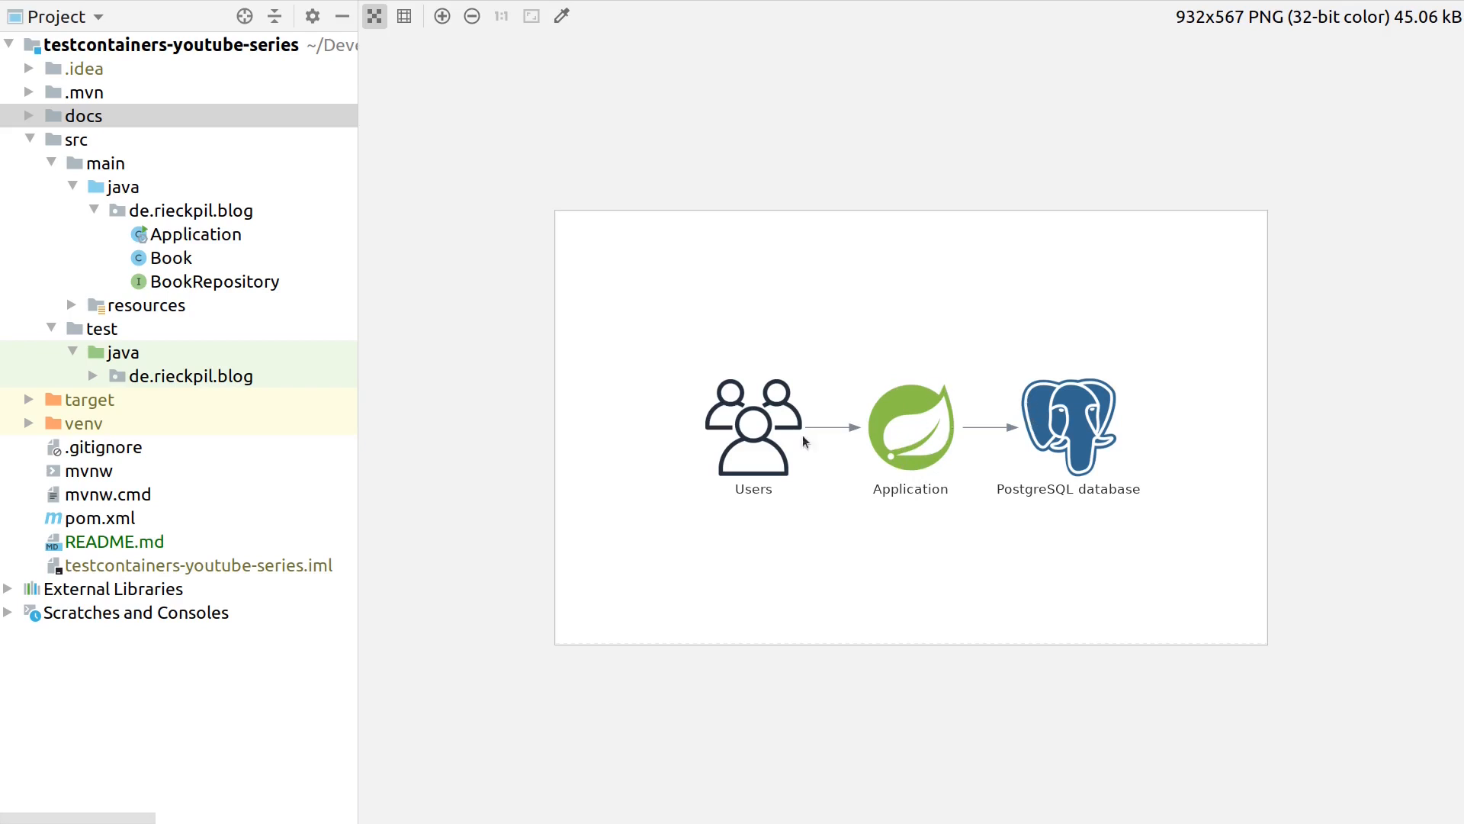
mouse_move(824, 412)
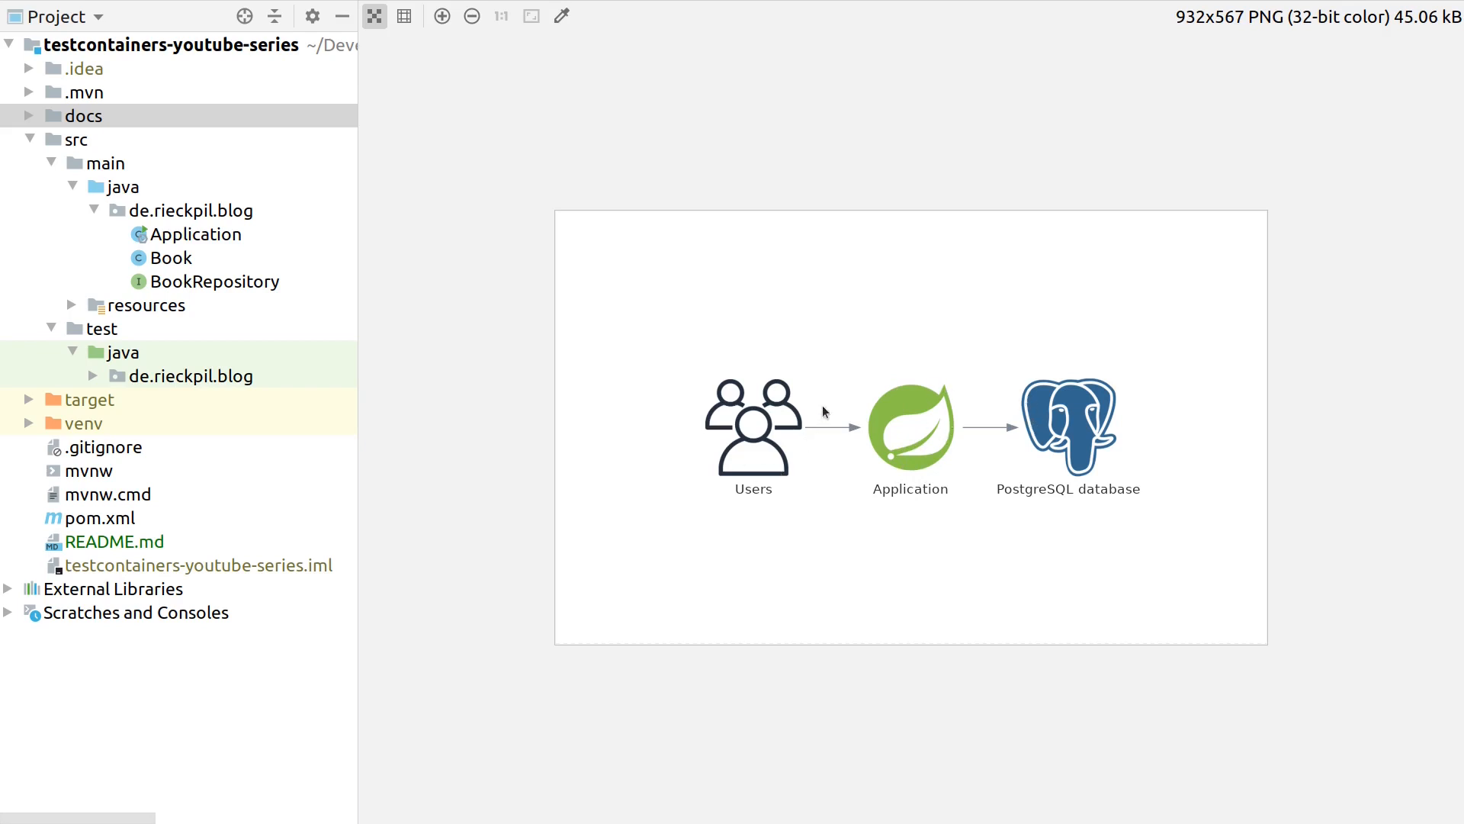
mouse_move(790, 435)
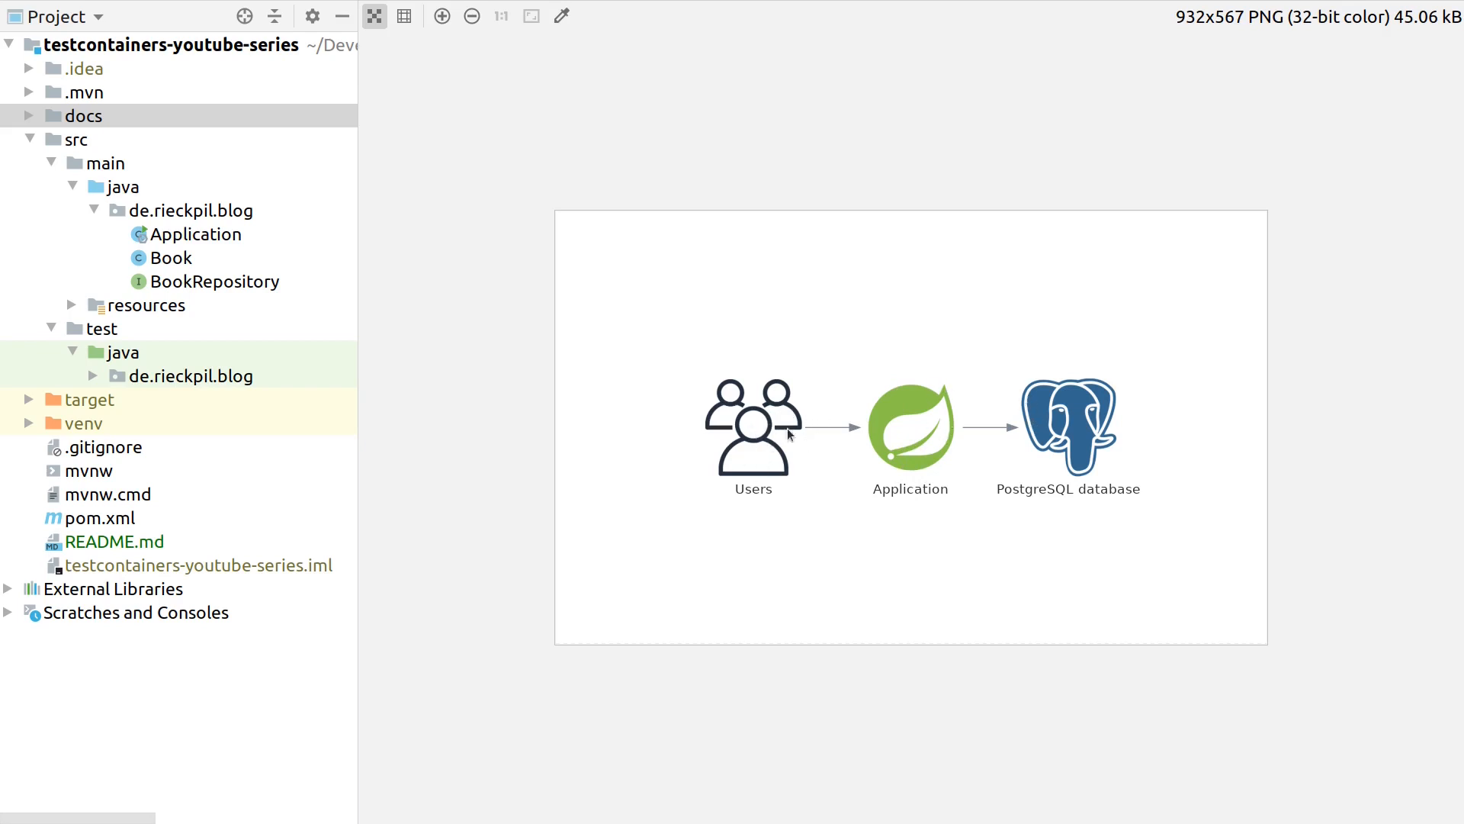
mouse_move(780, 405)
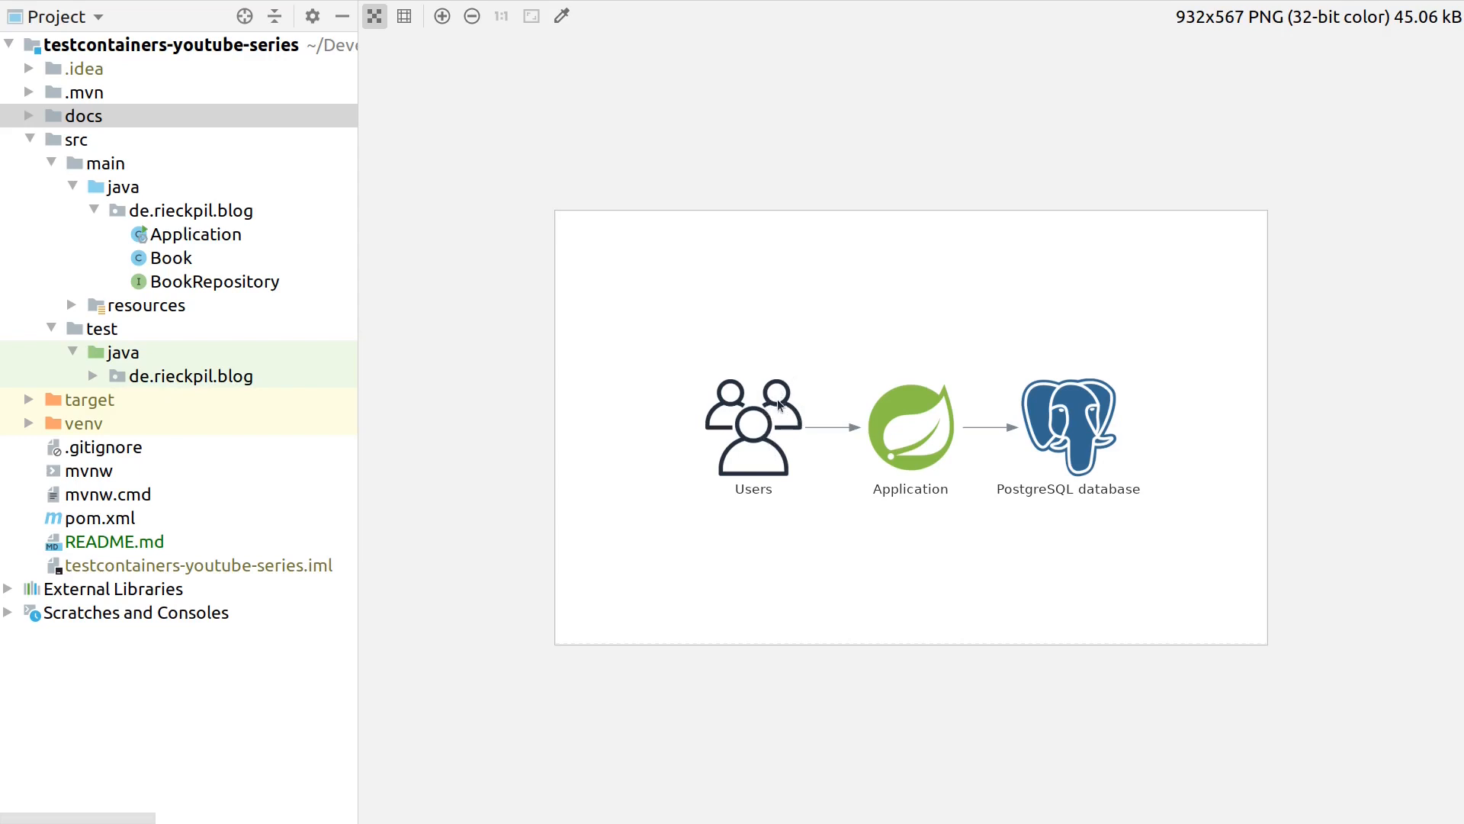
mouse_move(1115, 434)
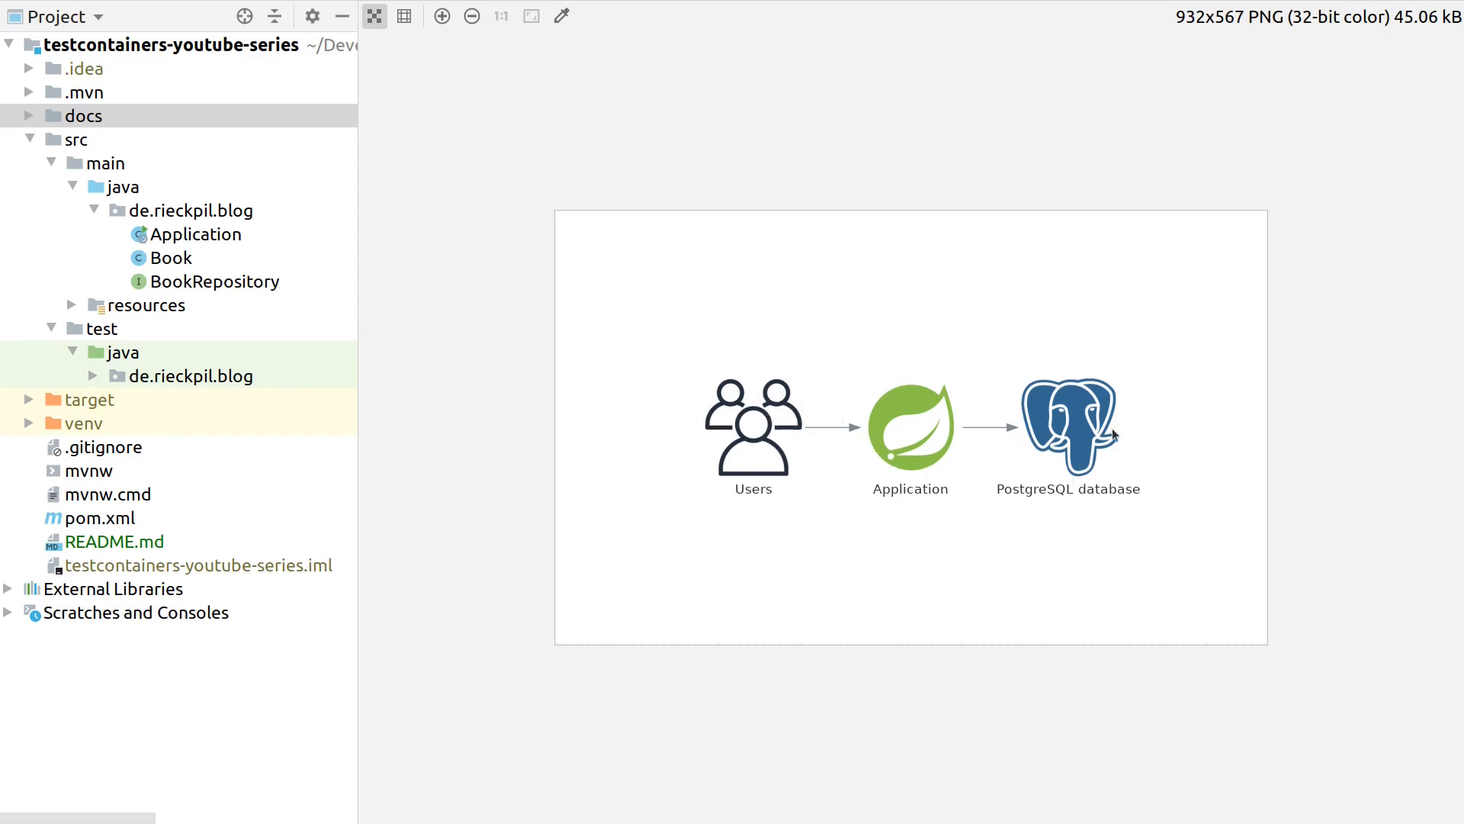
mouse_move(1077, 416)
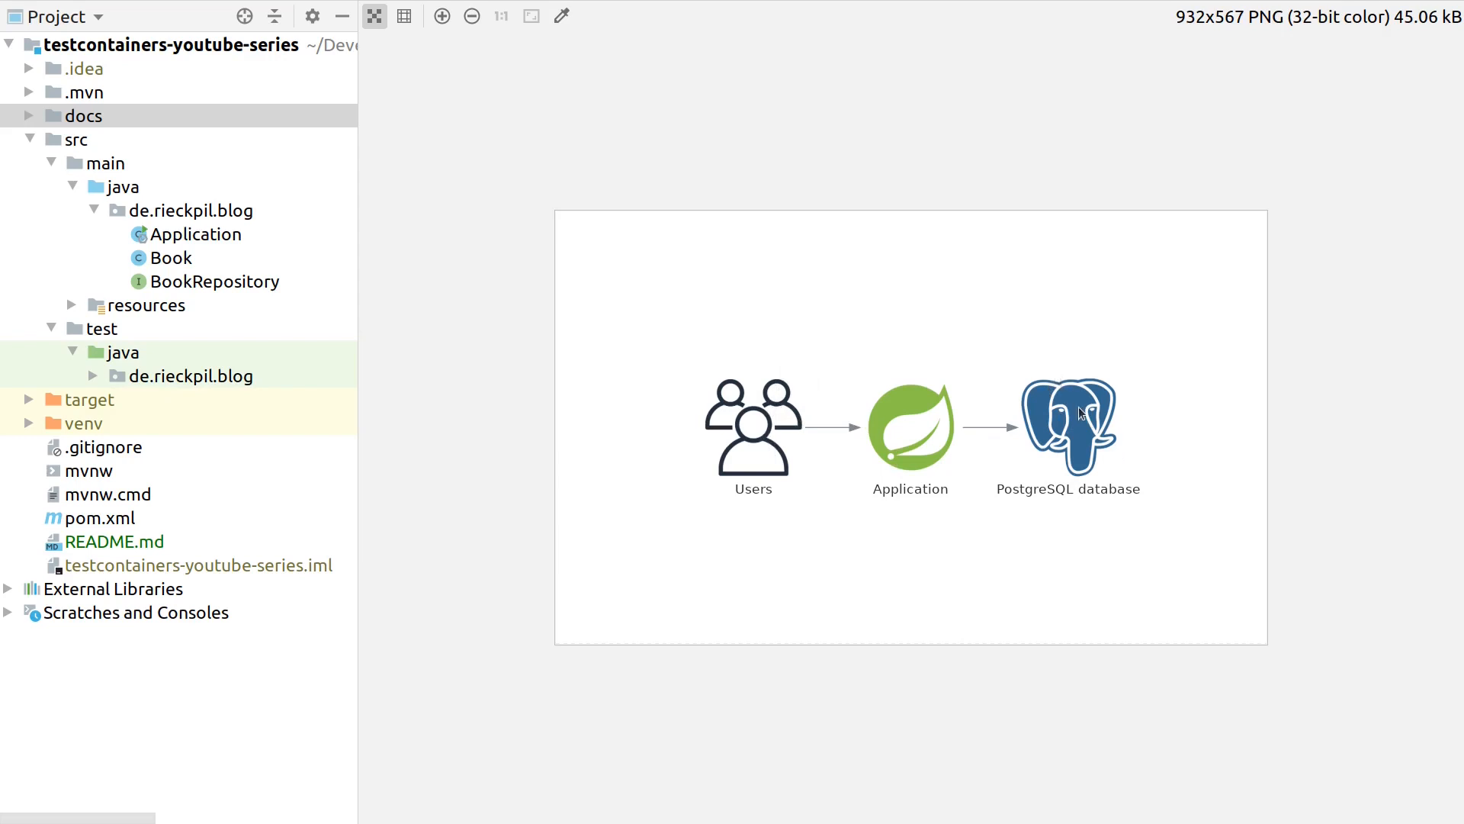
mouse_move(987, 423)
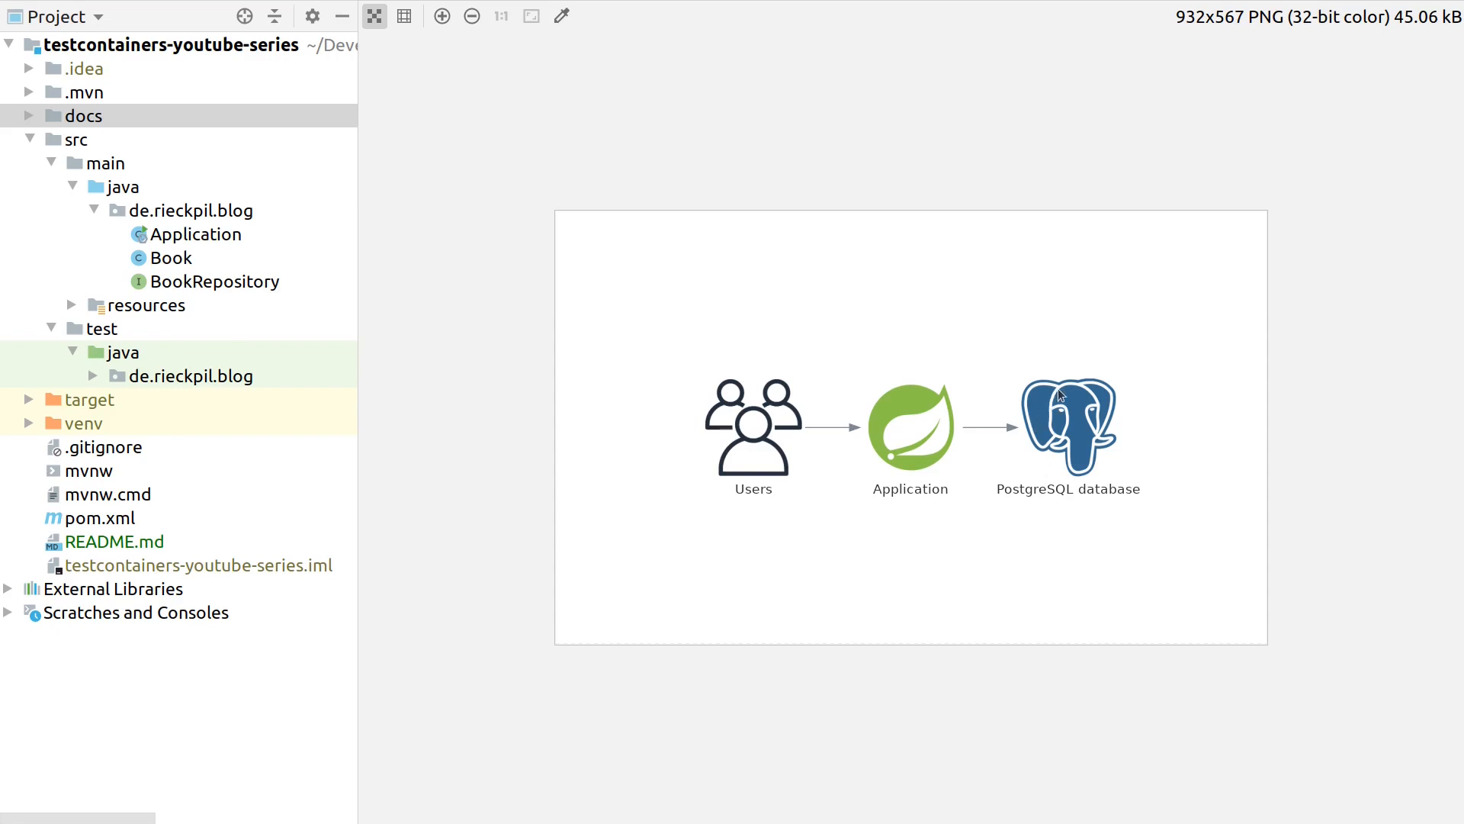
mouse_move(1020, 404)
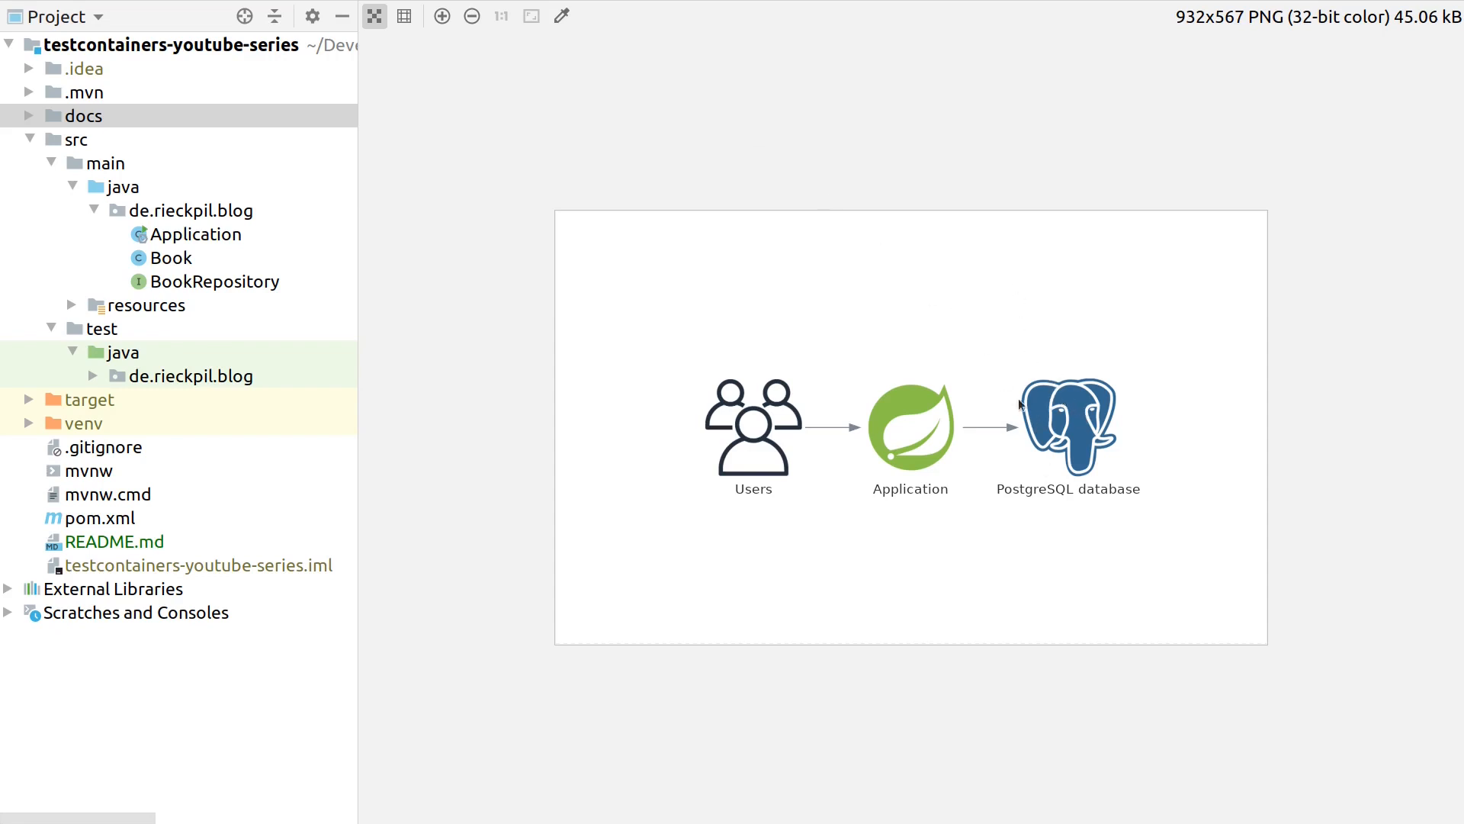
mouse_move(905, 498)
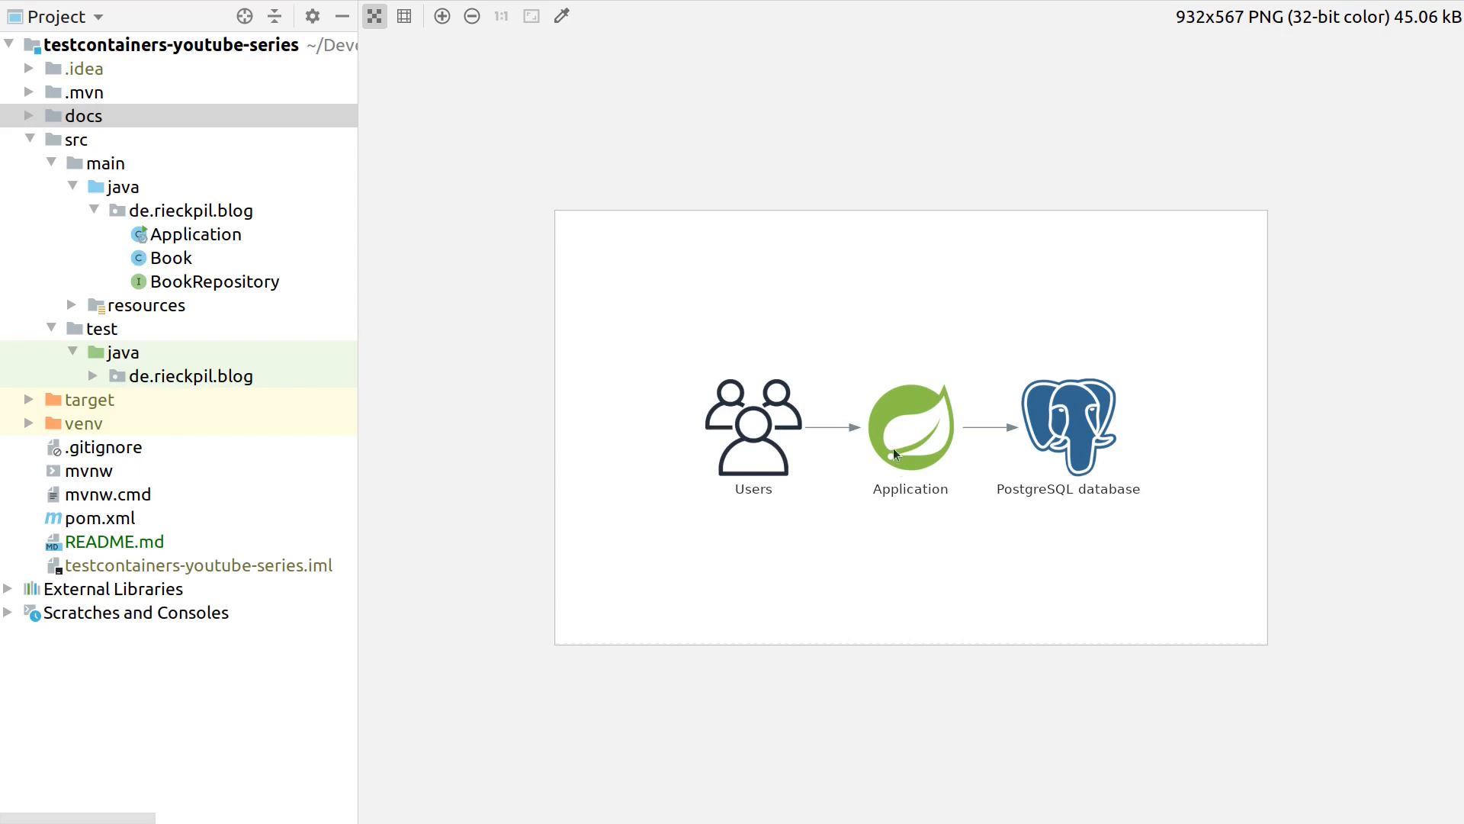
mouse_move(893, 408)
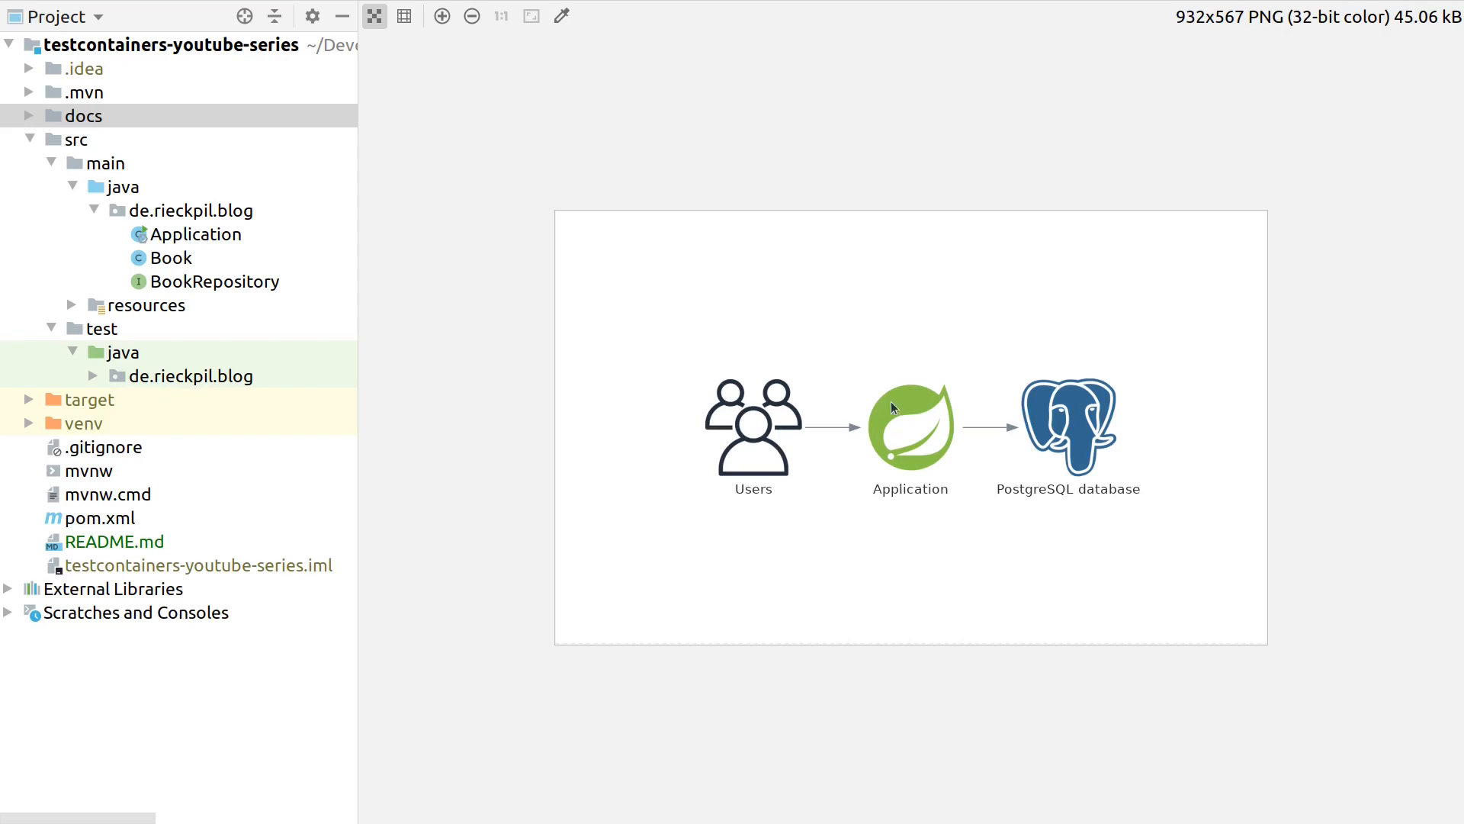
mouse_move(918, 419)
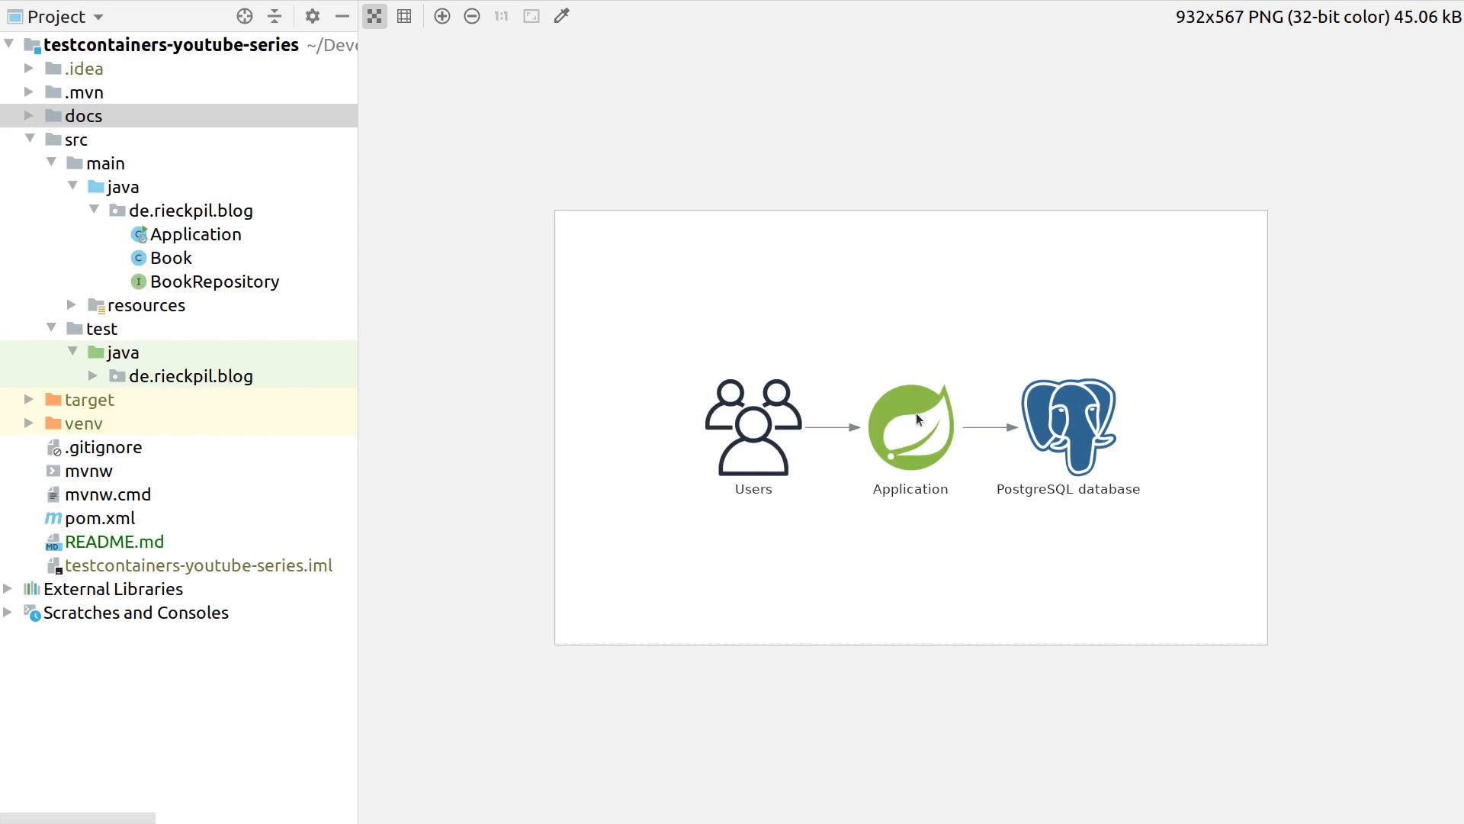
mouse_move(918, 428)
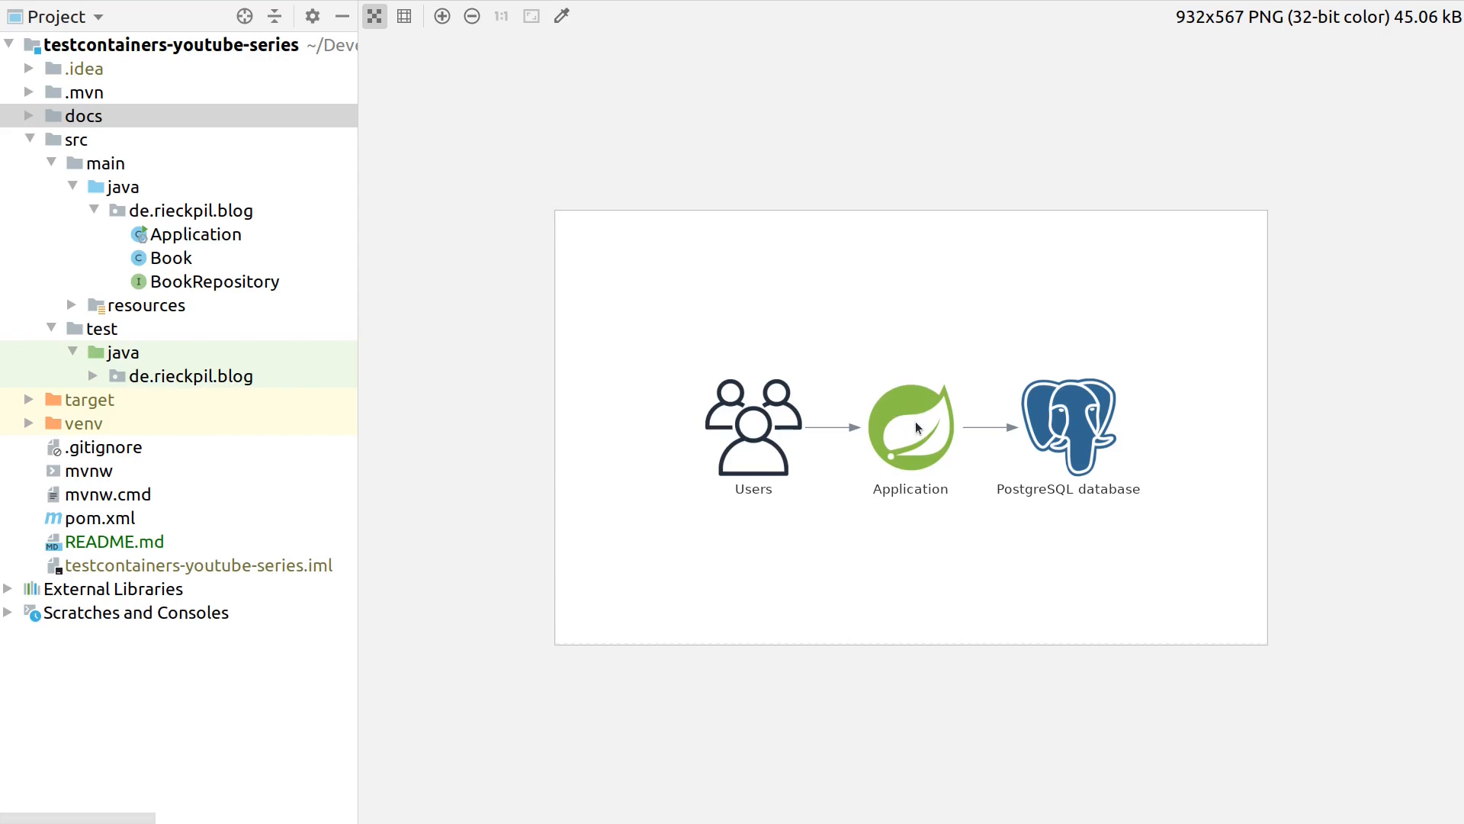
mouse_move(974, 436)
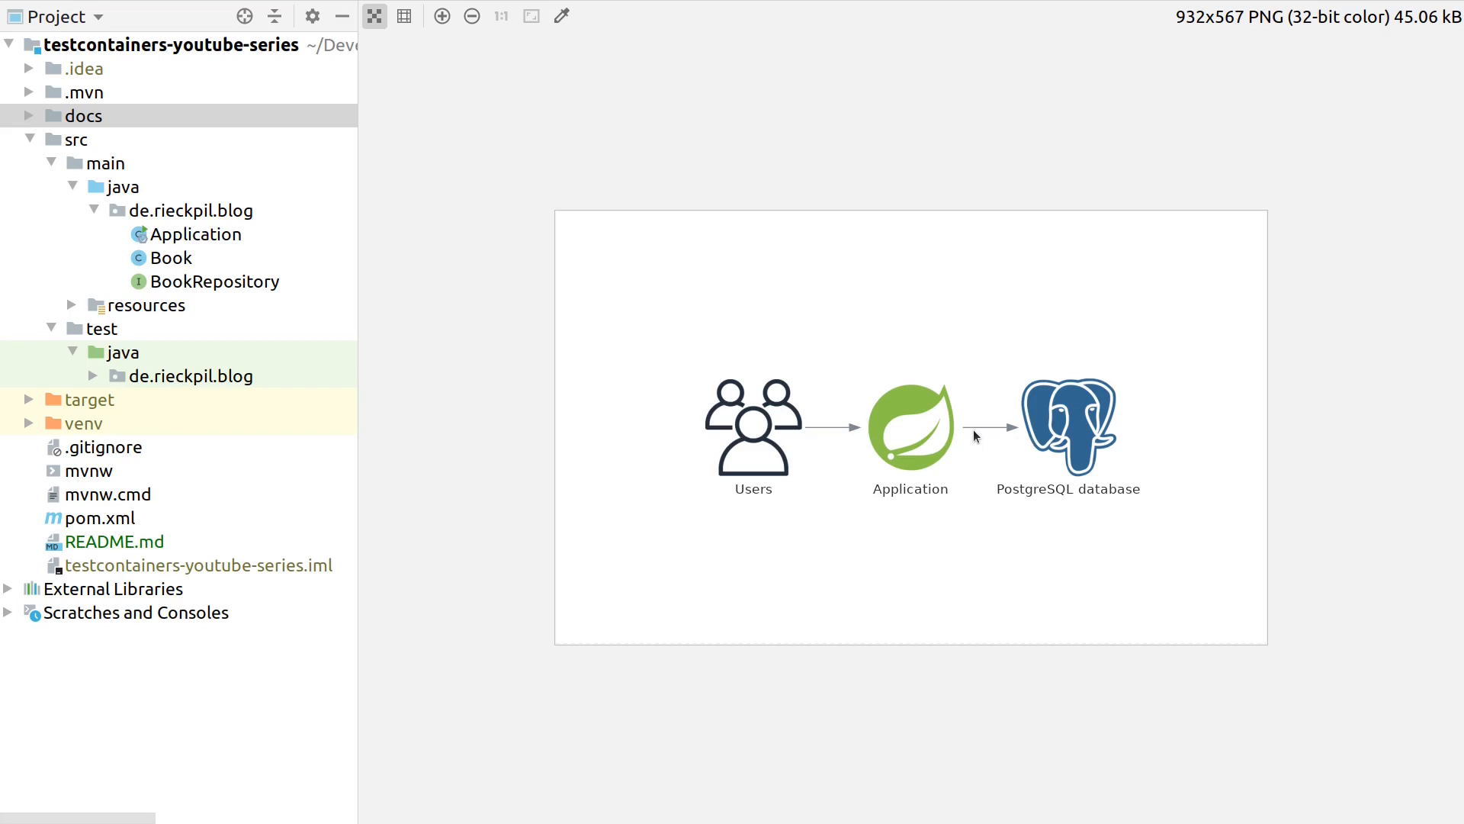
mouse_move(995, 429)
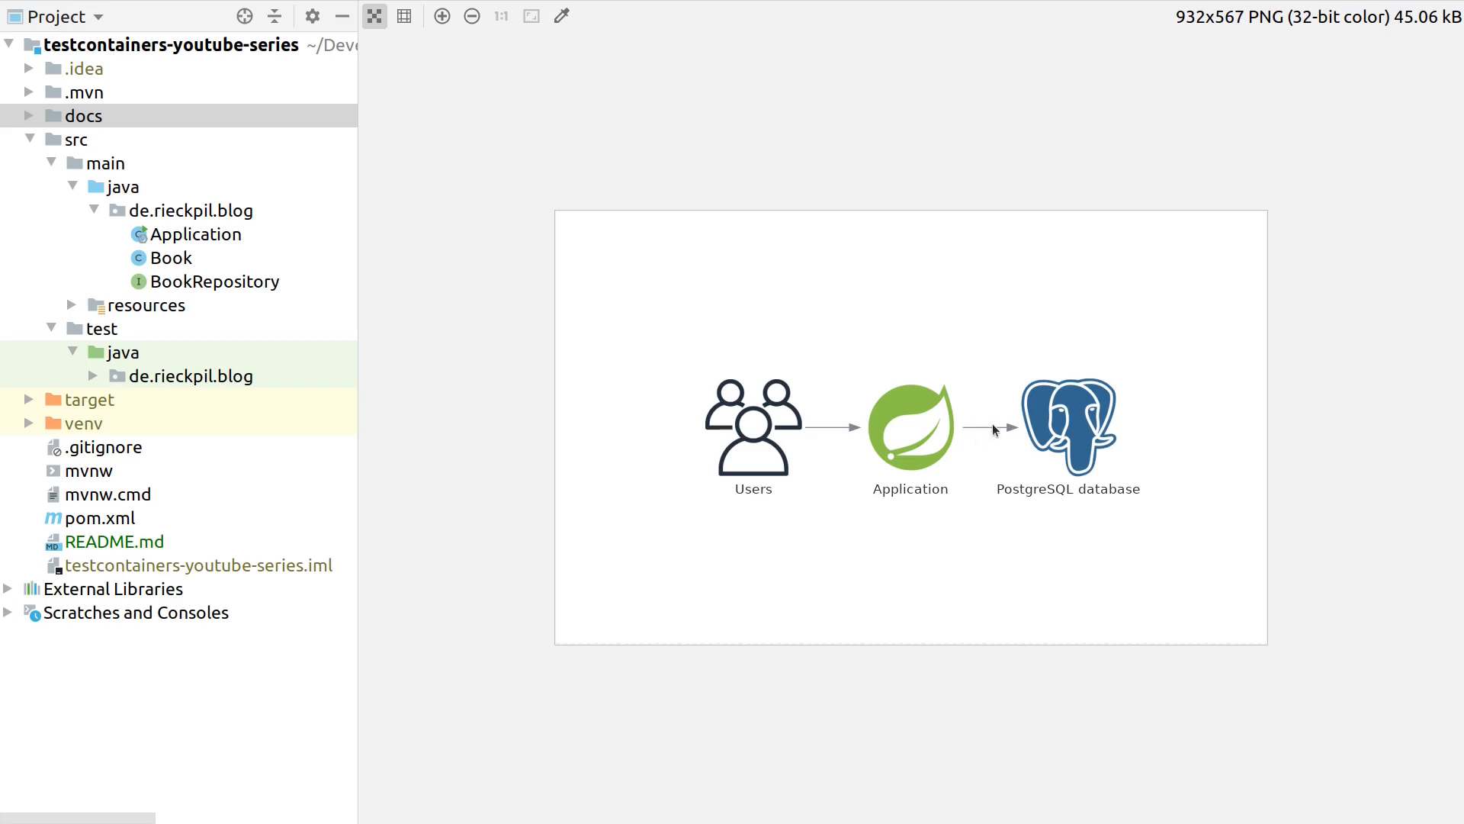
mouse_move(1034, 291)
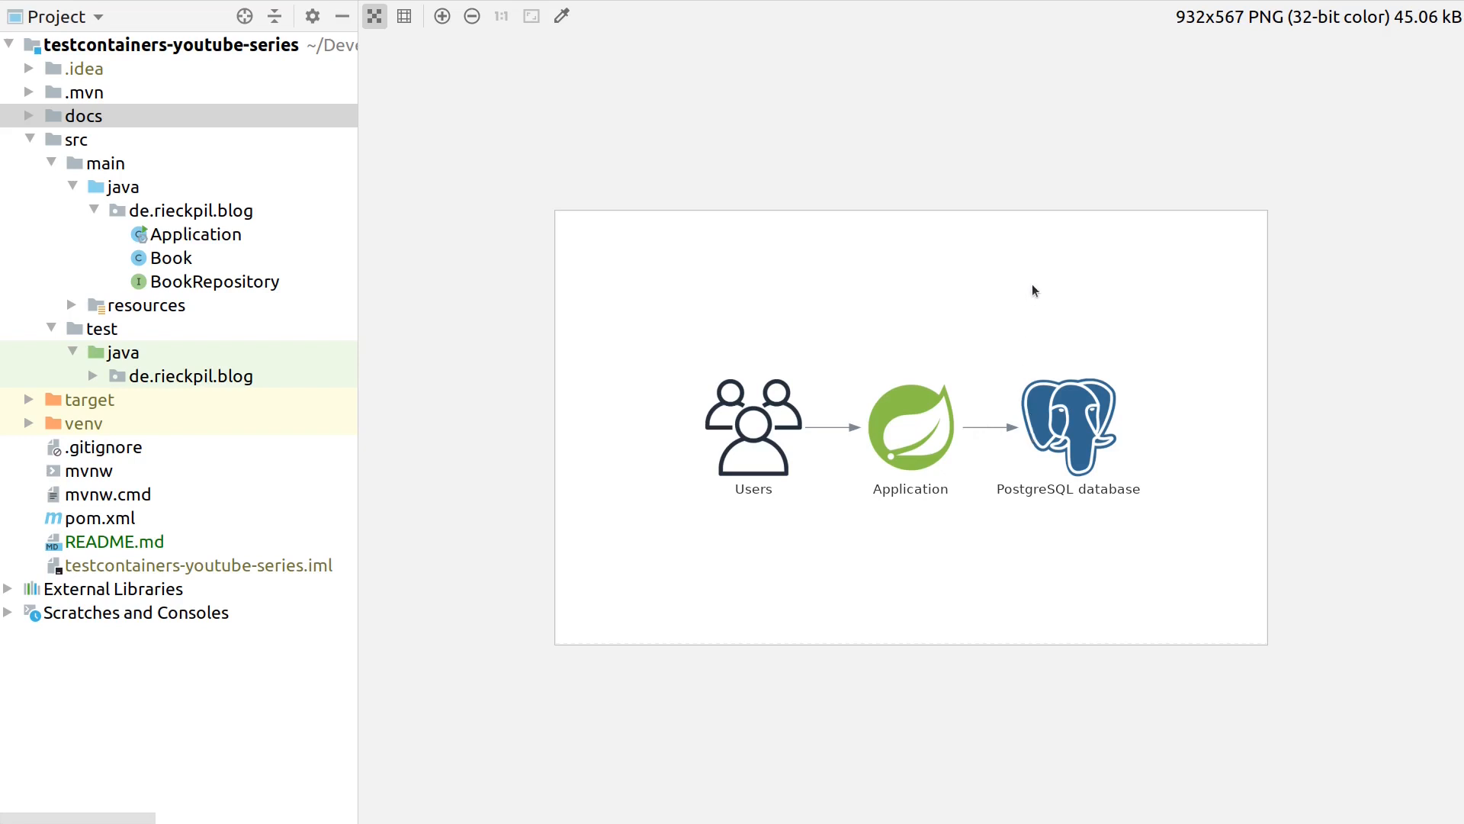
mouse_move(1019, 430)
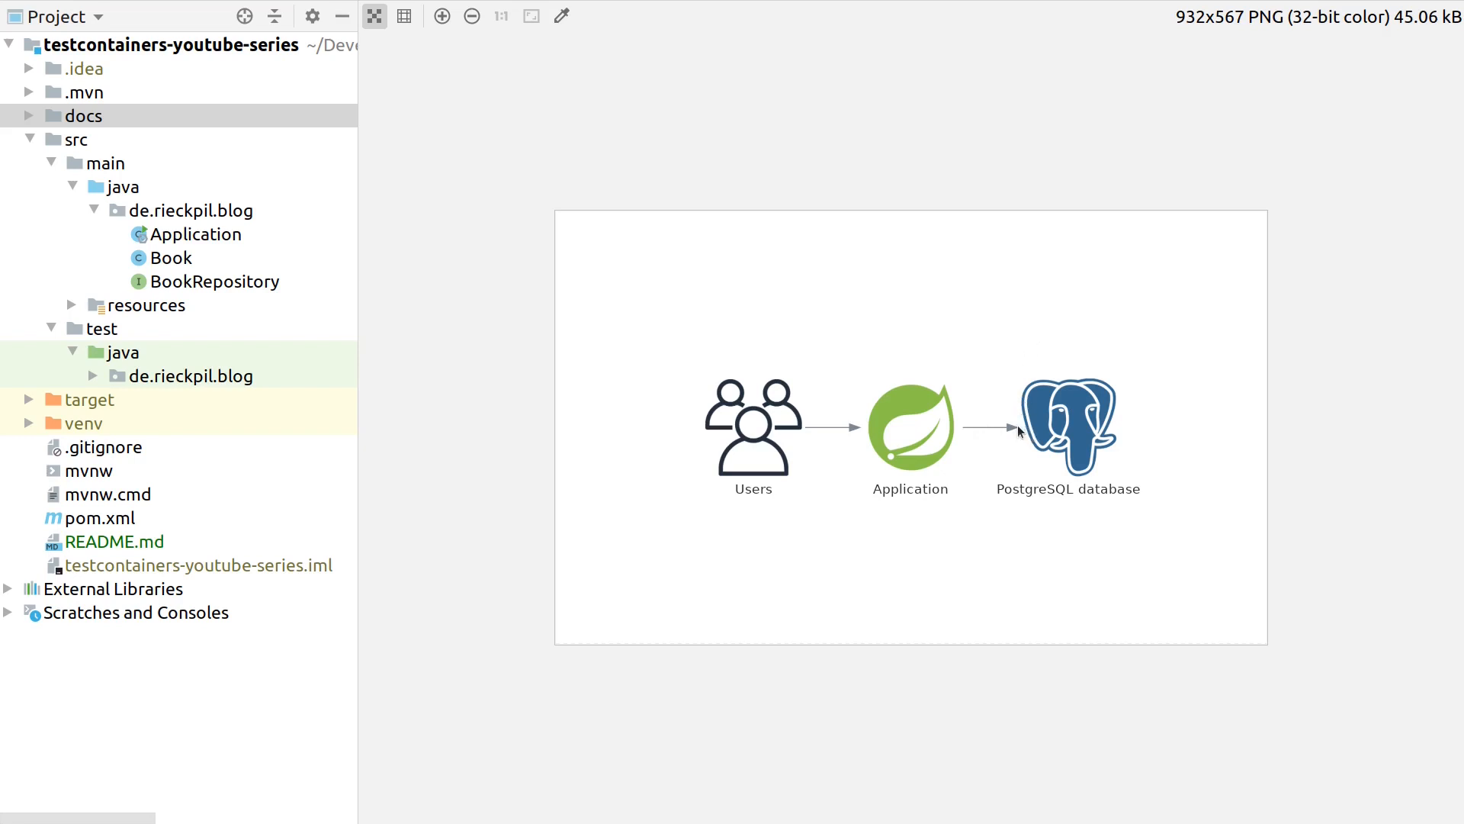
mouse_move(1062, 415)
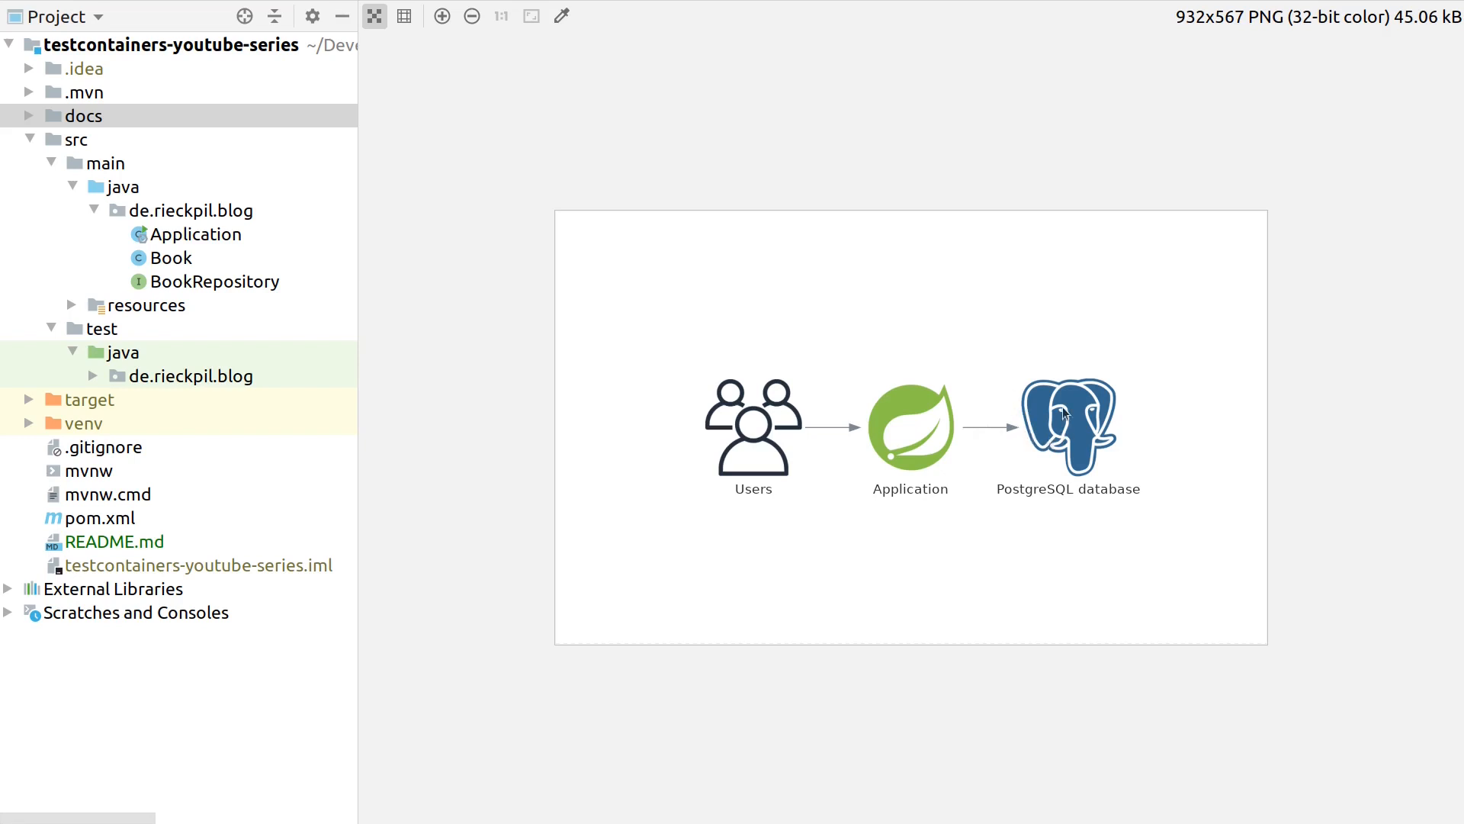
mouse_move(1061, 508)
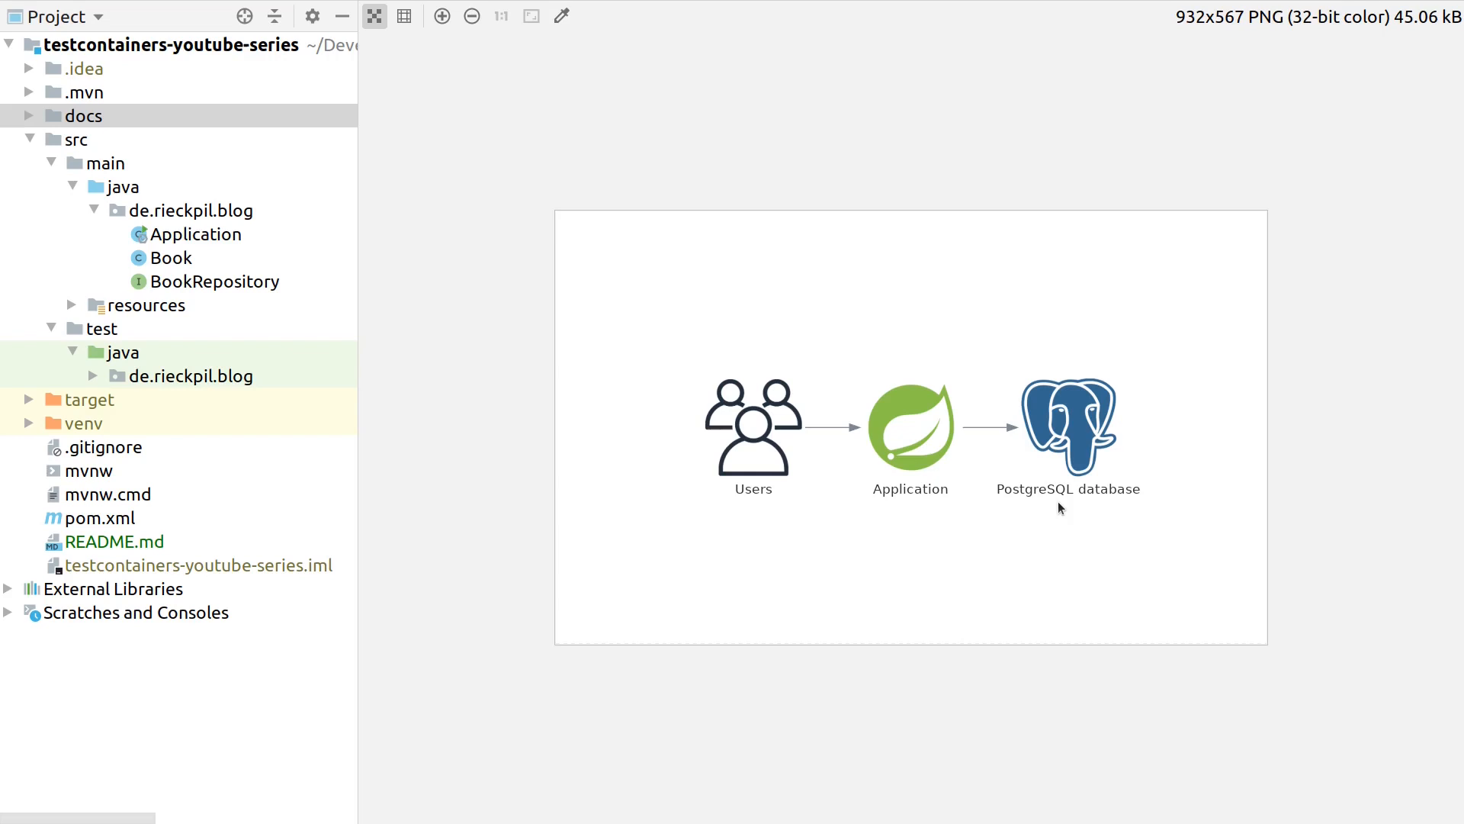
mouse_move(1048, 344)
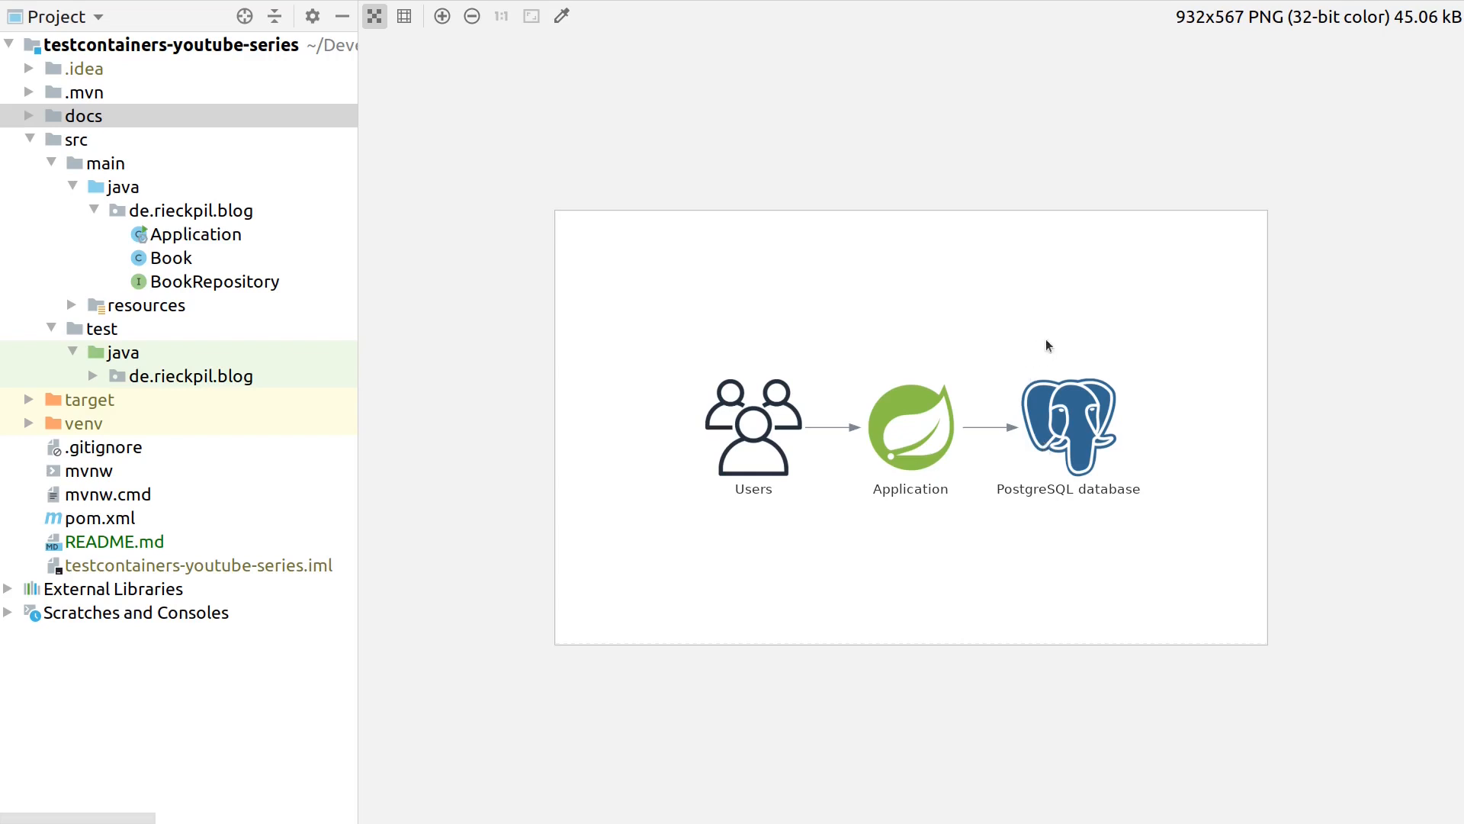
mouse_move(1067, 431)
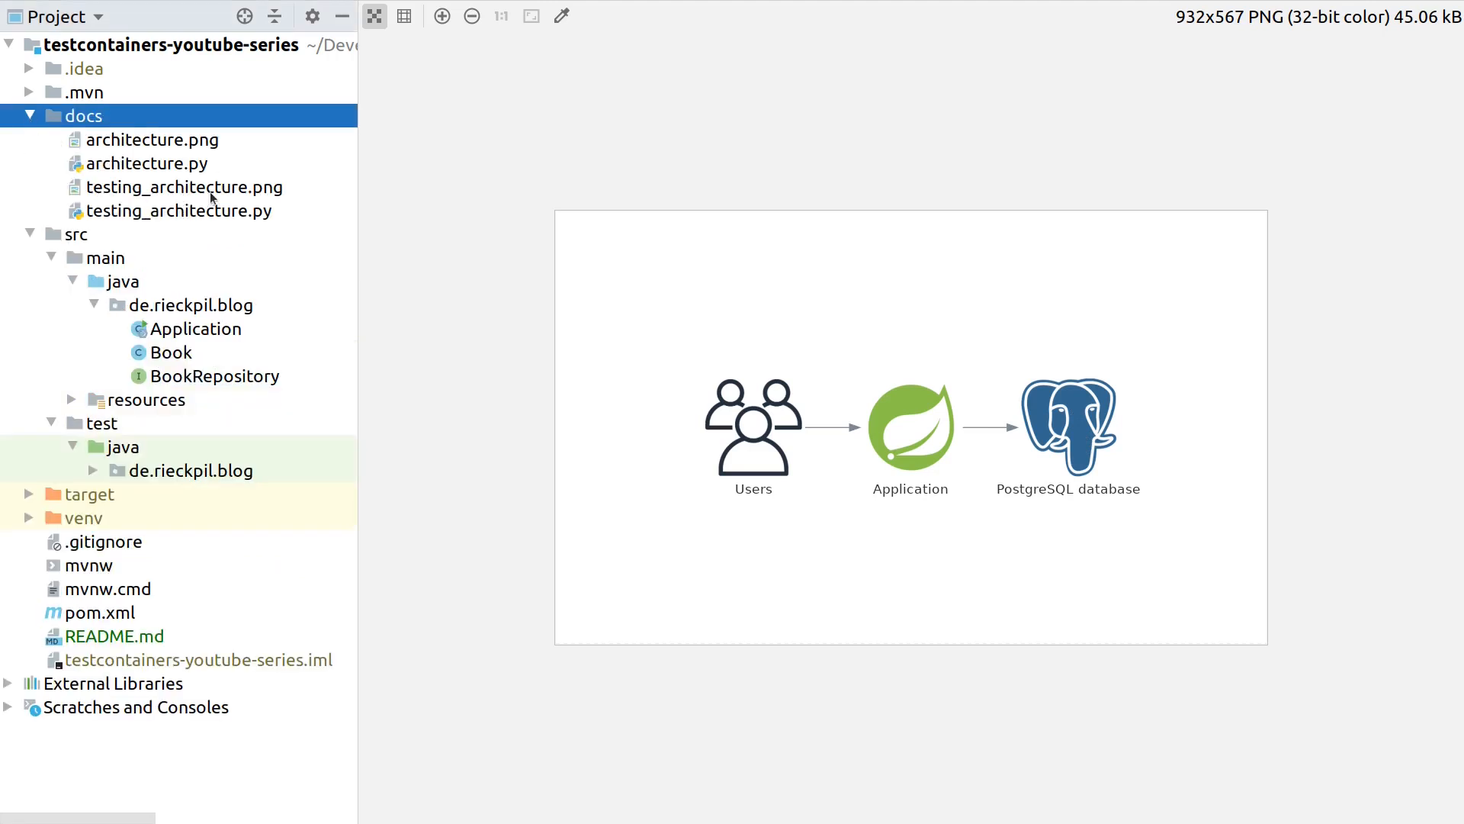
- View docs/testing_architecture.png showing integration tests, application and PostgreSQL, then select pom.xml
left_click(183, 187)
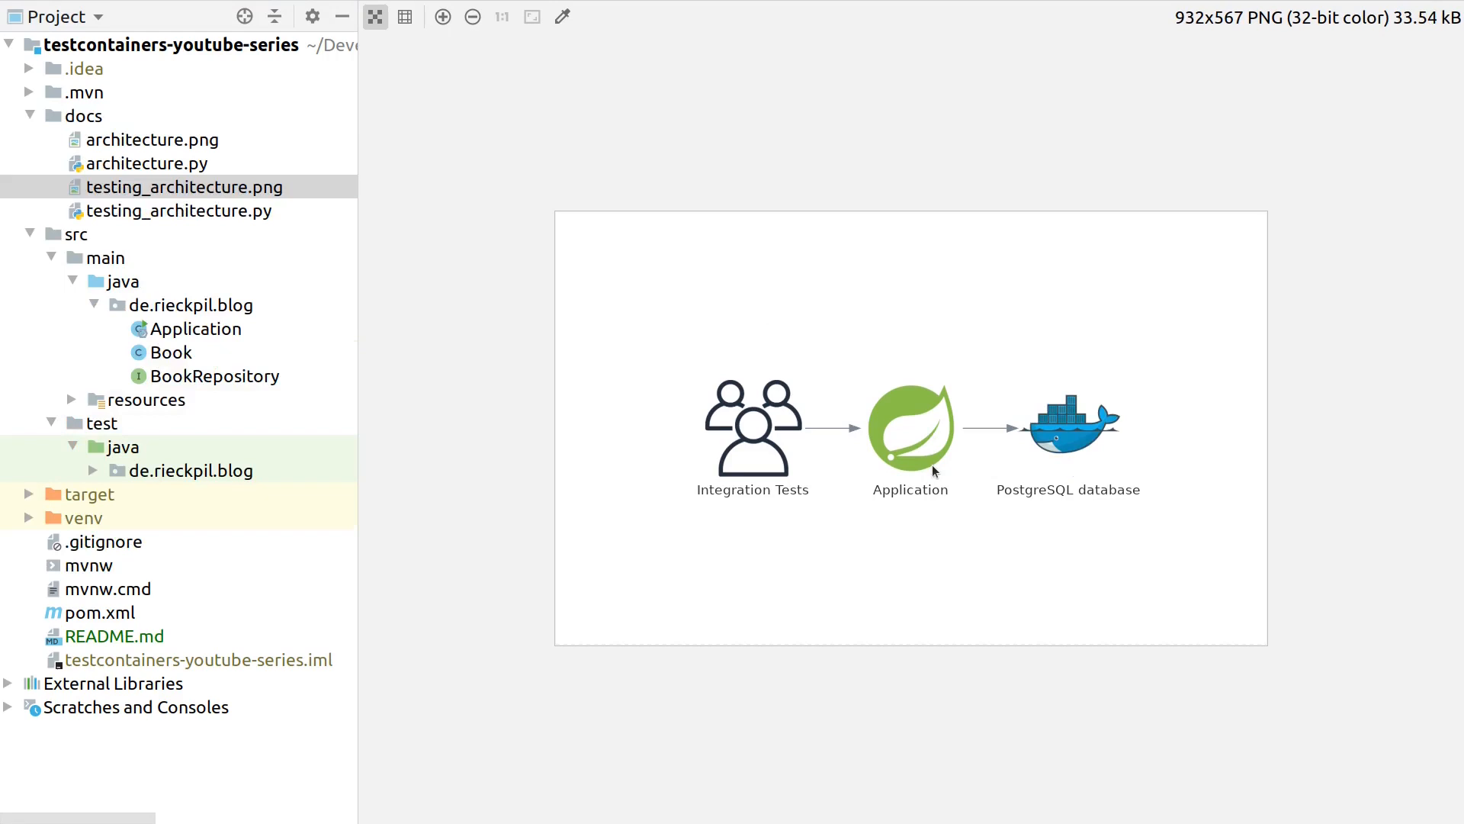
mouse_move(1221, 619)
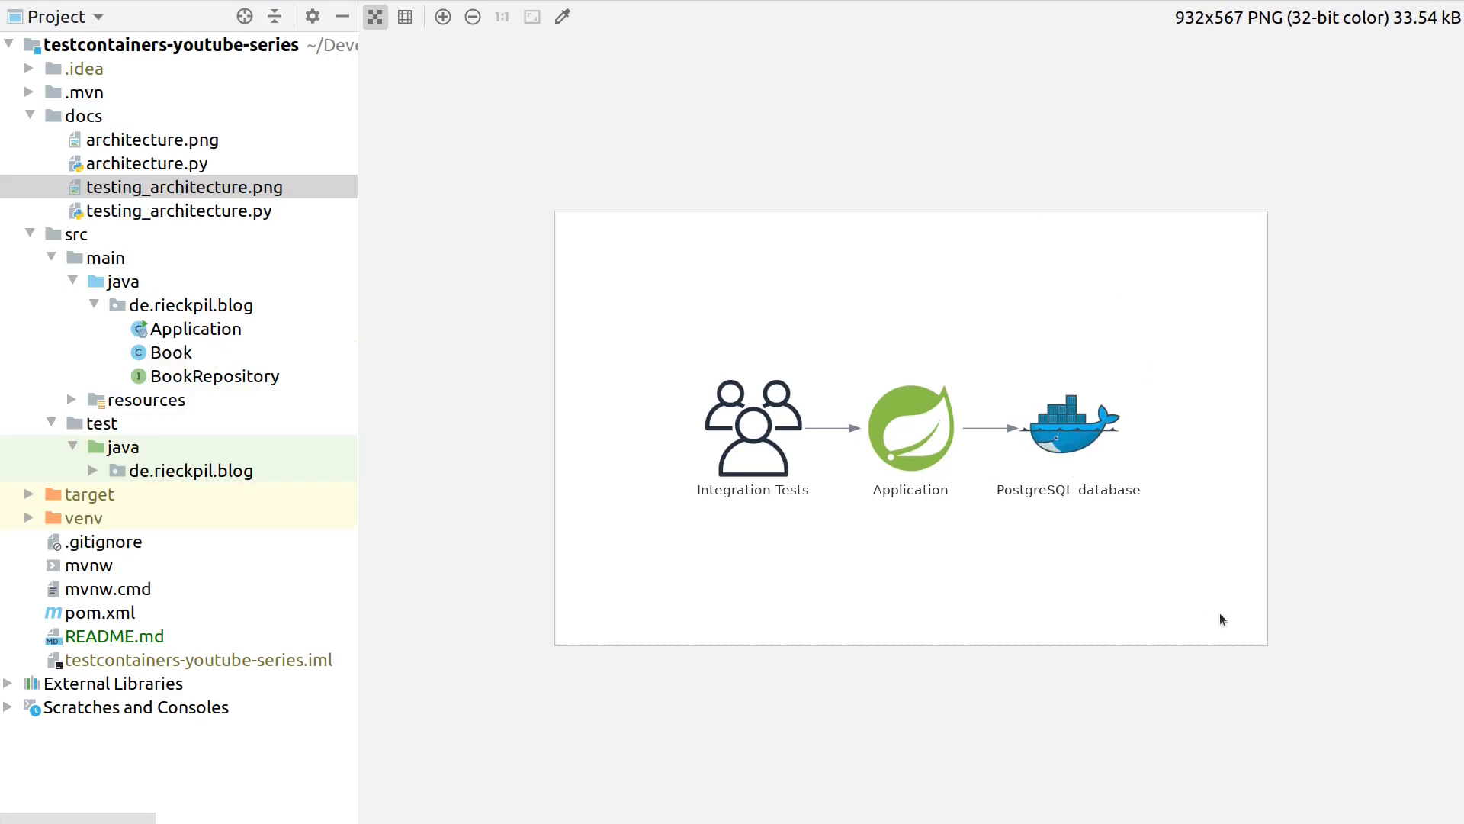
mouse_move(767, 521)
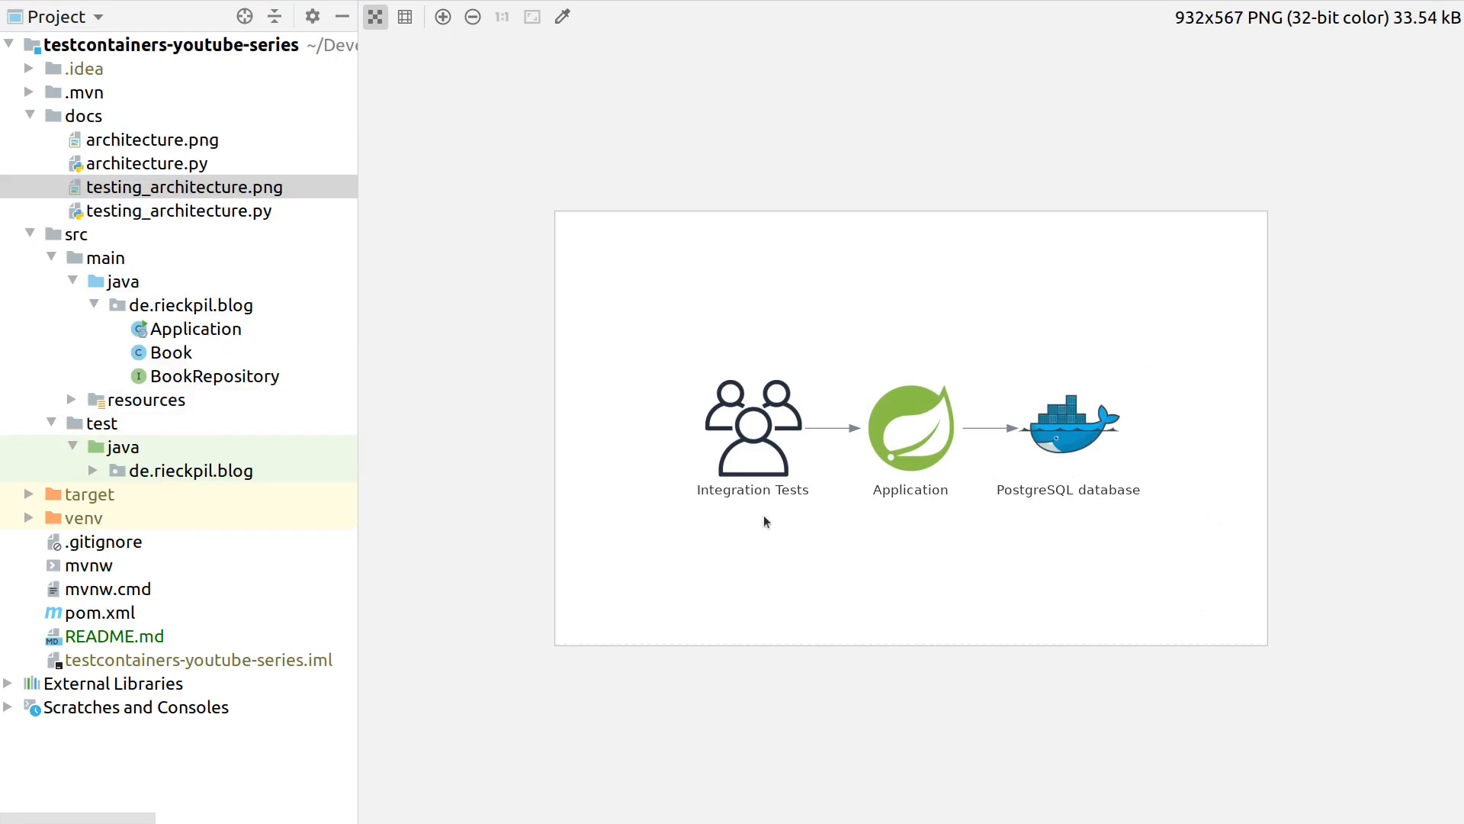
mouse_move(752, 371)
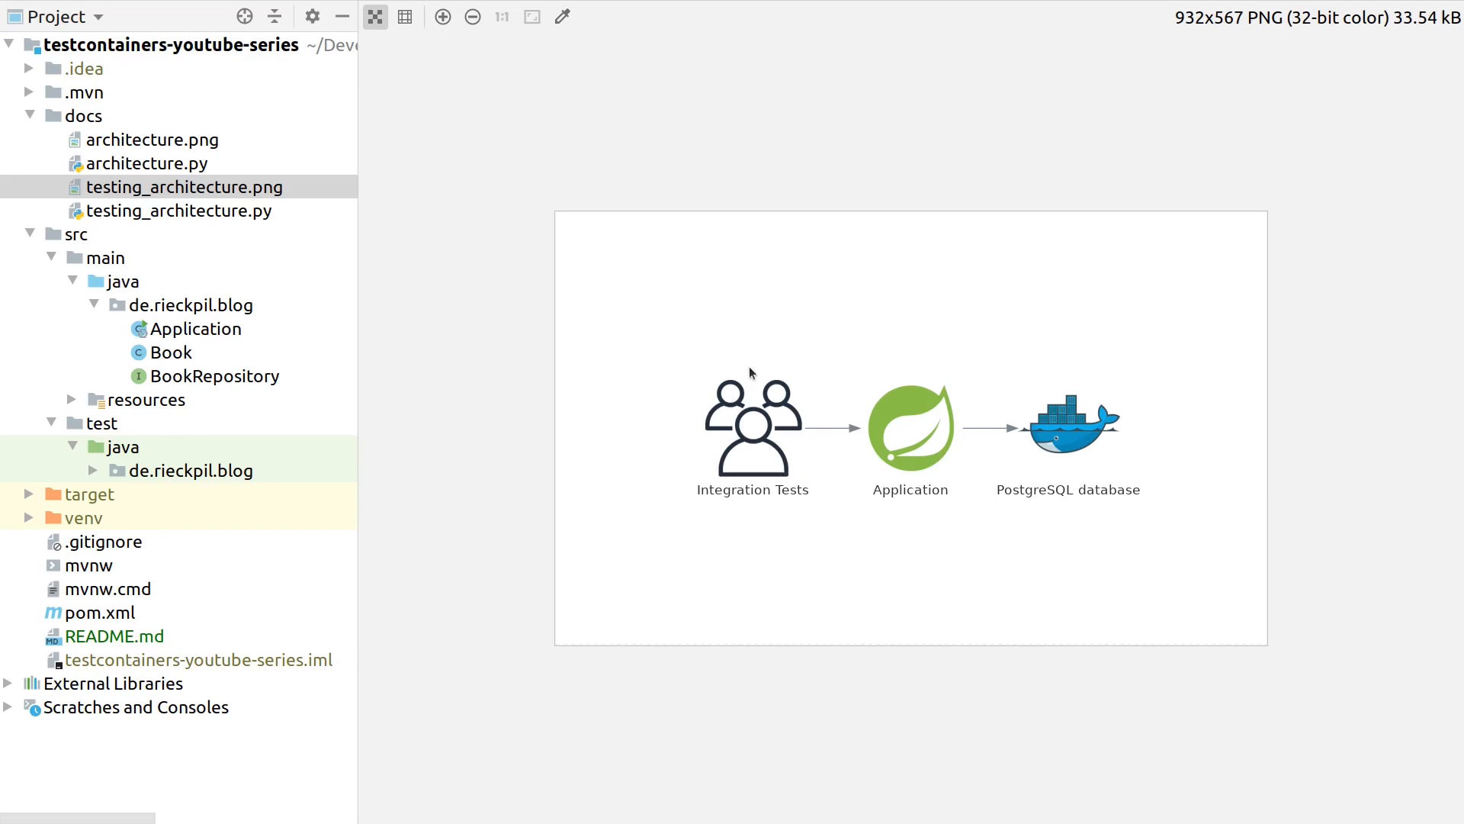
mouse_move(755, 470)
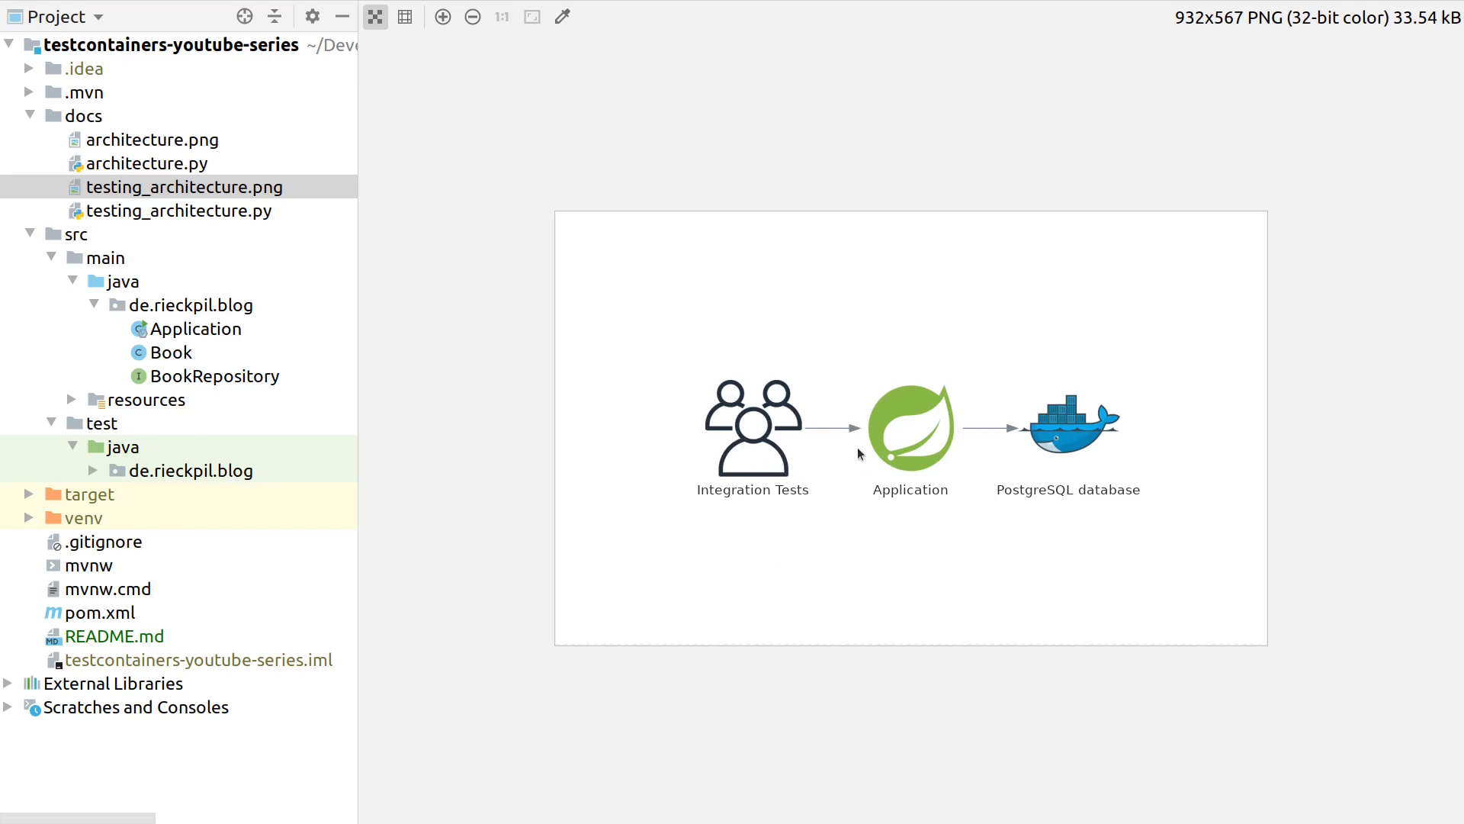
mouse_move(867, 461)
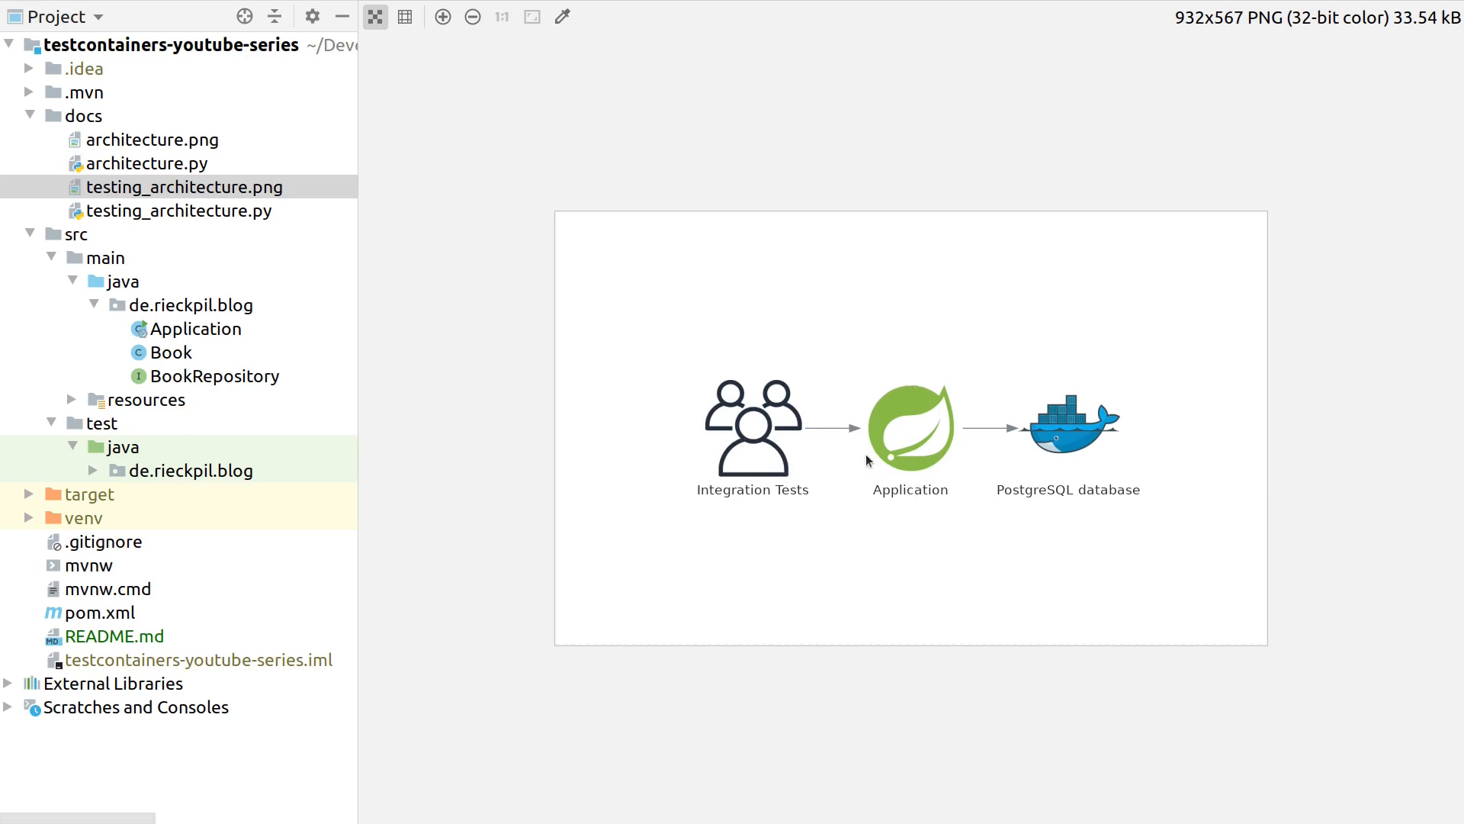
mouse_move(1122, 502)
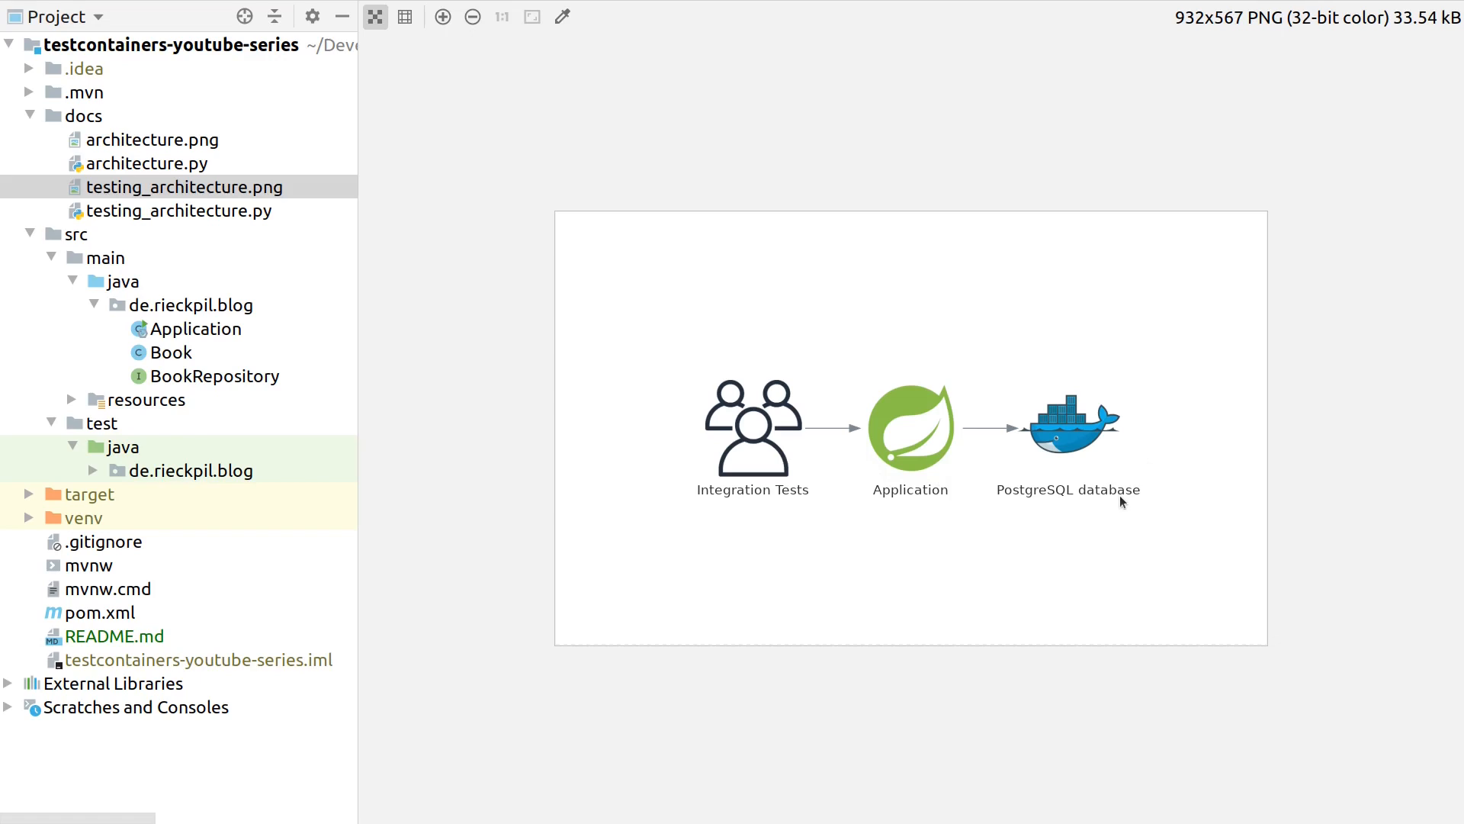
mouse_move(1038, 484)
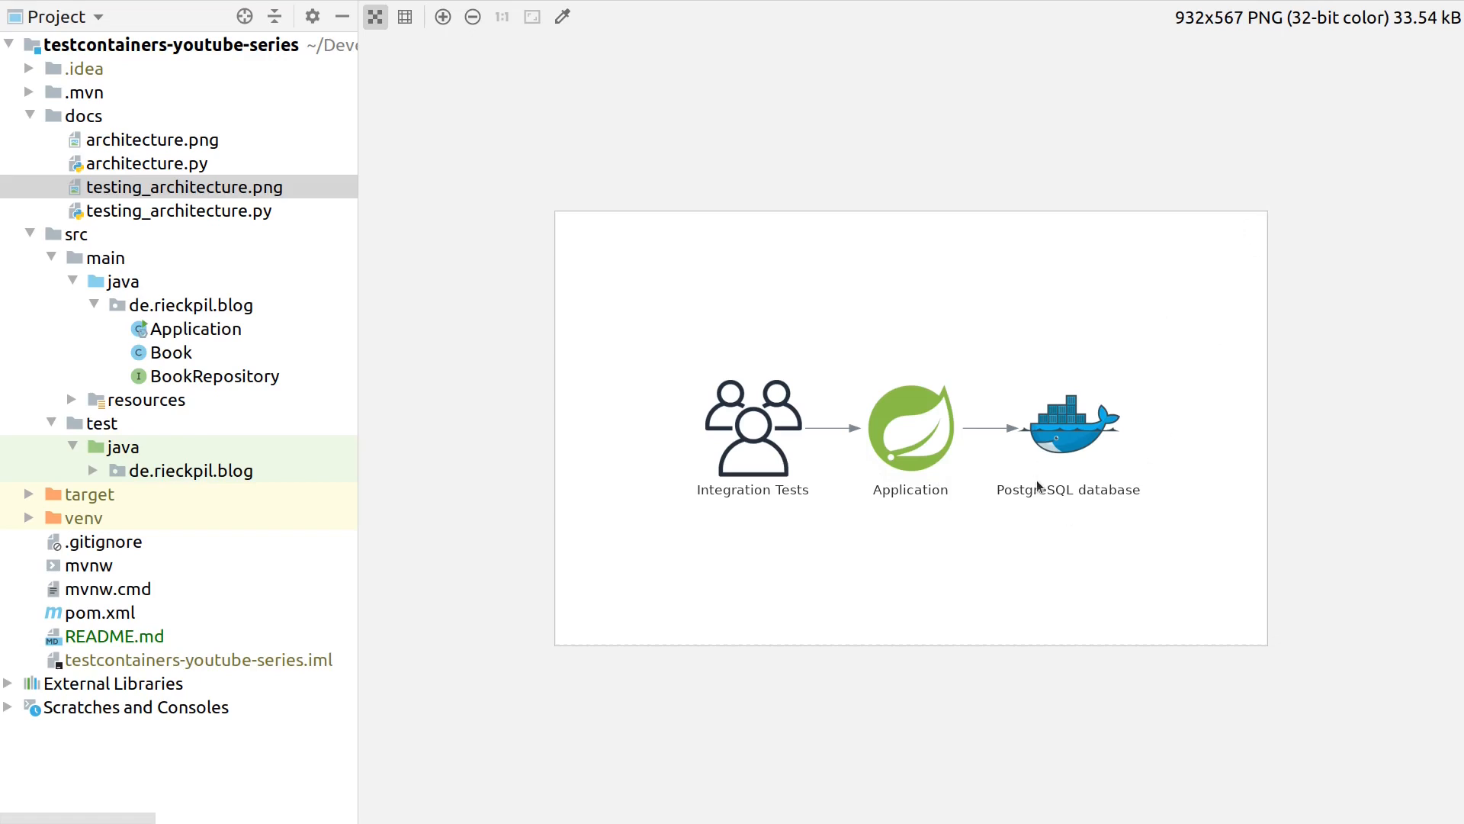
mouse_move(1096, 430)
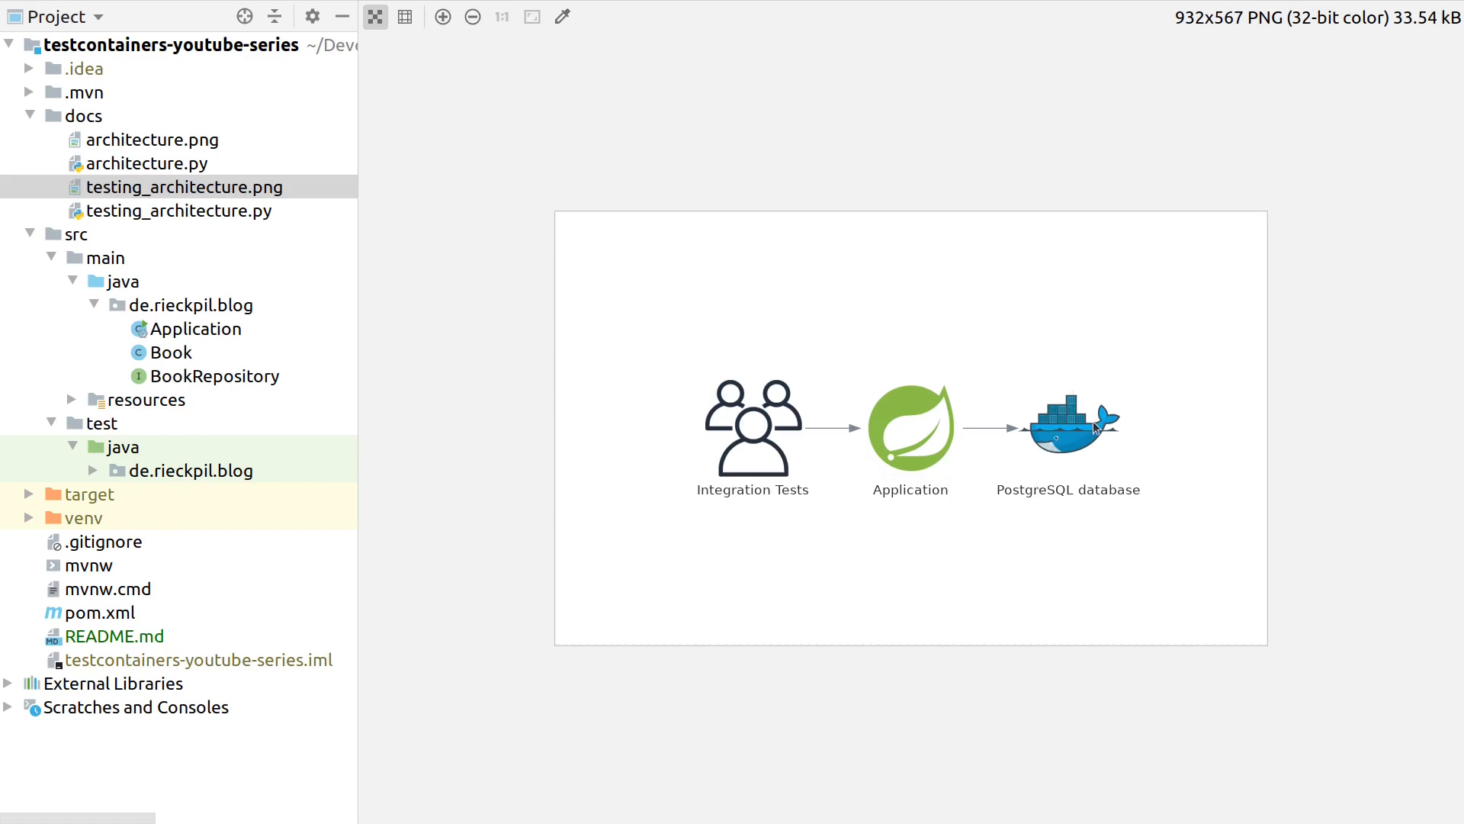
mouse_move(1094, 416)
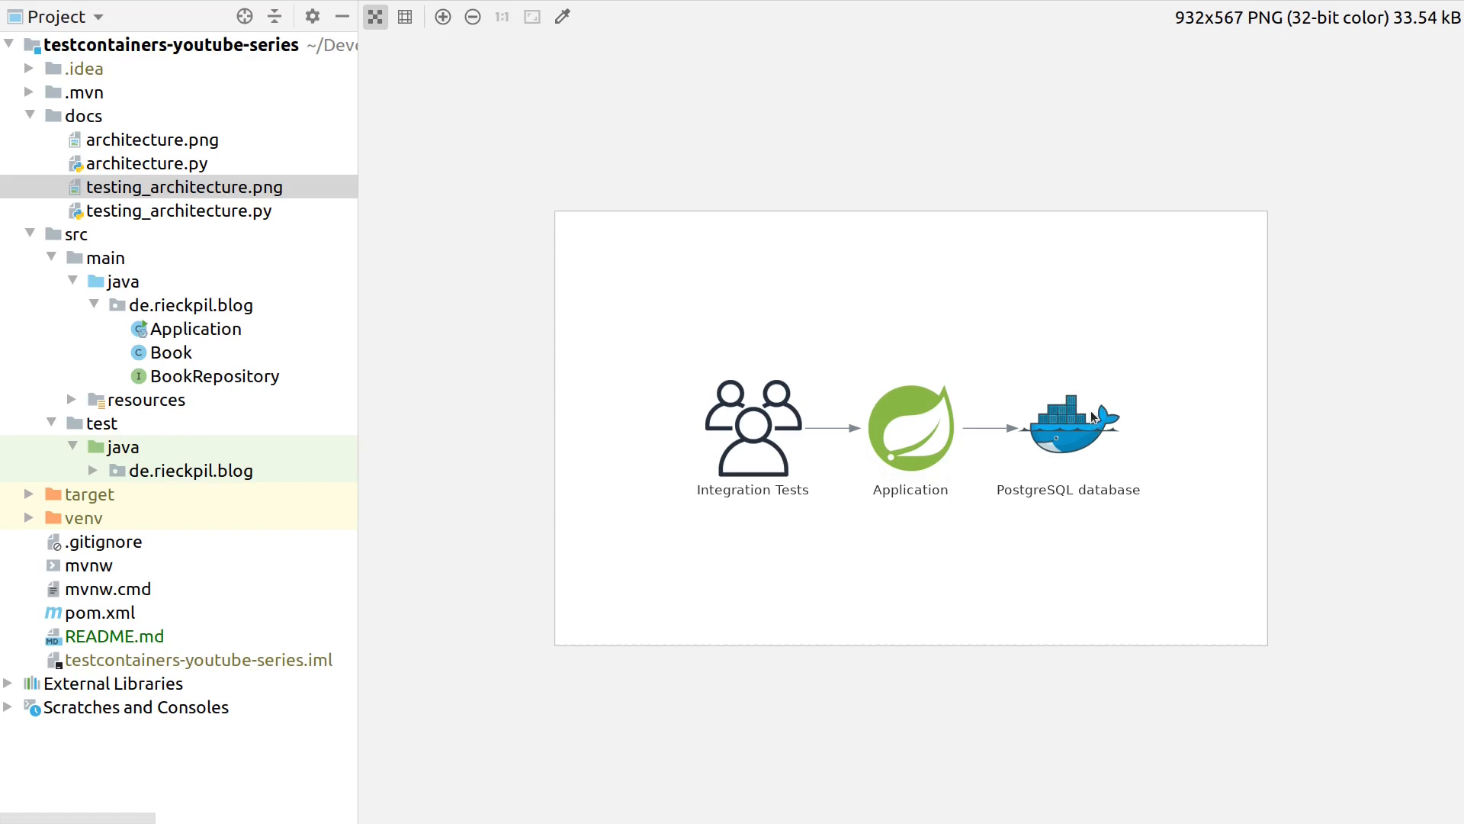
mouse_move(1048, 386)
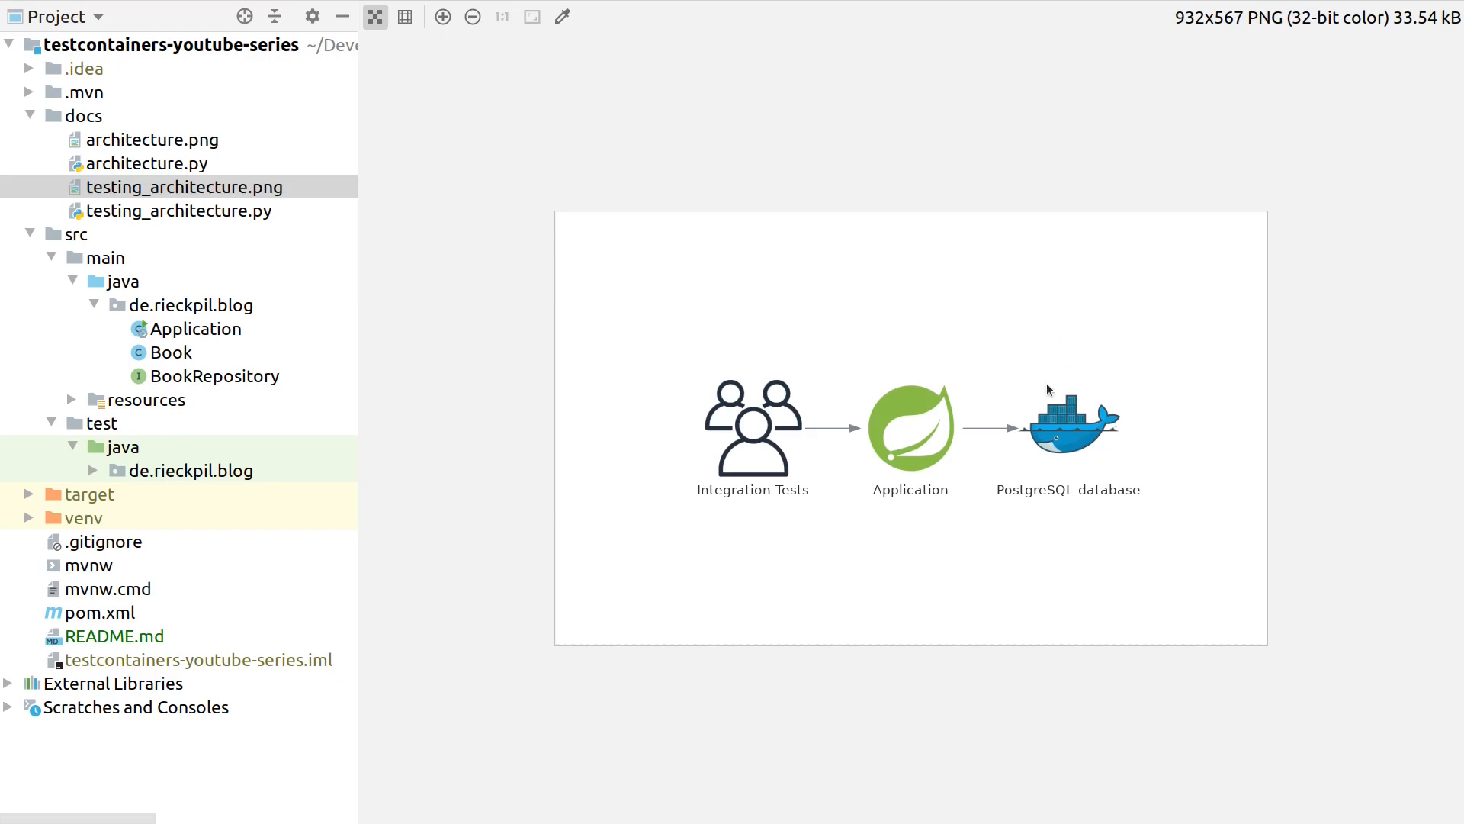
mouse_move(1077, 409)
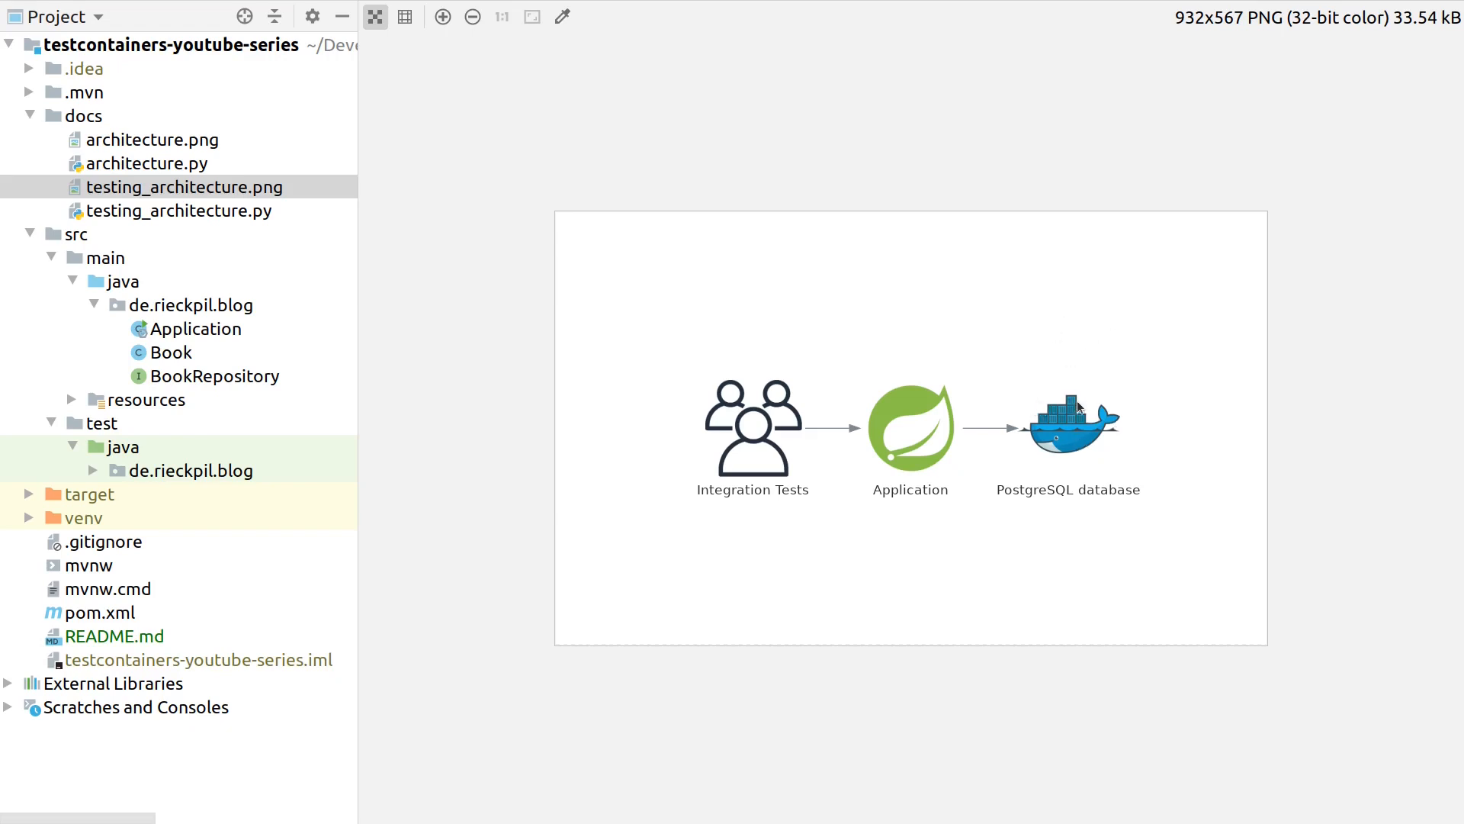
mouse_move(1086, 395)
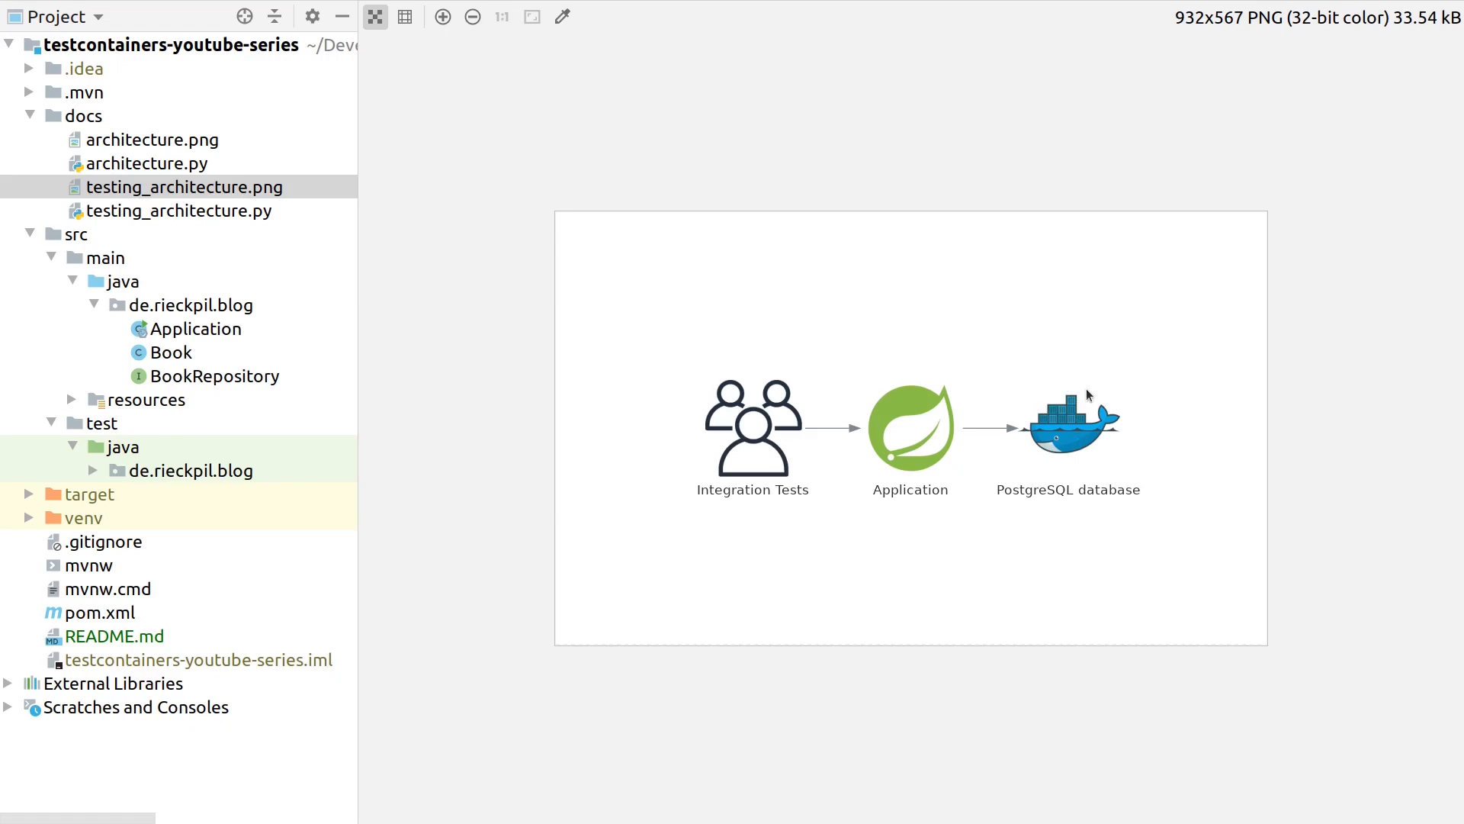
mouse_move(1083, 416)
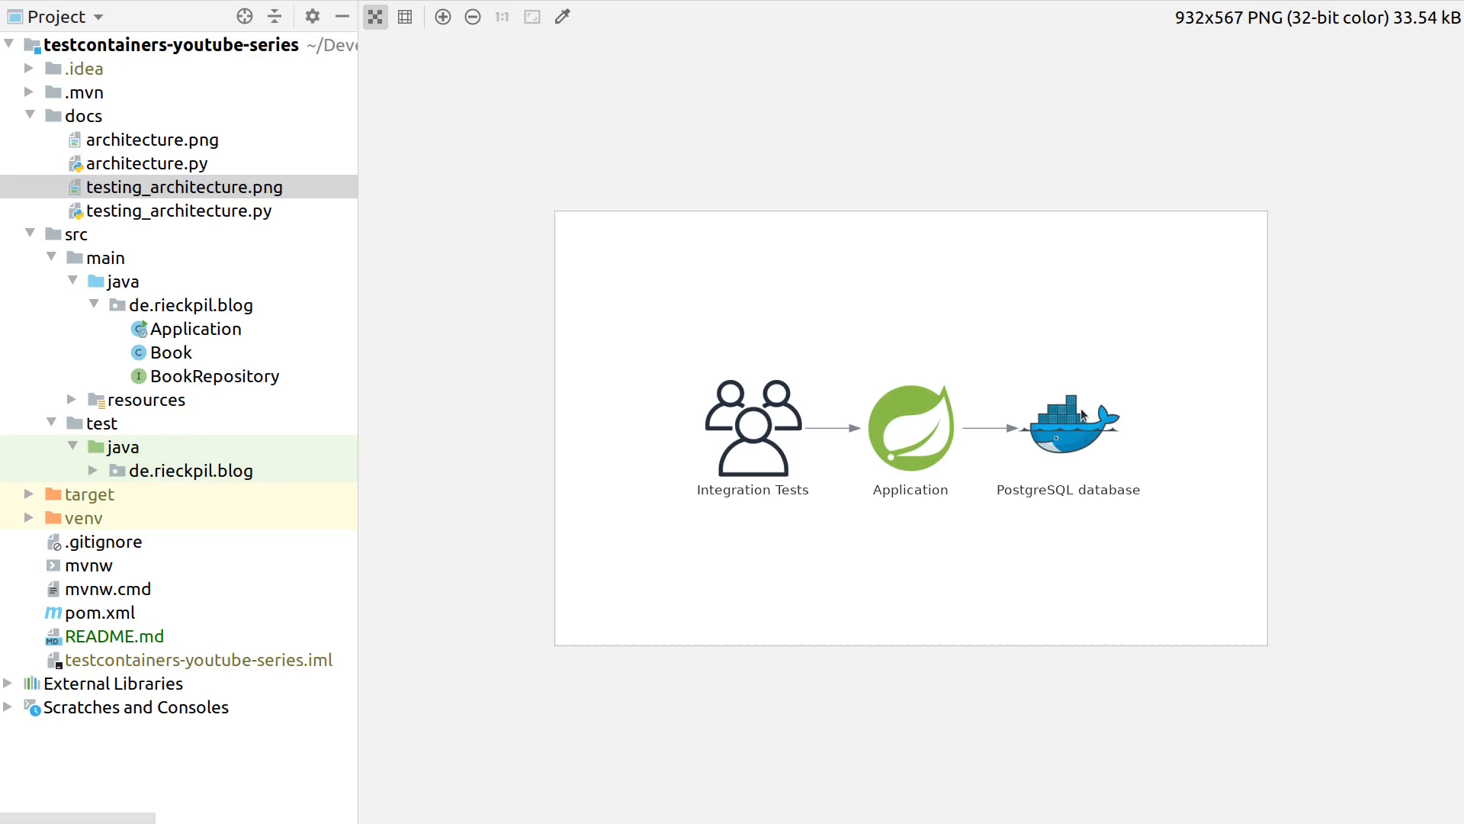
mouse_move(388, 437)
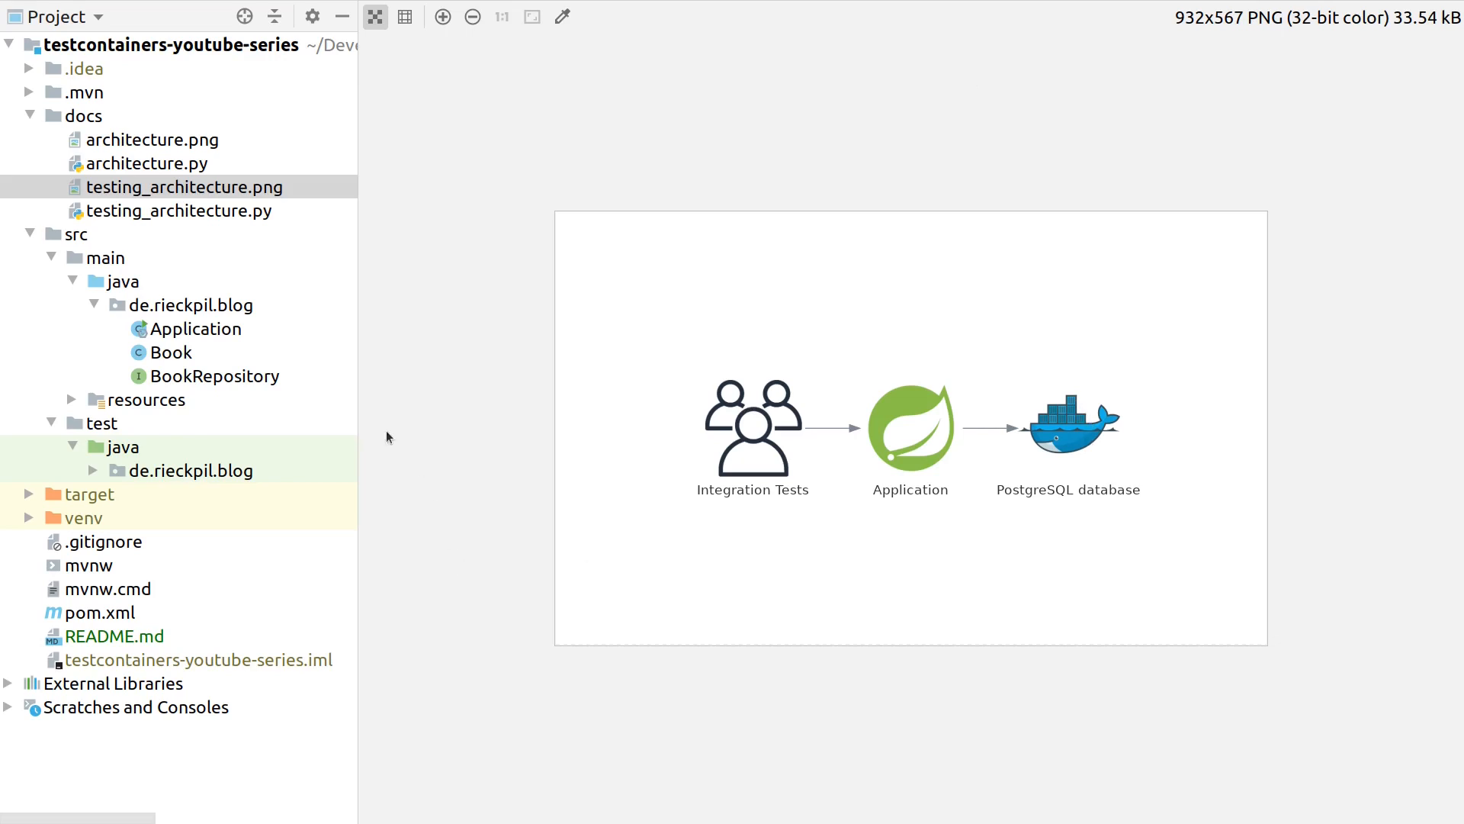
left_click(94, 612)
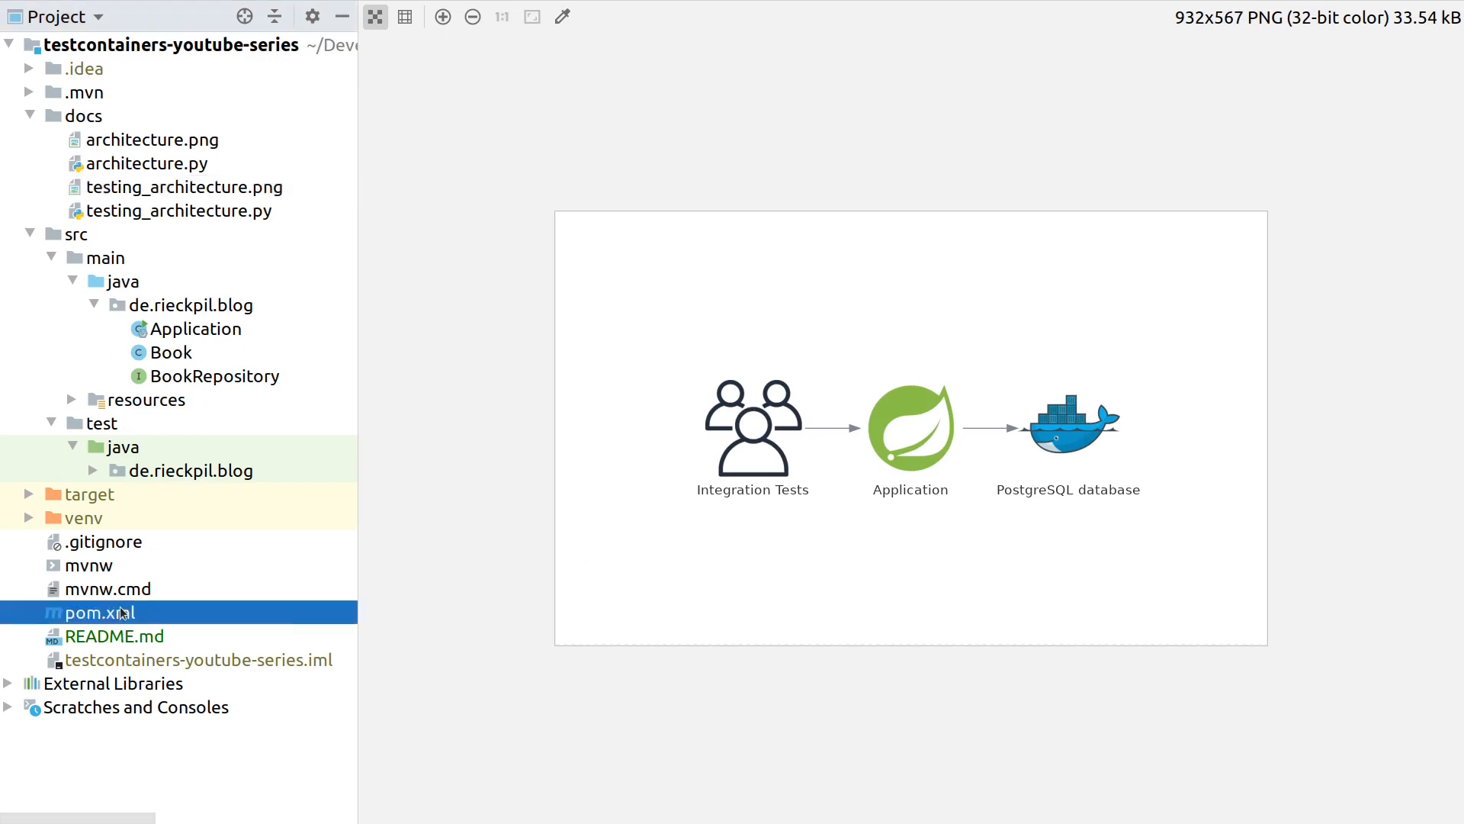
double_click(91, 613)
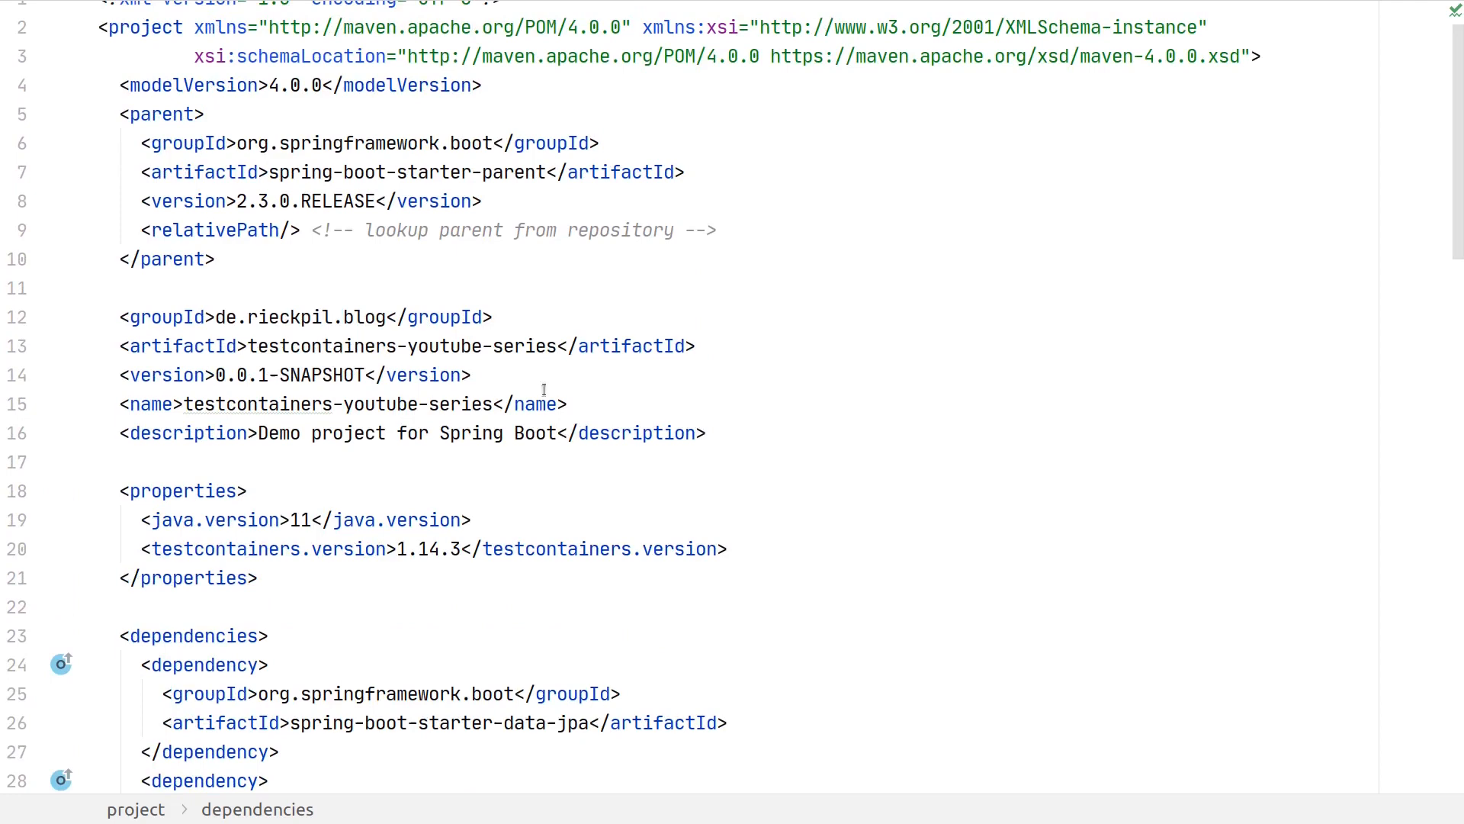
mouse_move(648, 346)
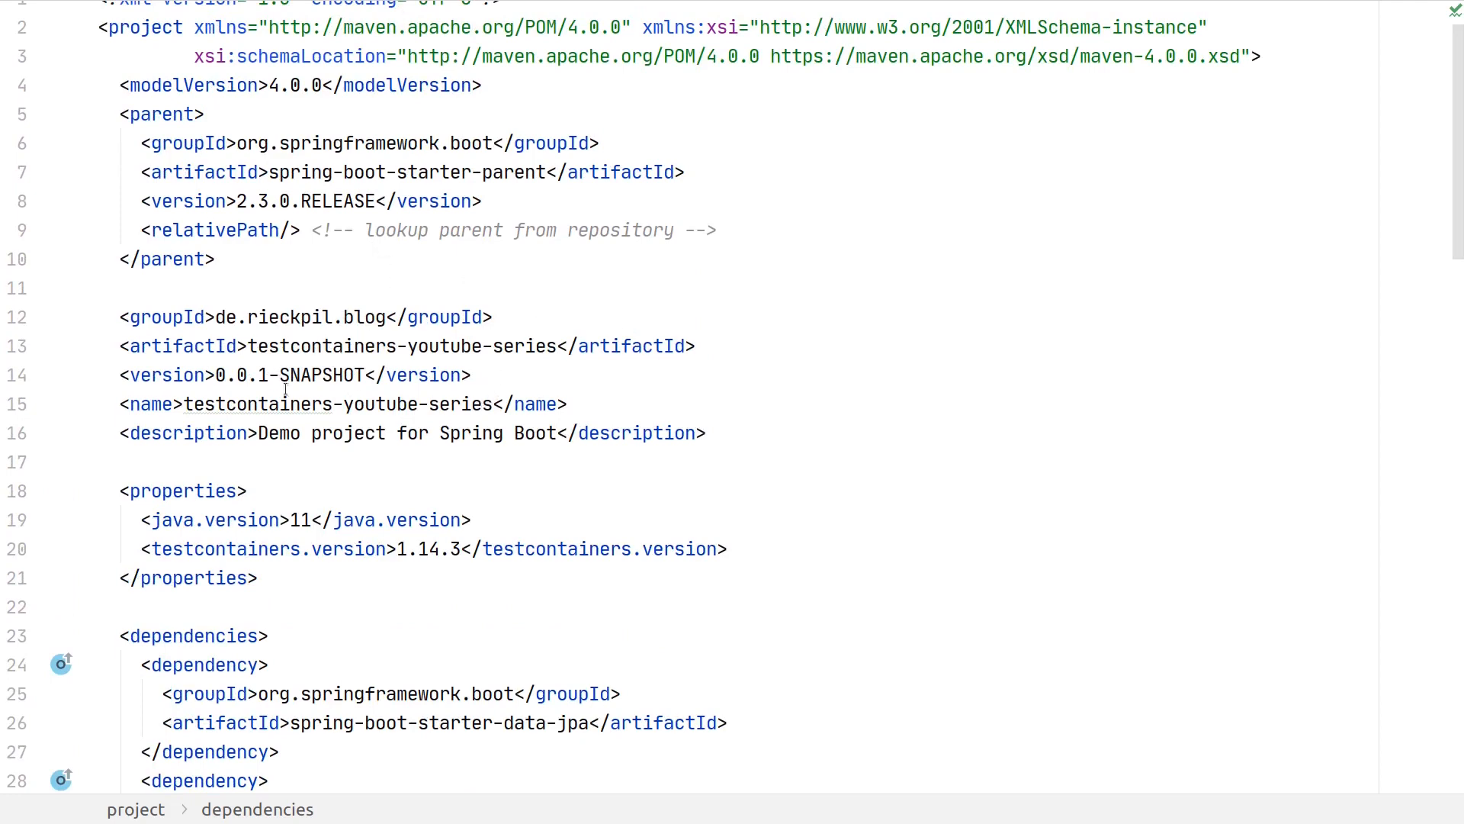
scroll("down", 3)
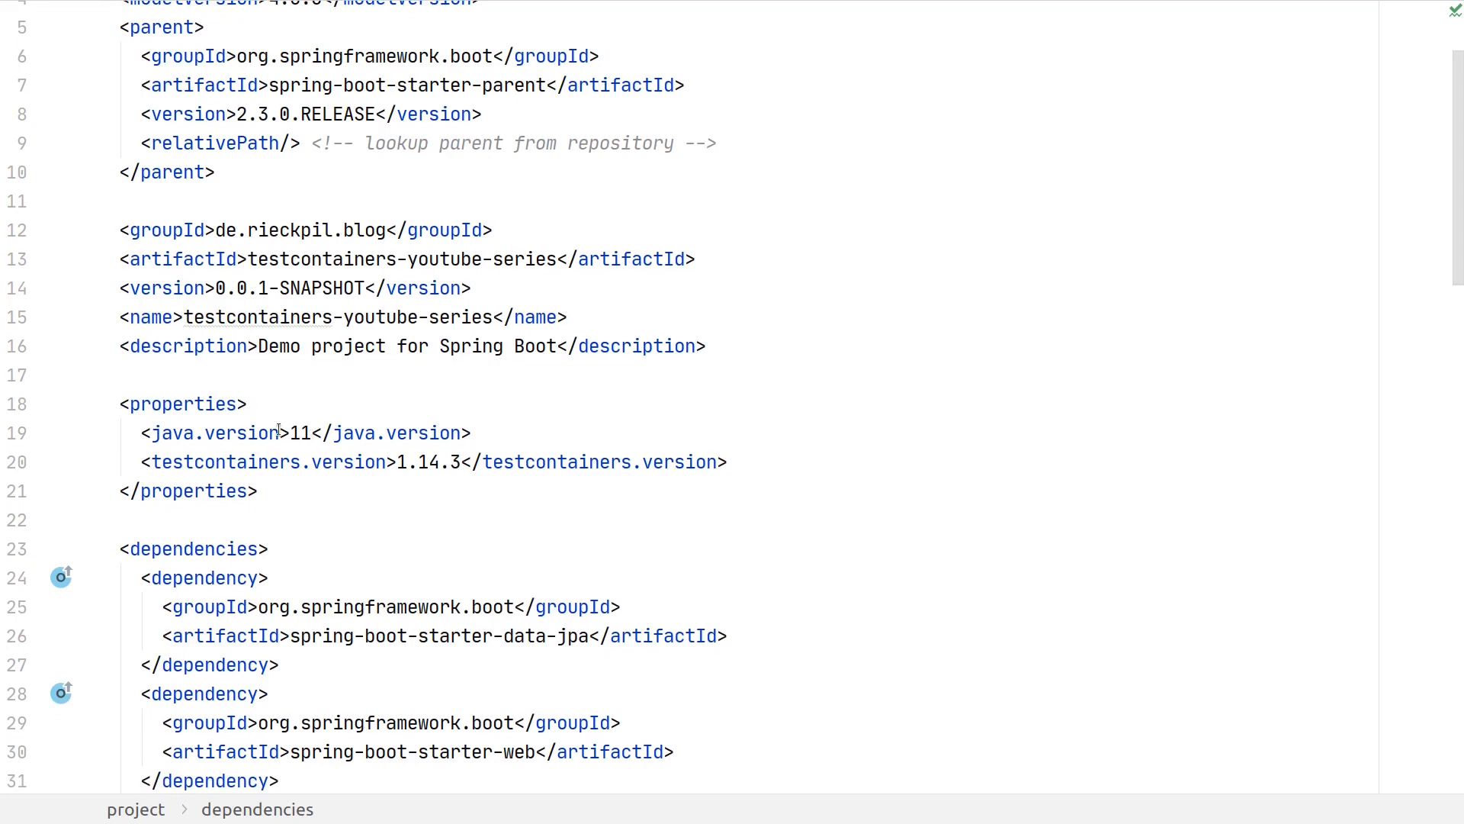
mouse_move(460, 487)
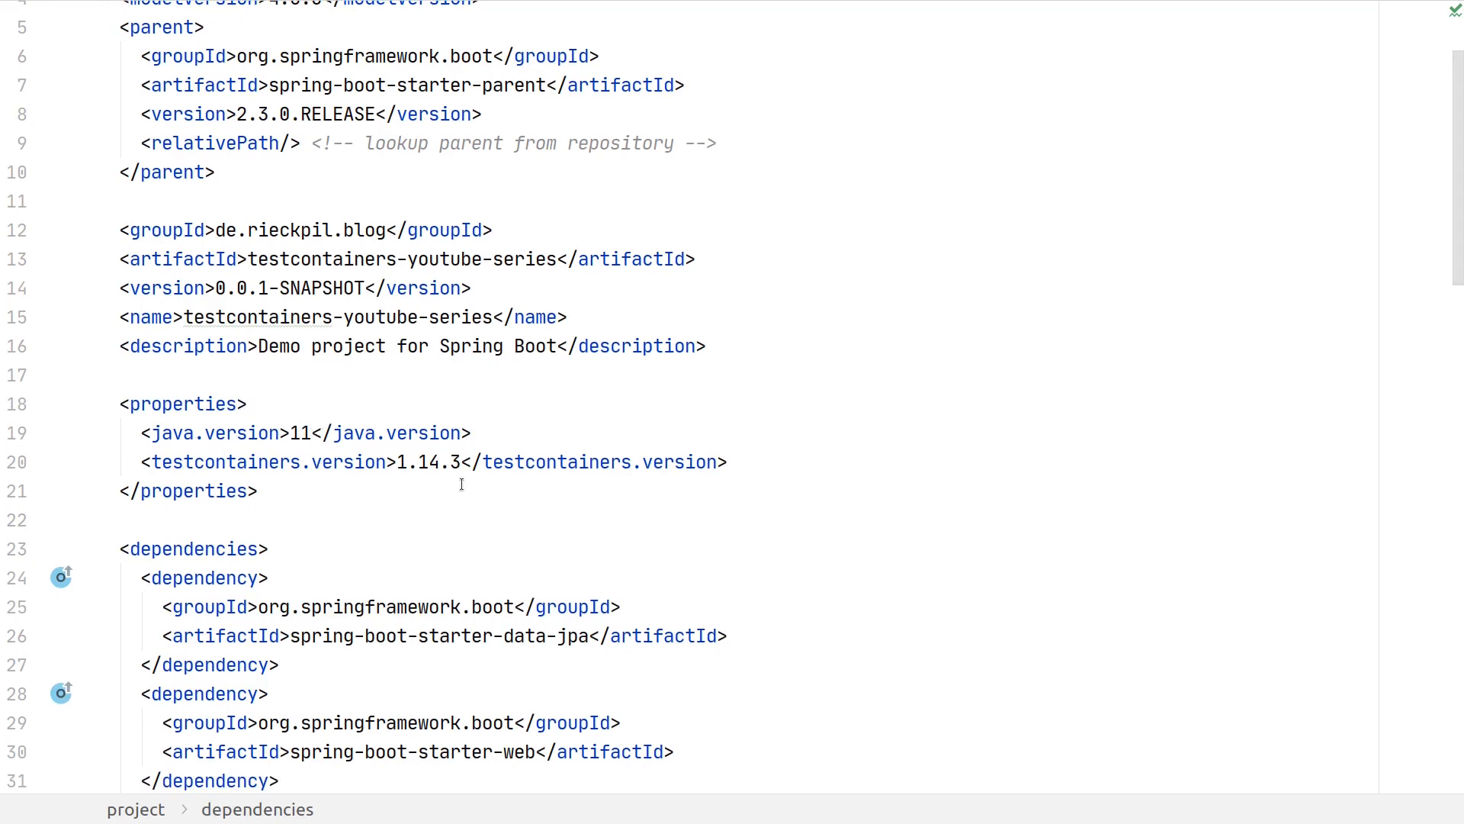
scroll("down", 3)
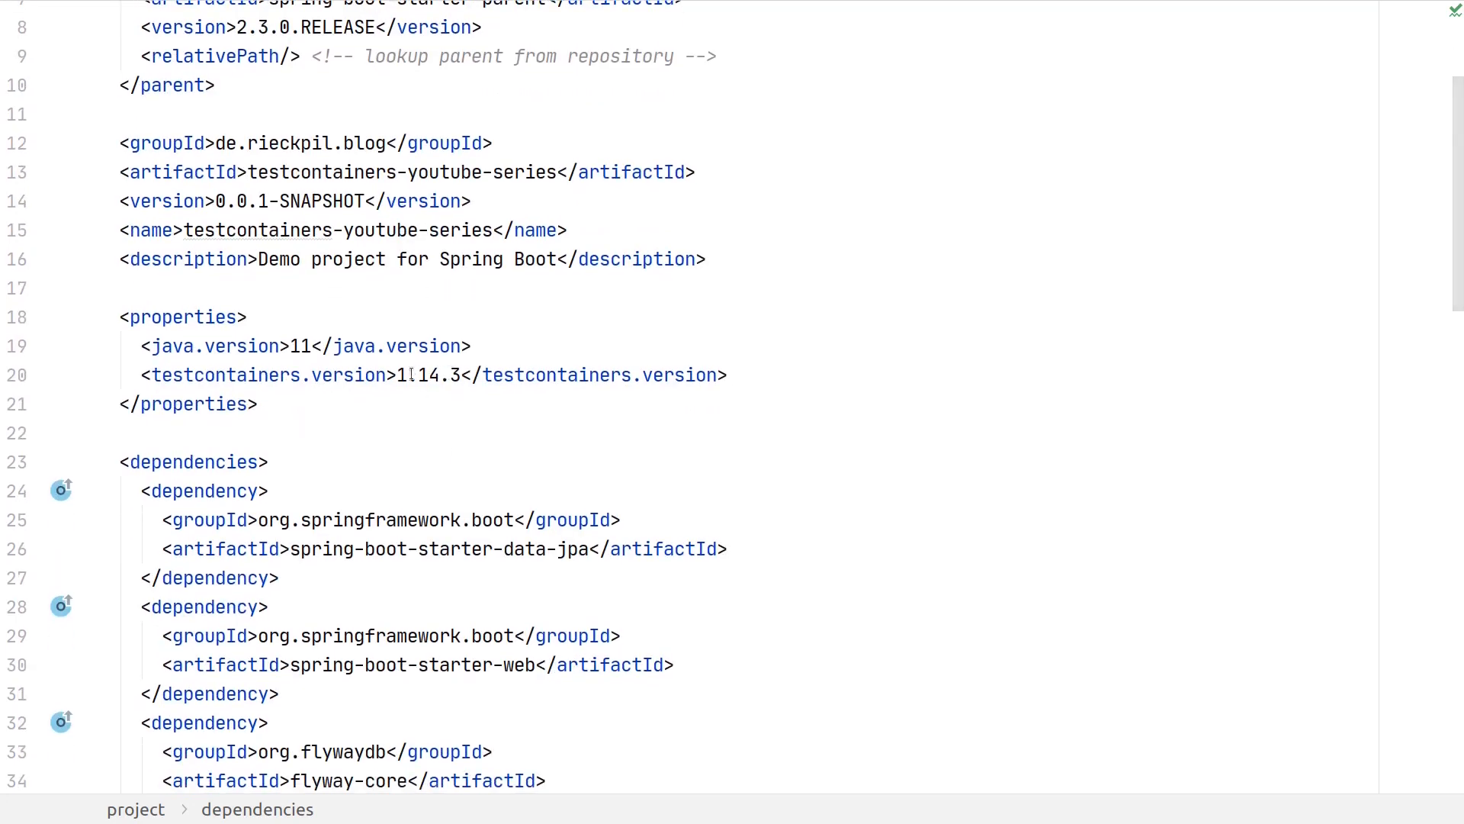
scroll("down", 3)
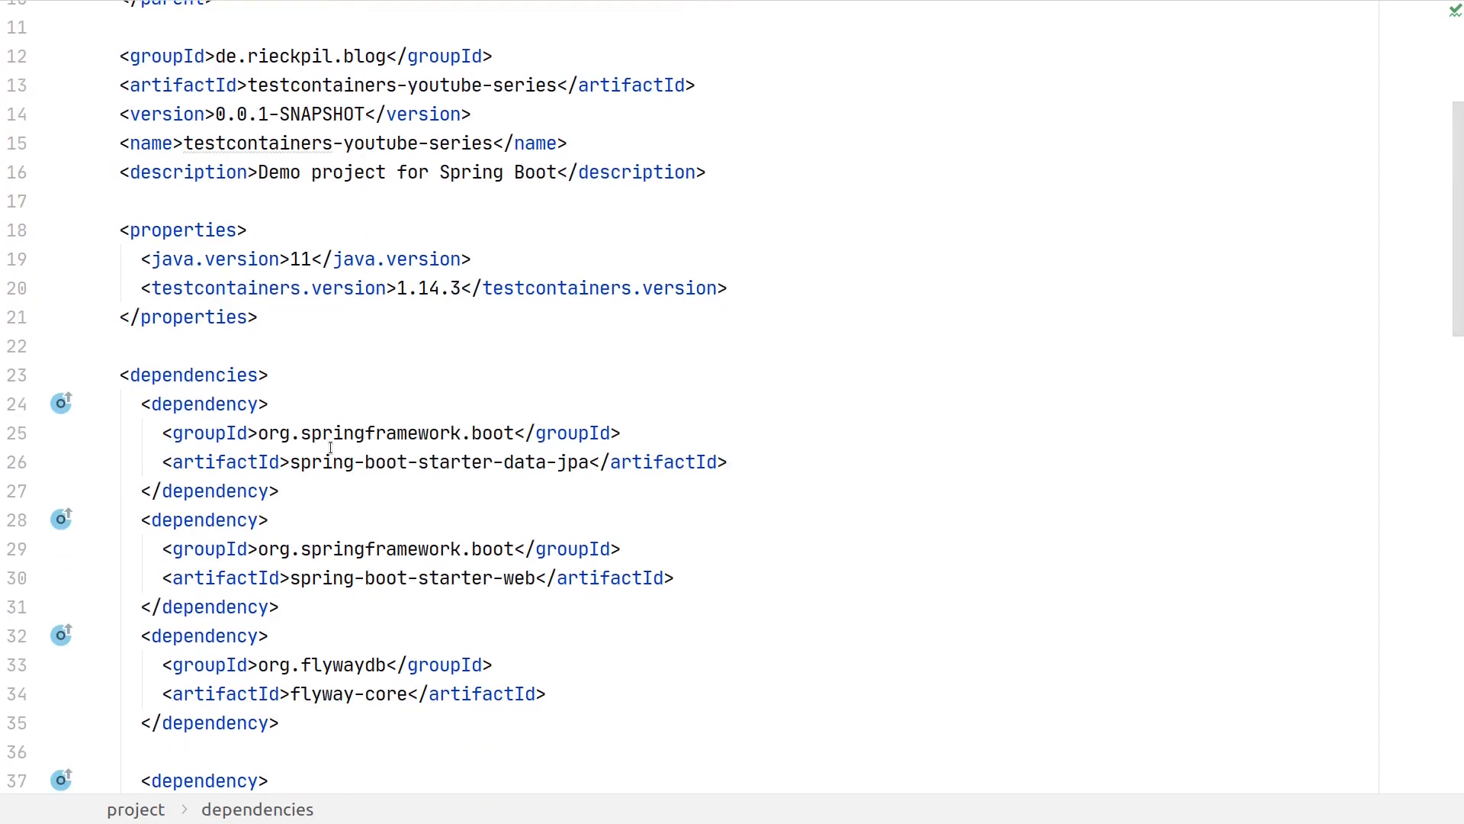
mouse_move(834, 298)
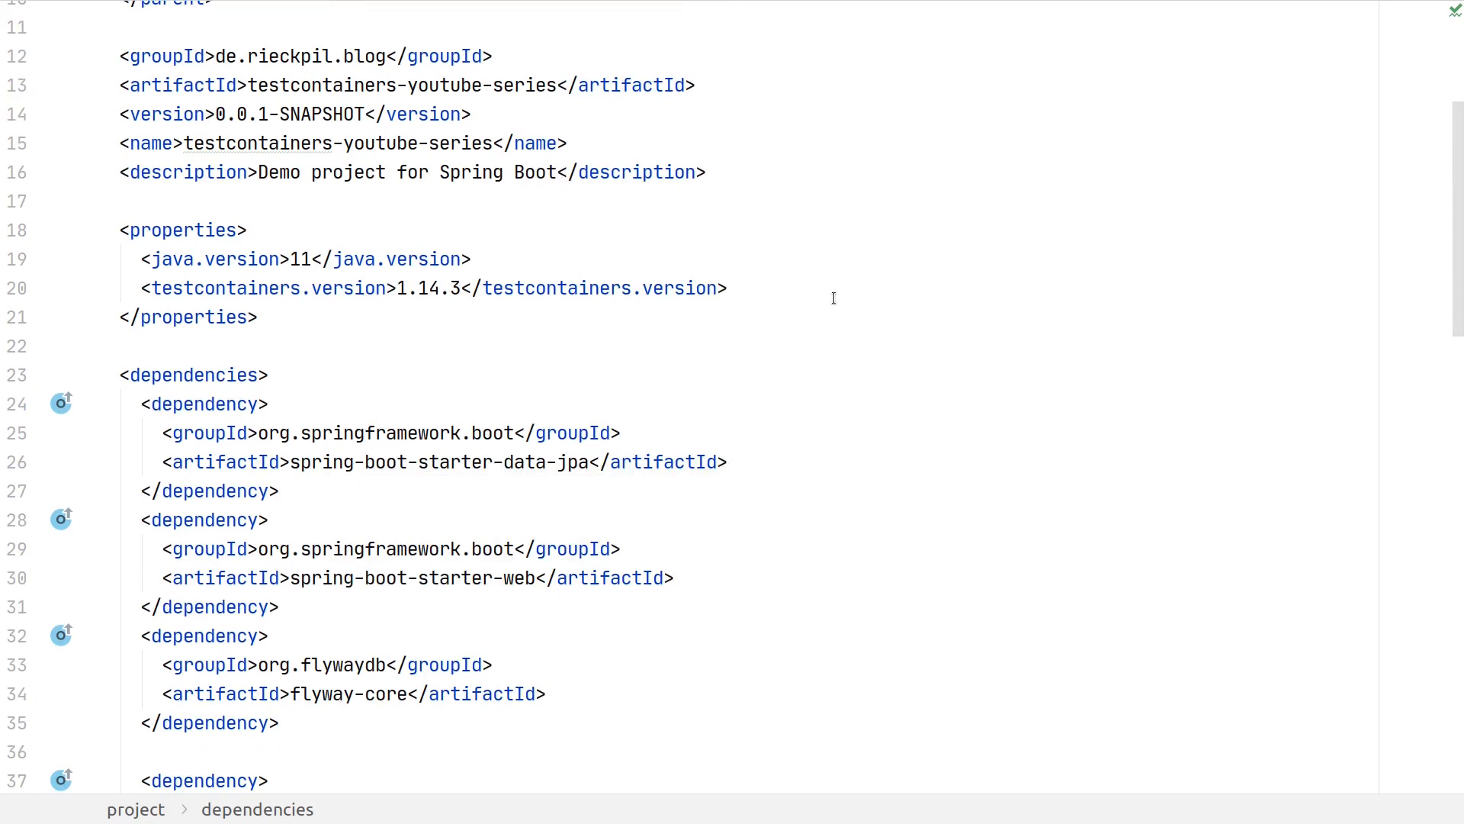
scroll("down", 3)
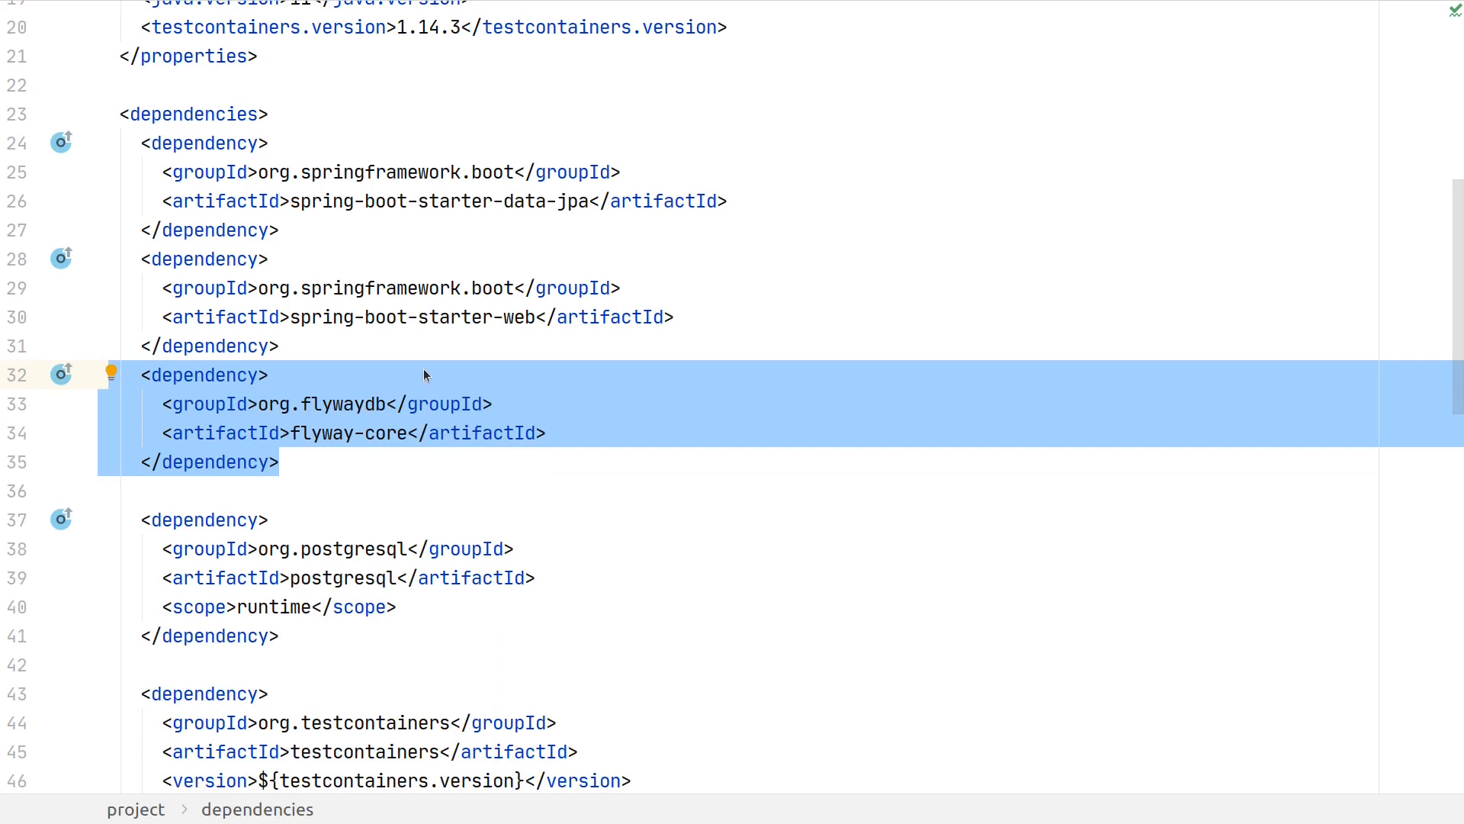
left_click(272, 376)
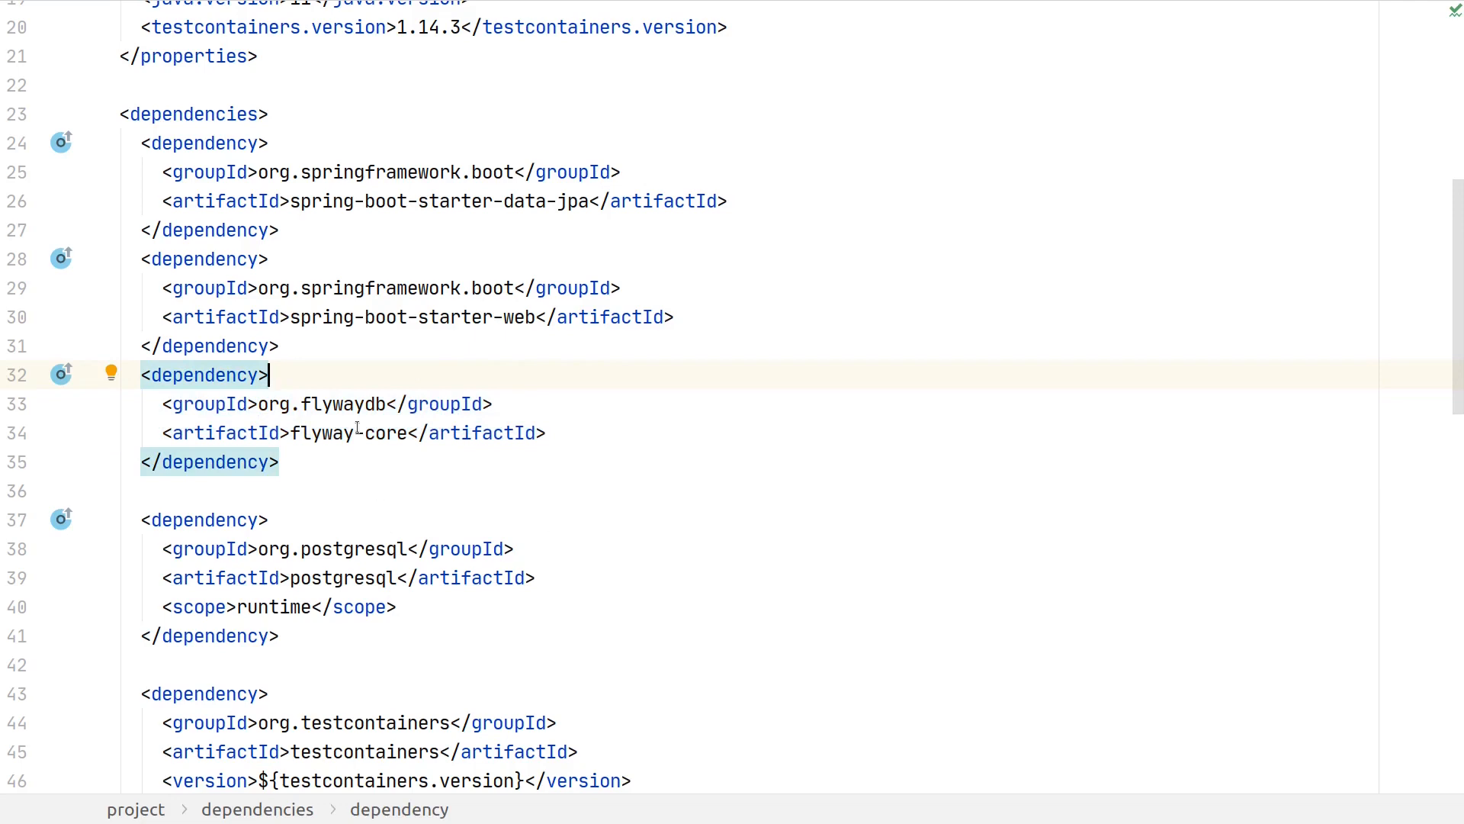
mouse_move(361, 423)
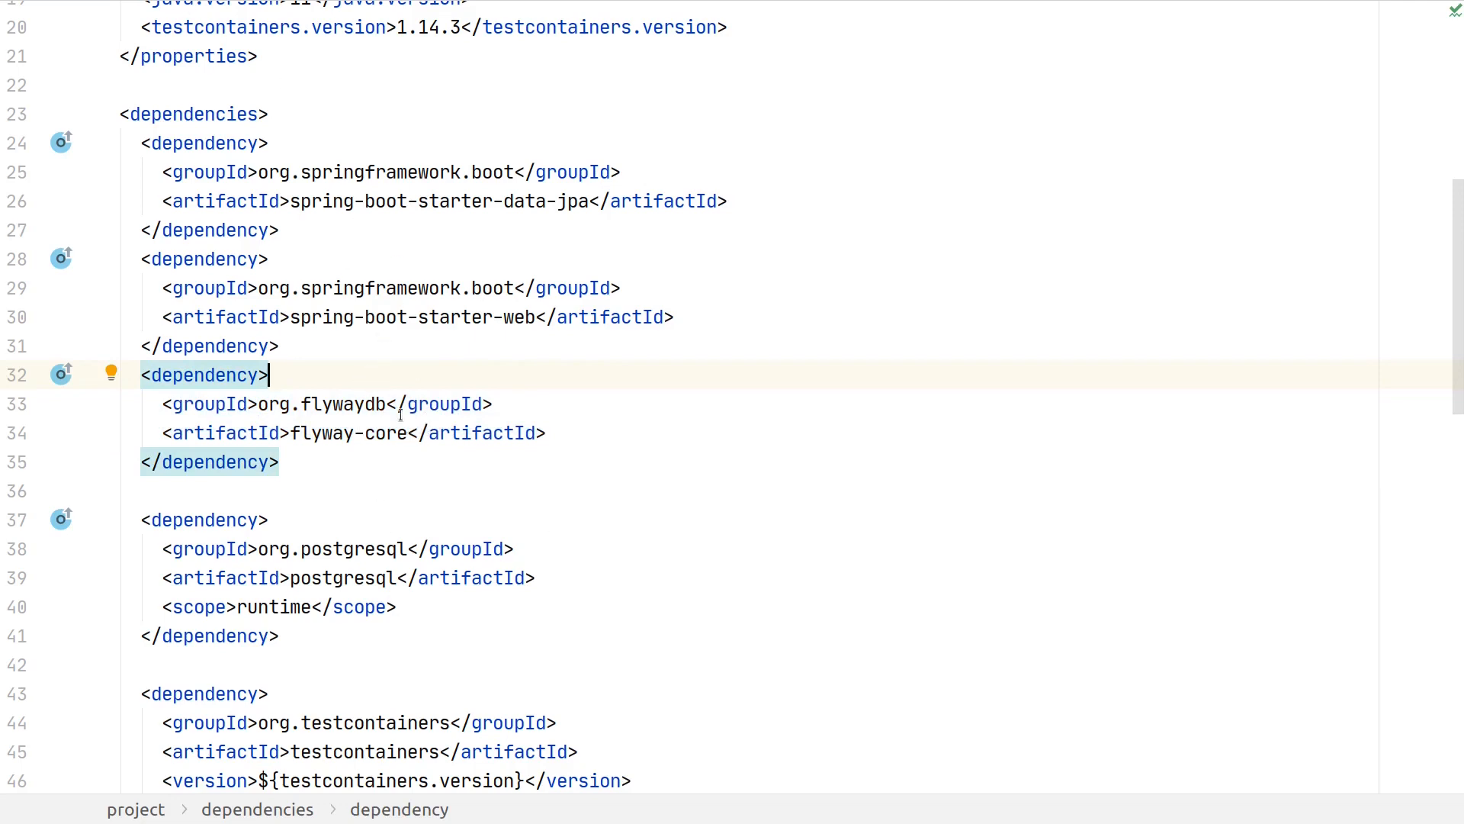
scroll("down", 3)
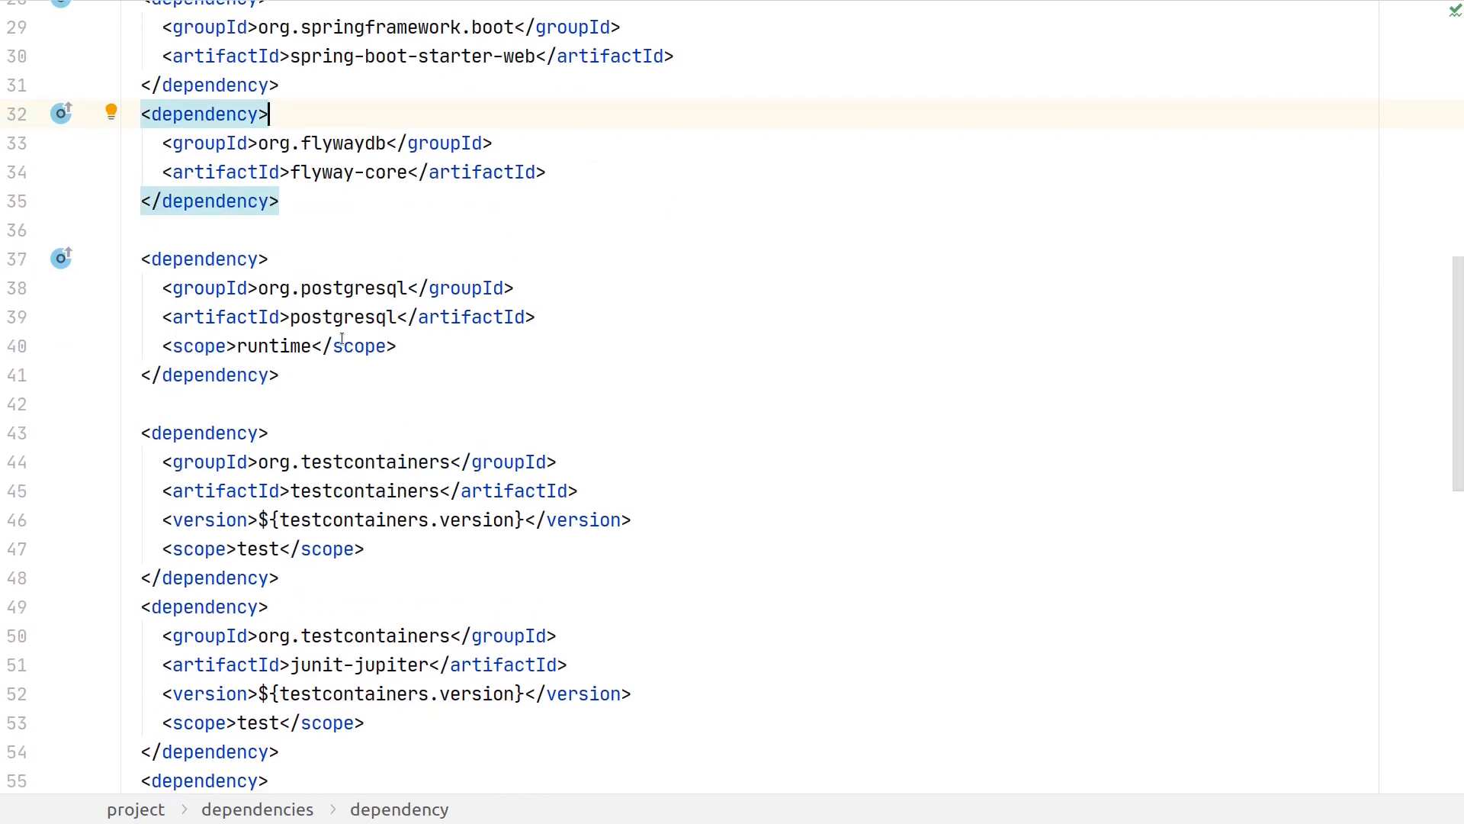
scroll("down", 3)
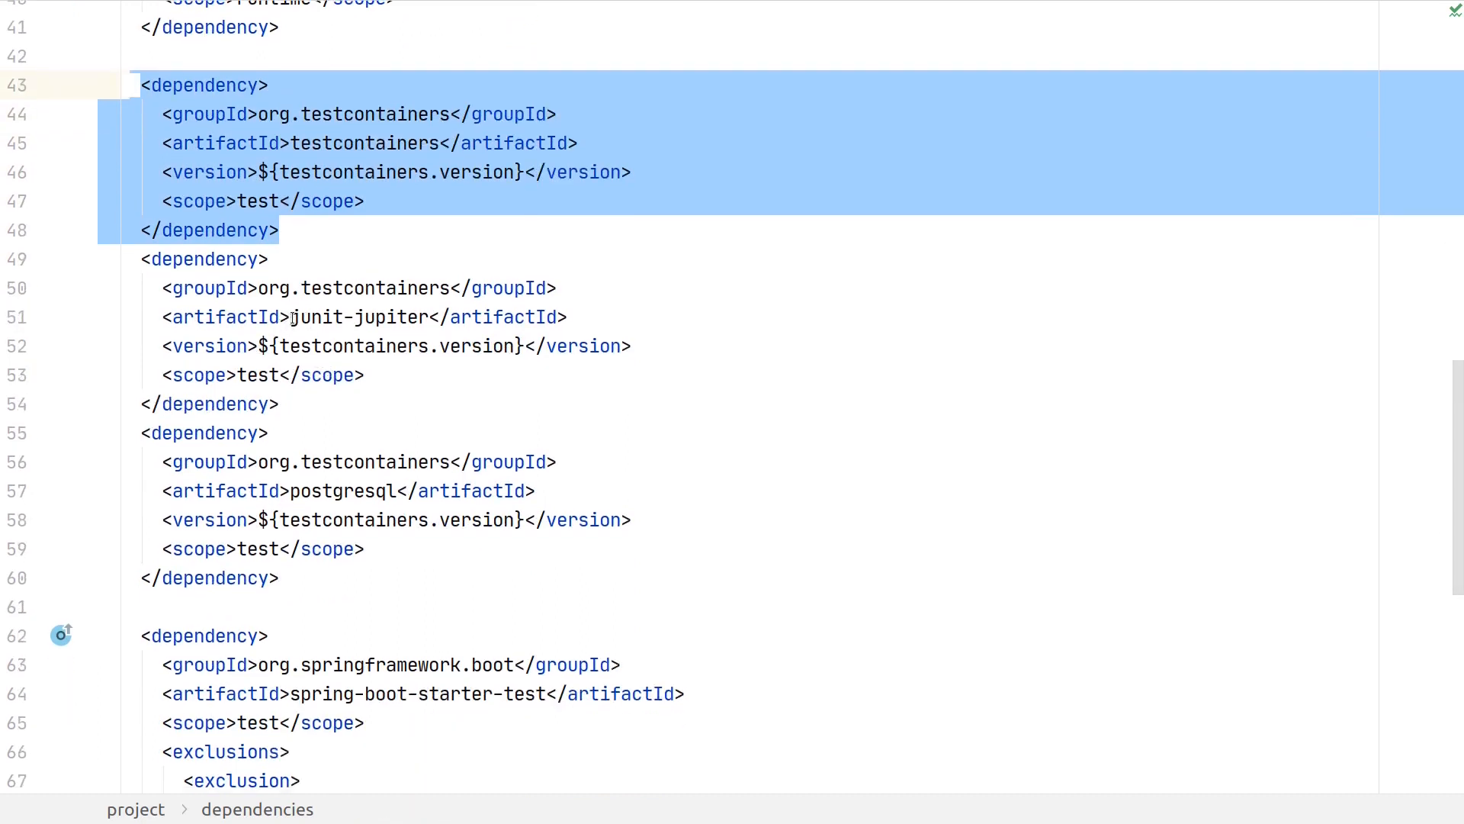
double_click(365, 316)
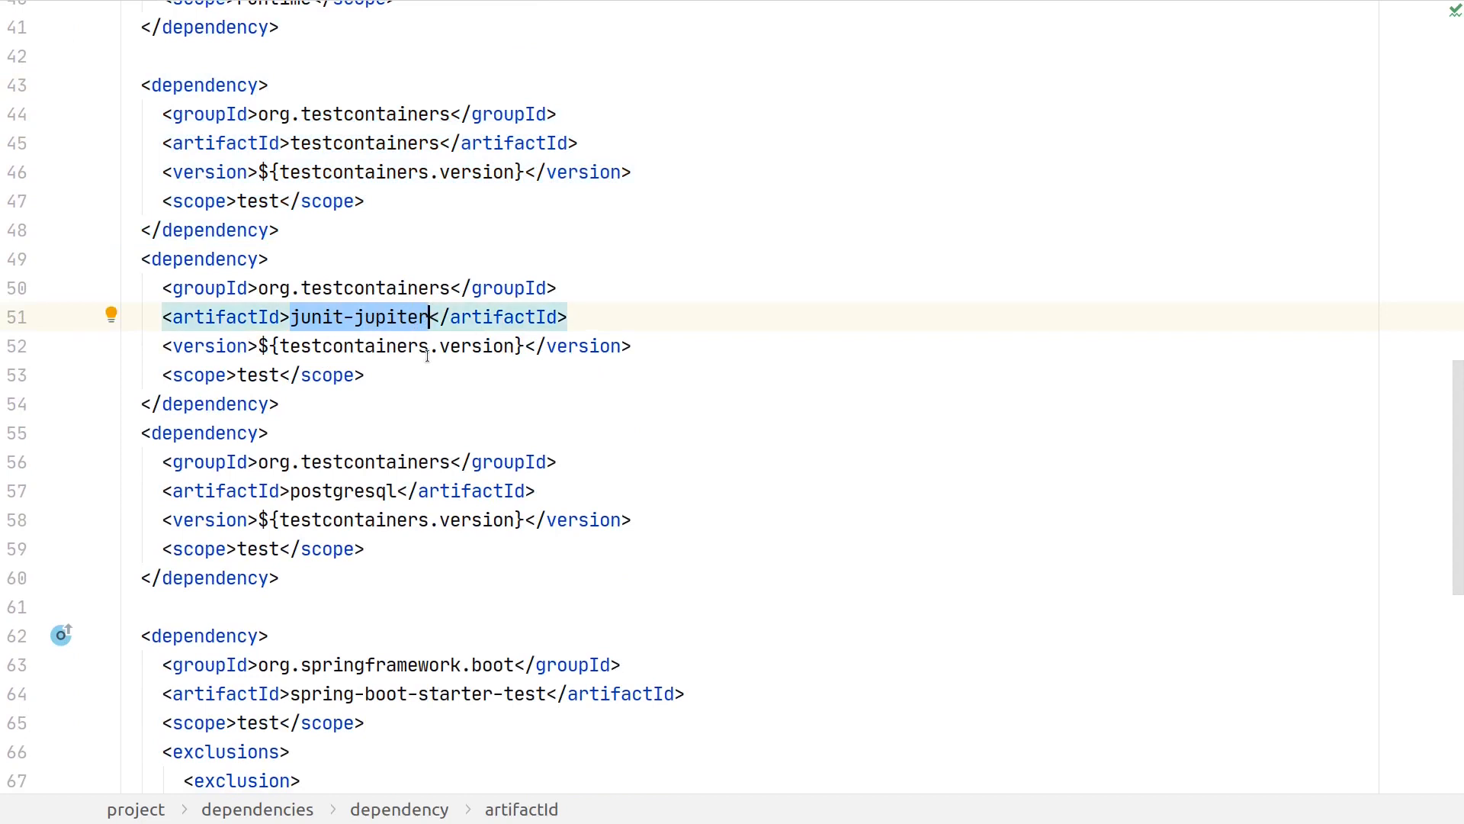
mouse_move(359, 318)
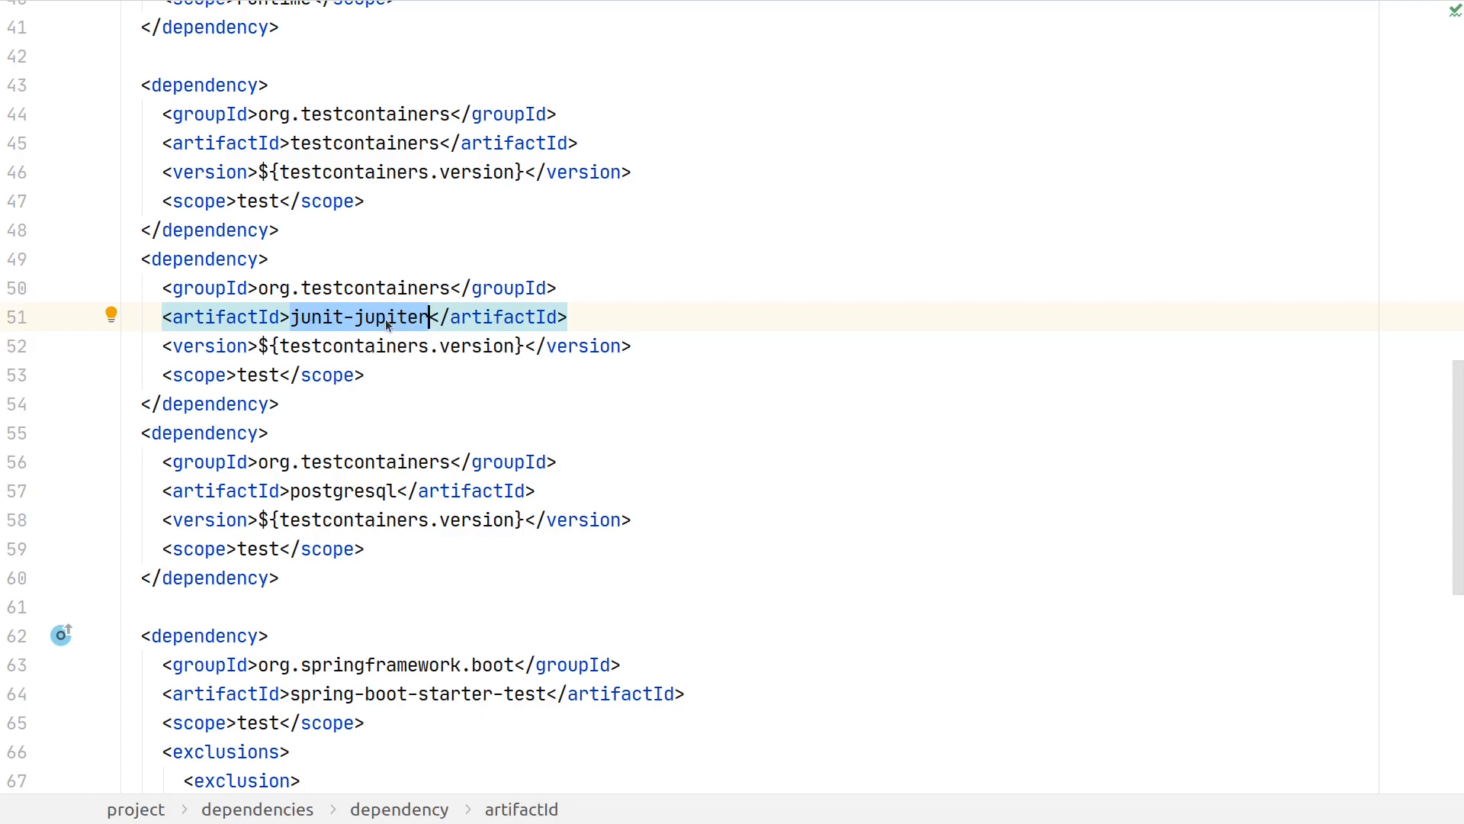
scroll("down", 3)
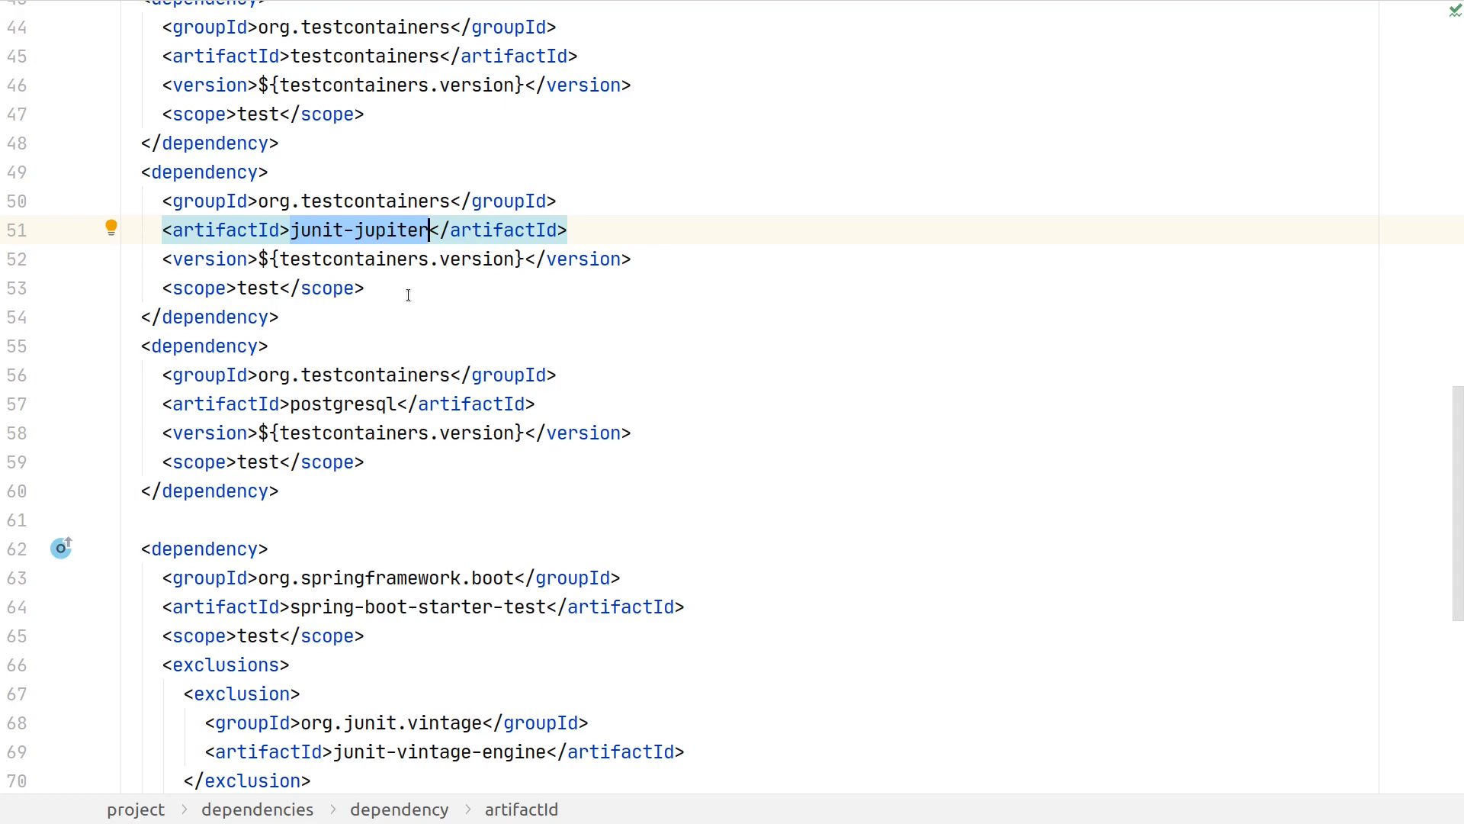
scroll("down", 3)
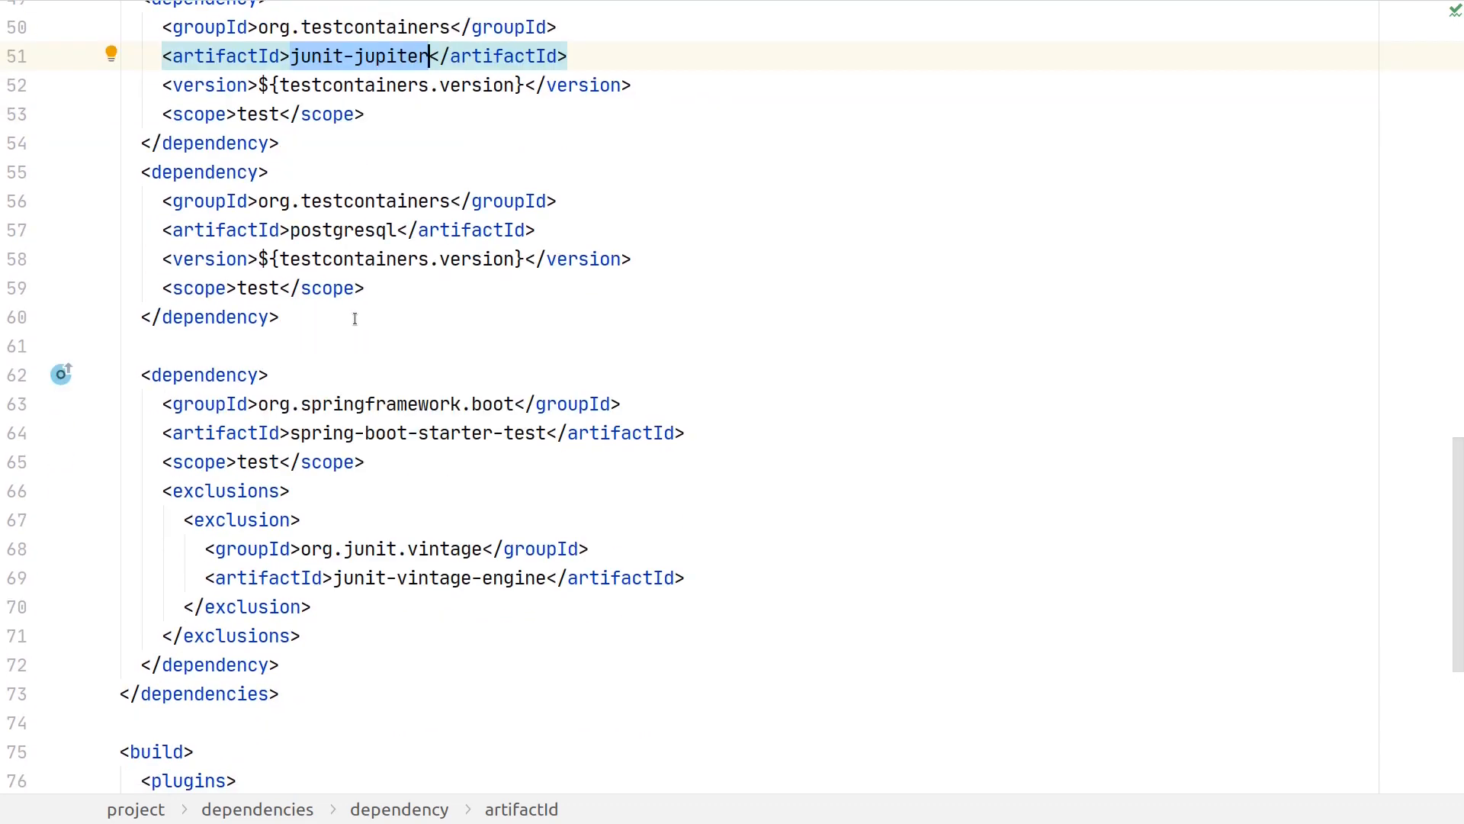
mouse_move(320, 306)
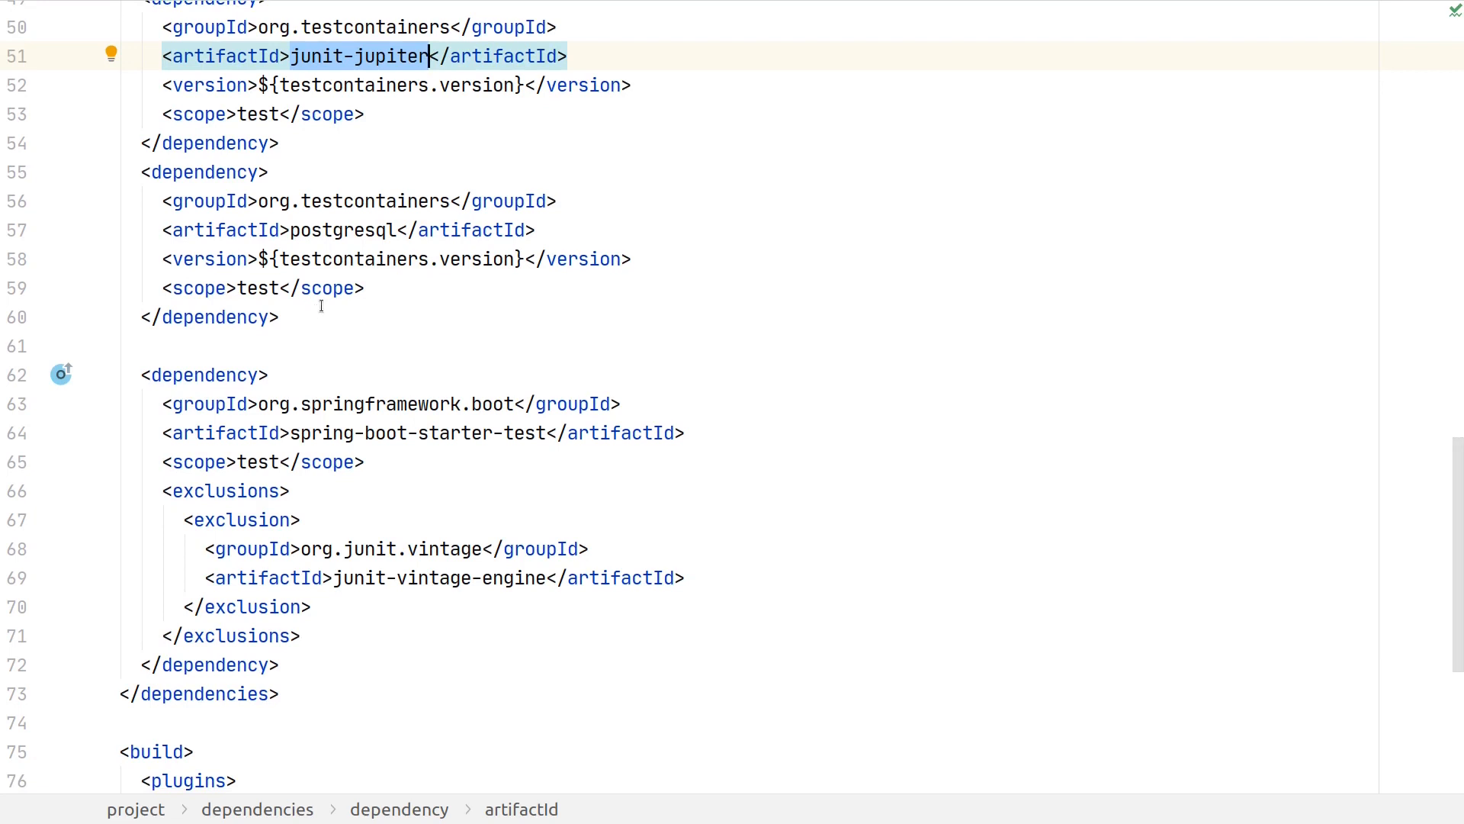
mouse_move(355, 314)
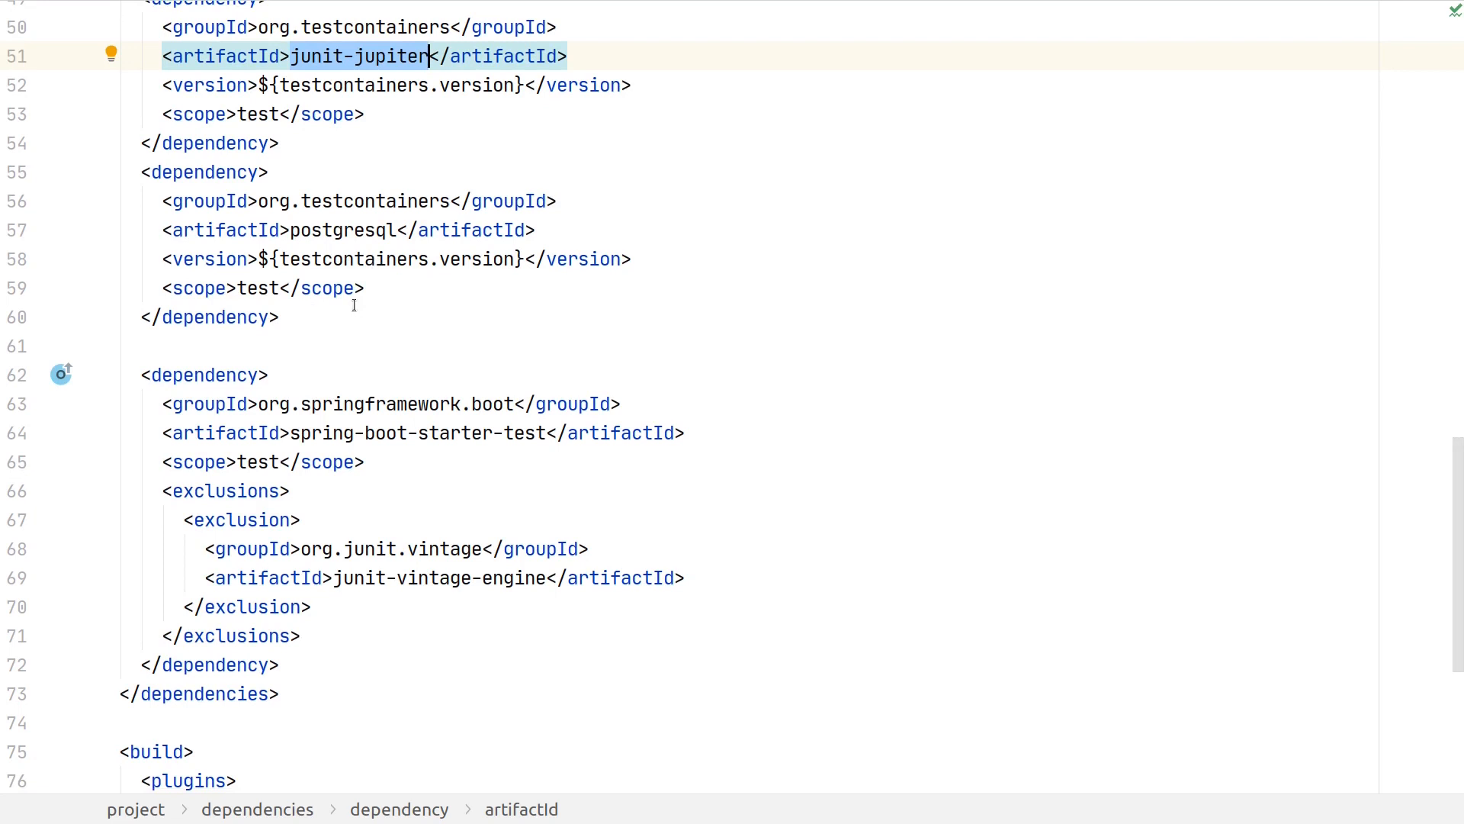
mouse_move(443, 129)
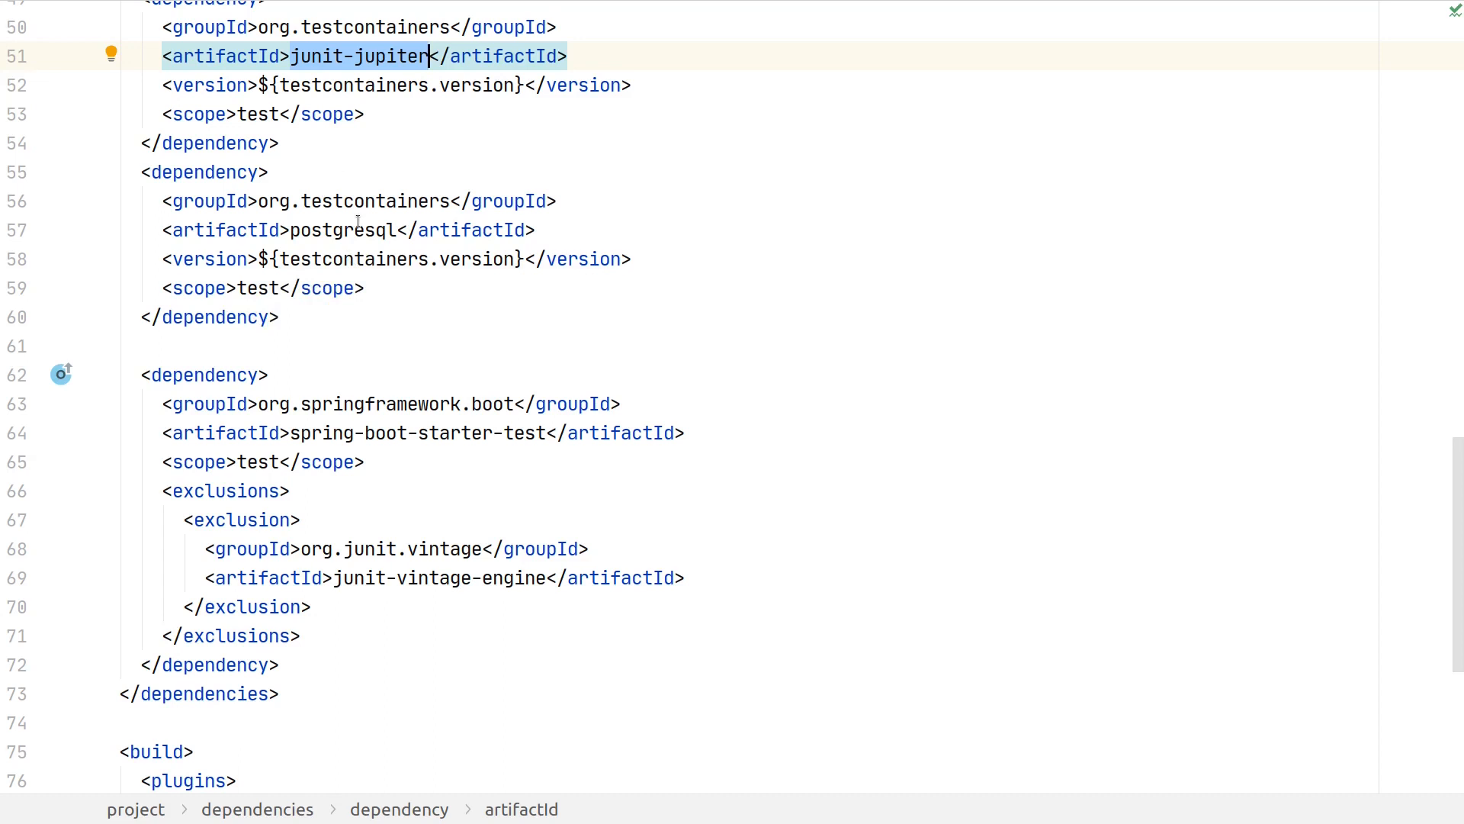
mouse_move(304, 230)
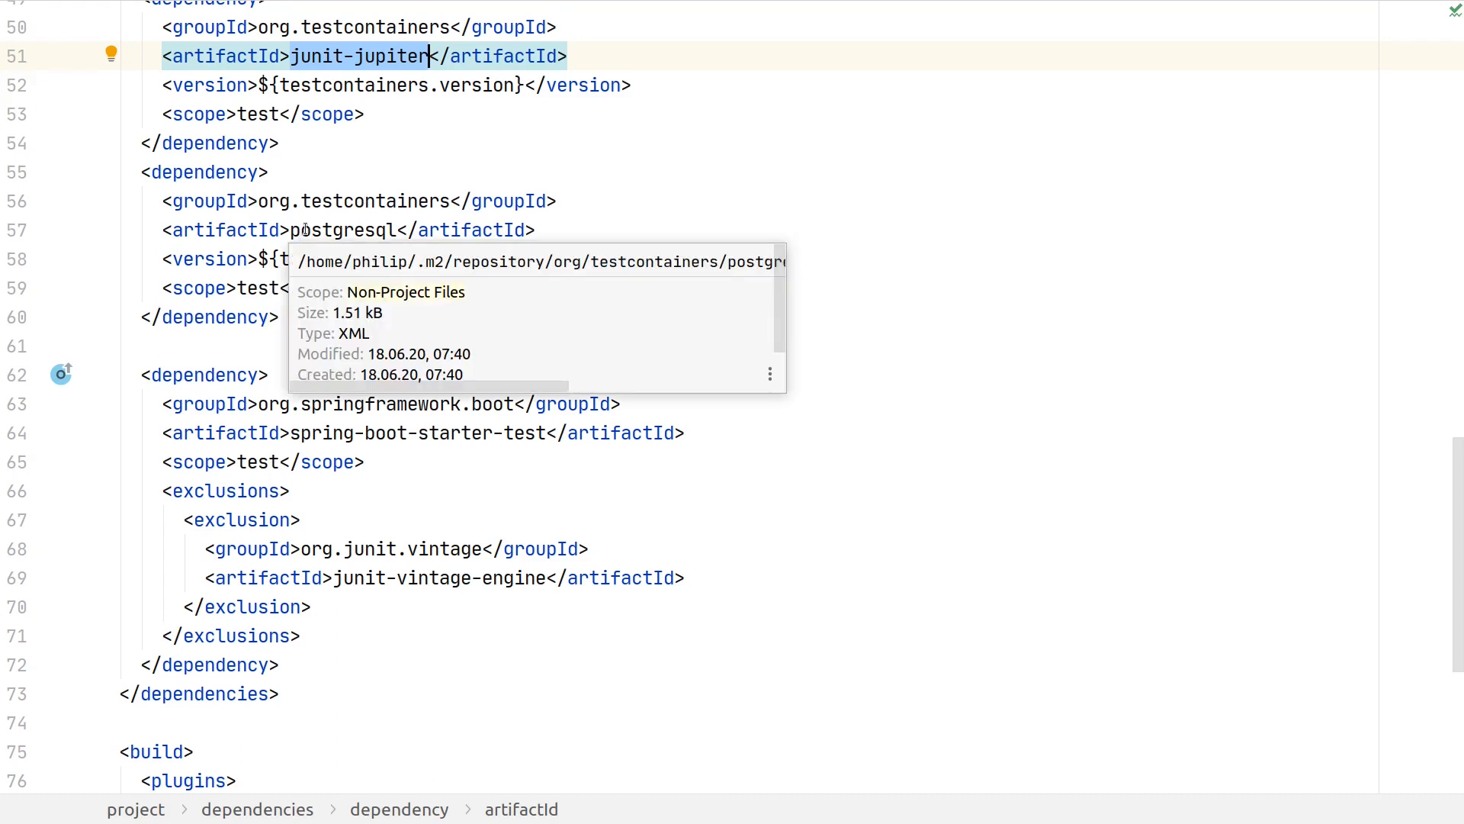
mouse_move(459, 185)
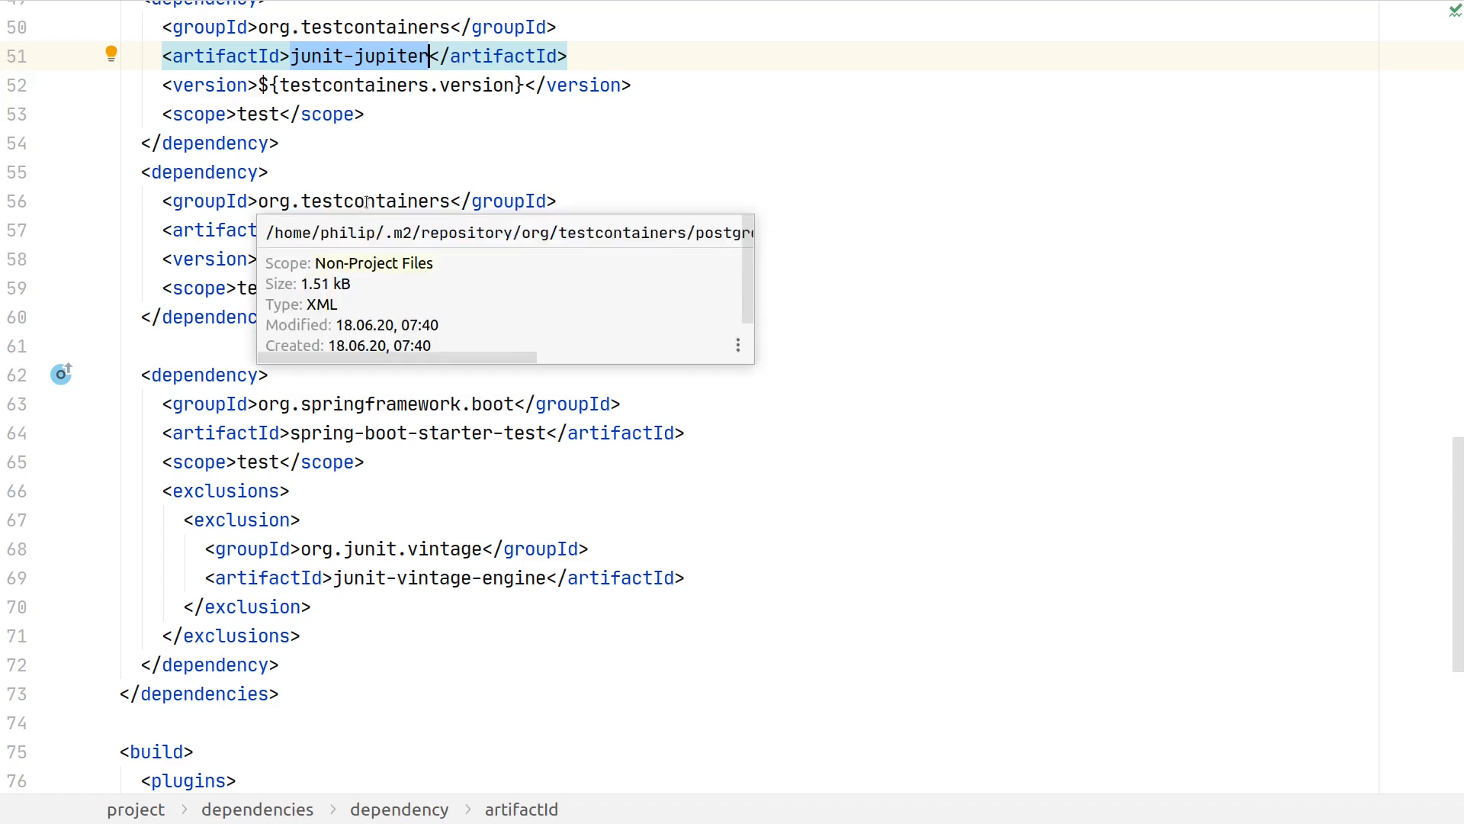
mouse_move(714, 319)
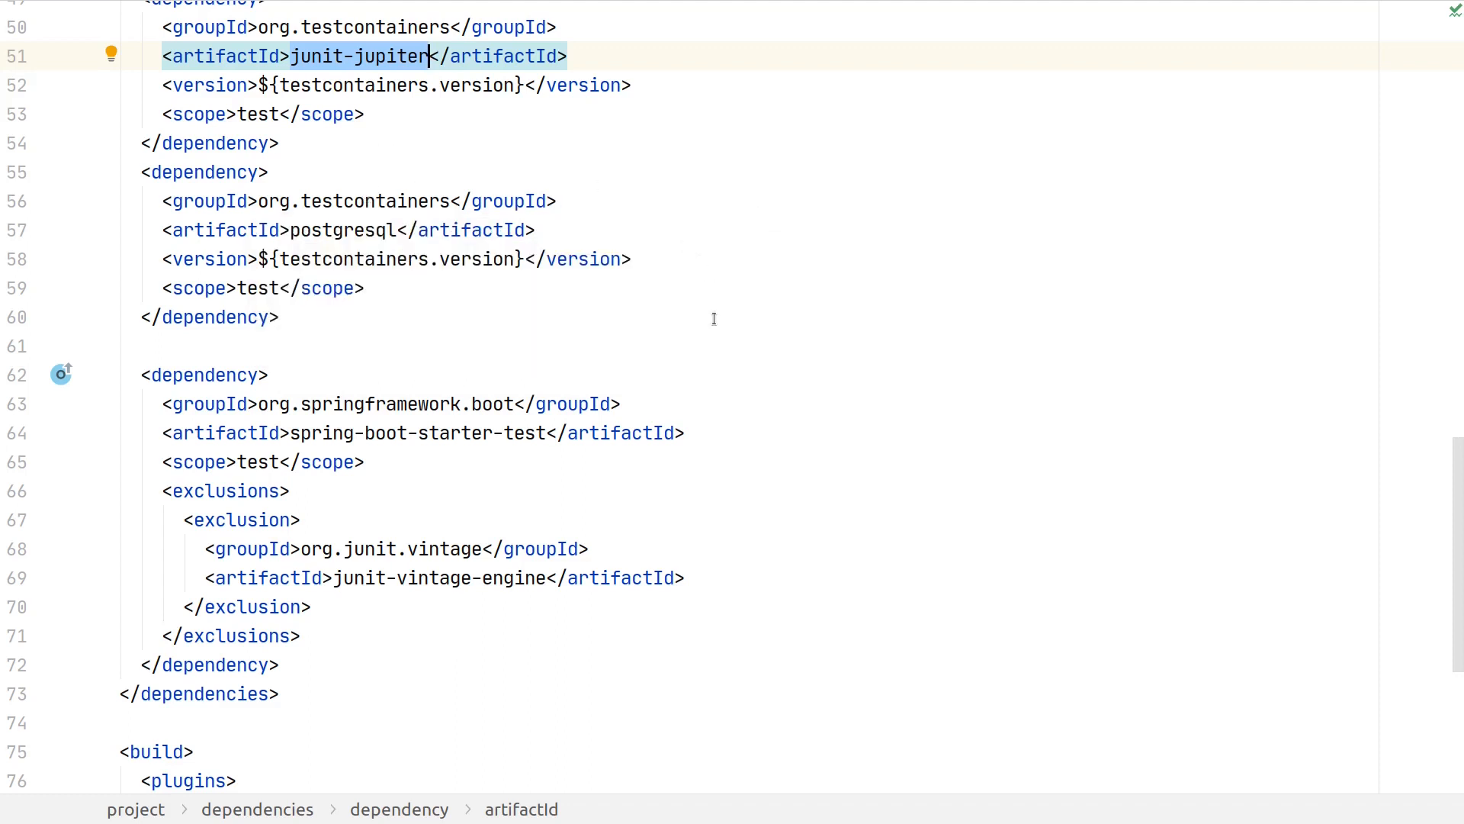
scroll("down", 3)
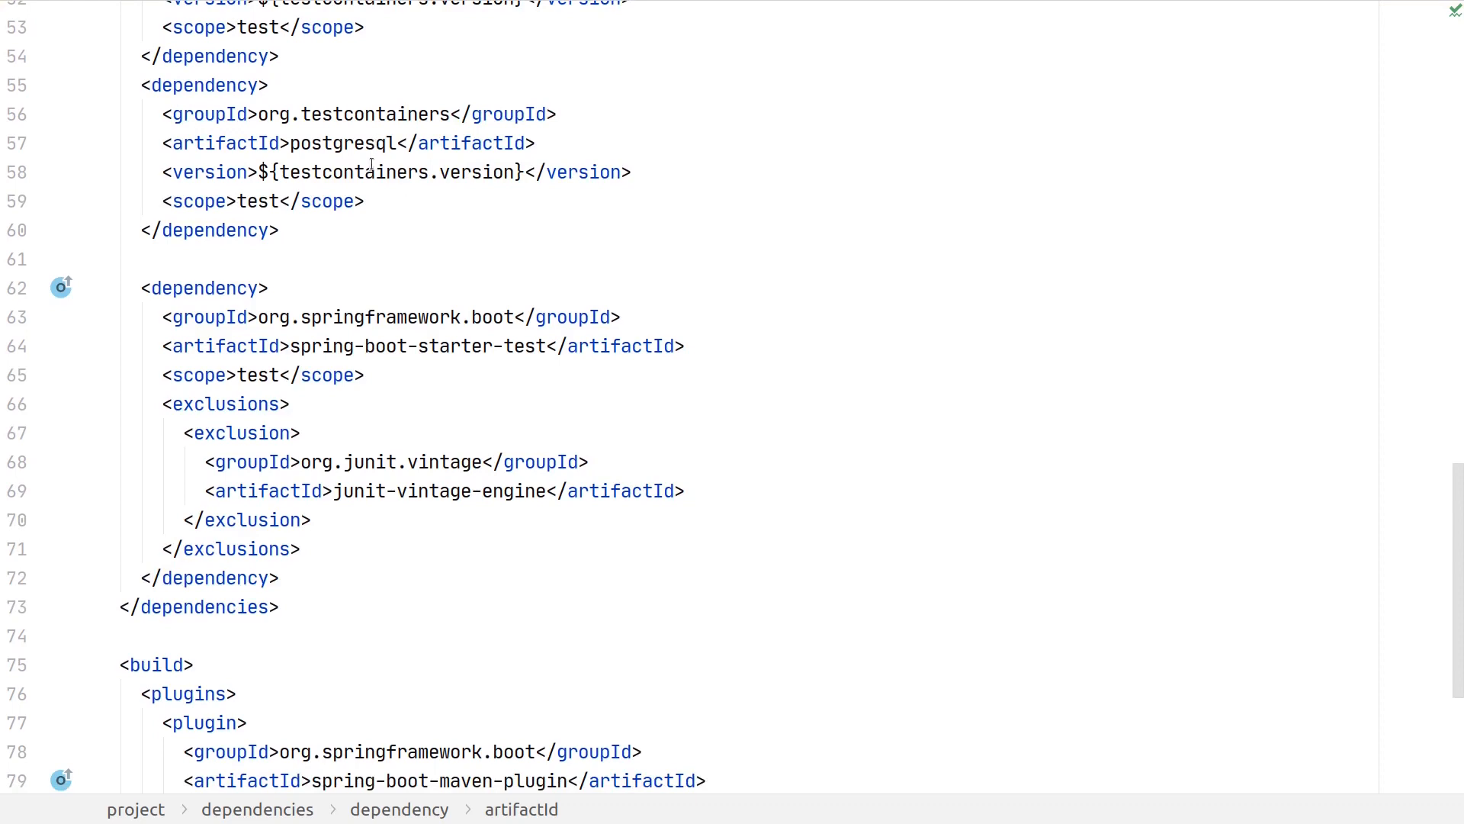
scroll("down", 3)
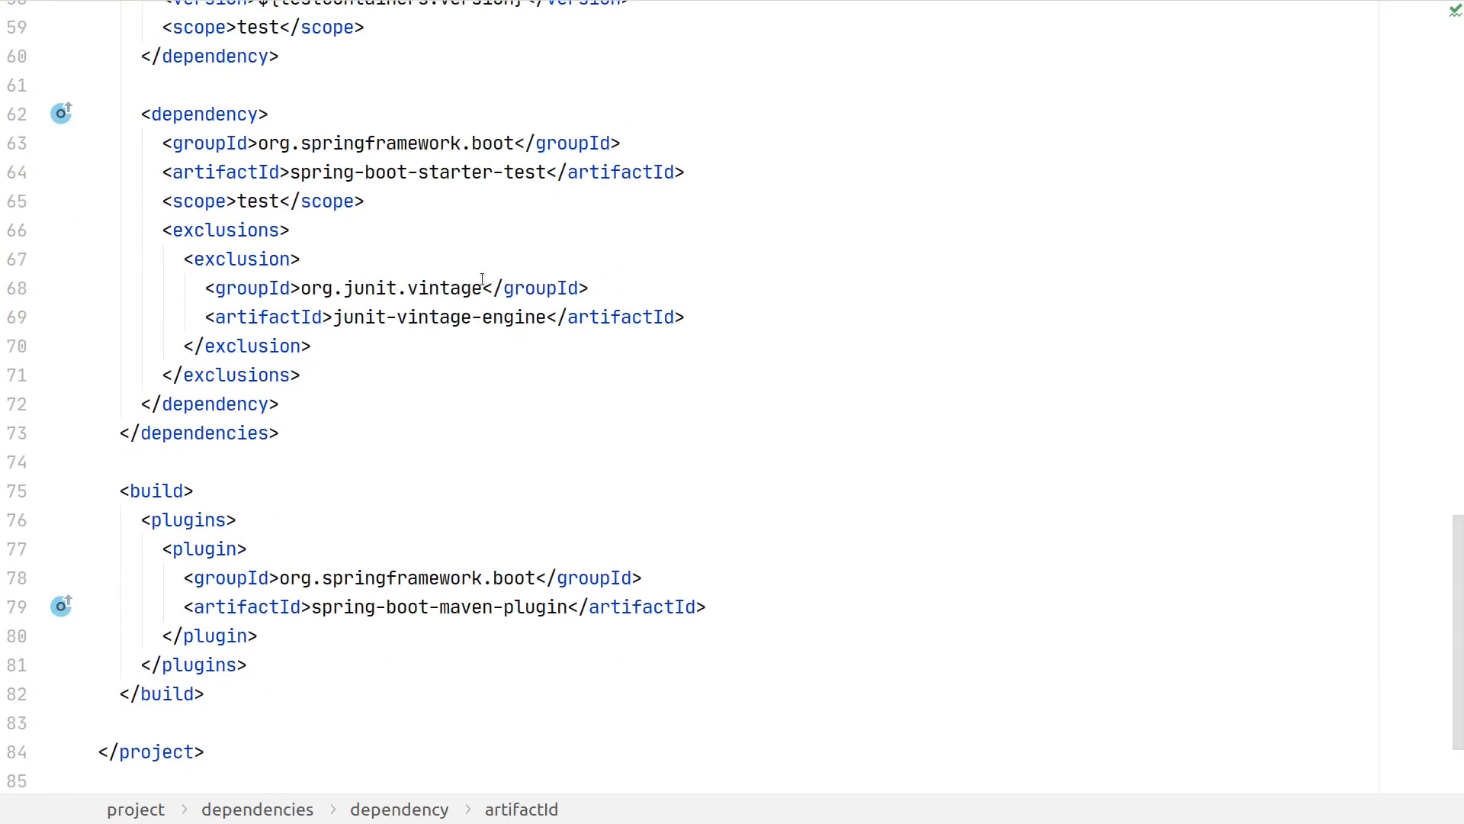
mouse_move(441, 152)
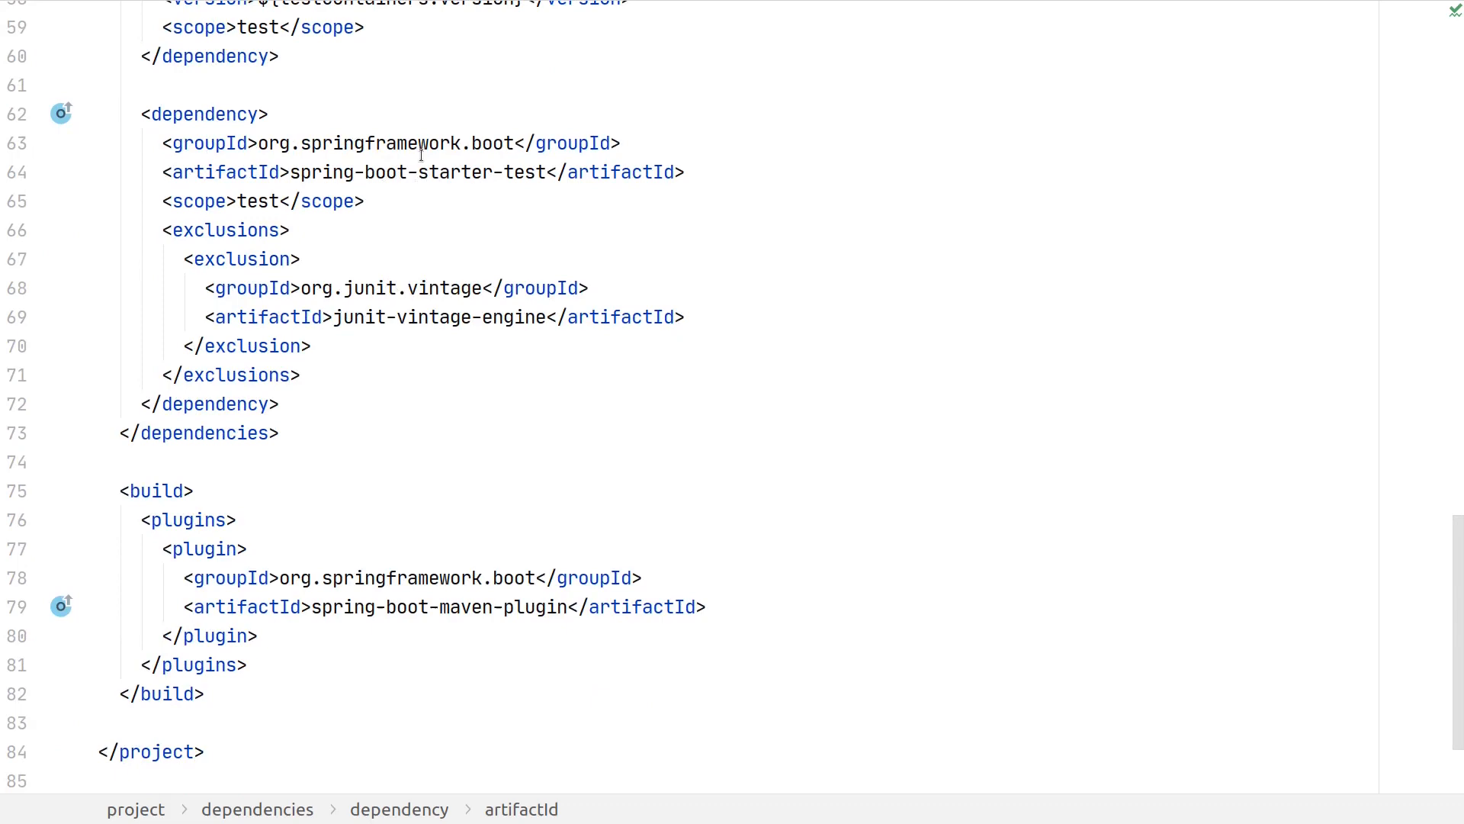
mouse_move(465, 253)
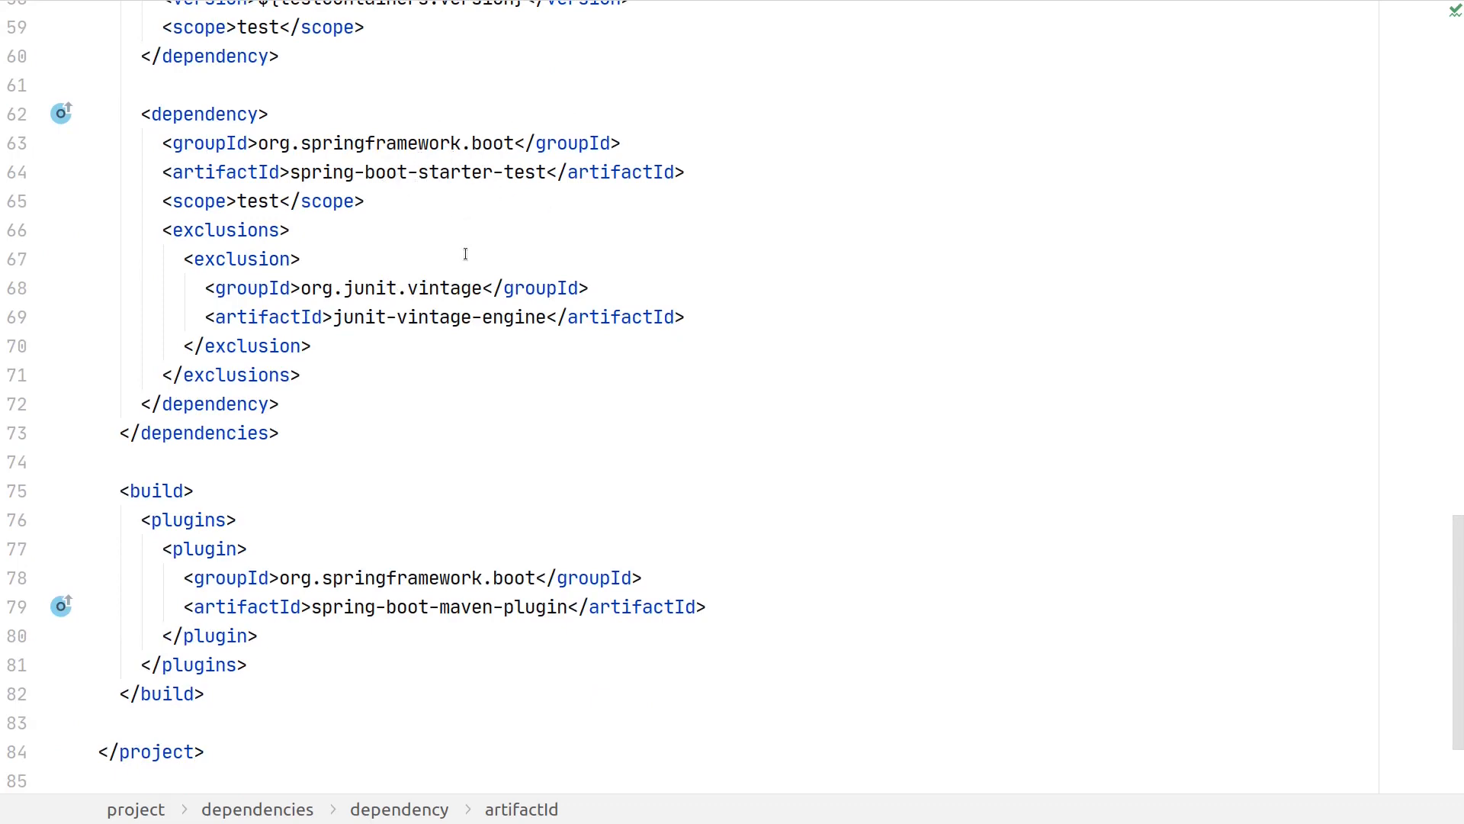
scroll("down", 3)
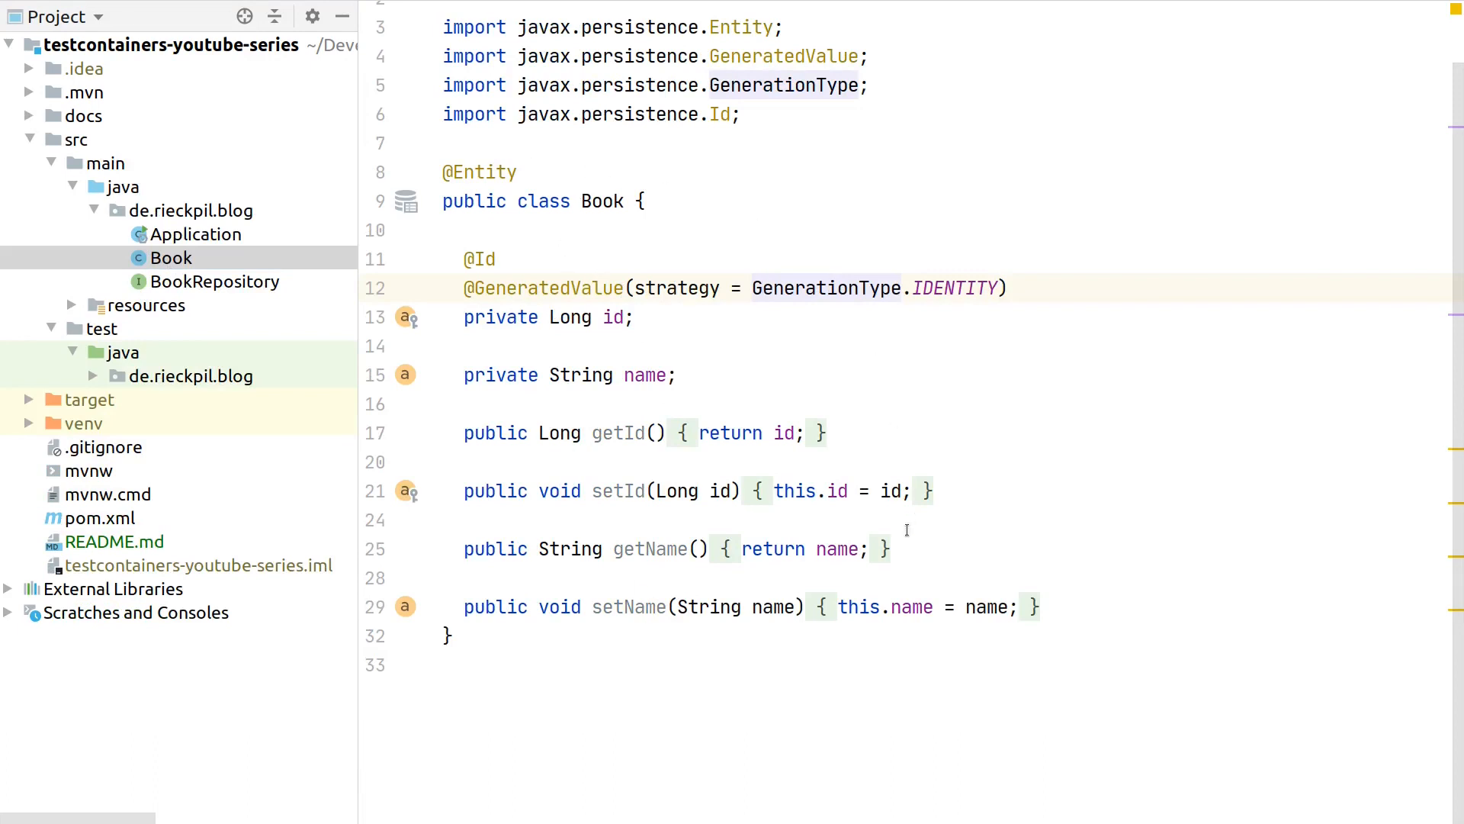
mouse_move(904, 606)
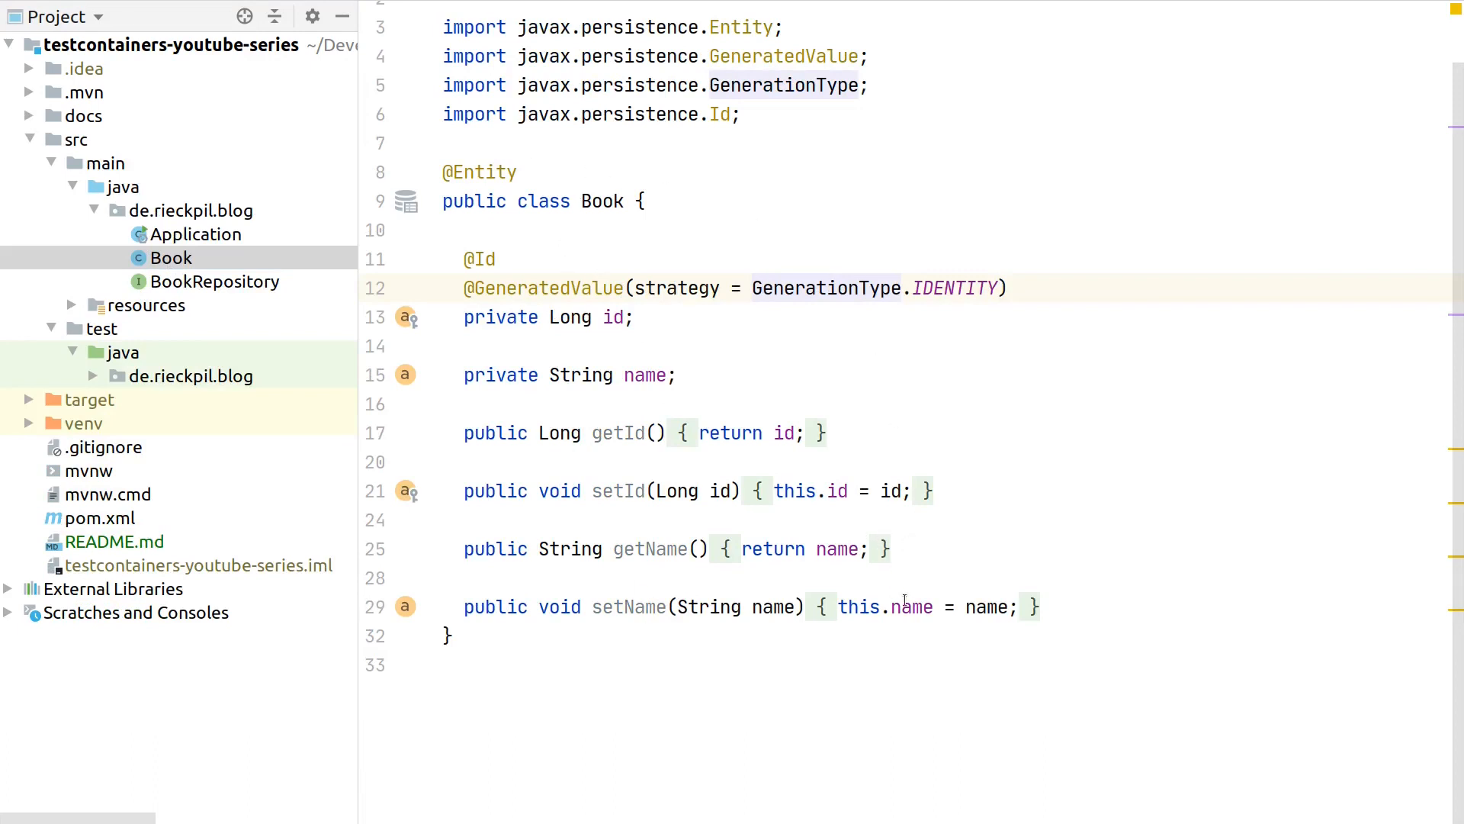
- Open BookRepository, expand resources, and expand the de.rieckpil.blog test package
left_click(215, 281)
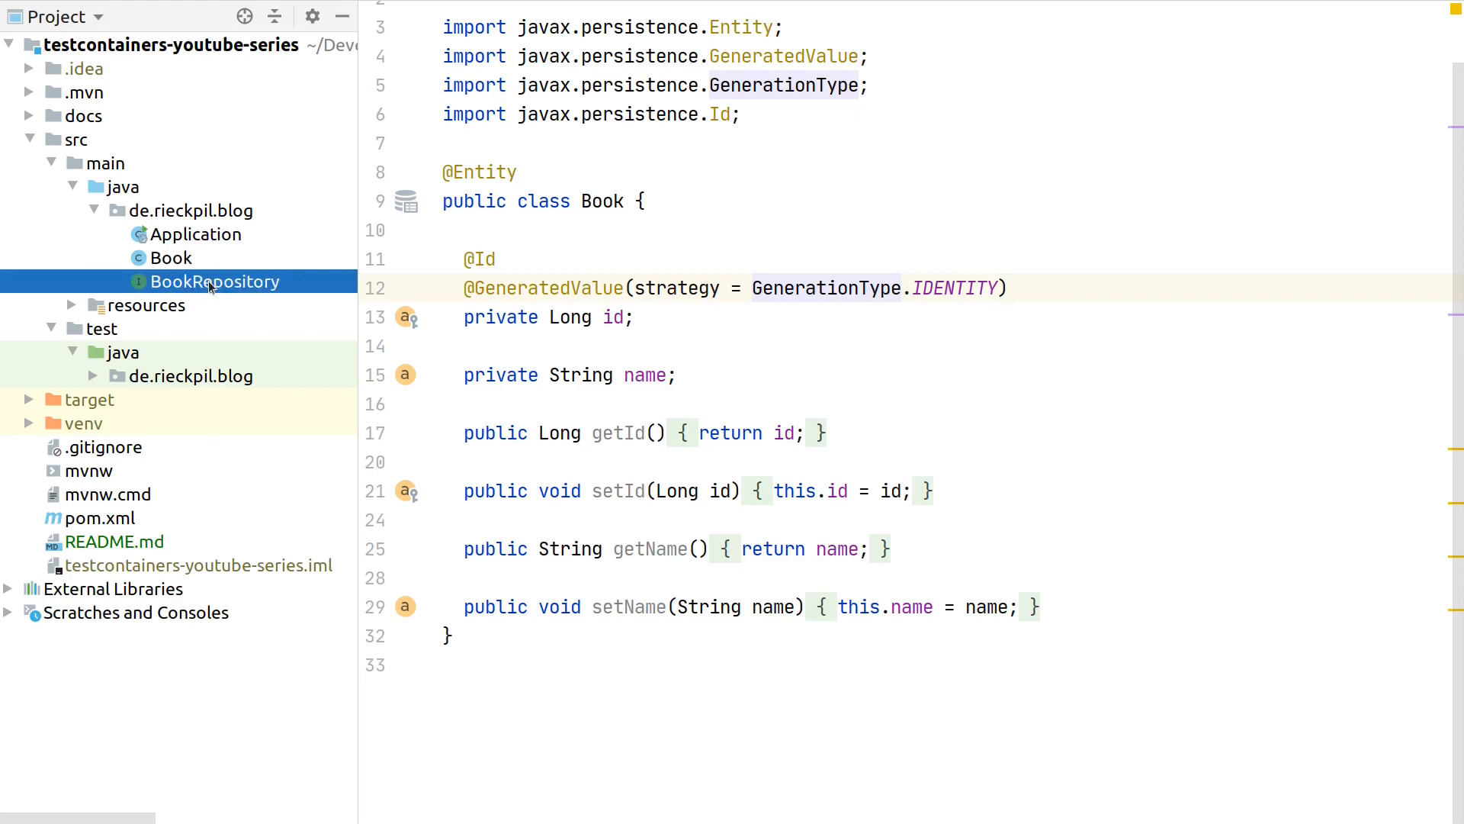
left_click(216, 282)
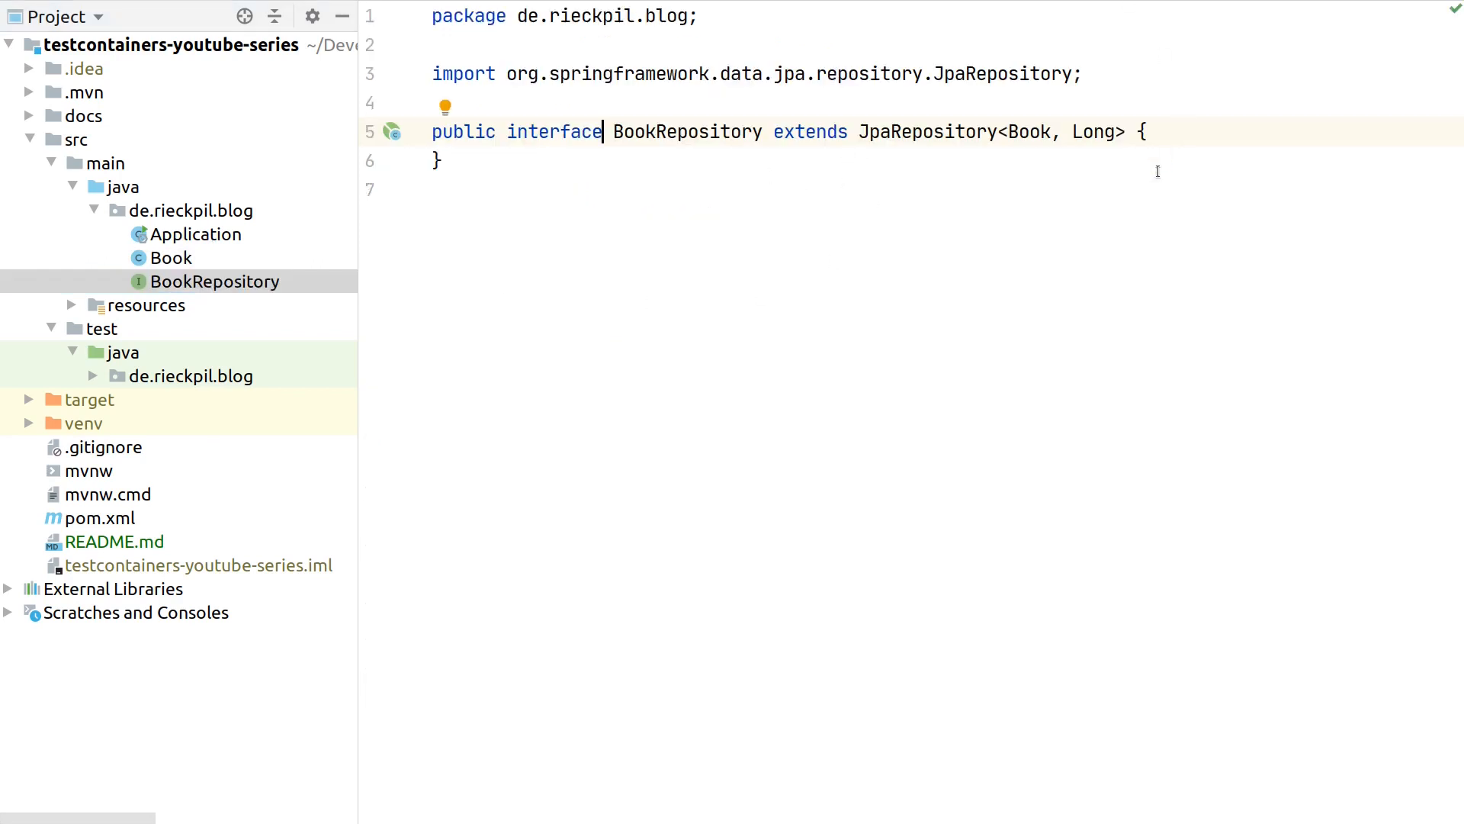
mouse_move(166, 322)
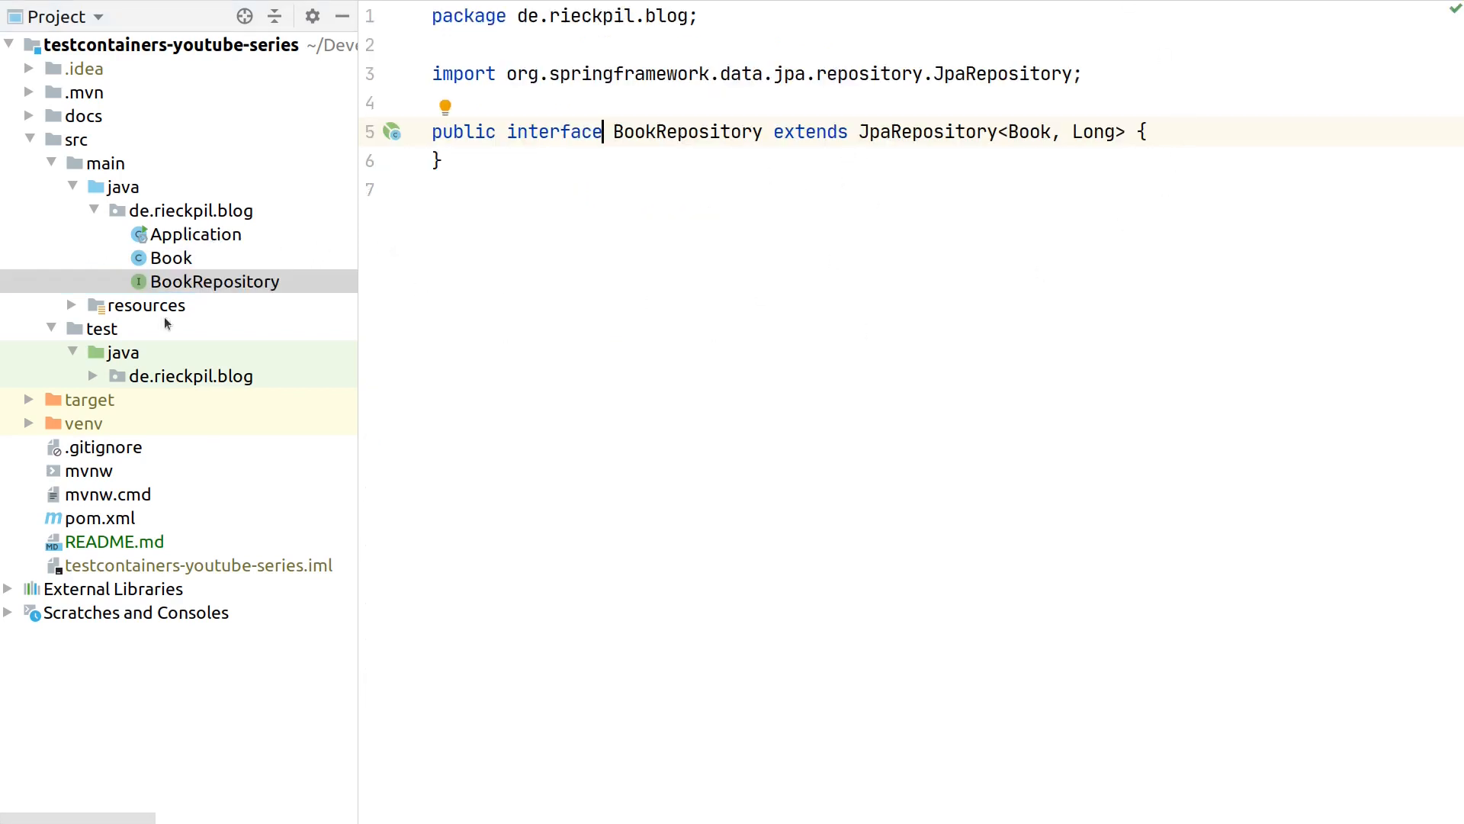
left_click(67, 305)
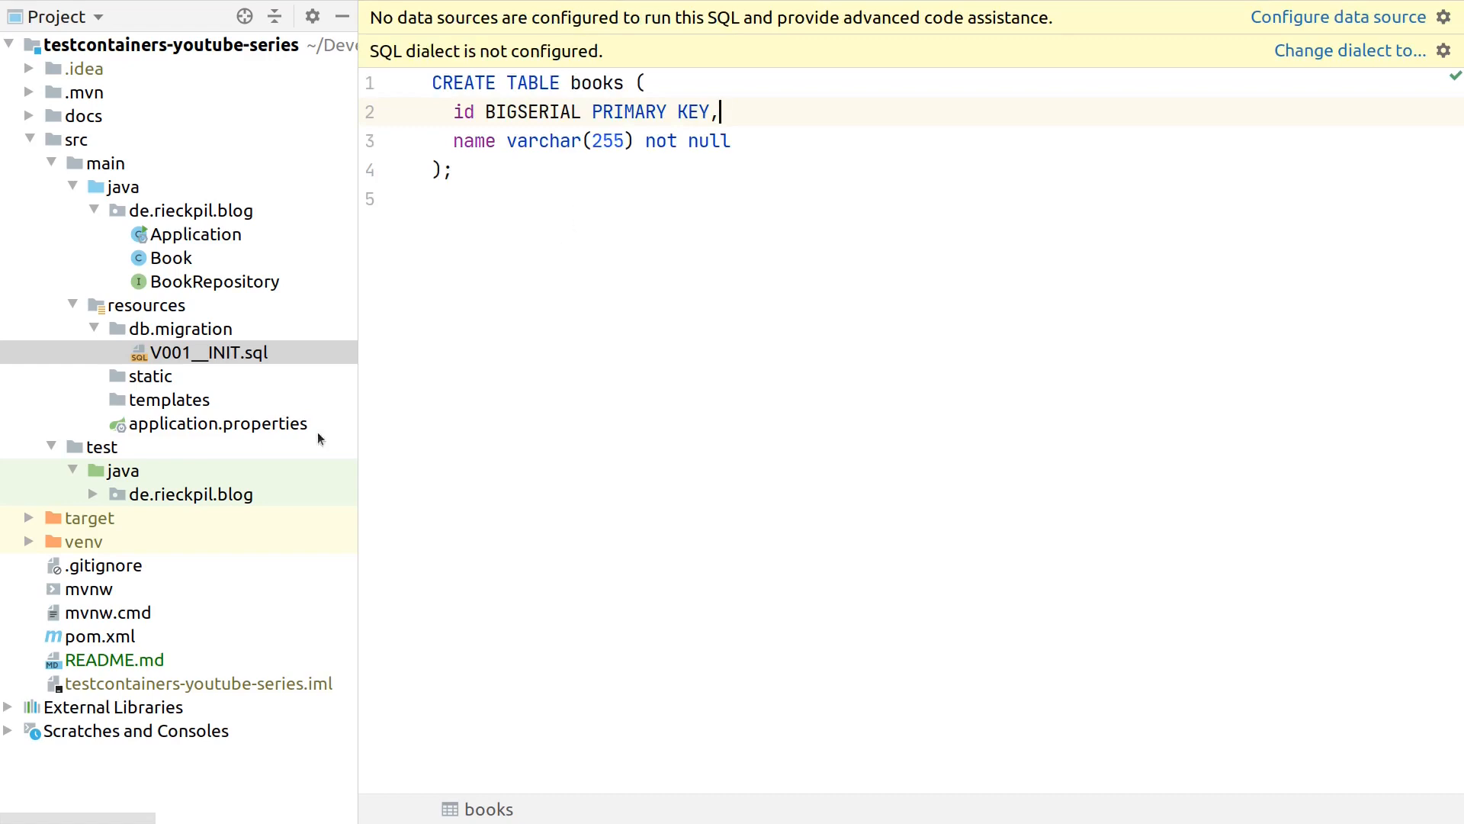
left_click(190, 494)
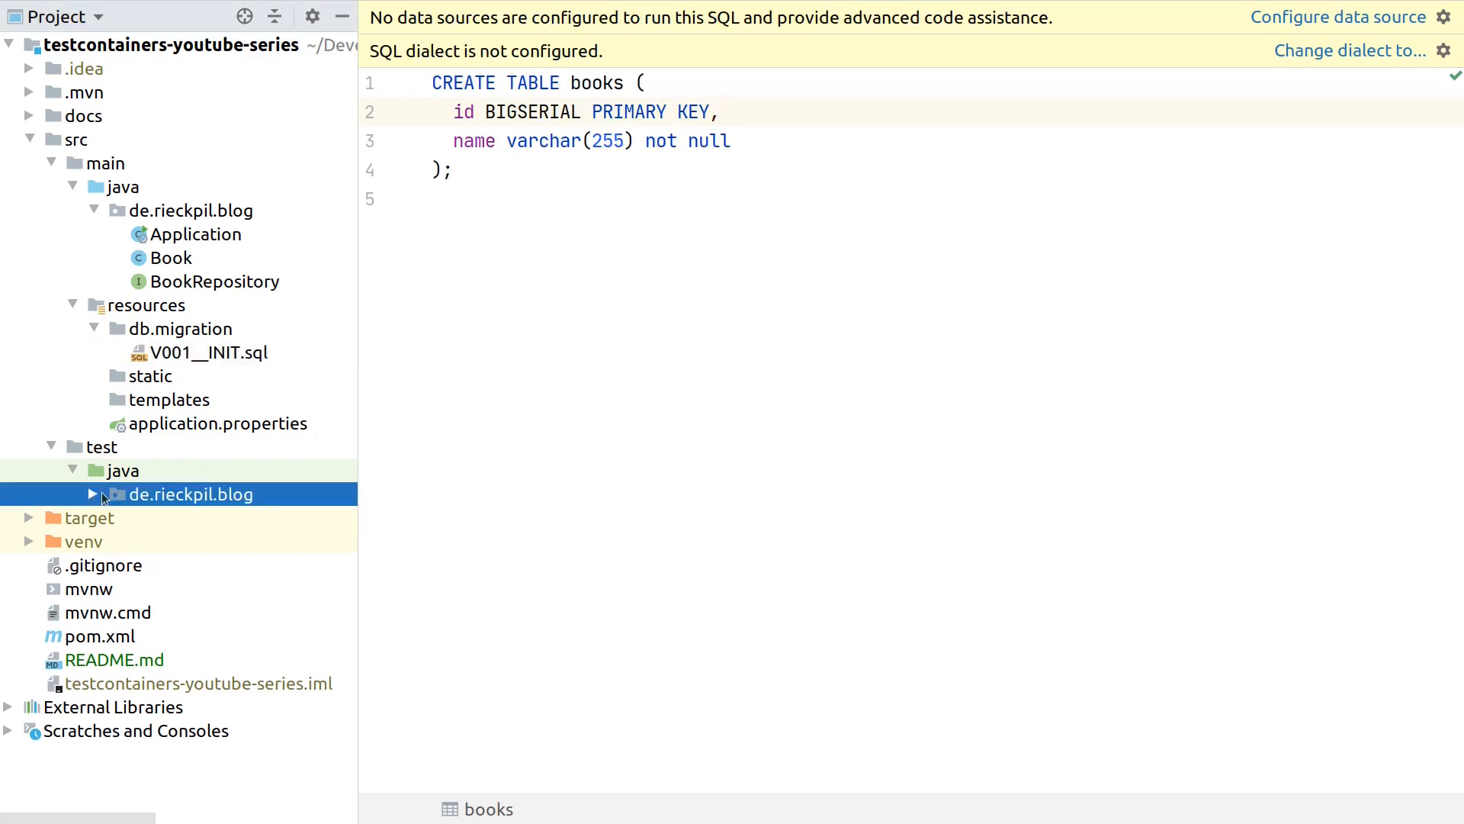
left_click(91, 494)
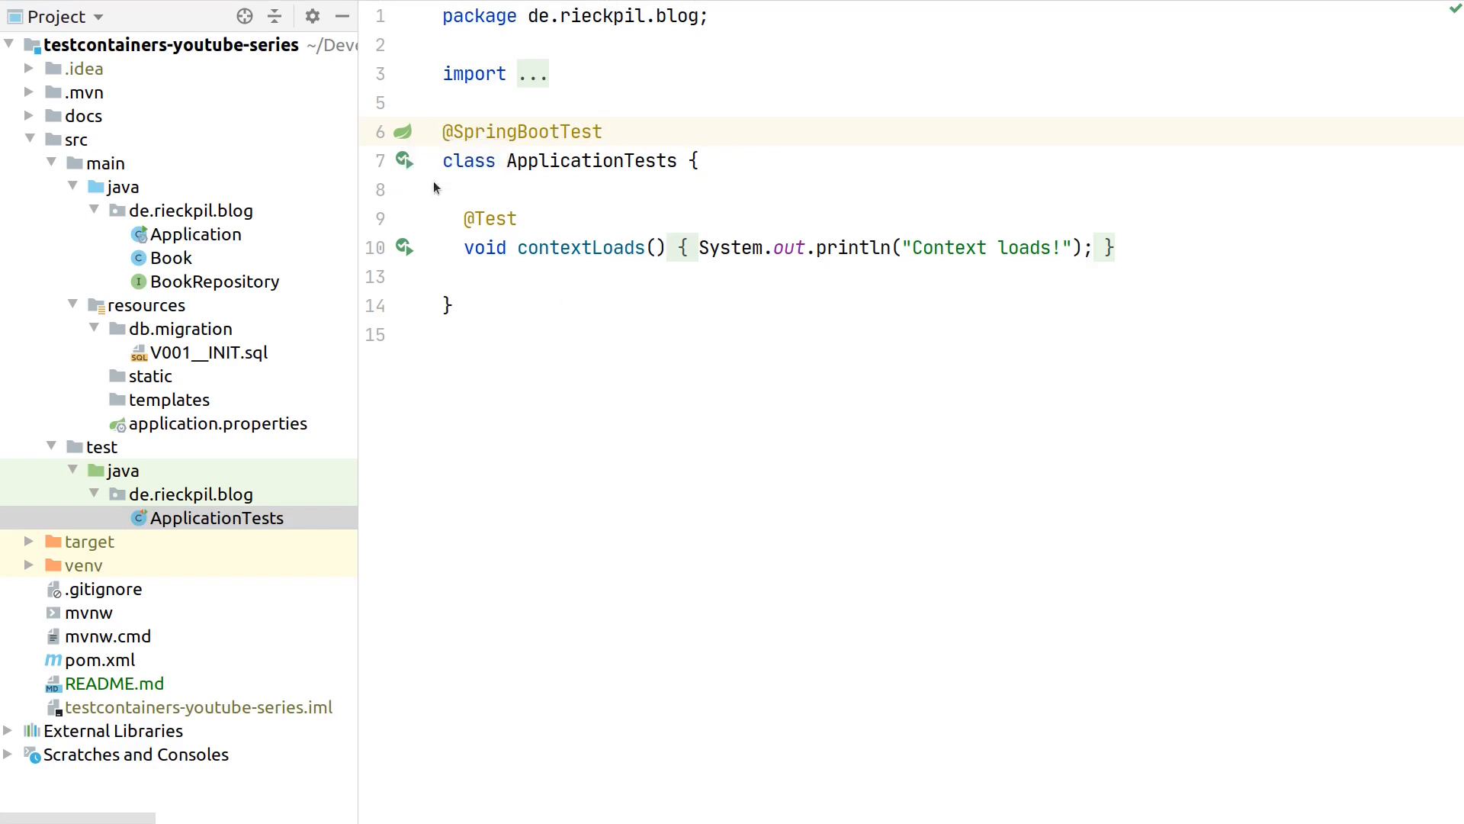
mouse_move(424, 183)
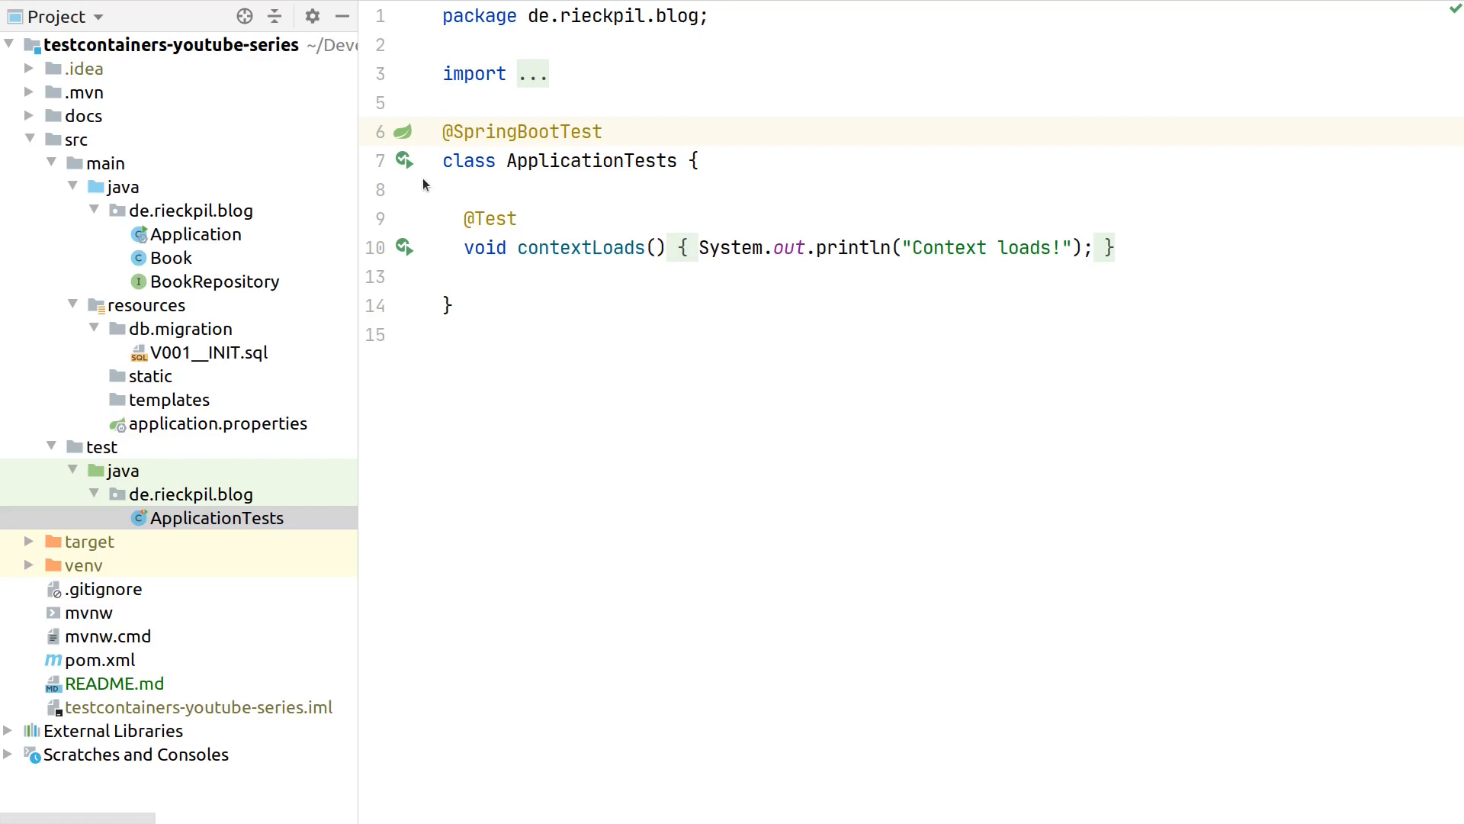
mouse_move(413, 162)
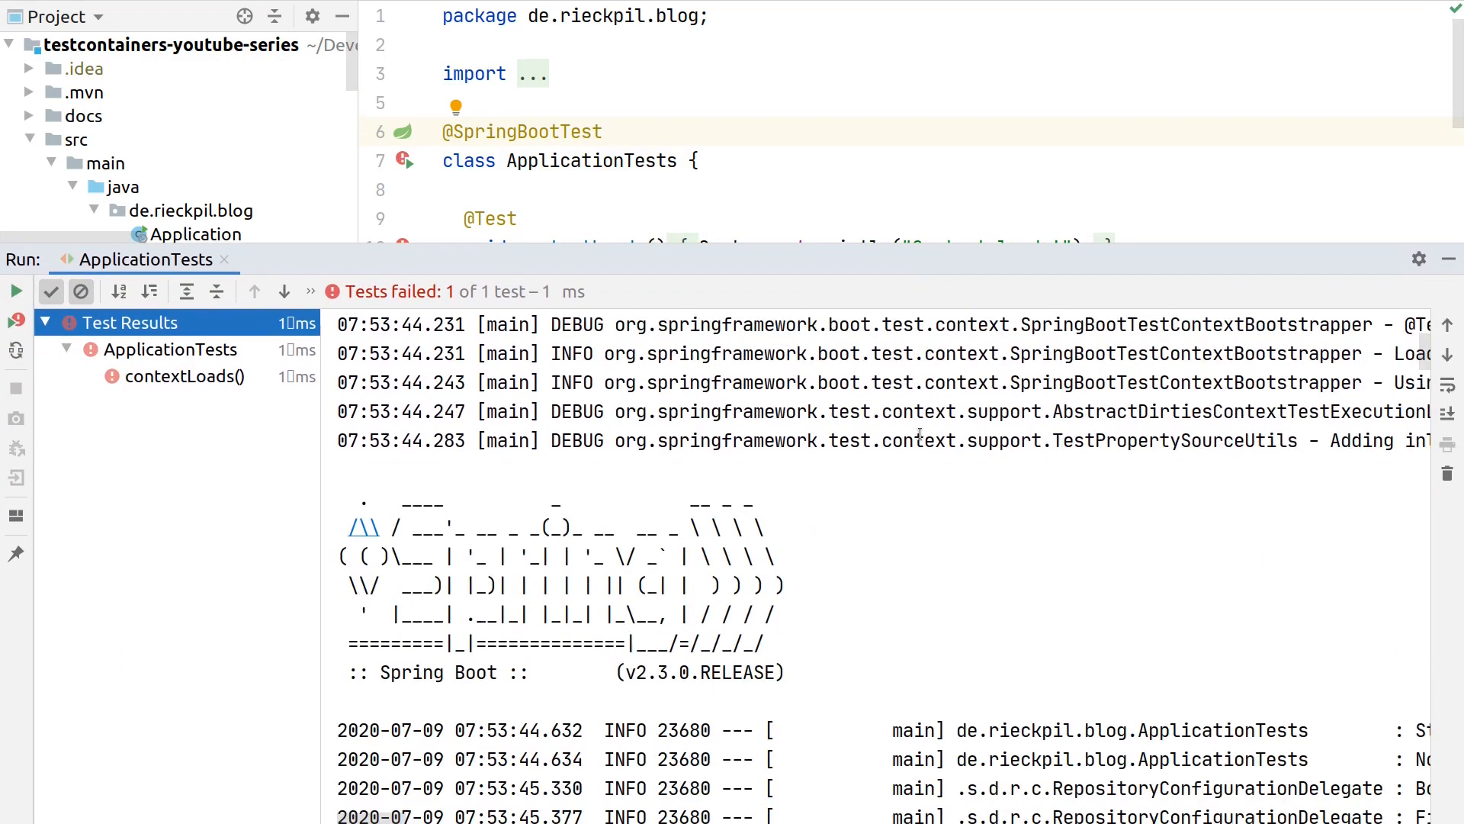
- Scroll the test output to the failure cause: no DataSource url configured
scroll("down", 3)
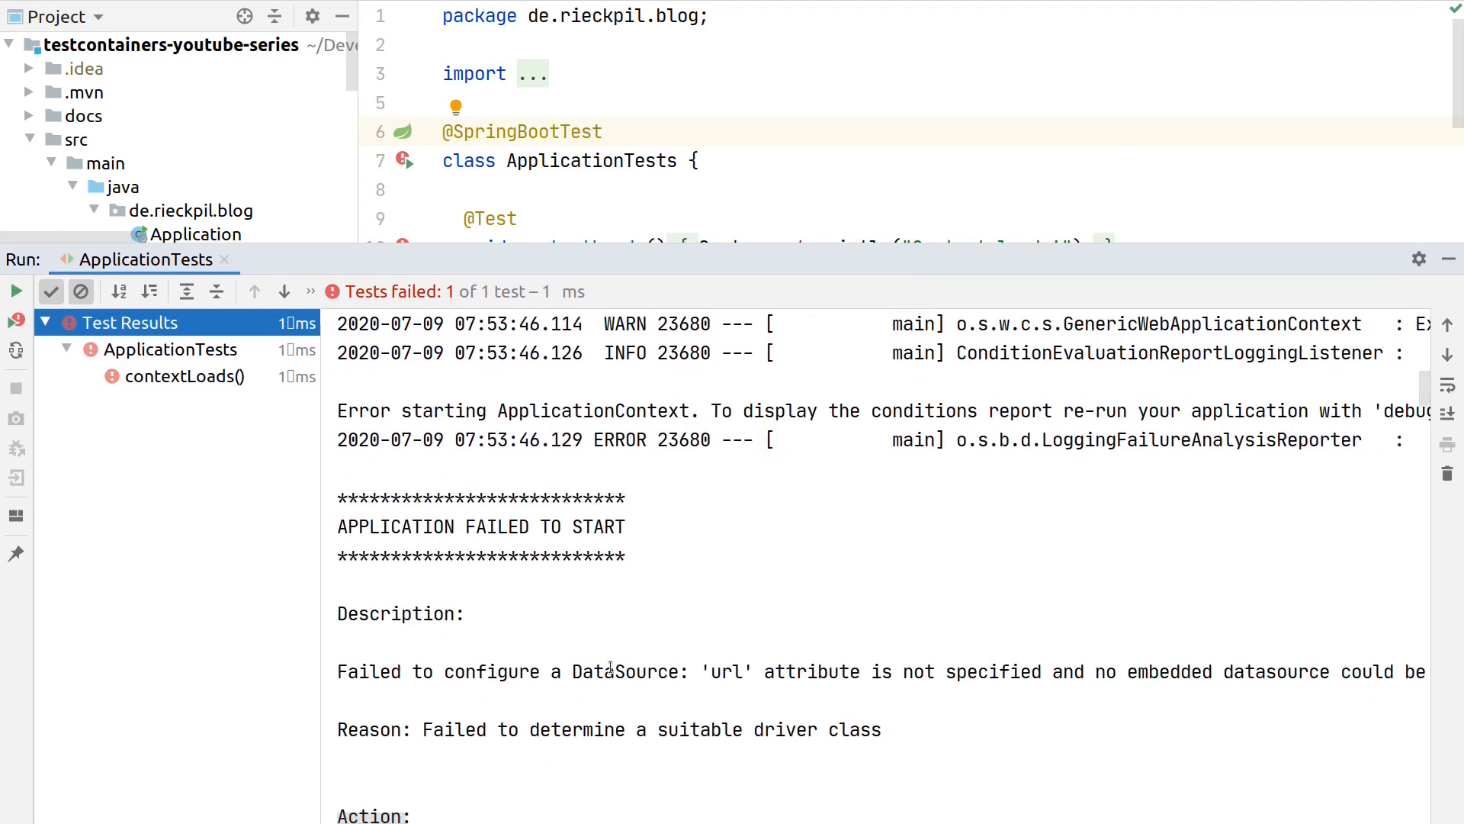
mouse_move(798, 654)
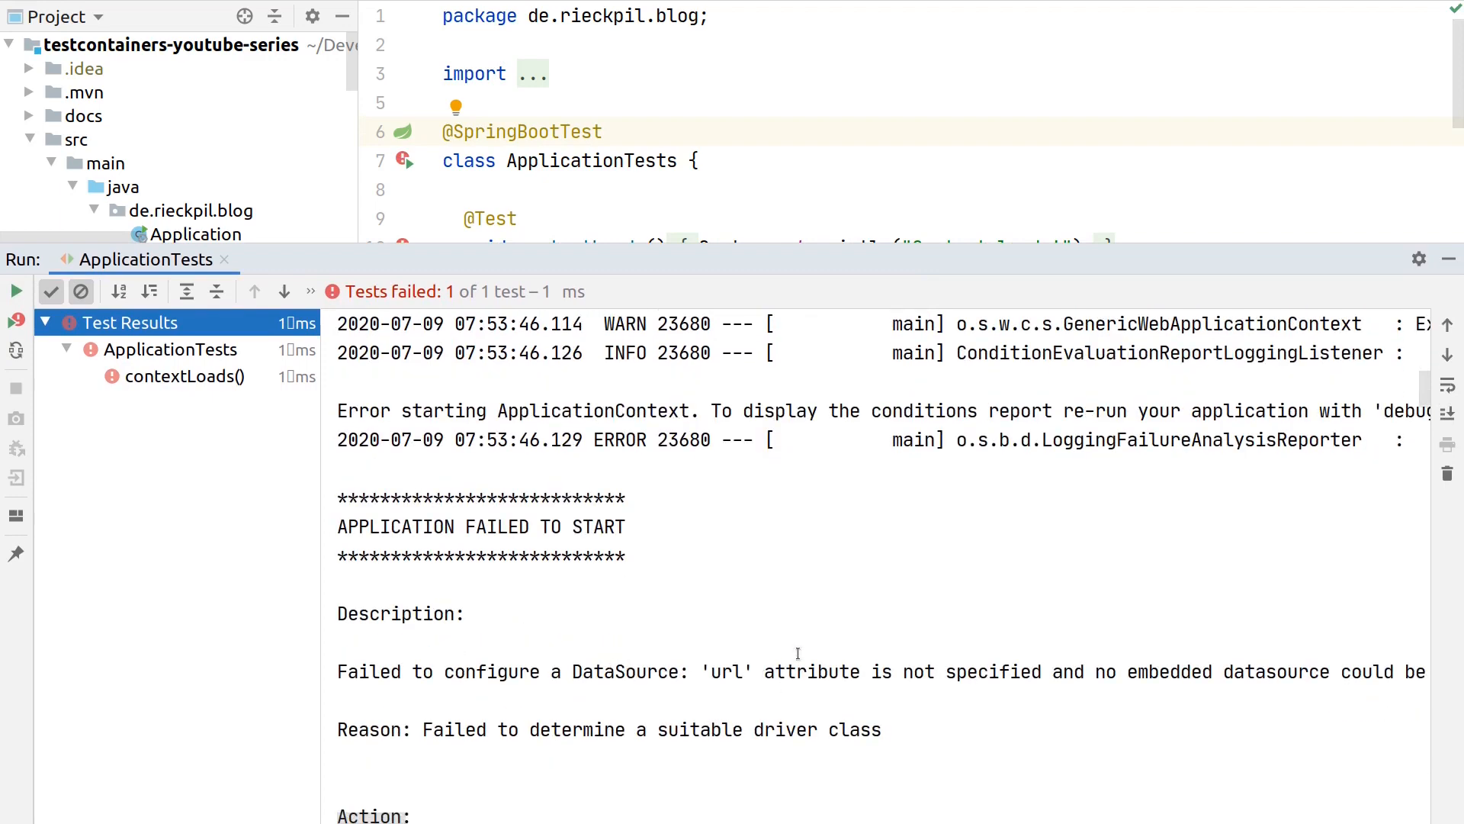
scroll("down", 3)
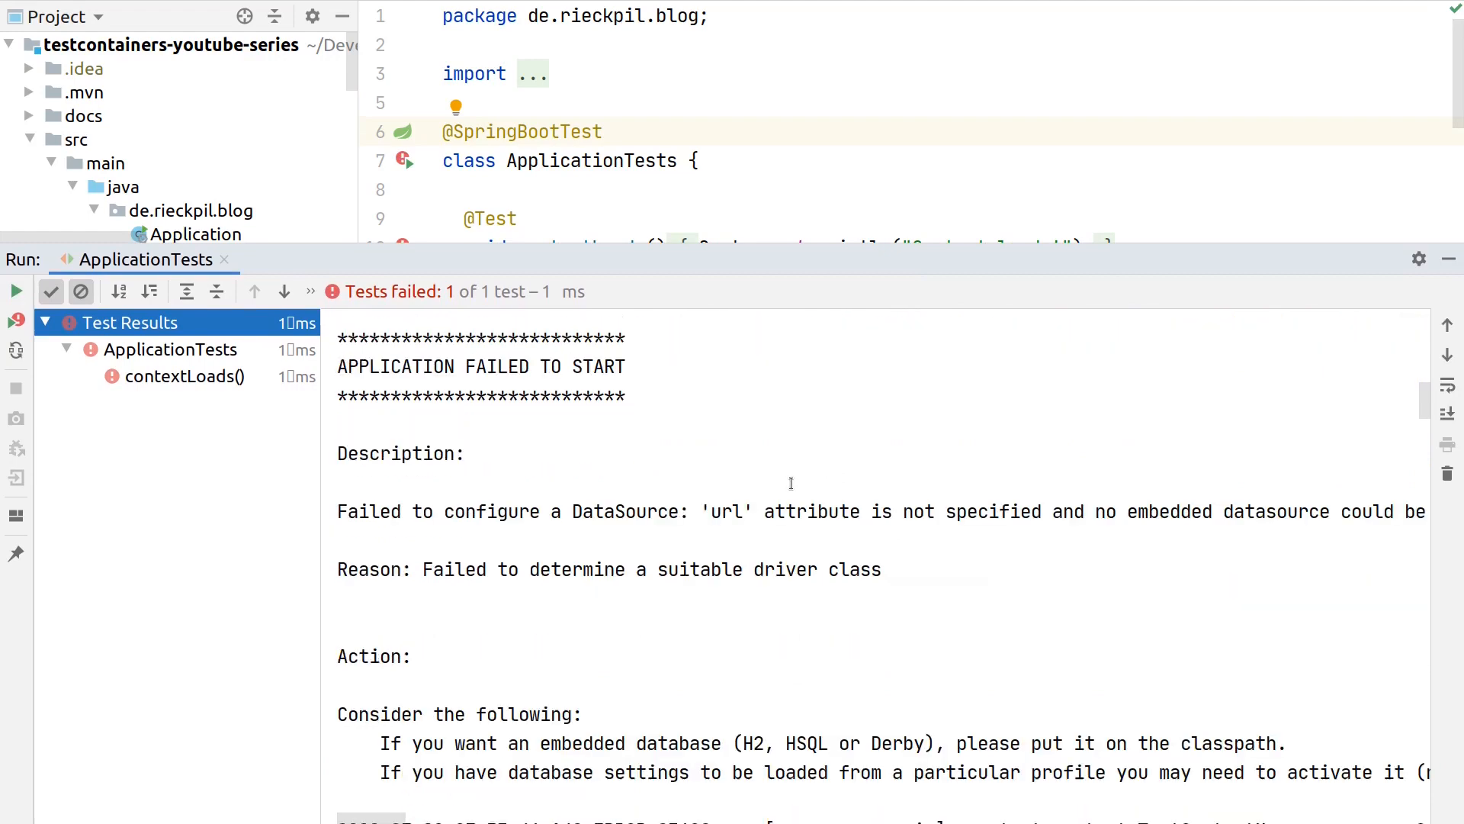
scroll("down", 3)
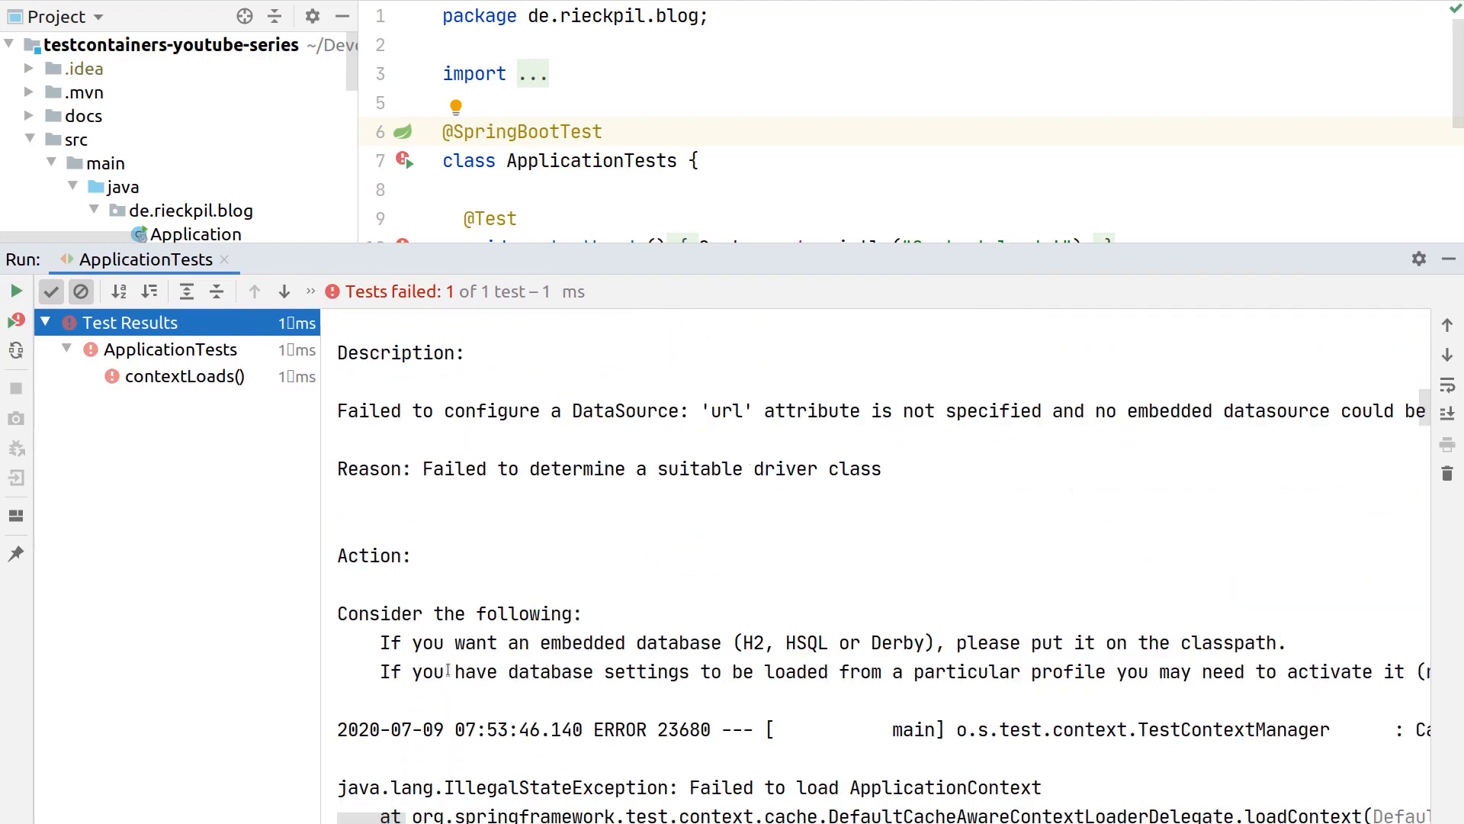
mouse_move(582, 586)
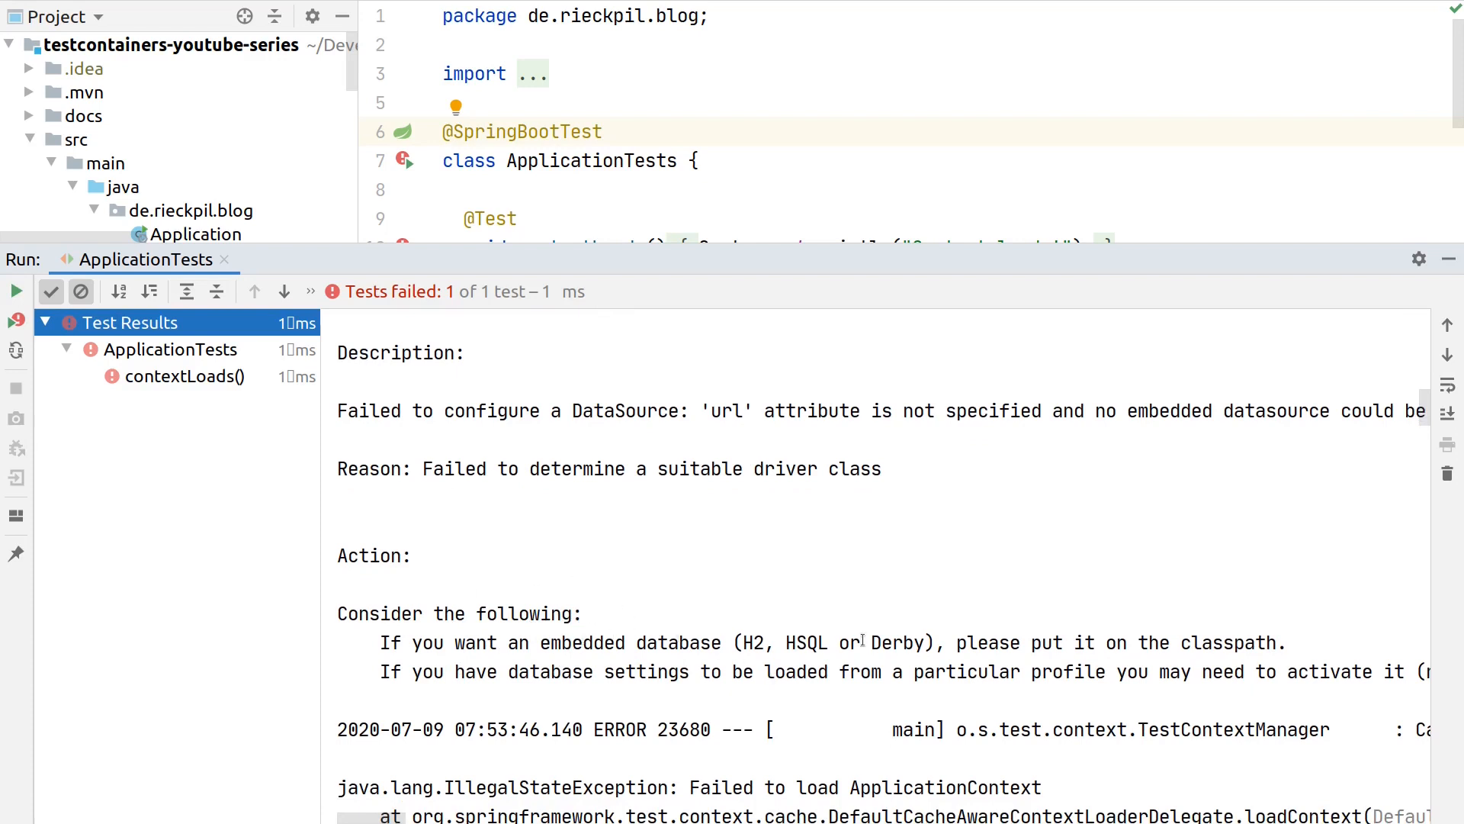
mouse_move(805, 642)
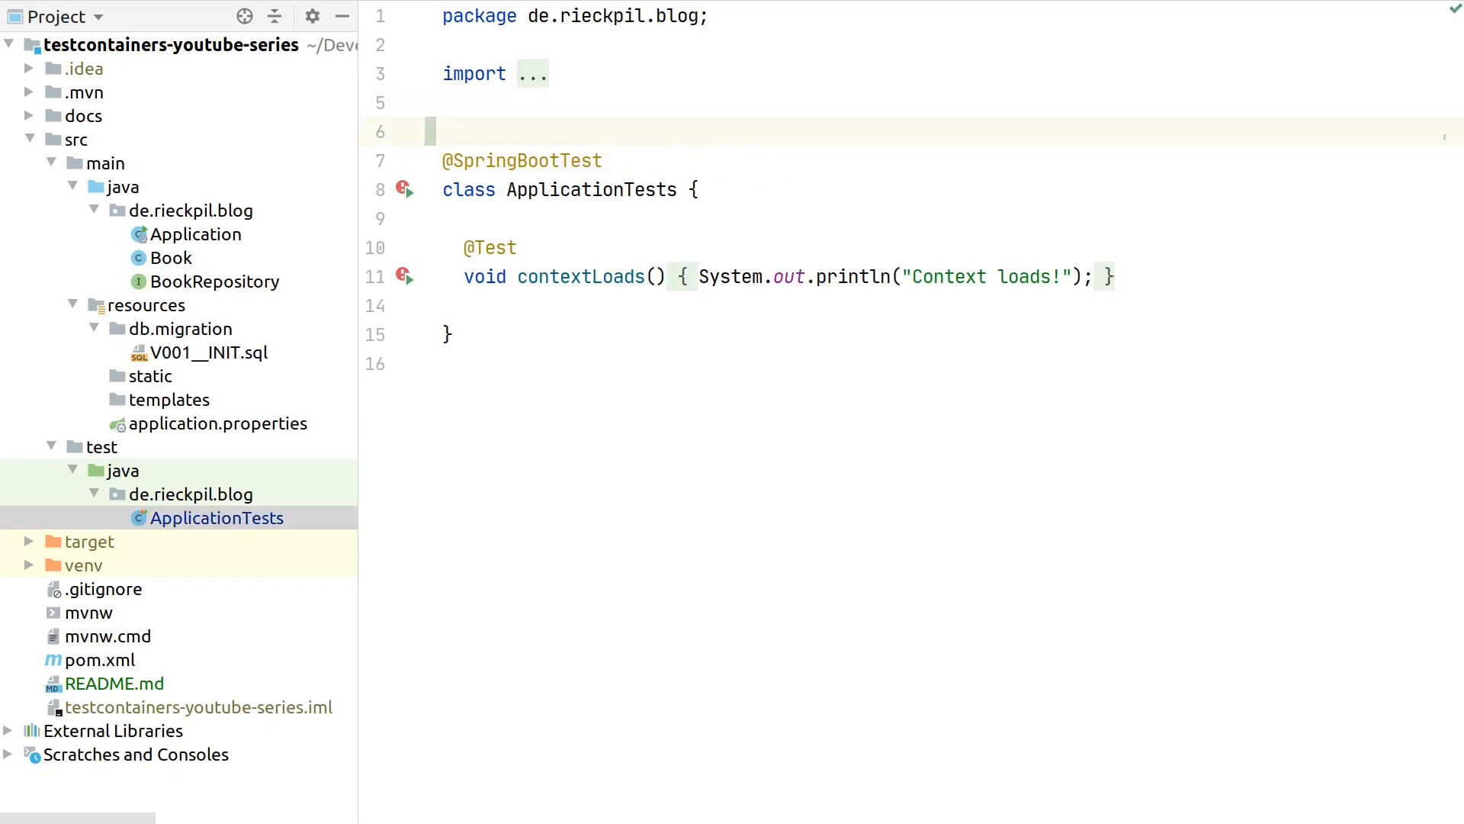
type("@Testcontainers")
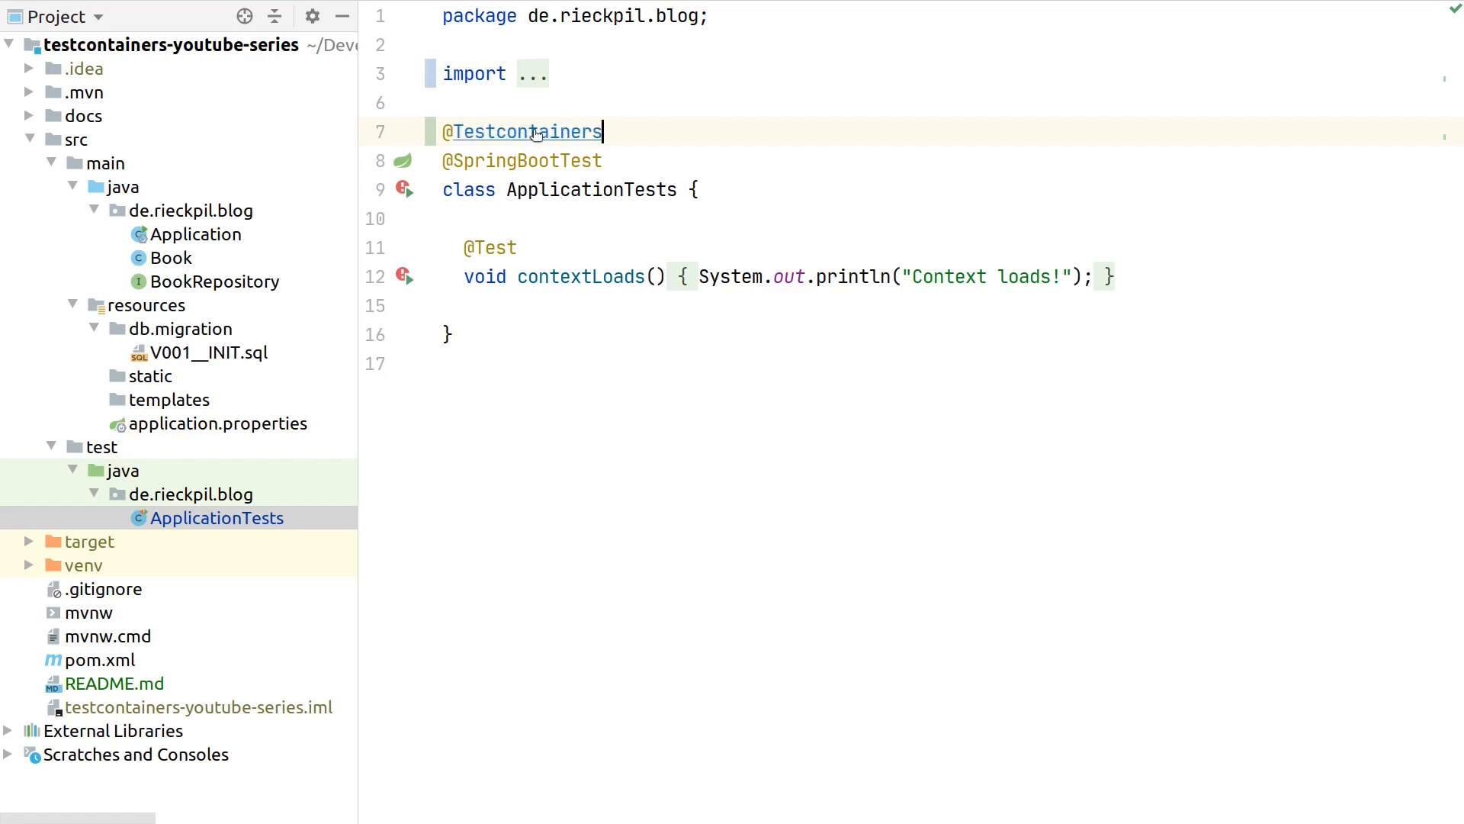
left_click(521, 131)
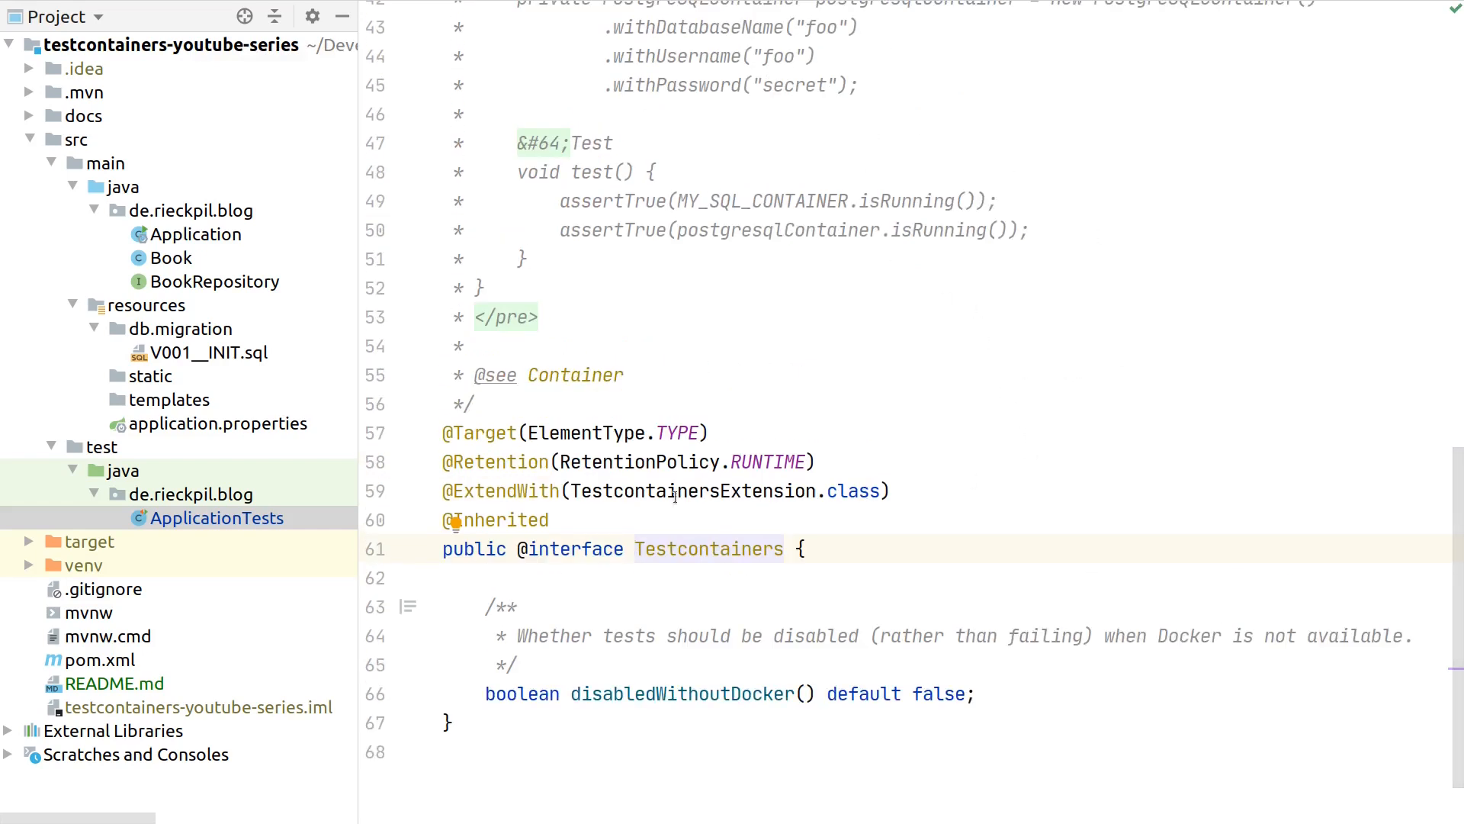
triple_click(661, 490)
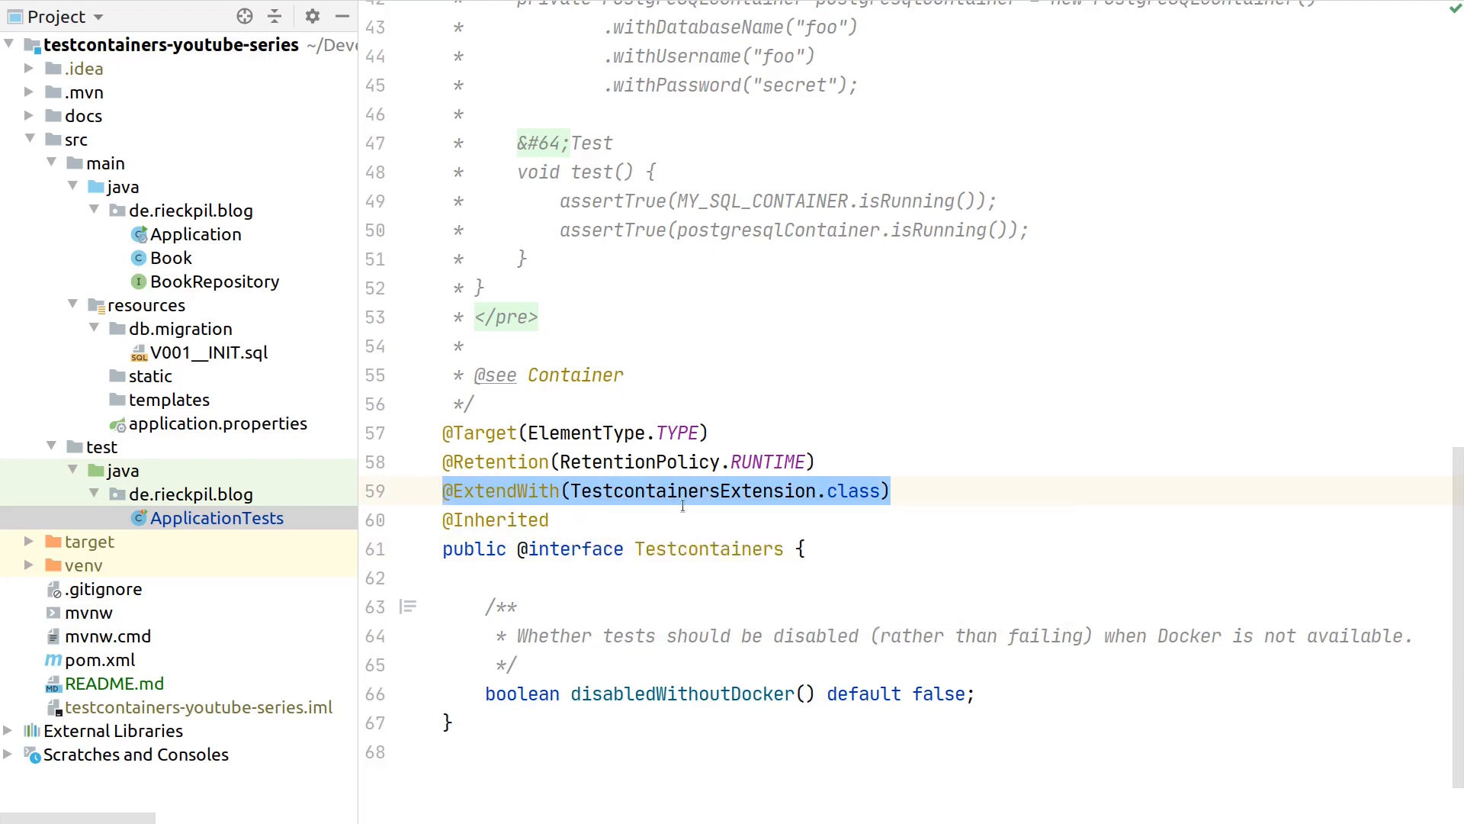
mouse_move(705, 507)
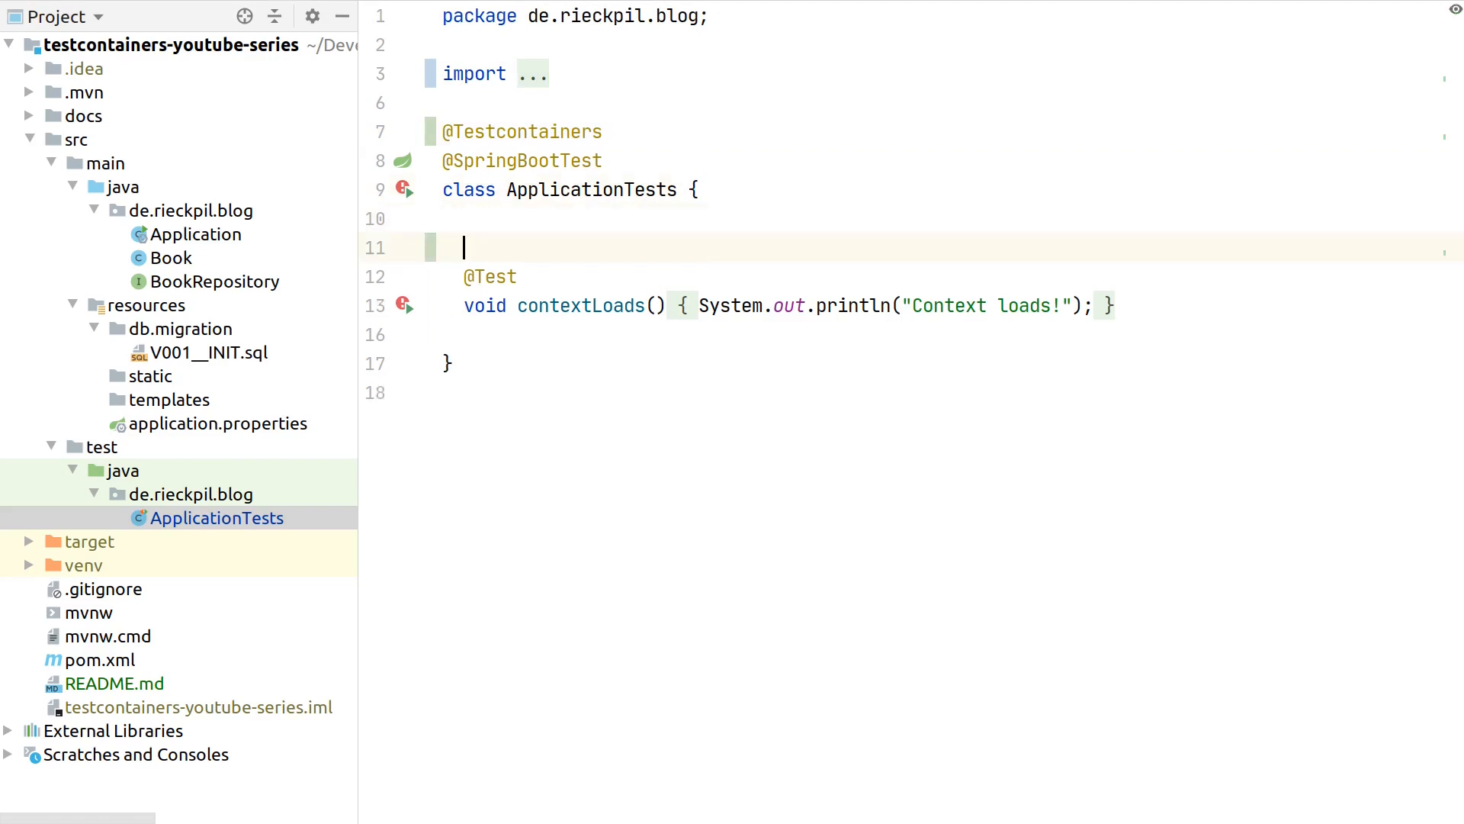
- Declare a public static PostgreSQLContainer field named container with new PostgreSQLContainer()
type("pu")
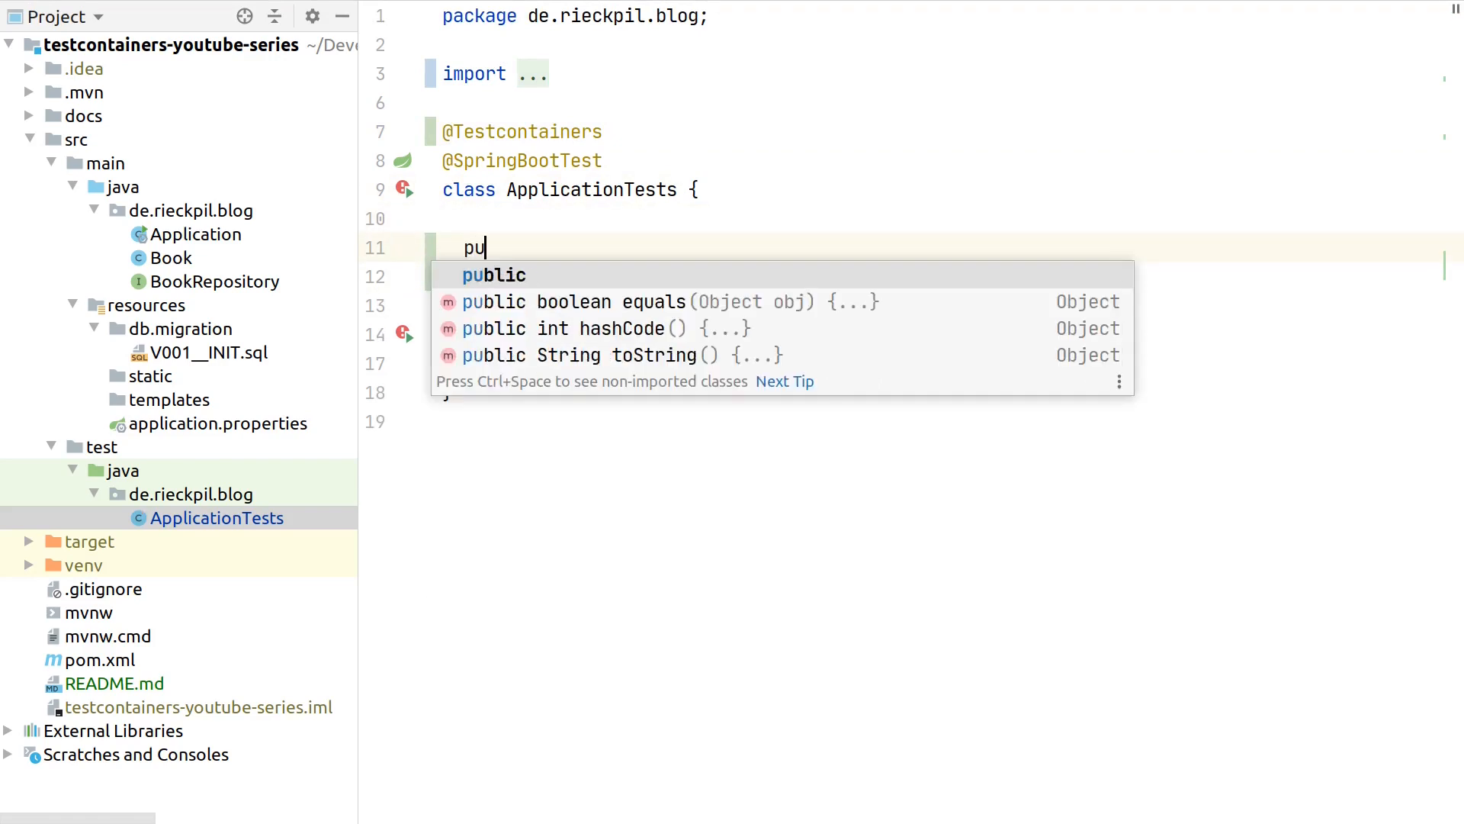
type("blic static")
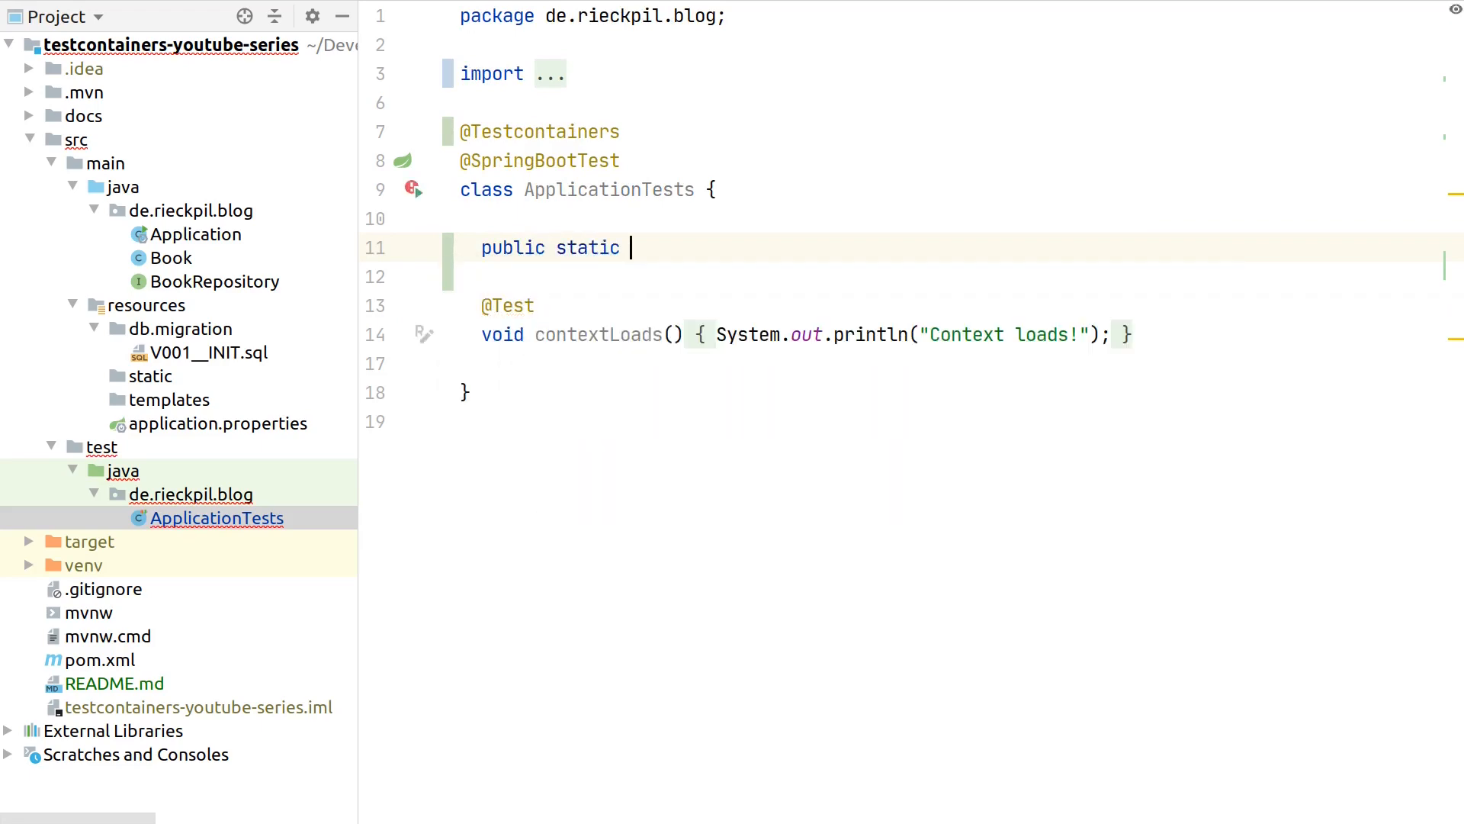
type("PostgreSQLContainer")
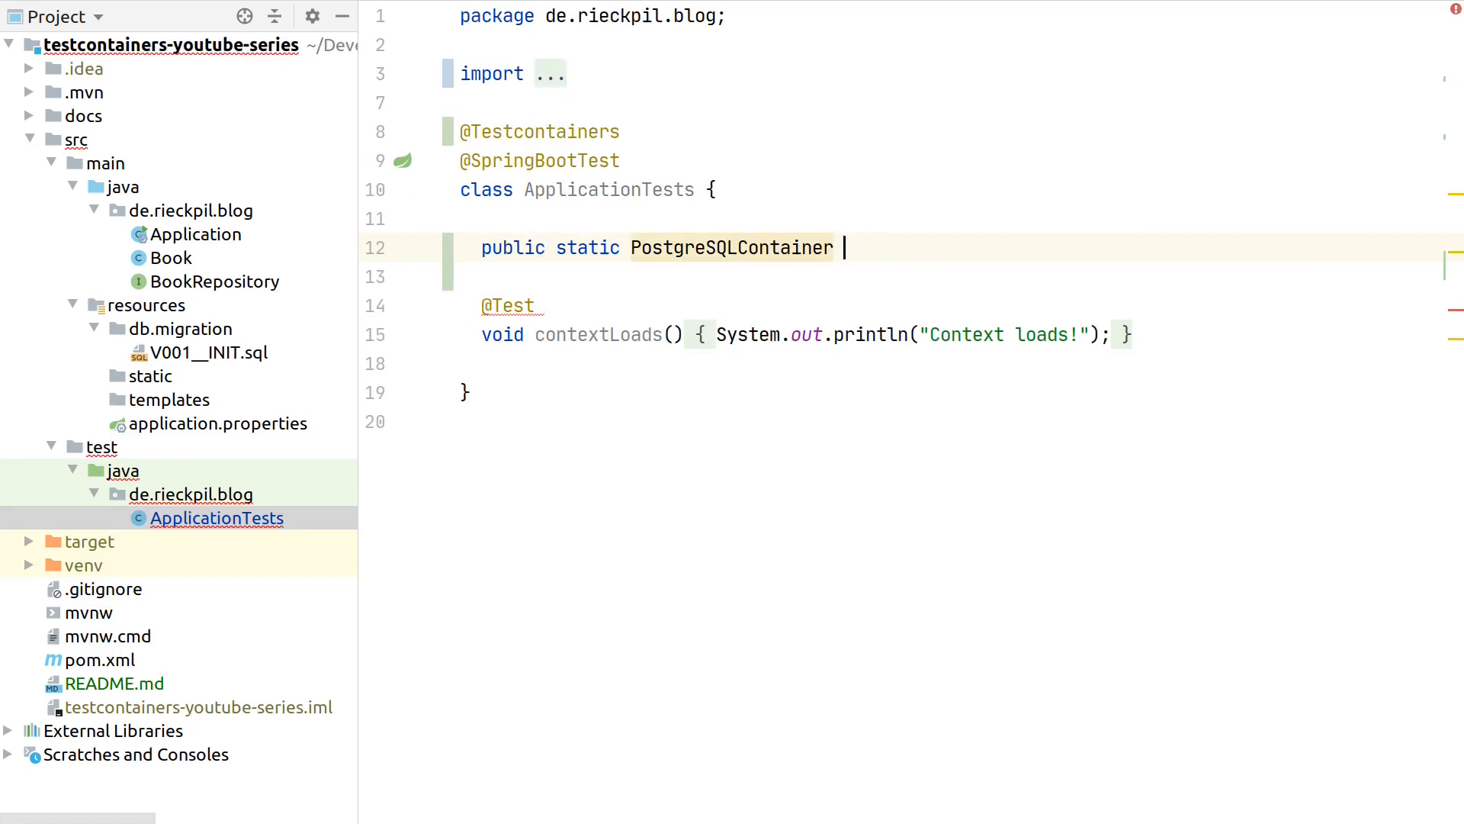
type("container =")
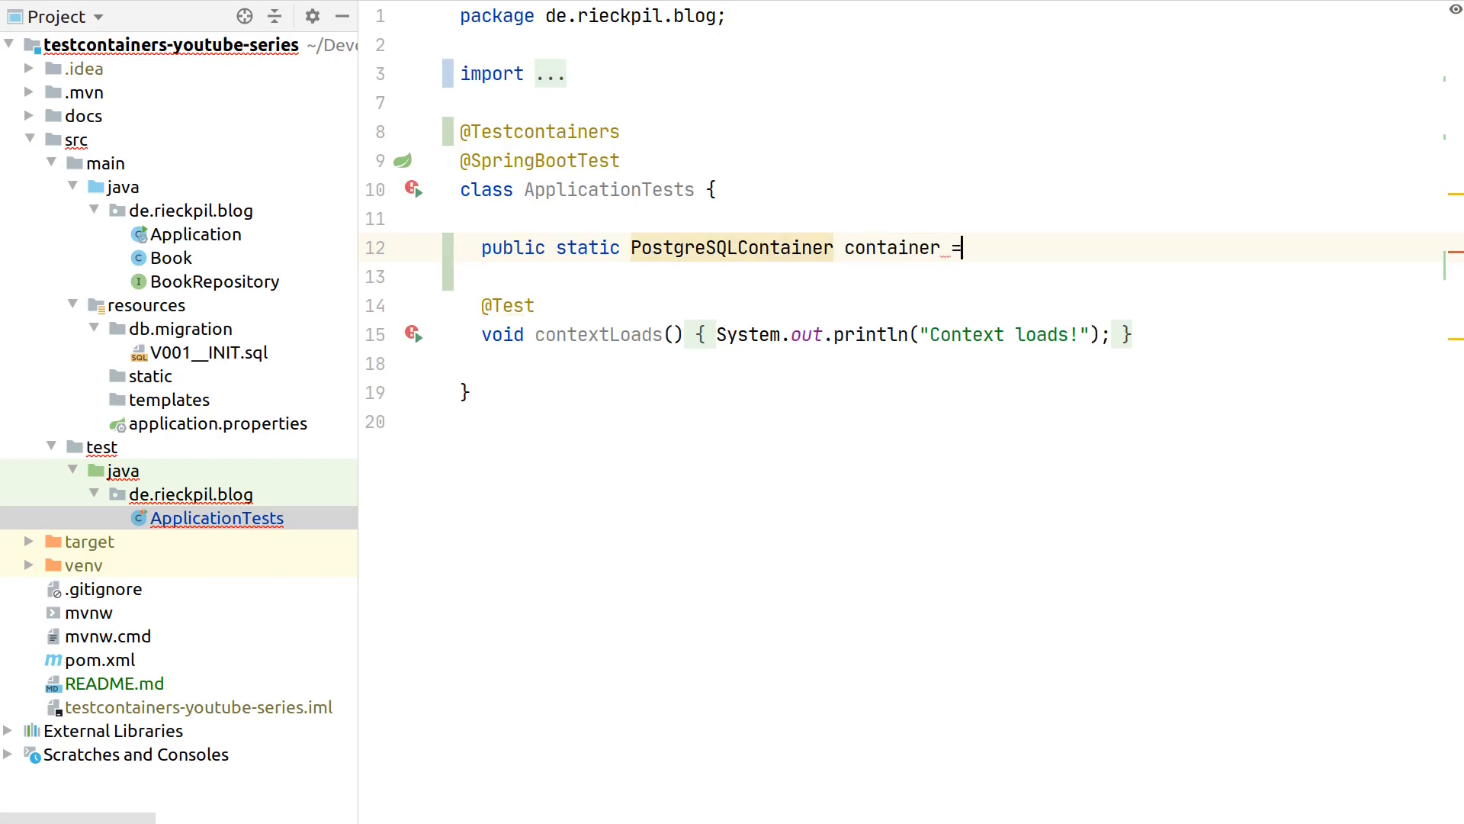
type("new PostgreSQLContainer(")
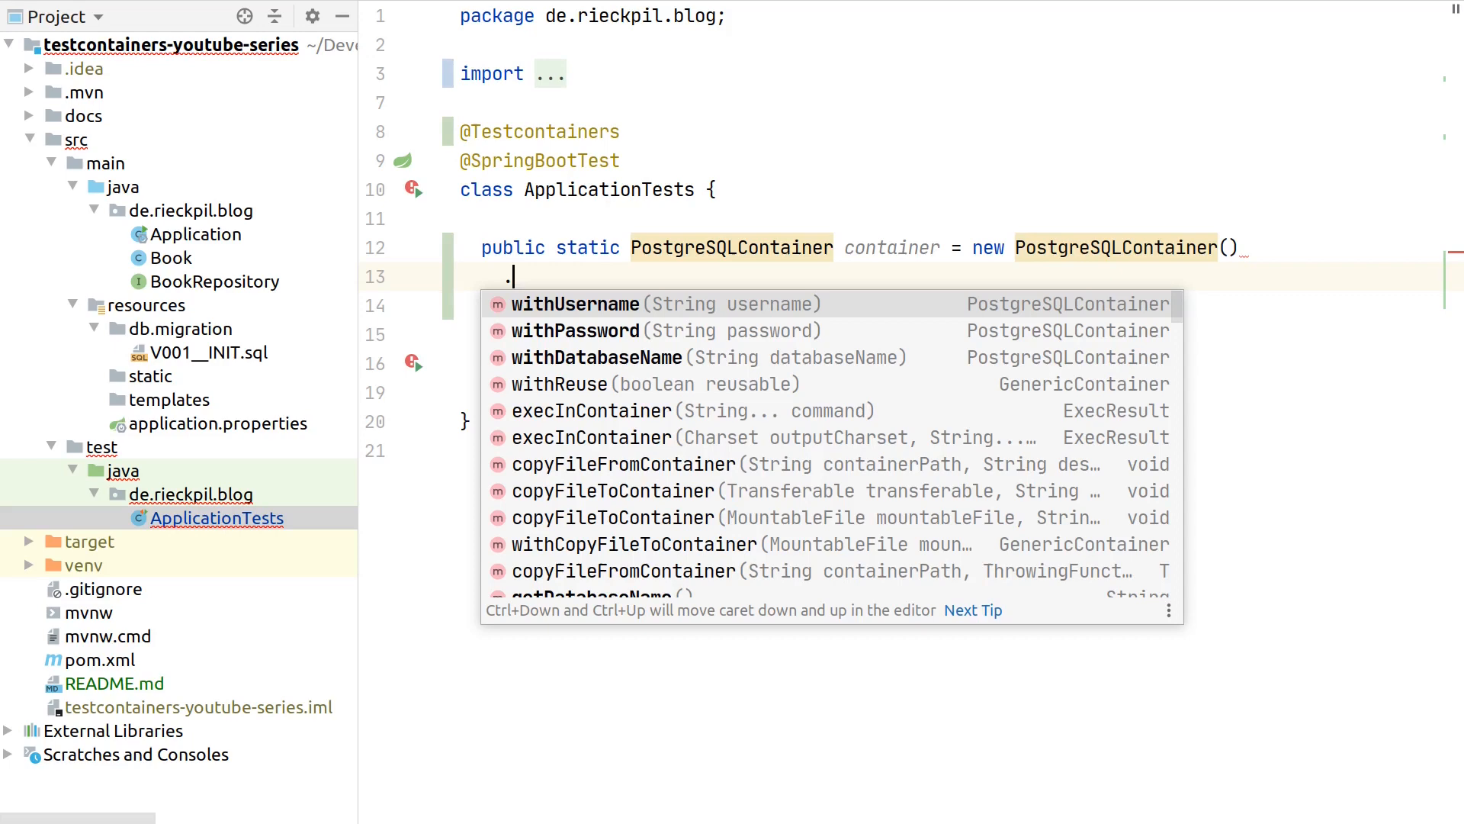
left_click(575, 303)
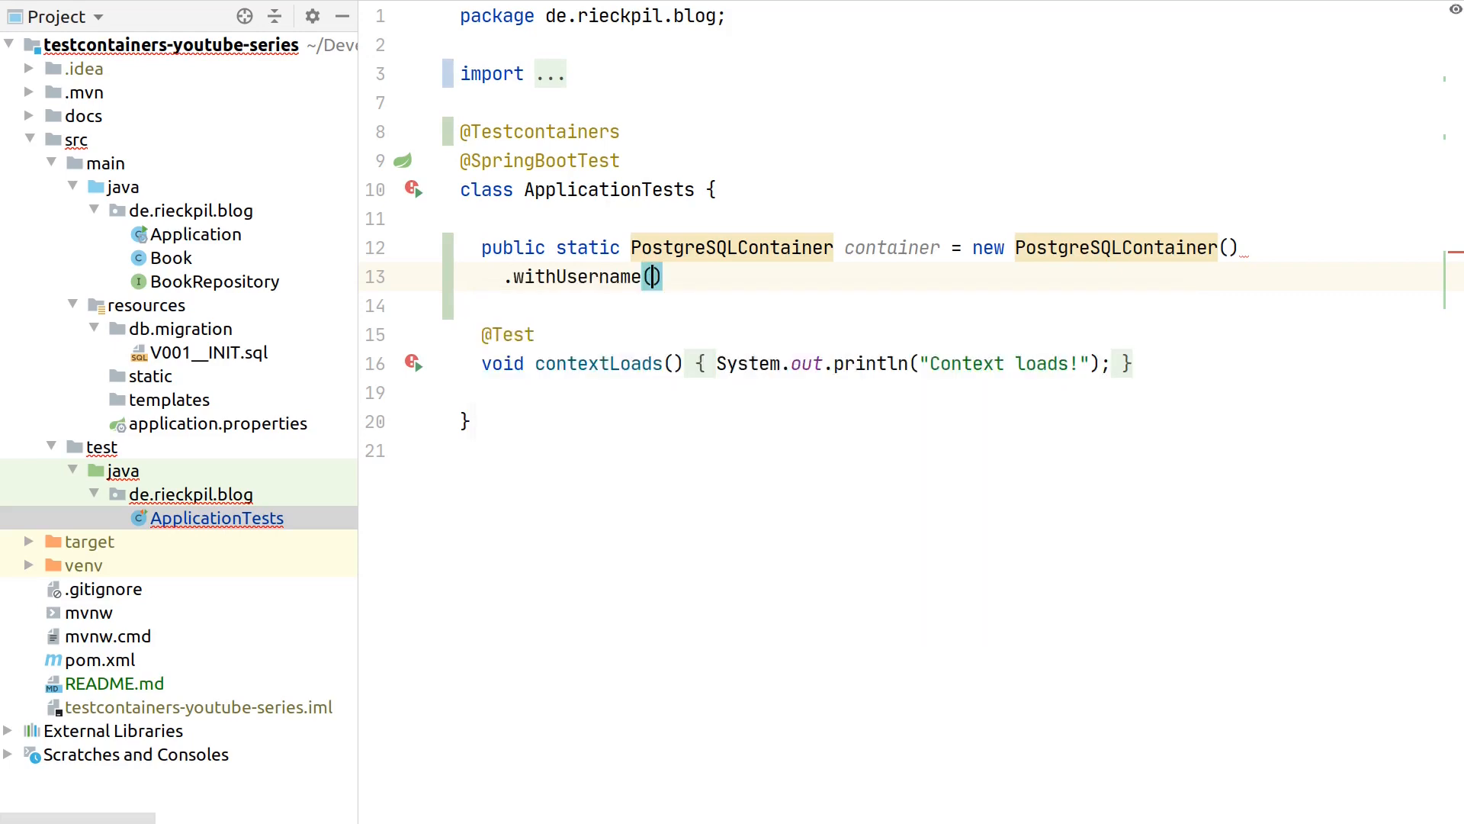
type("\"duke\"")
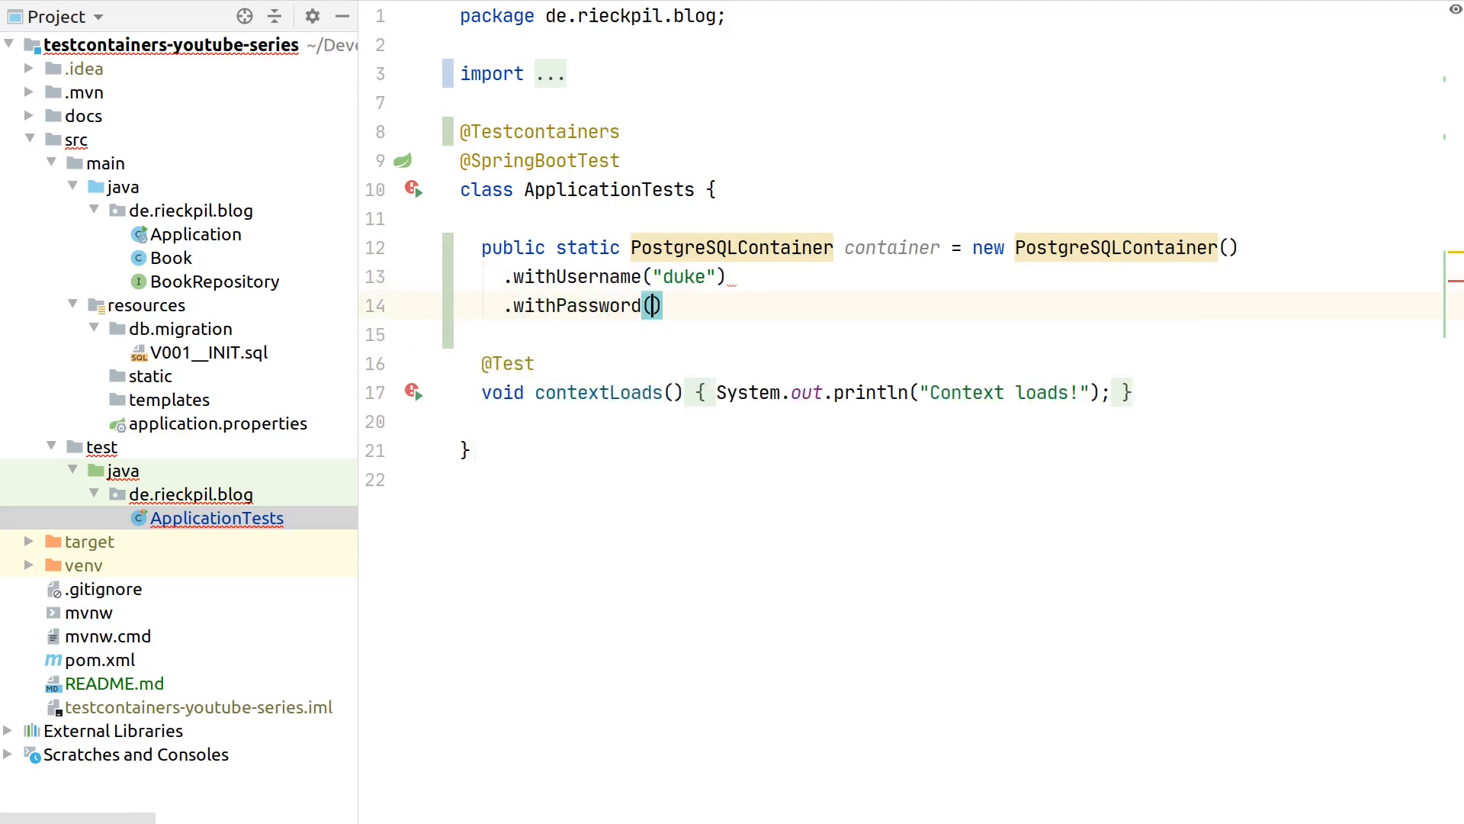
type("\"")
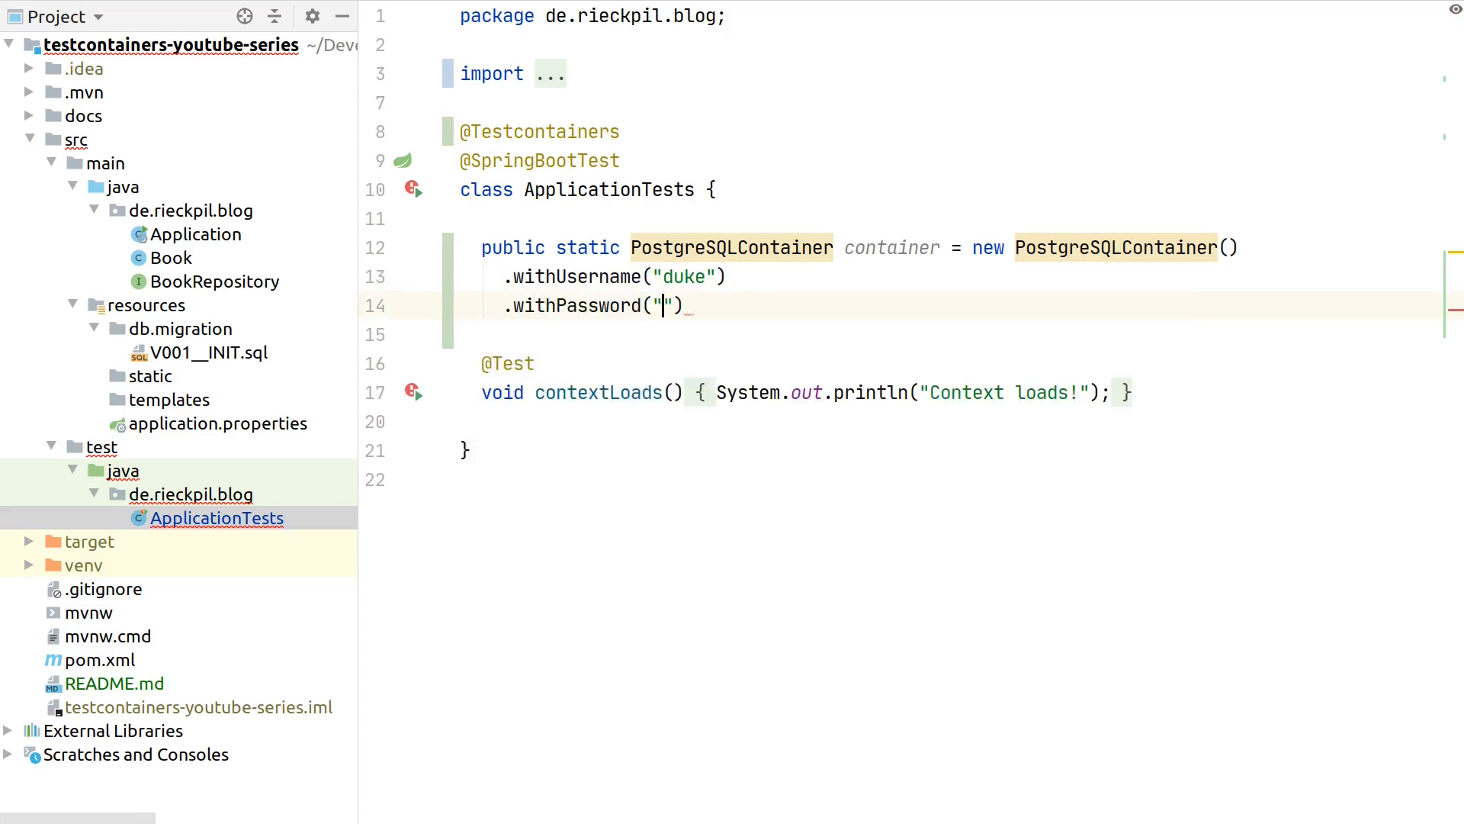
type("password")
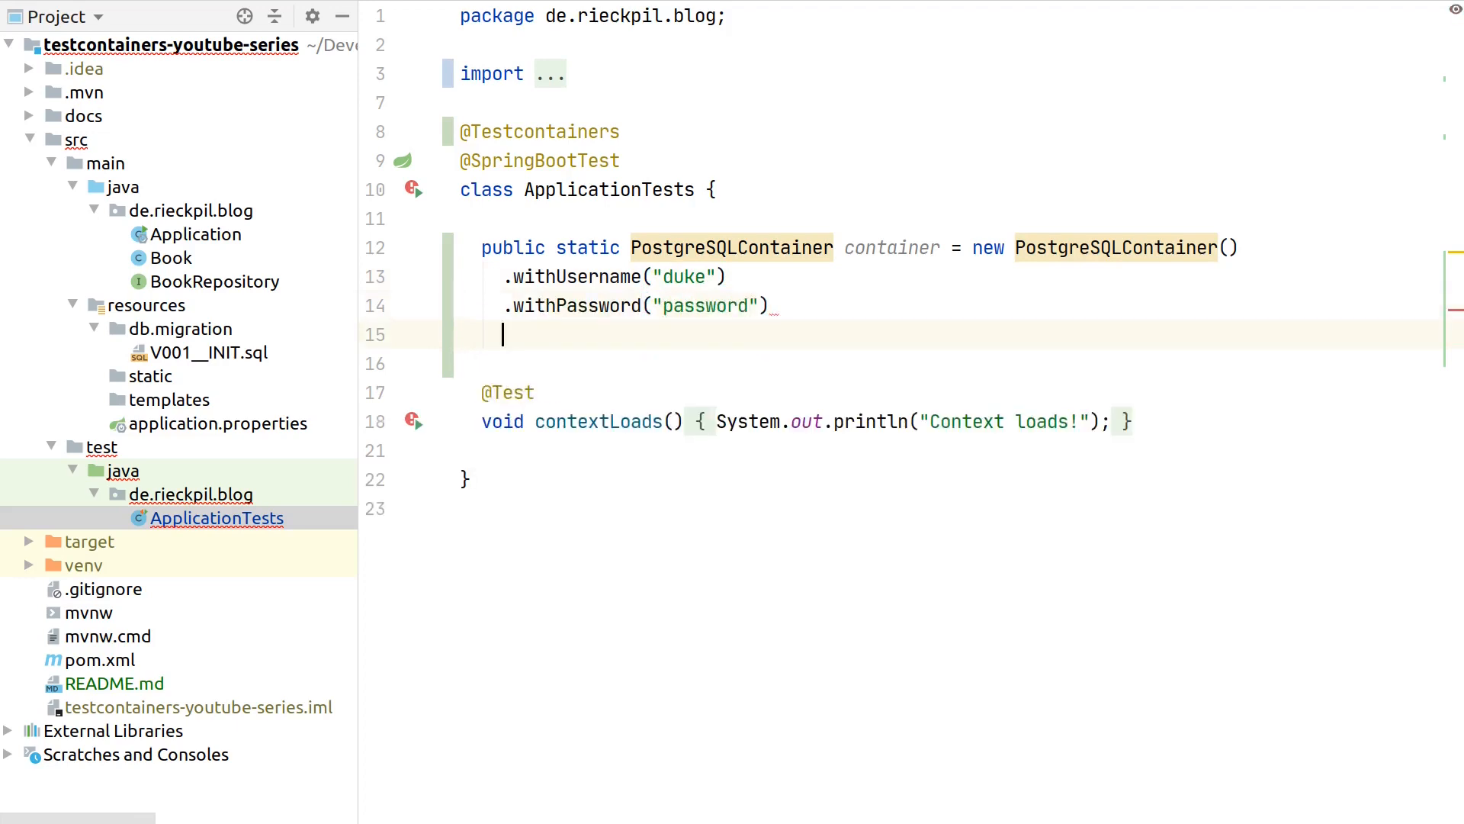
type(".withDatabaseName(\"\"")
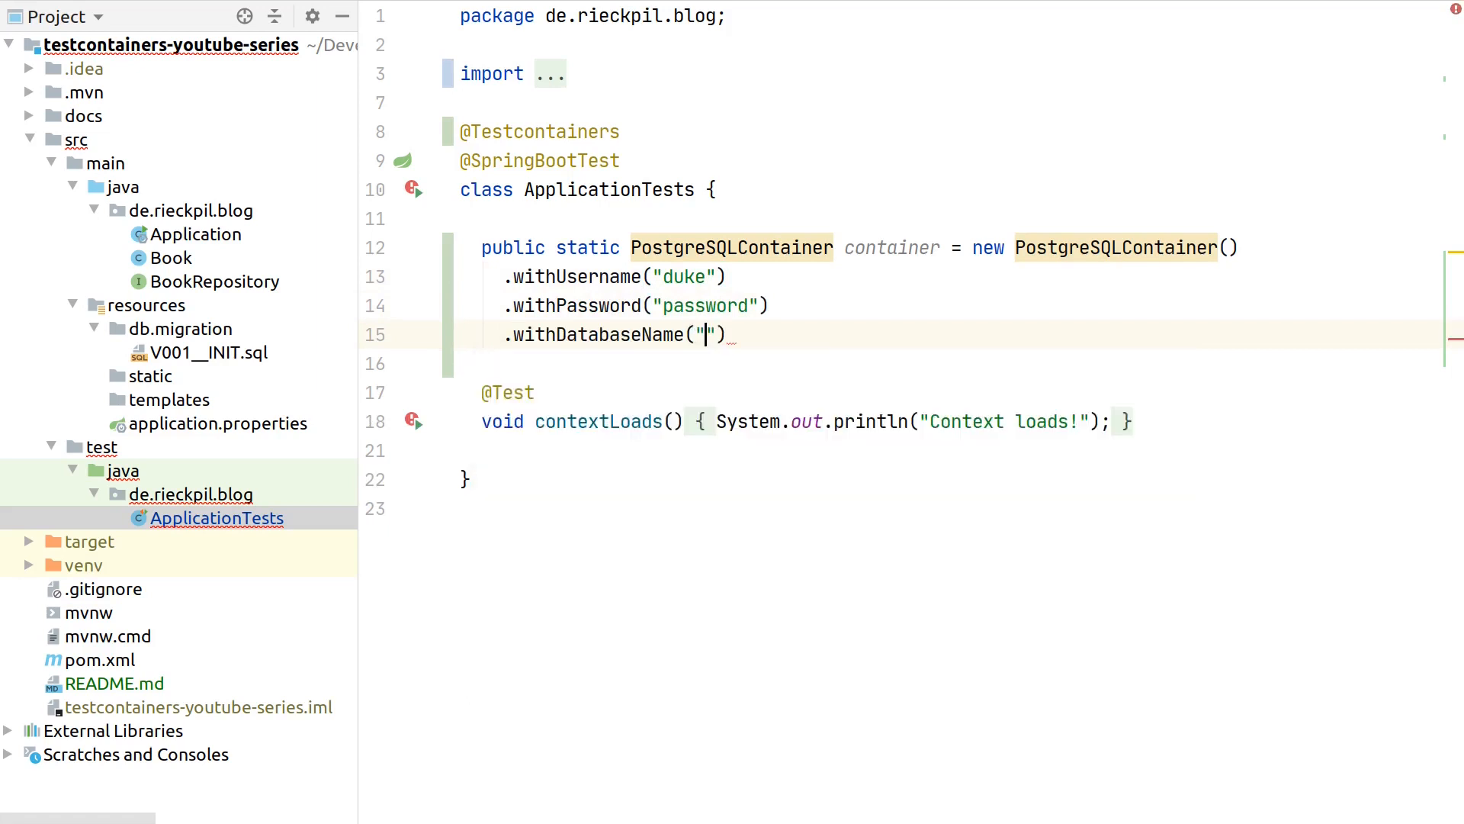
type("test")
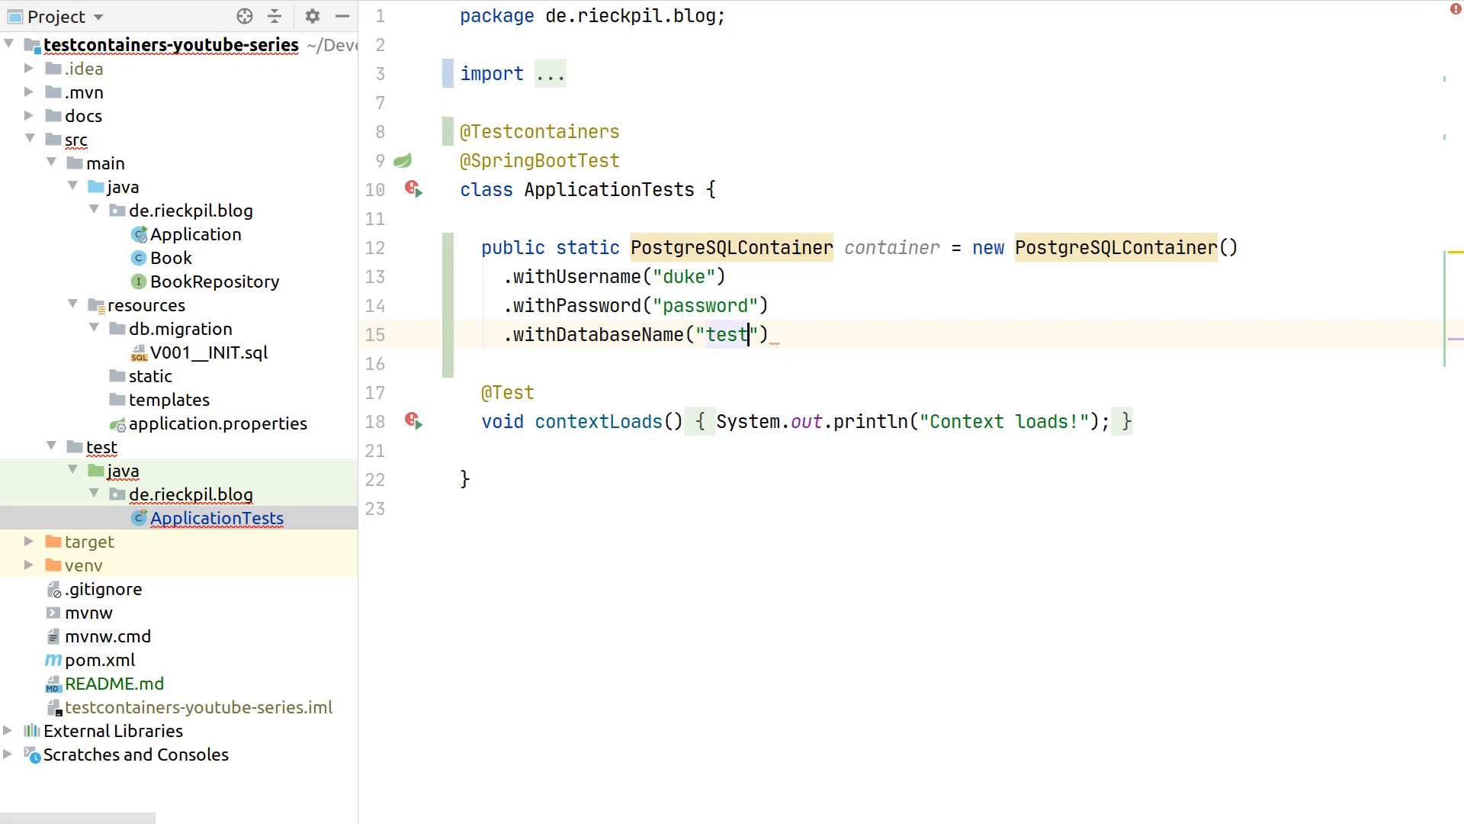
type(";")
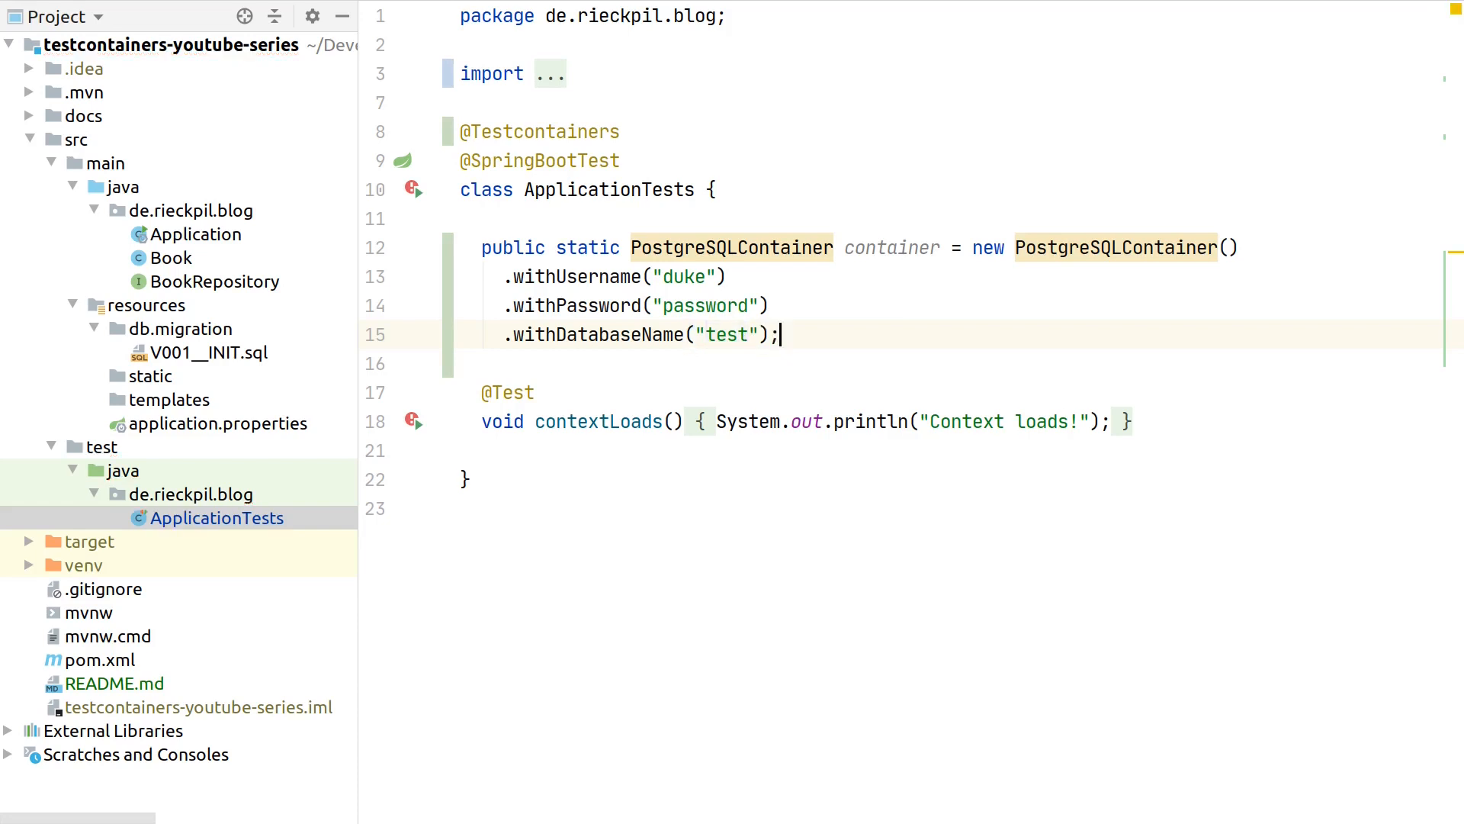
mouse_move(873, 375)
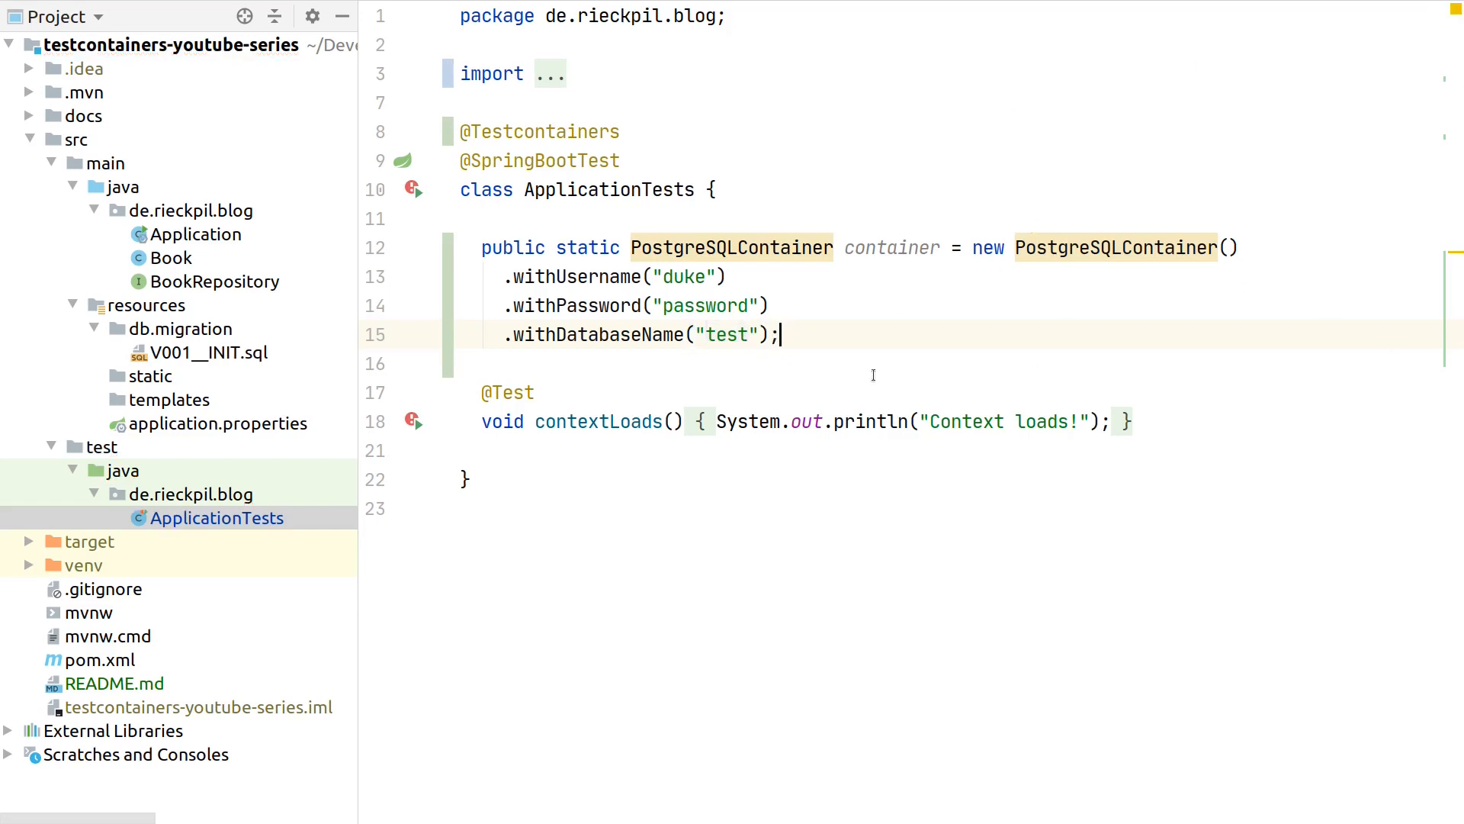
mouse_move(1120, 230)
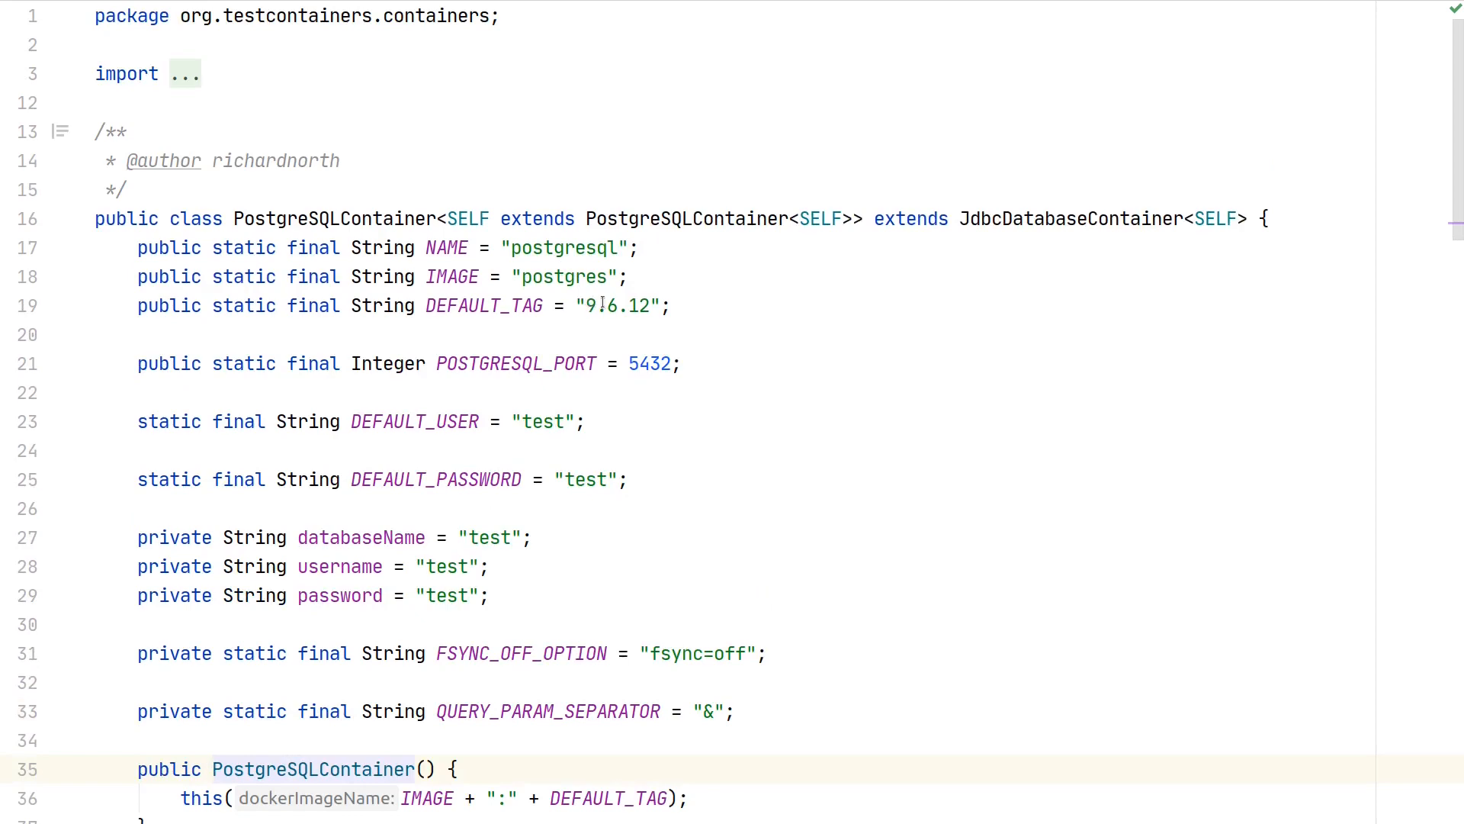
- Scroll through PostgreSQLContainer's default image tag, credentials, database name and constructors
scroll("down", 3)
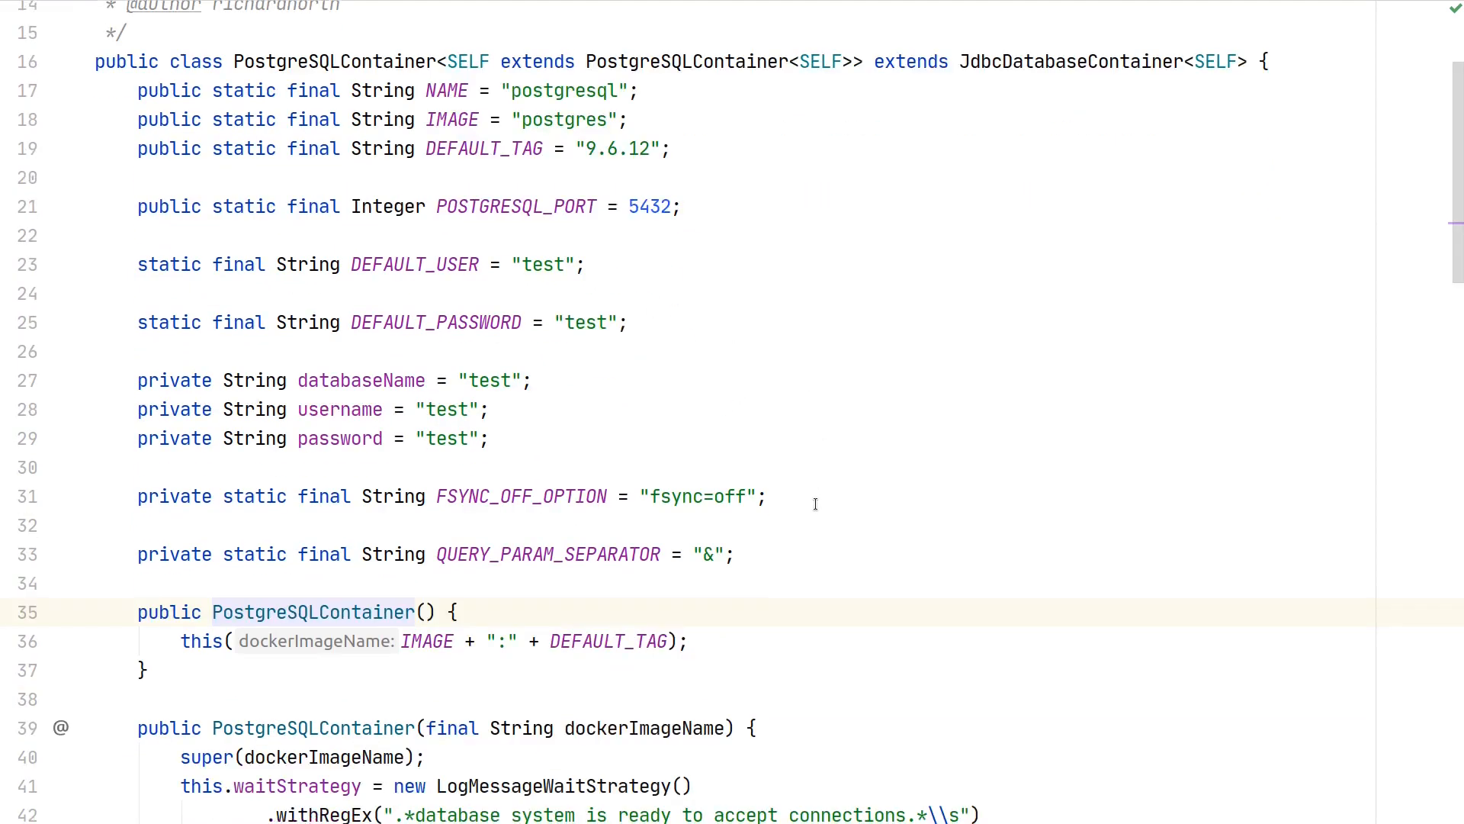
scroll("down", 3)
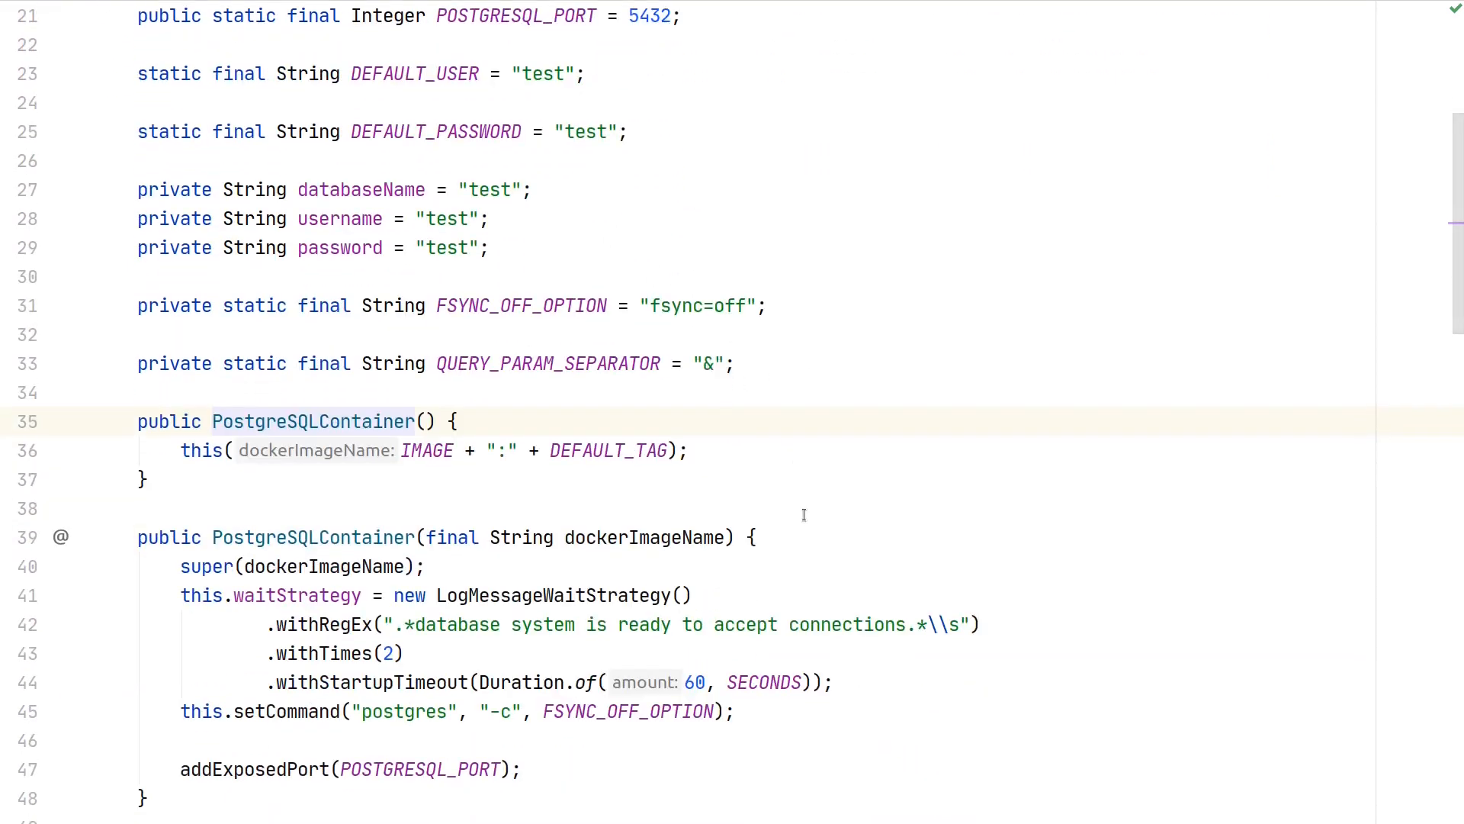
scroll("down", 3)
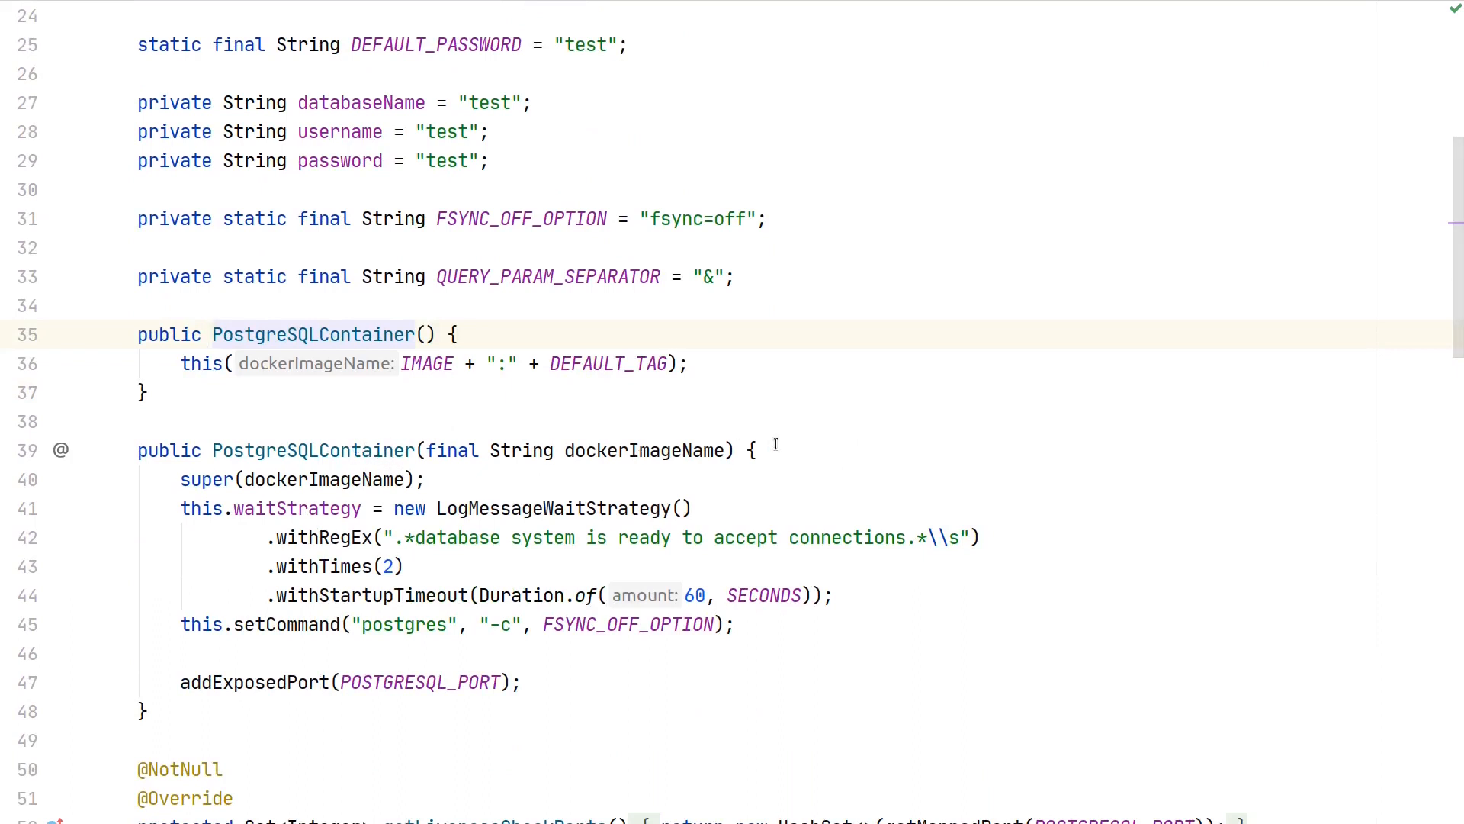
mouse_move(635, 450)
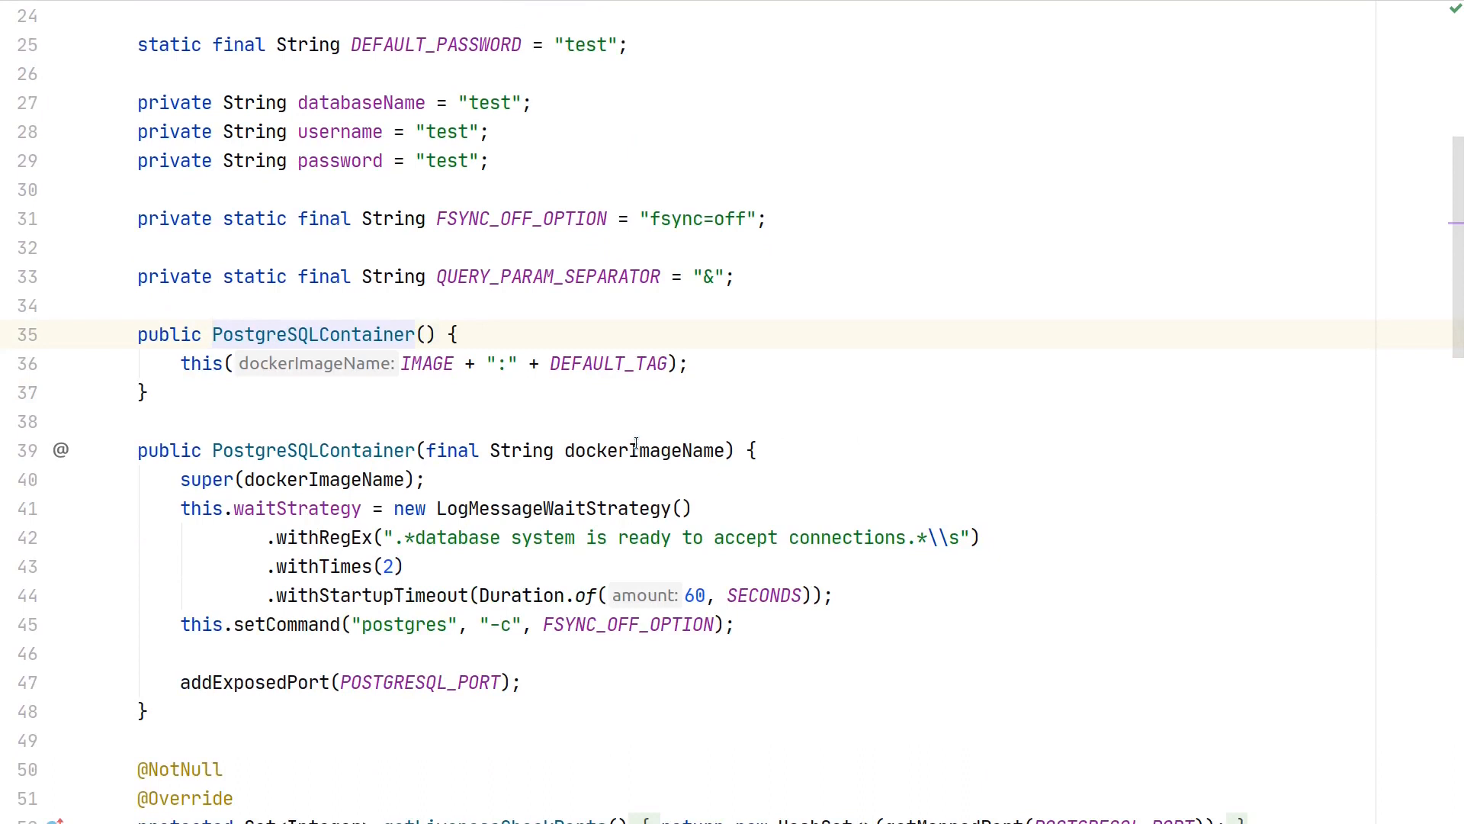
mouse_move(663, 492)
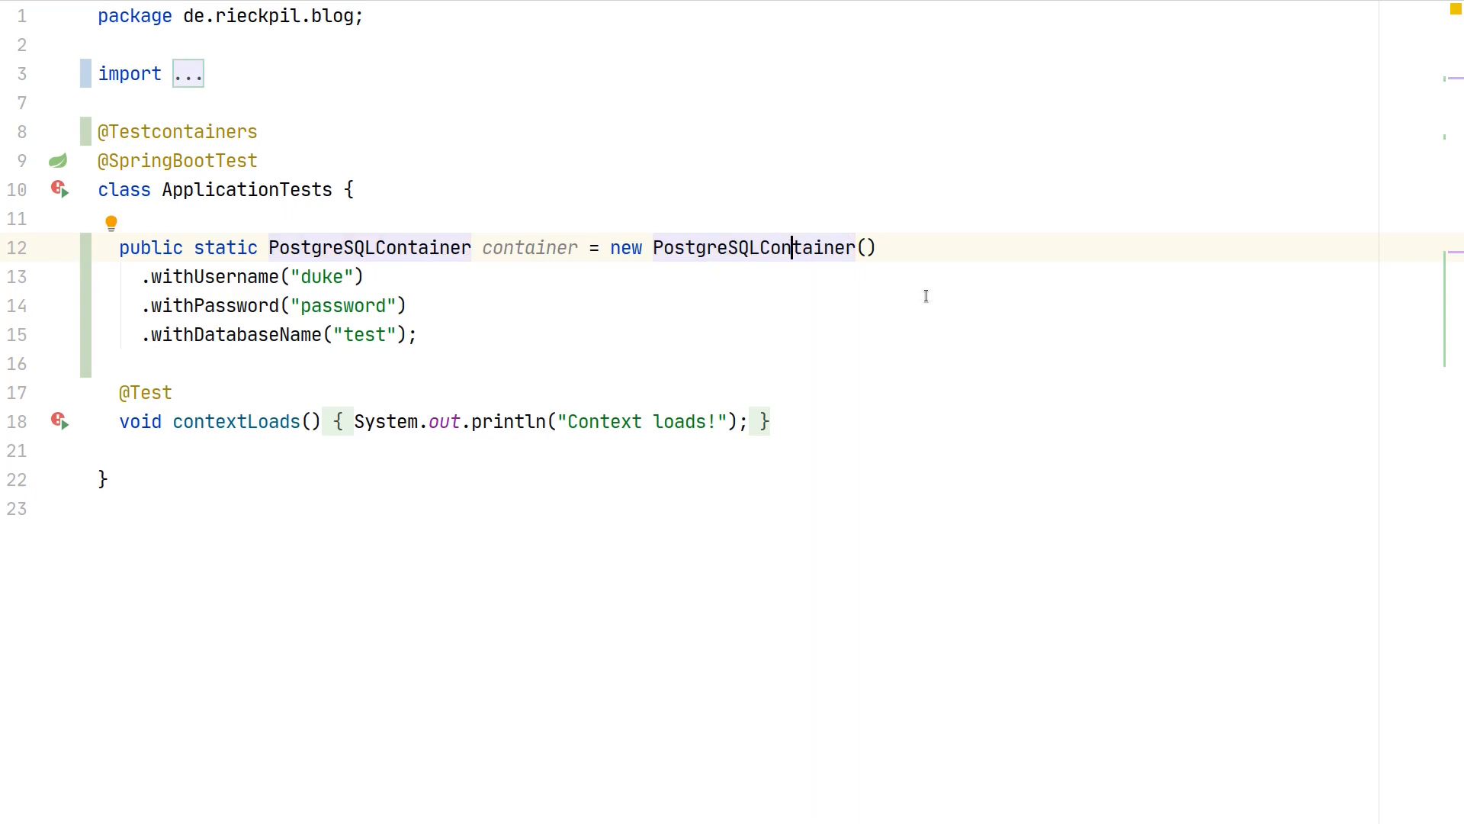
mouse_move(508, 218)
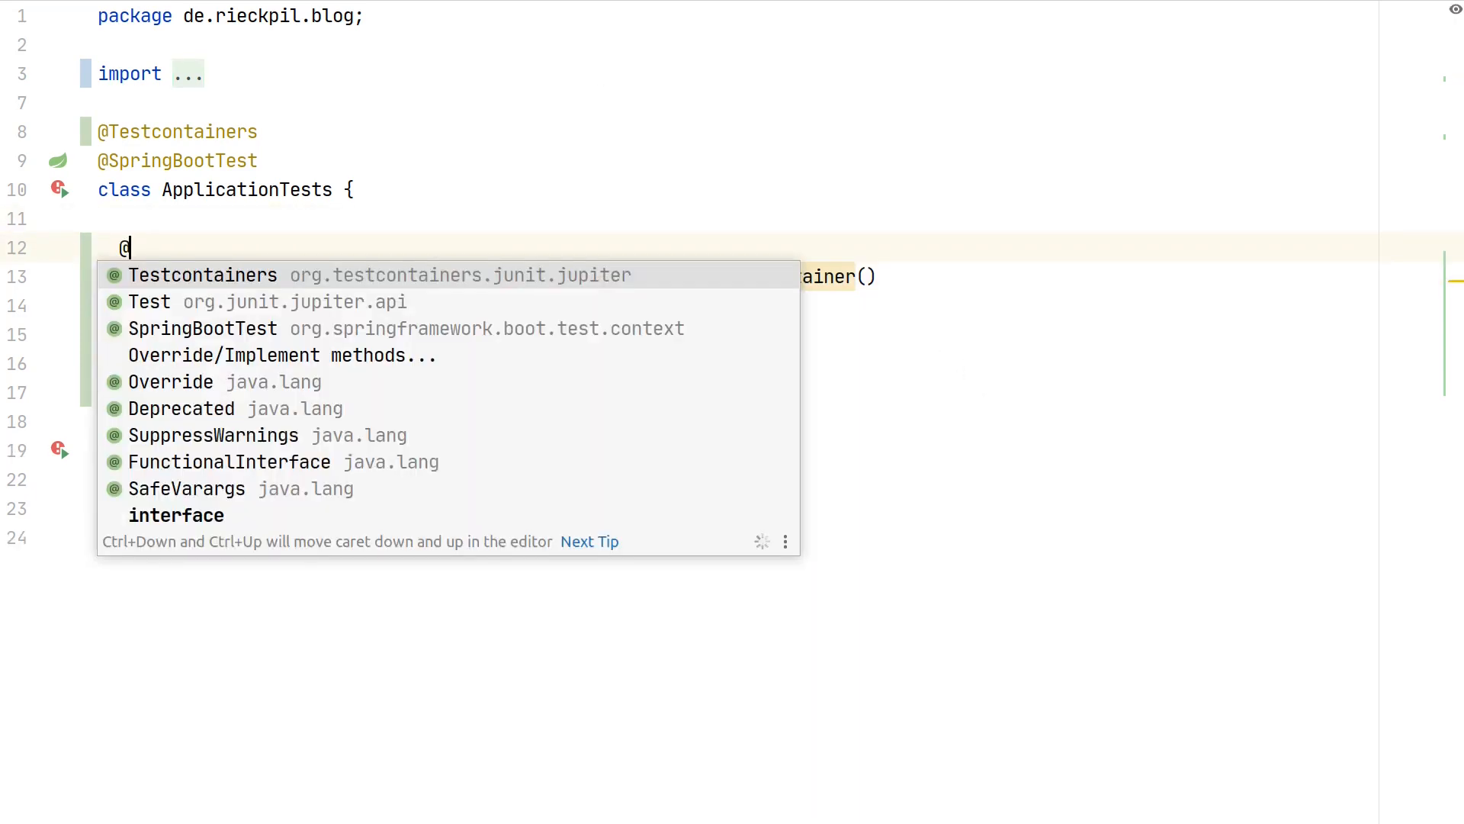
type("Cont")
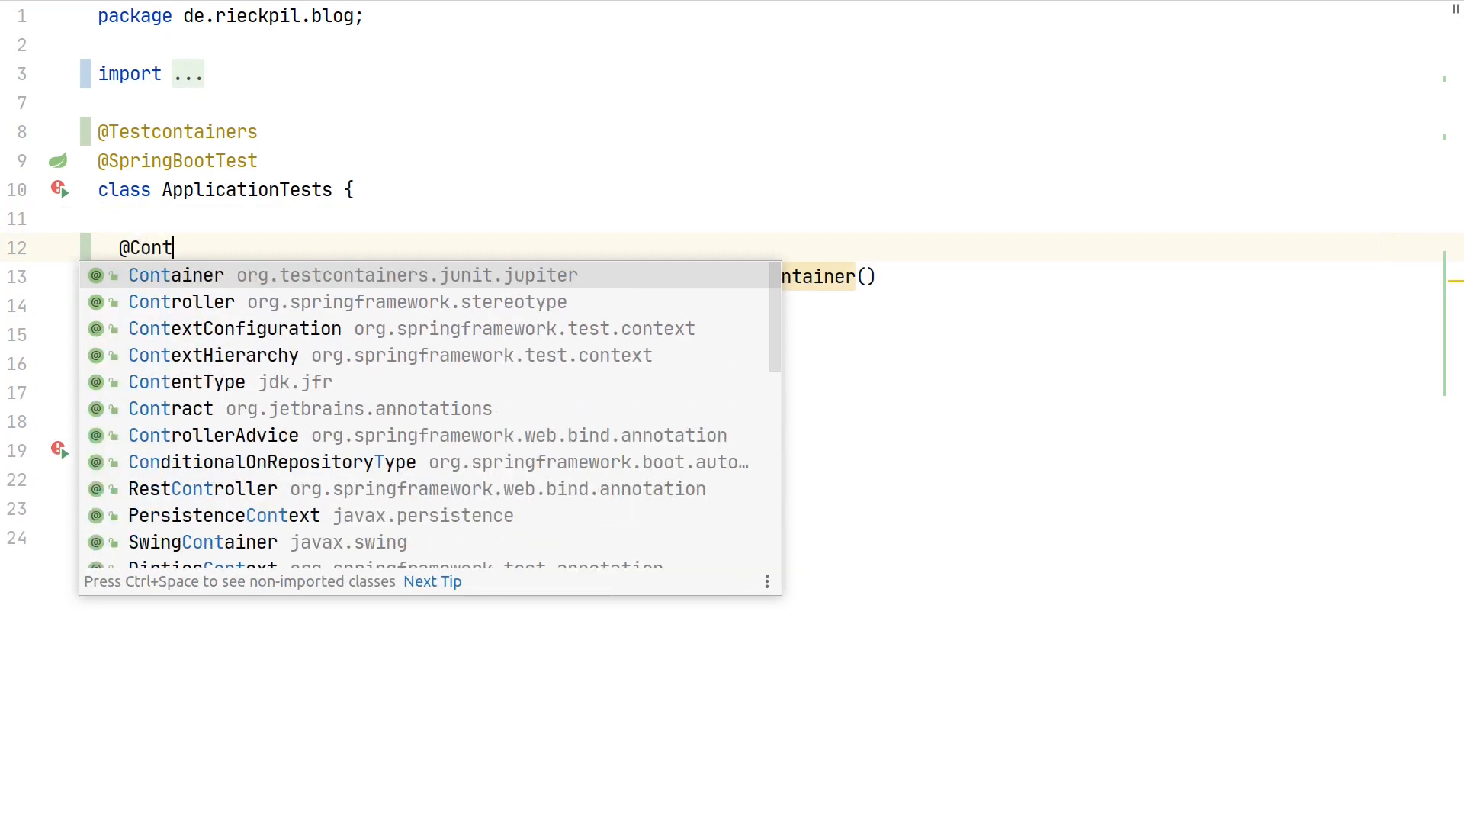
left_click(176, 296)
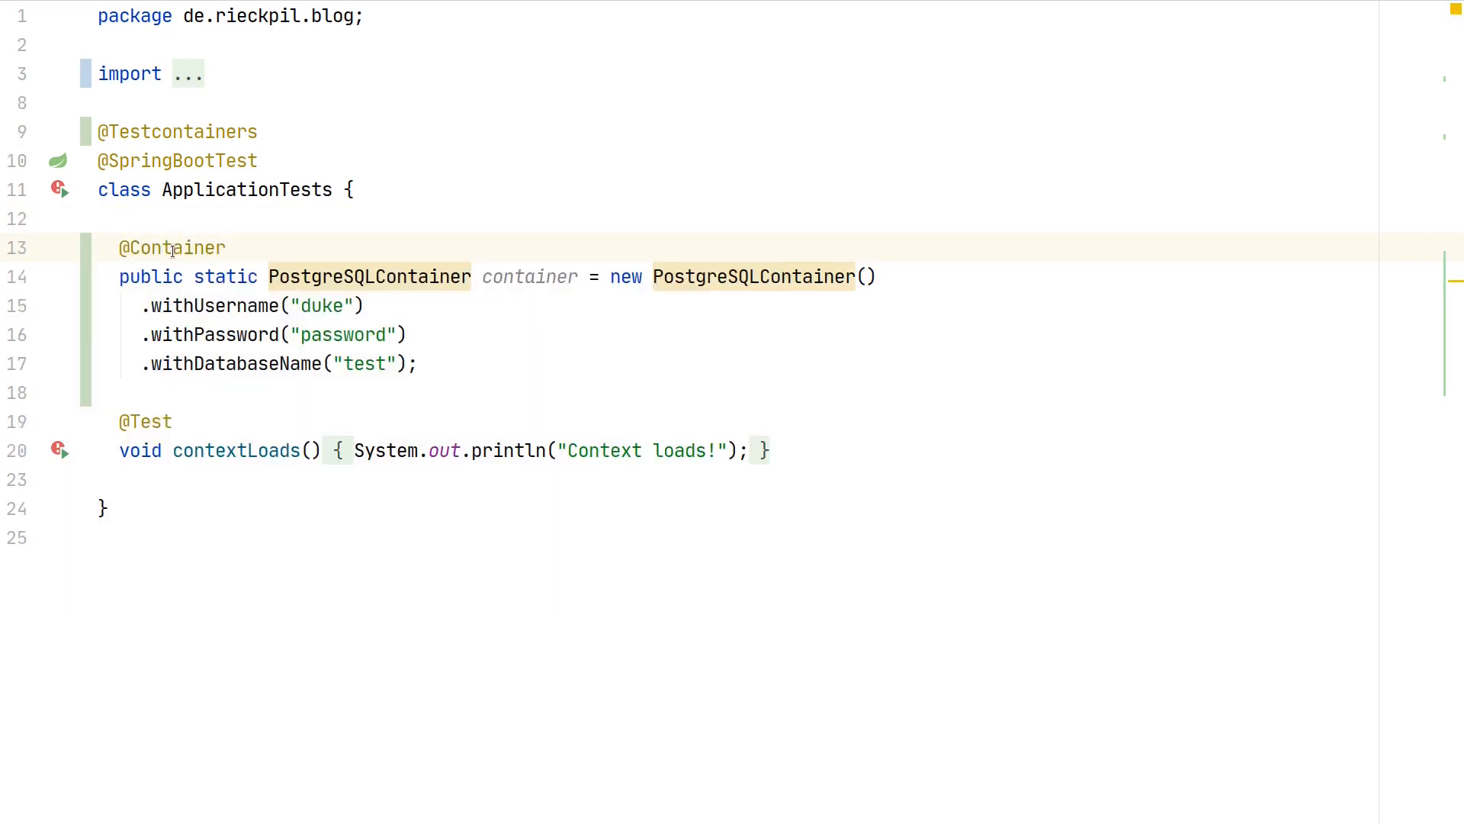
mouse_move(572, 370)
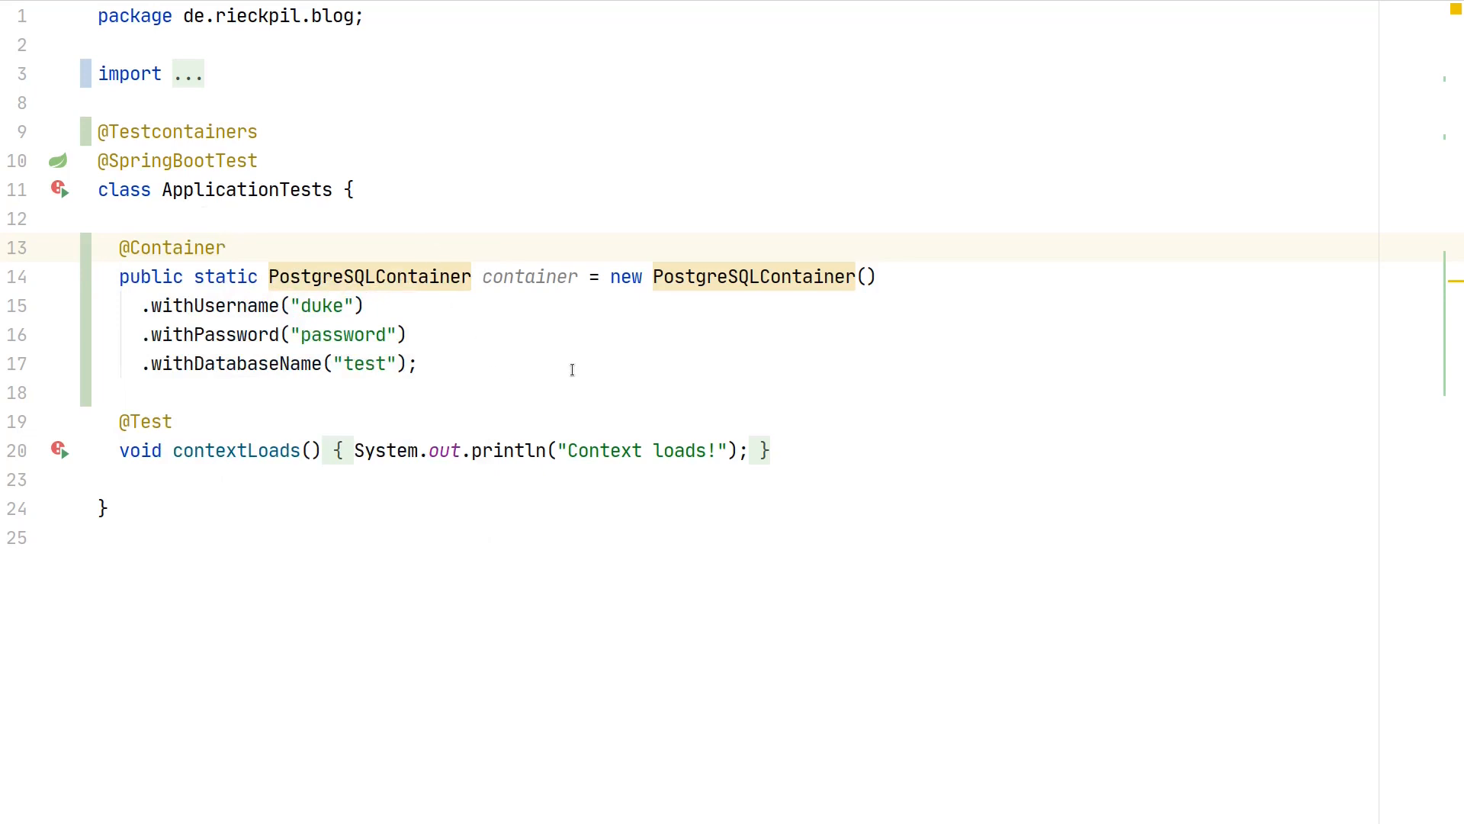
mouse_move(525, 354)
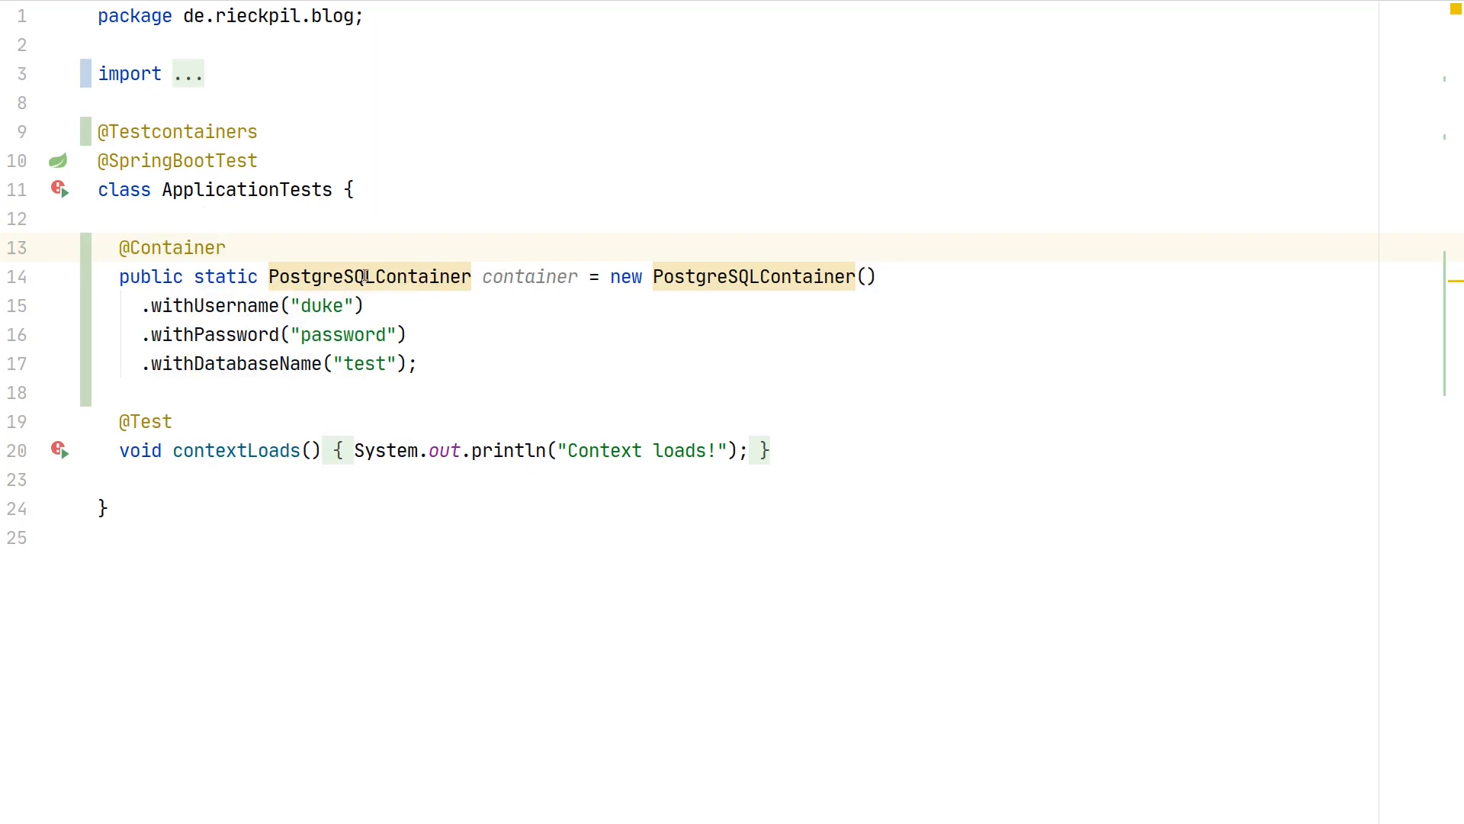
mouse_move(453, 241)
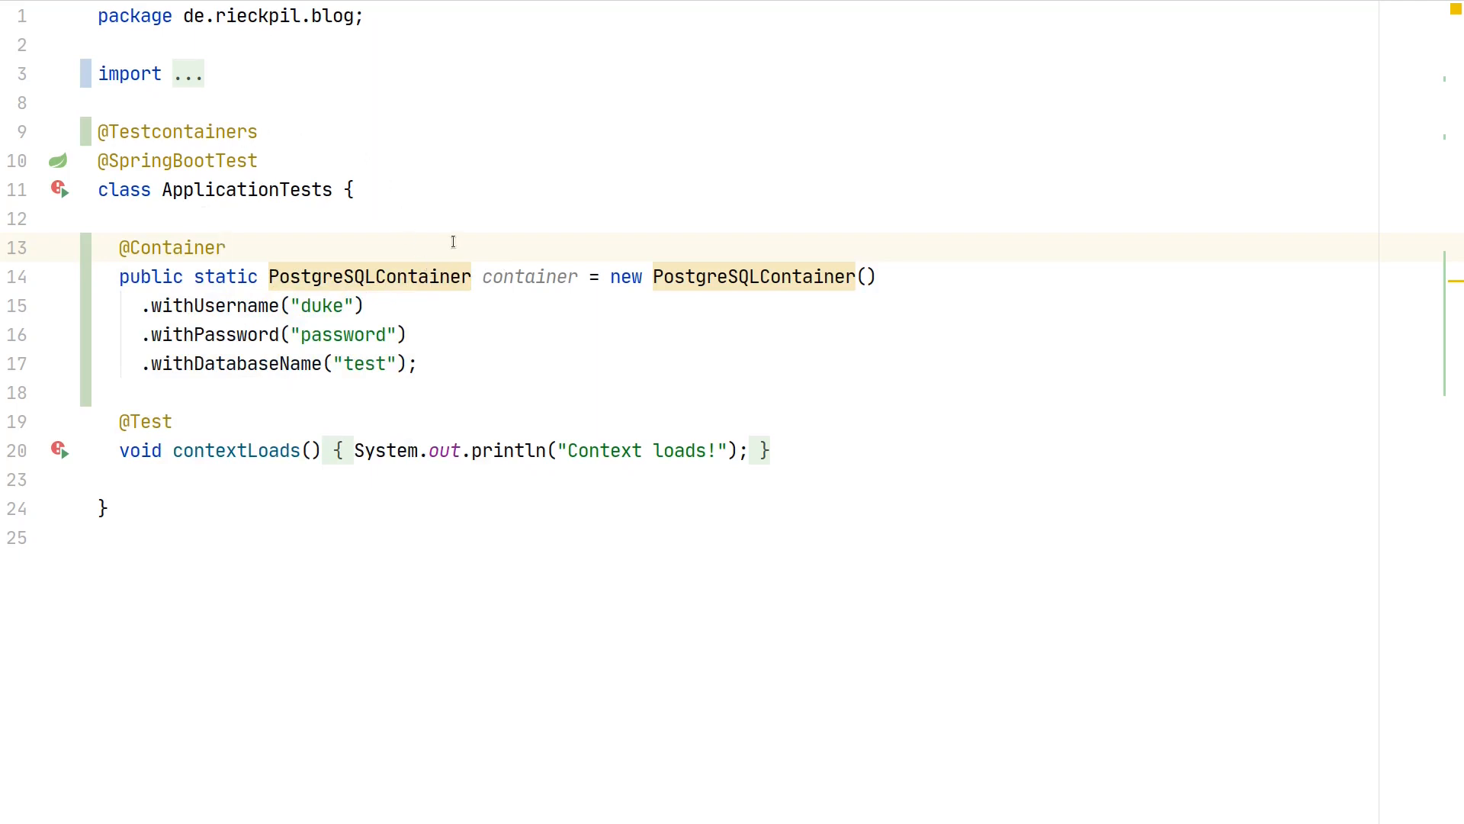
mouse_move(468, 370)
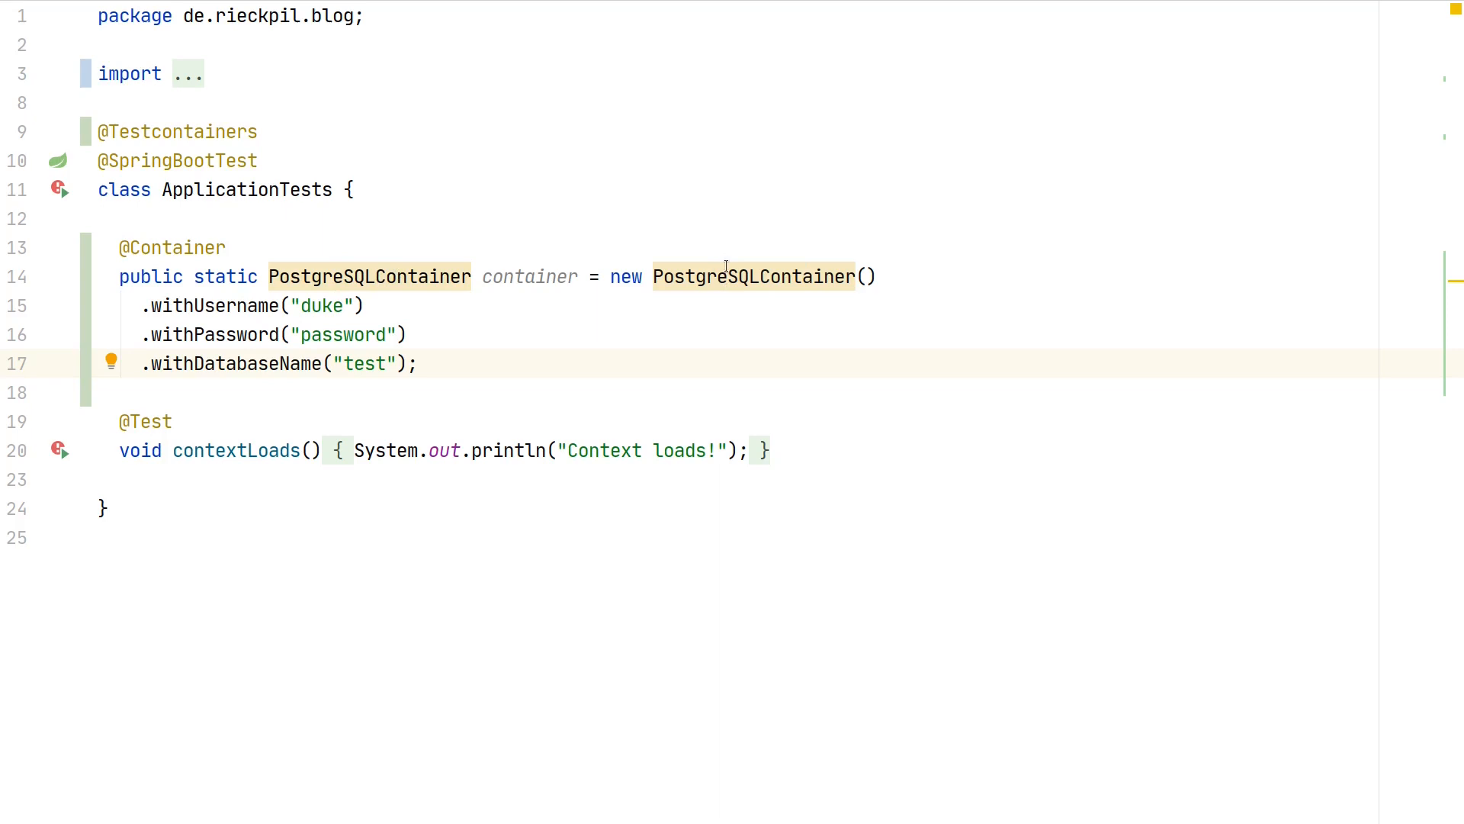
mouse_move(727, 267)
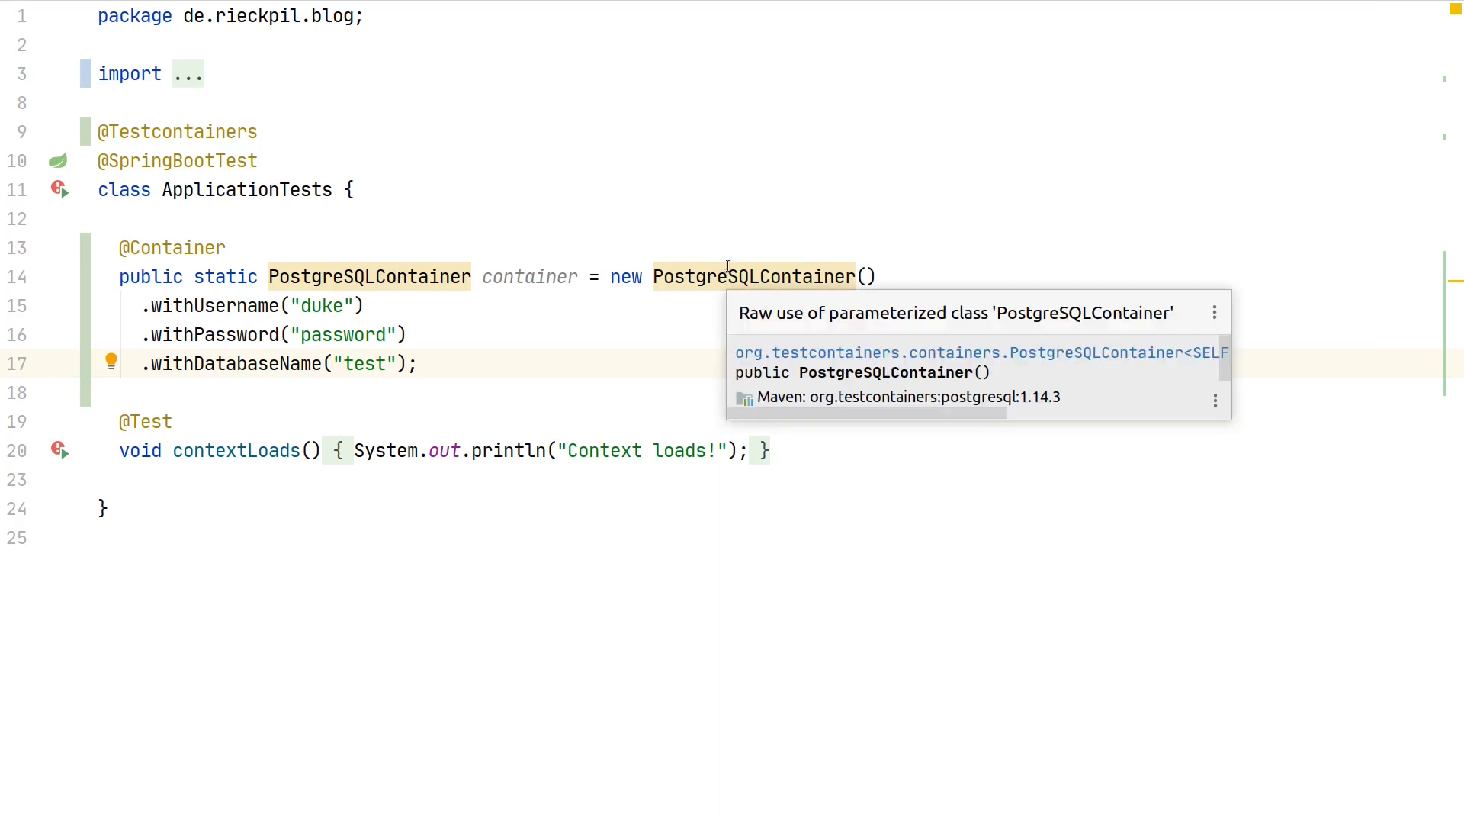
mouse_move(594, 276)
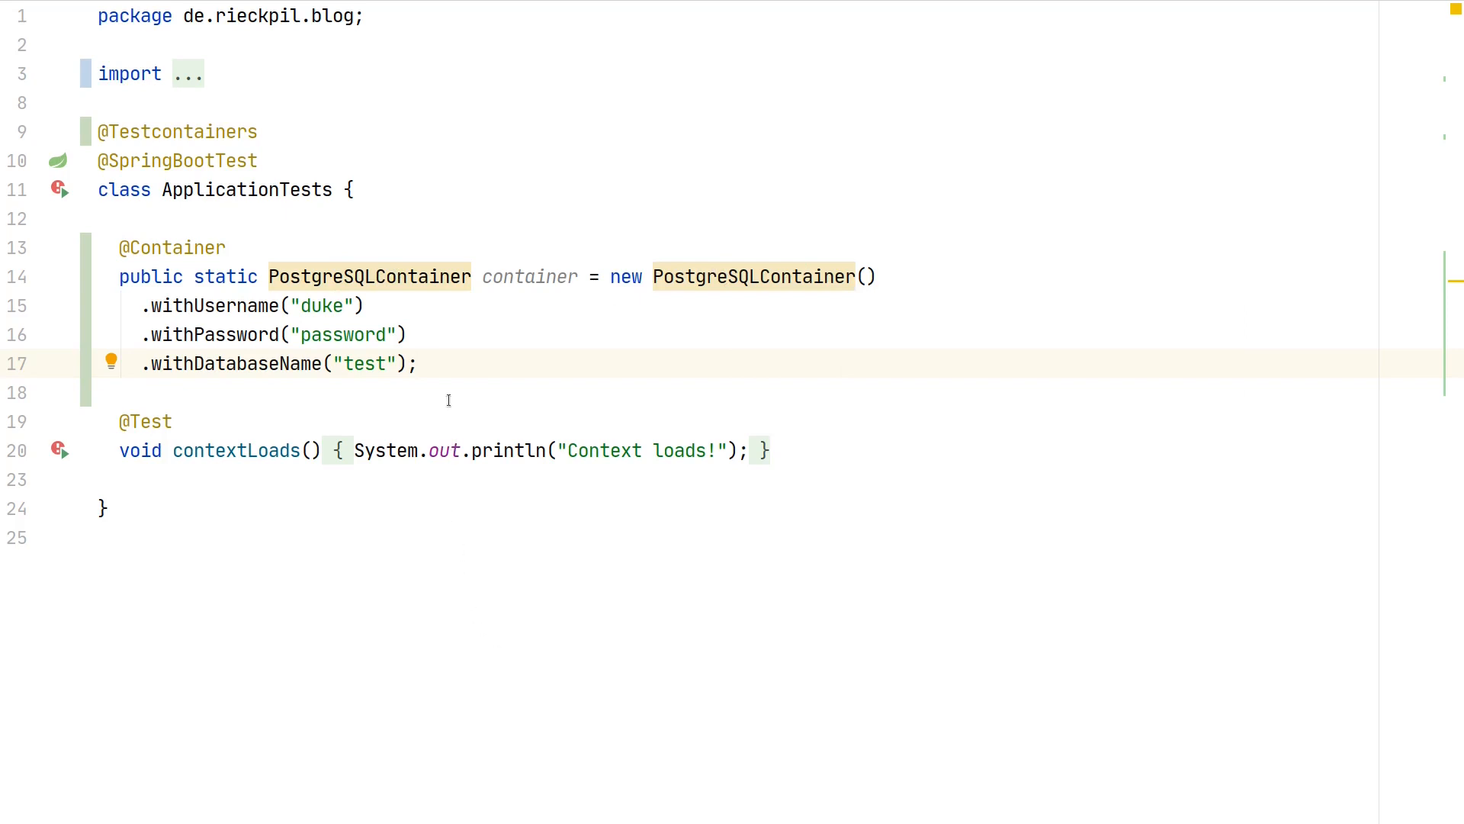
mouse_move(679, 392)
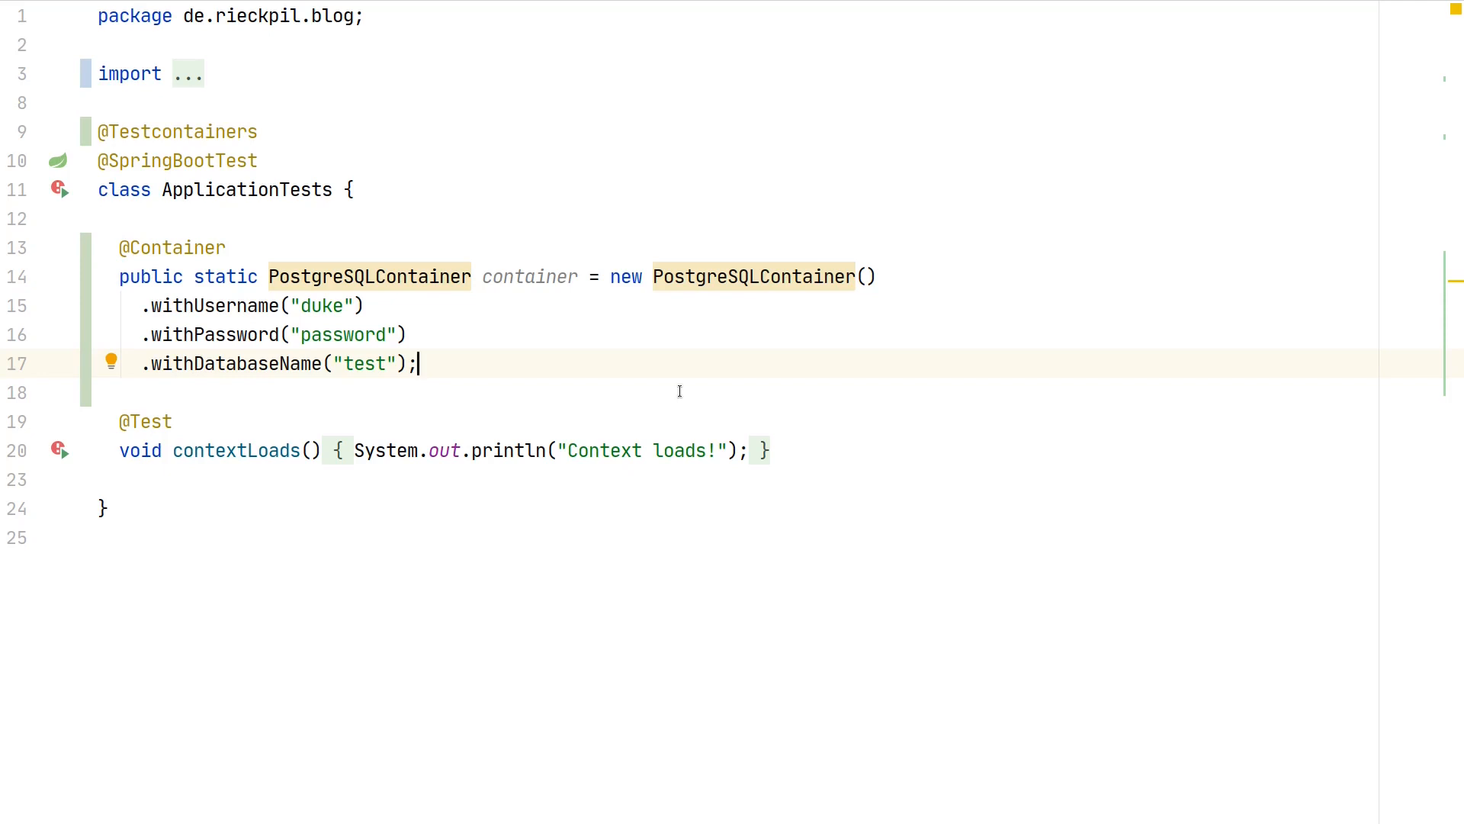
key("Enter")
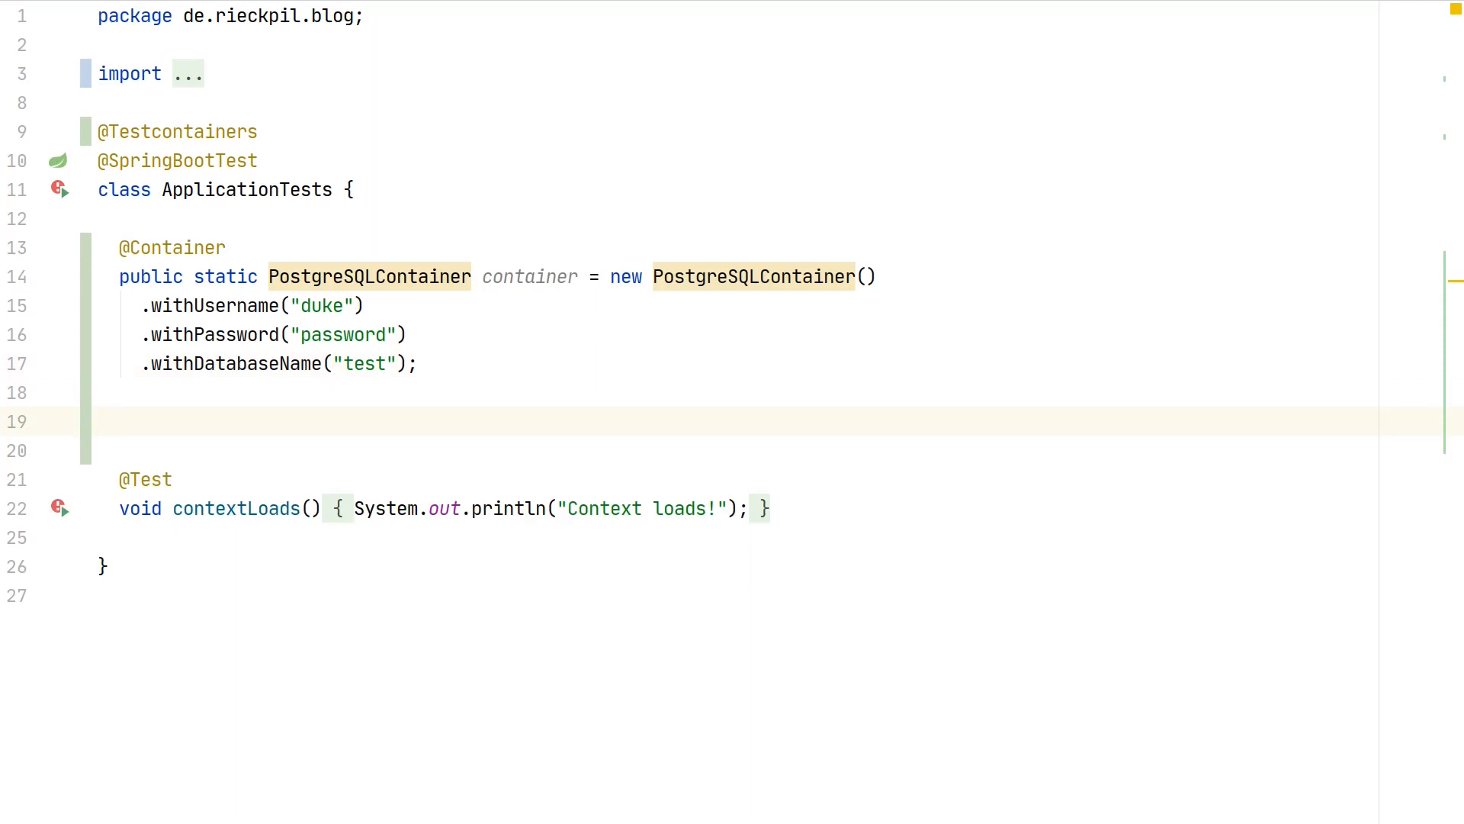
type("// >")
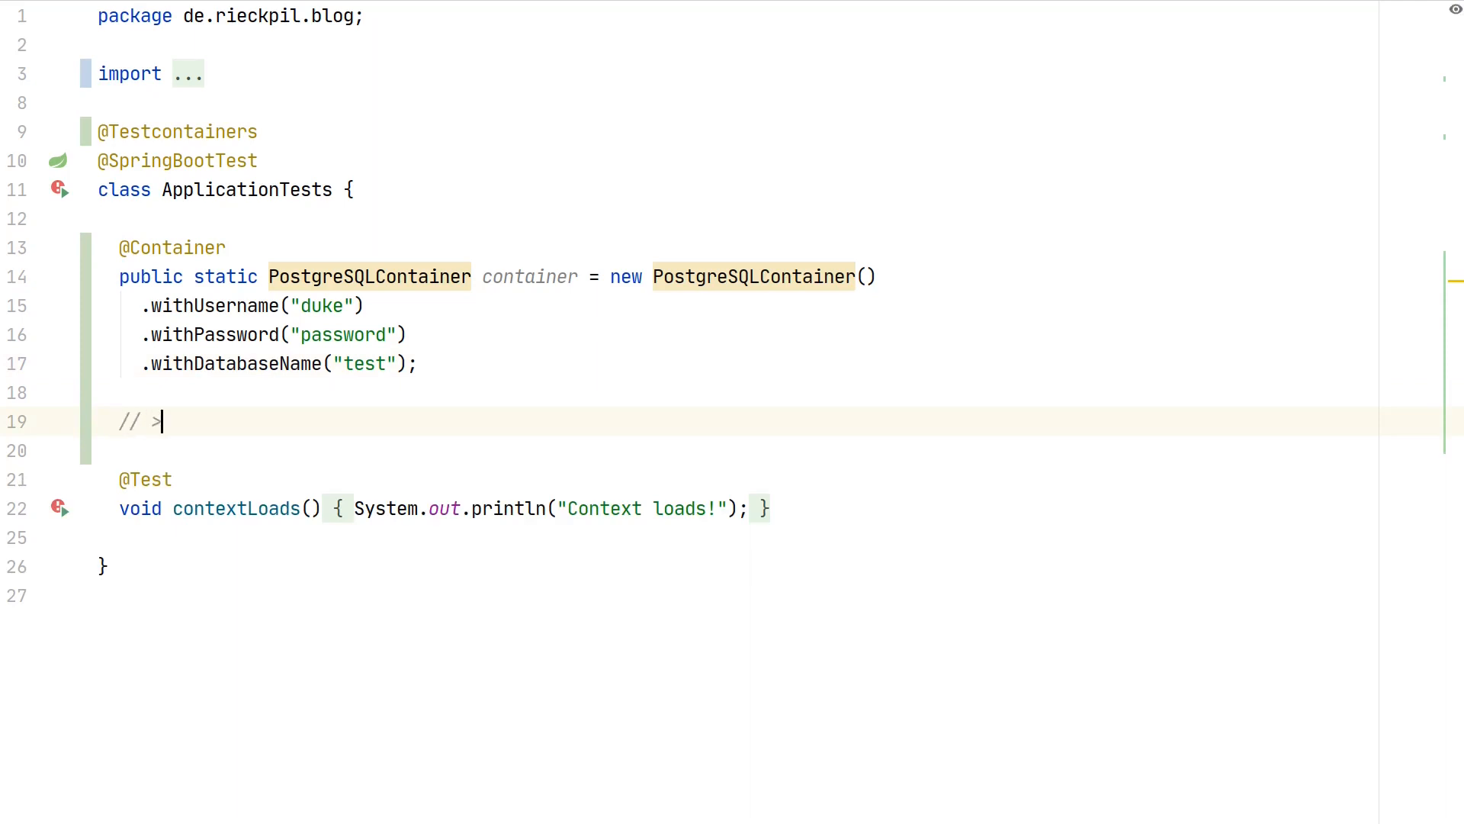
type("2.2.6")
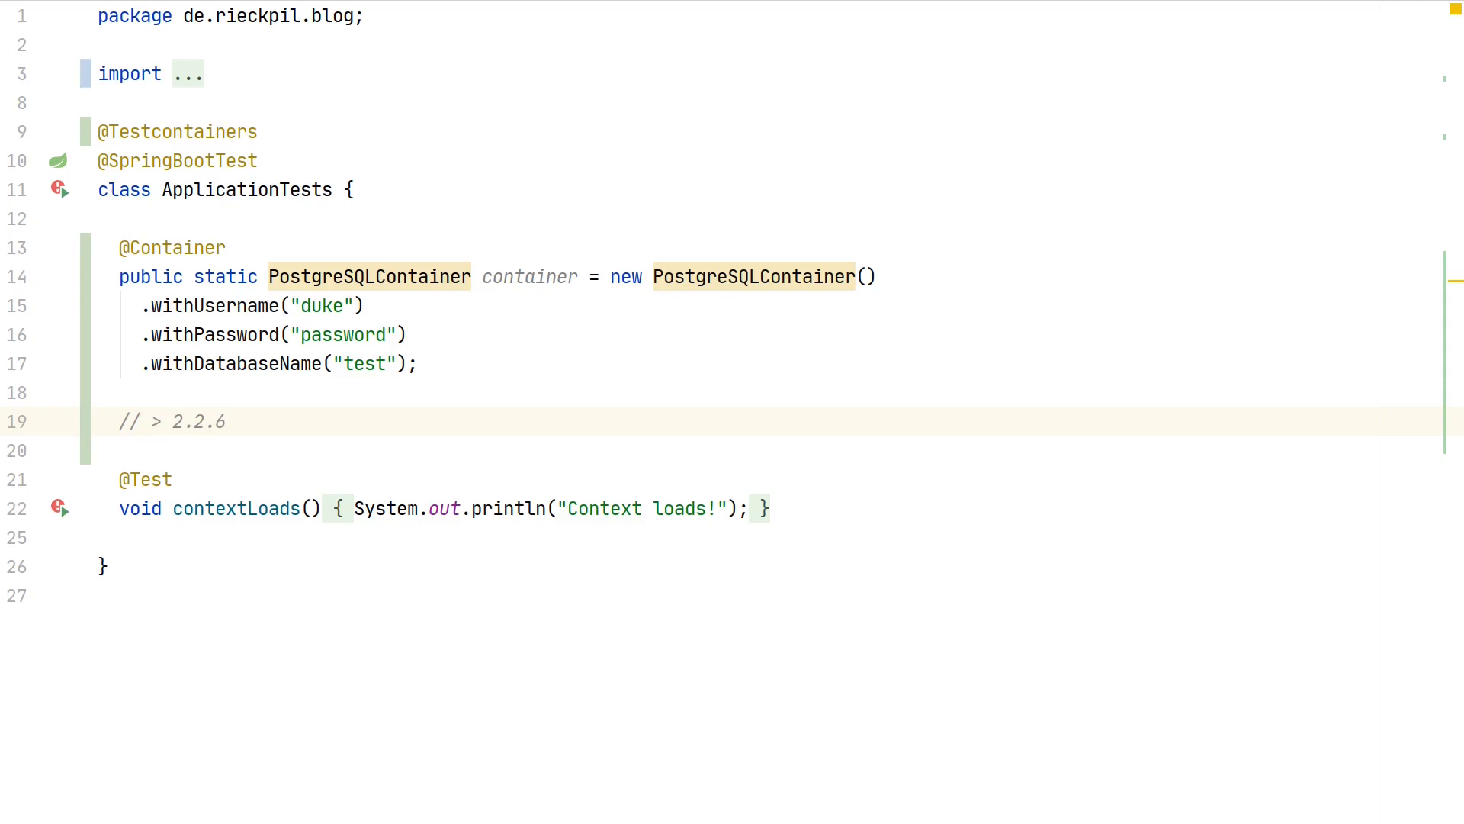
mouse_move(538, 350)
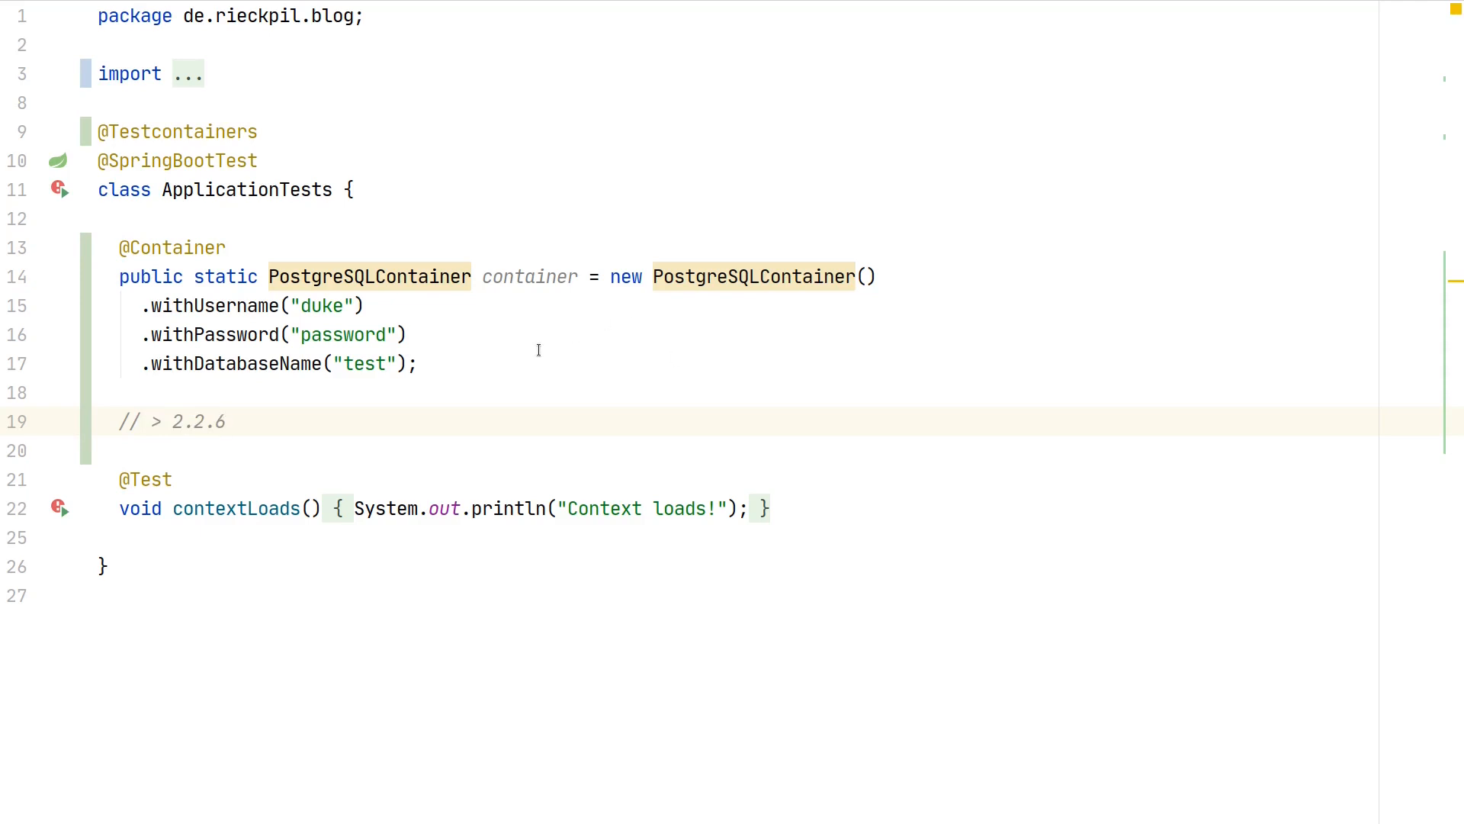
type("@")
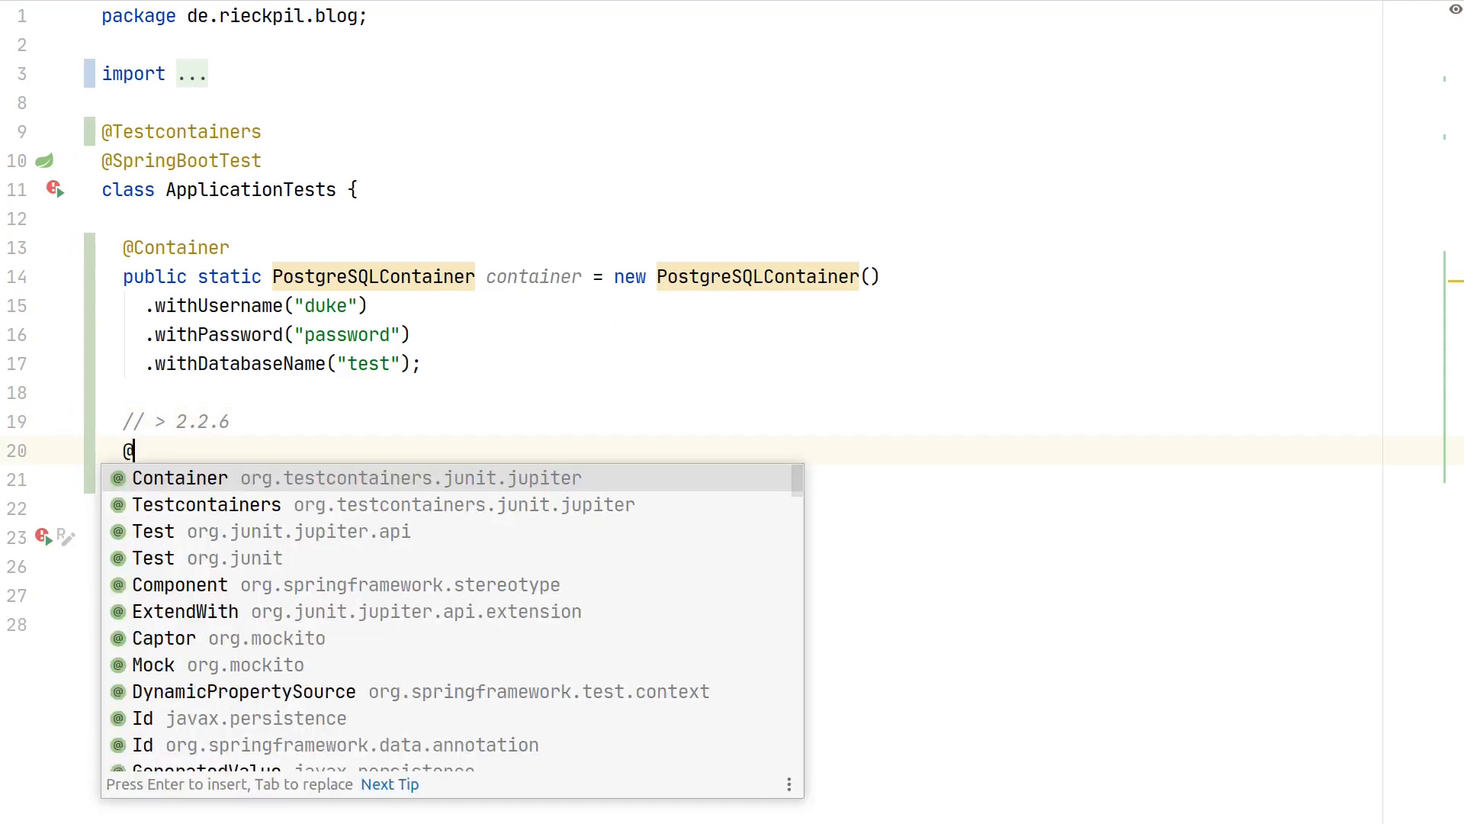
type("Dy")
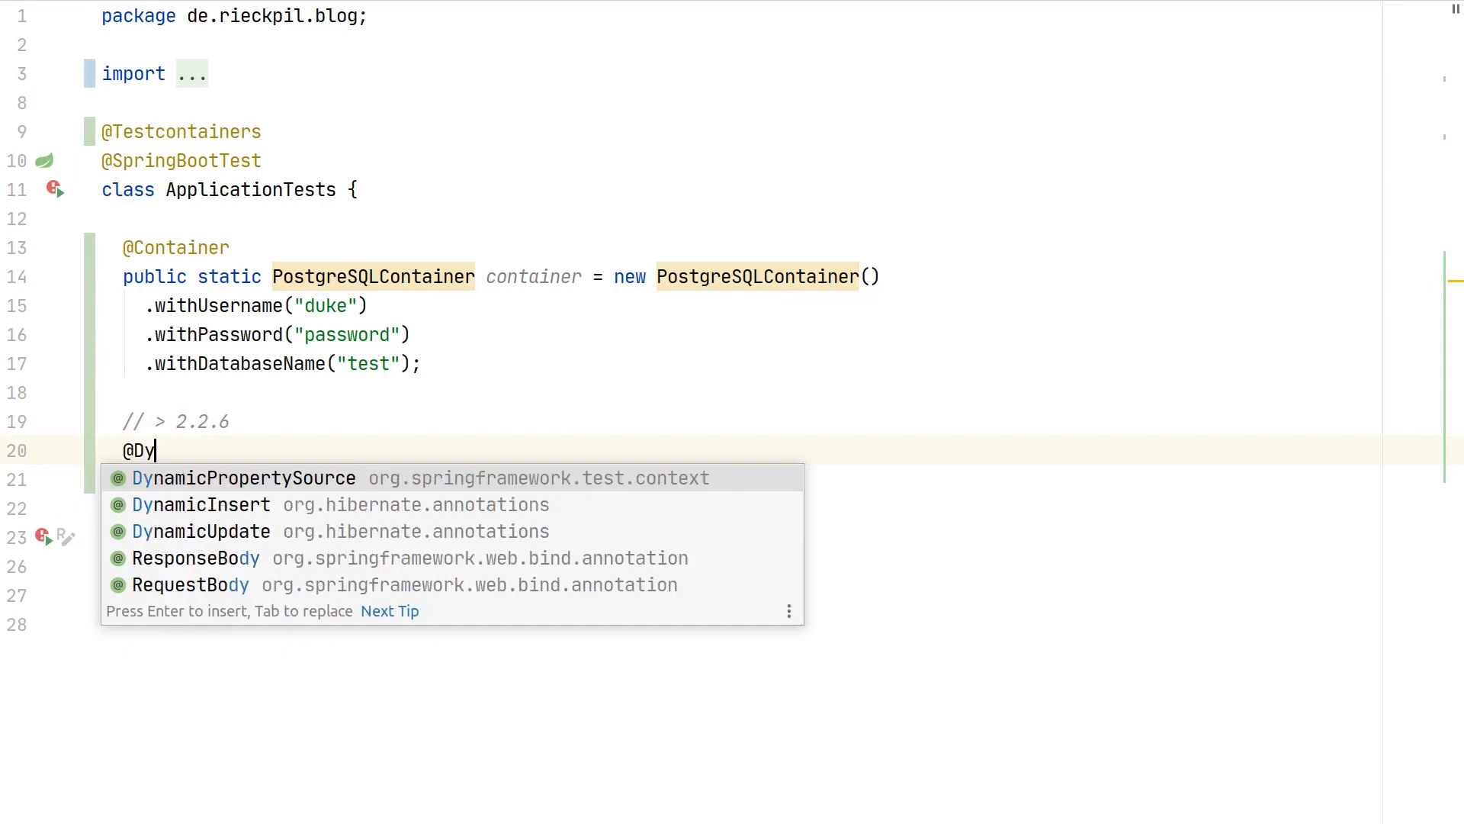
key("Enter")
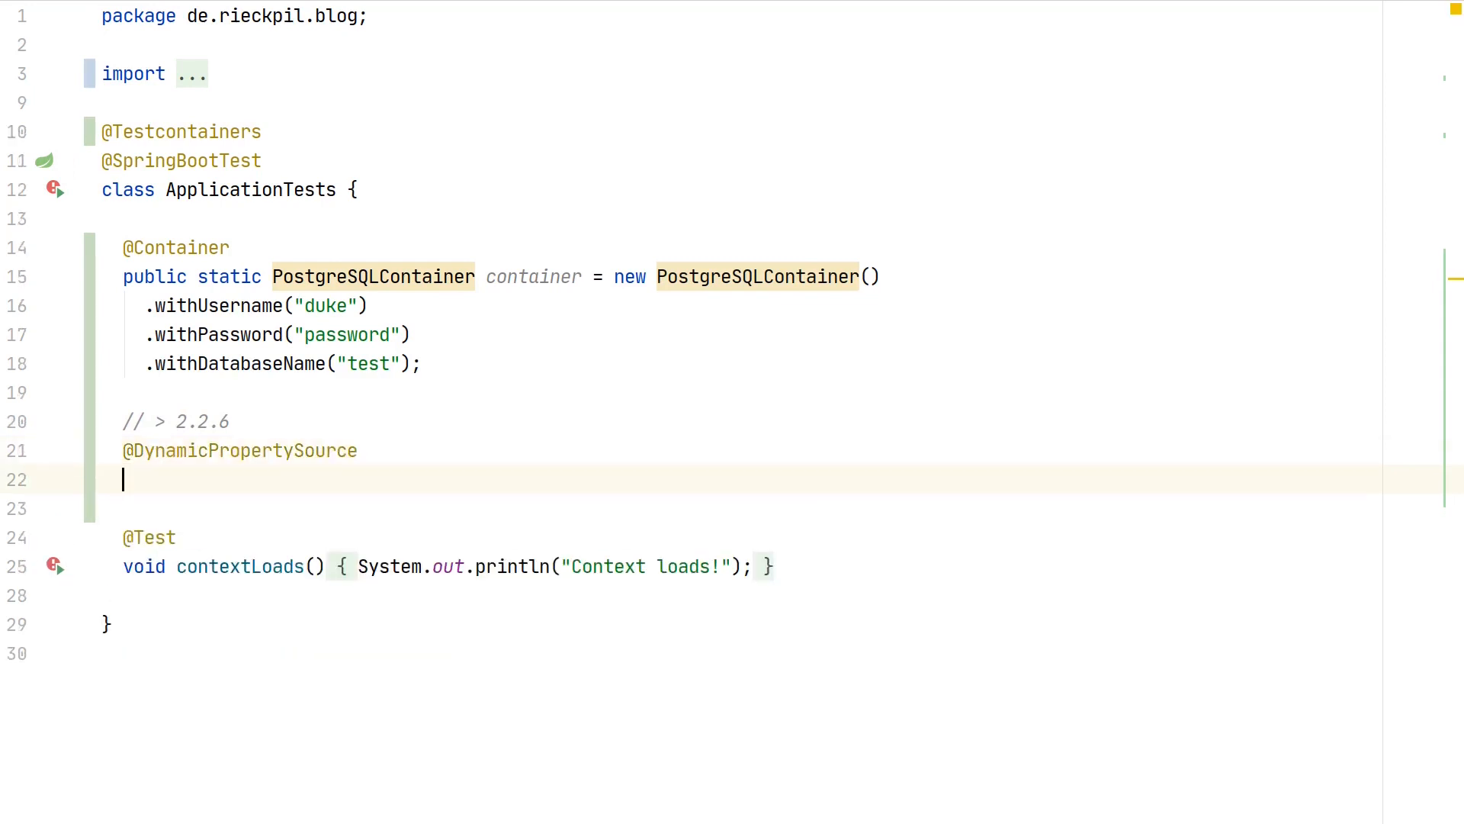
- Write an empty static void properties(DynamicPropertyRegistry registry) method and begin its body
type("static void")
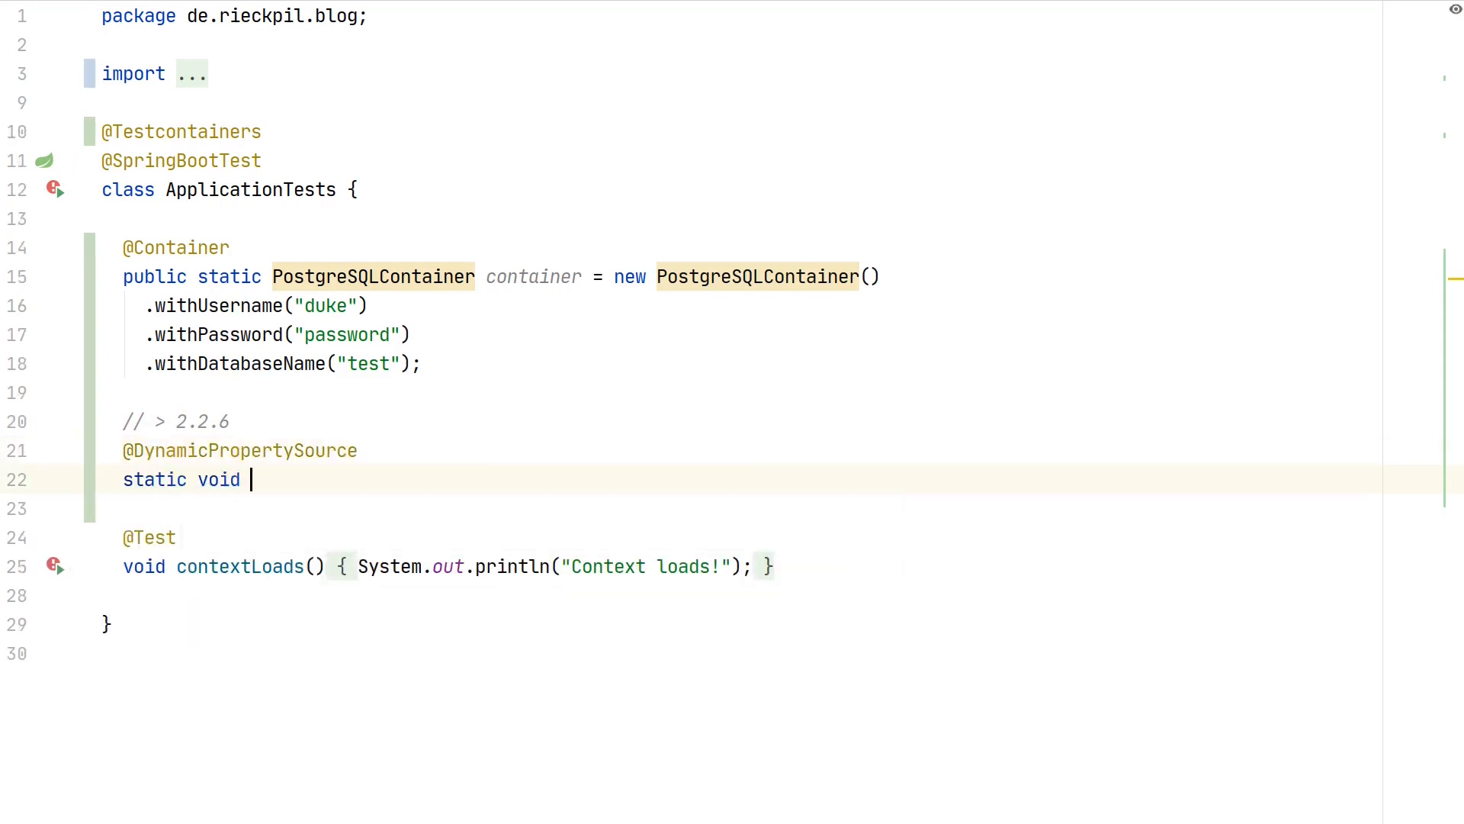
type("properties(")
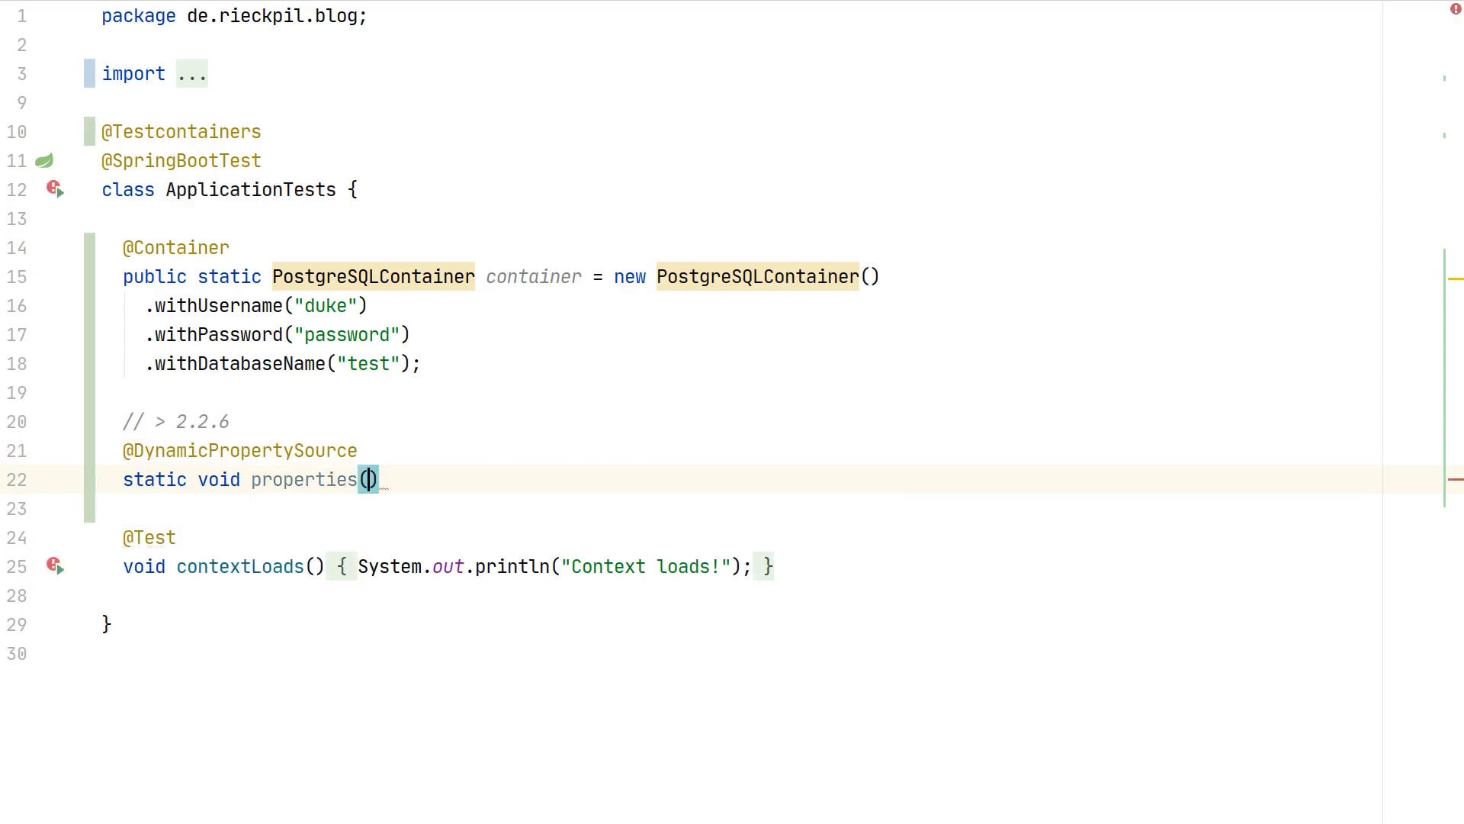
type("DynamicPropertyRegistry registry")
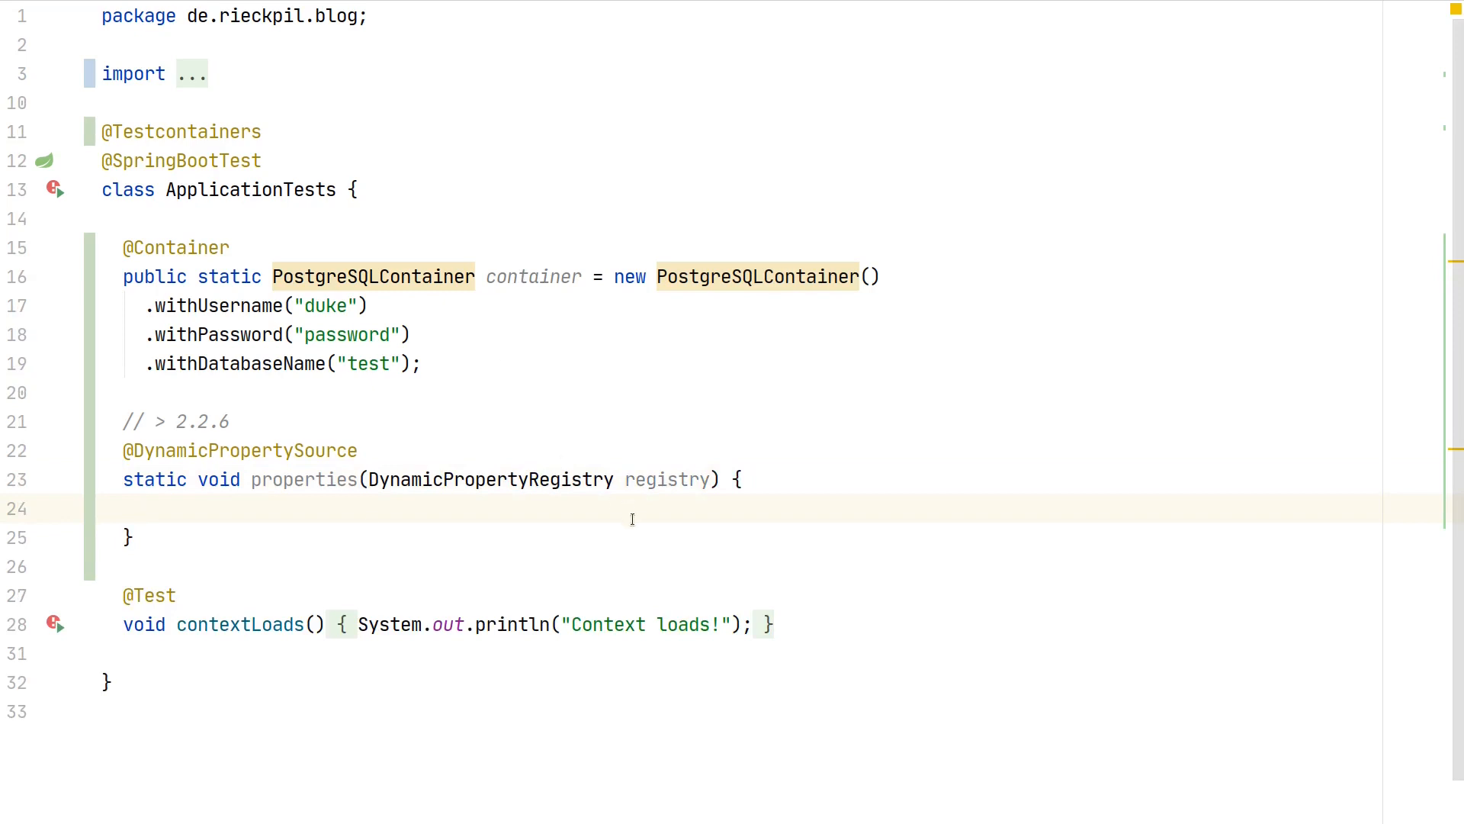
left_click(144, 508)
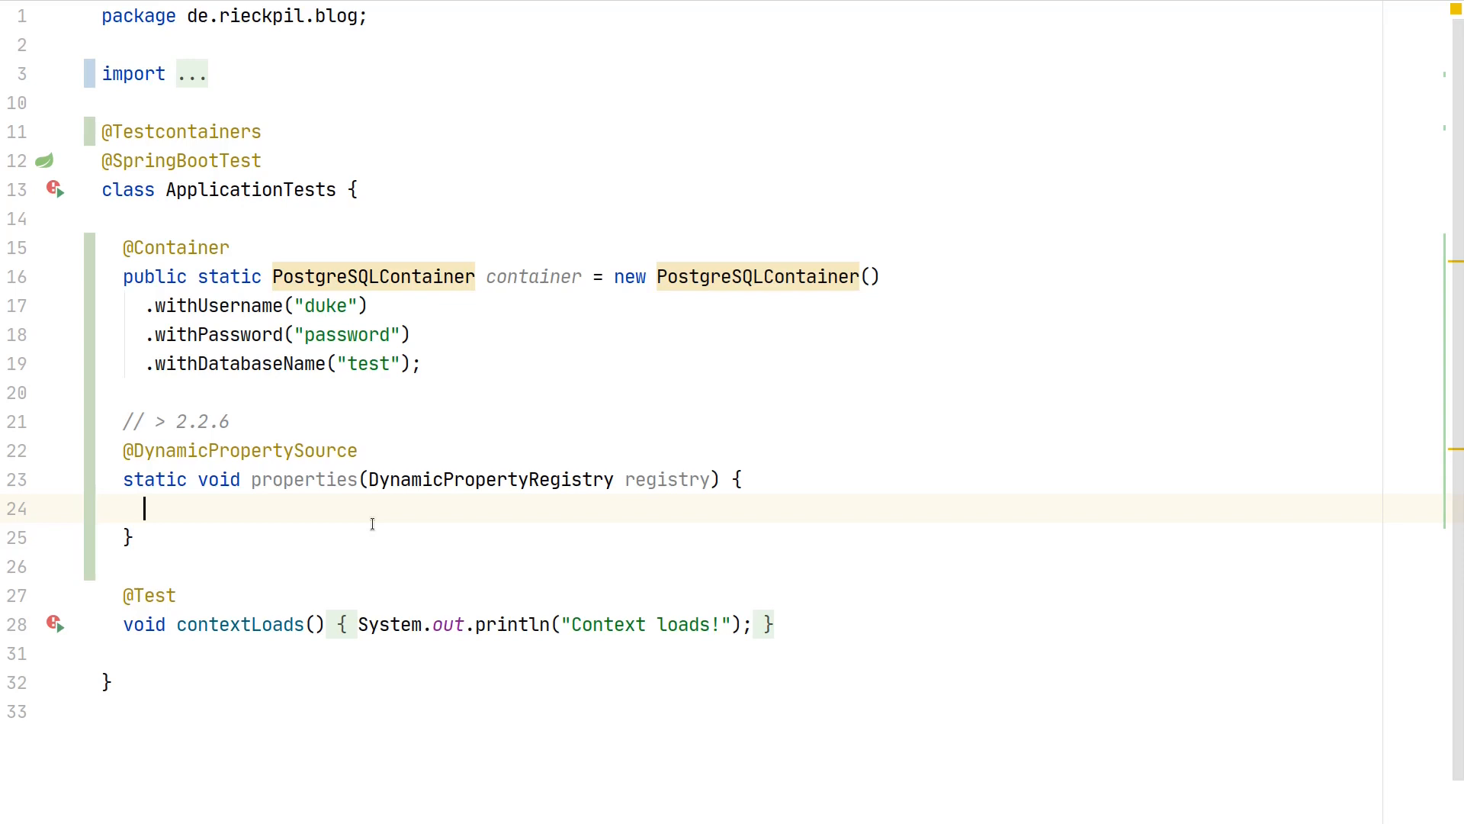
type("registry.add(\"spring.\");")
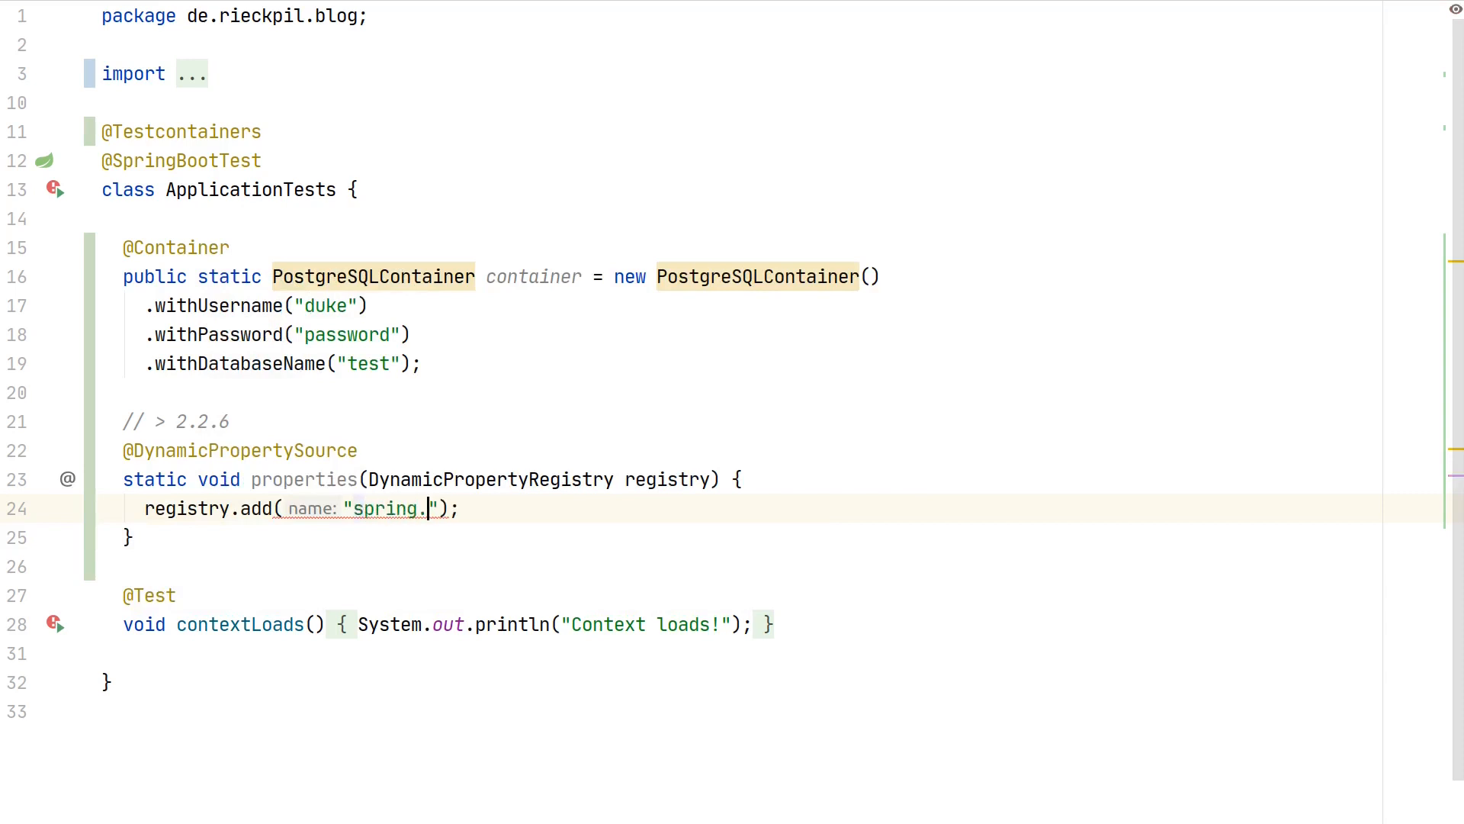
- Register spring.datasource.url from container::getJdbcUrl
type("data.")
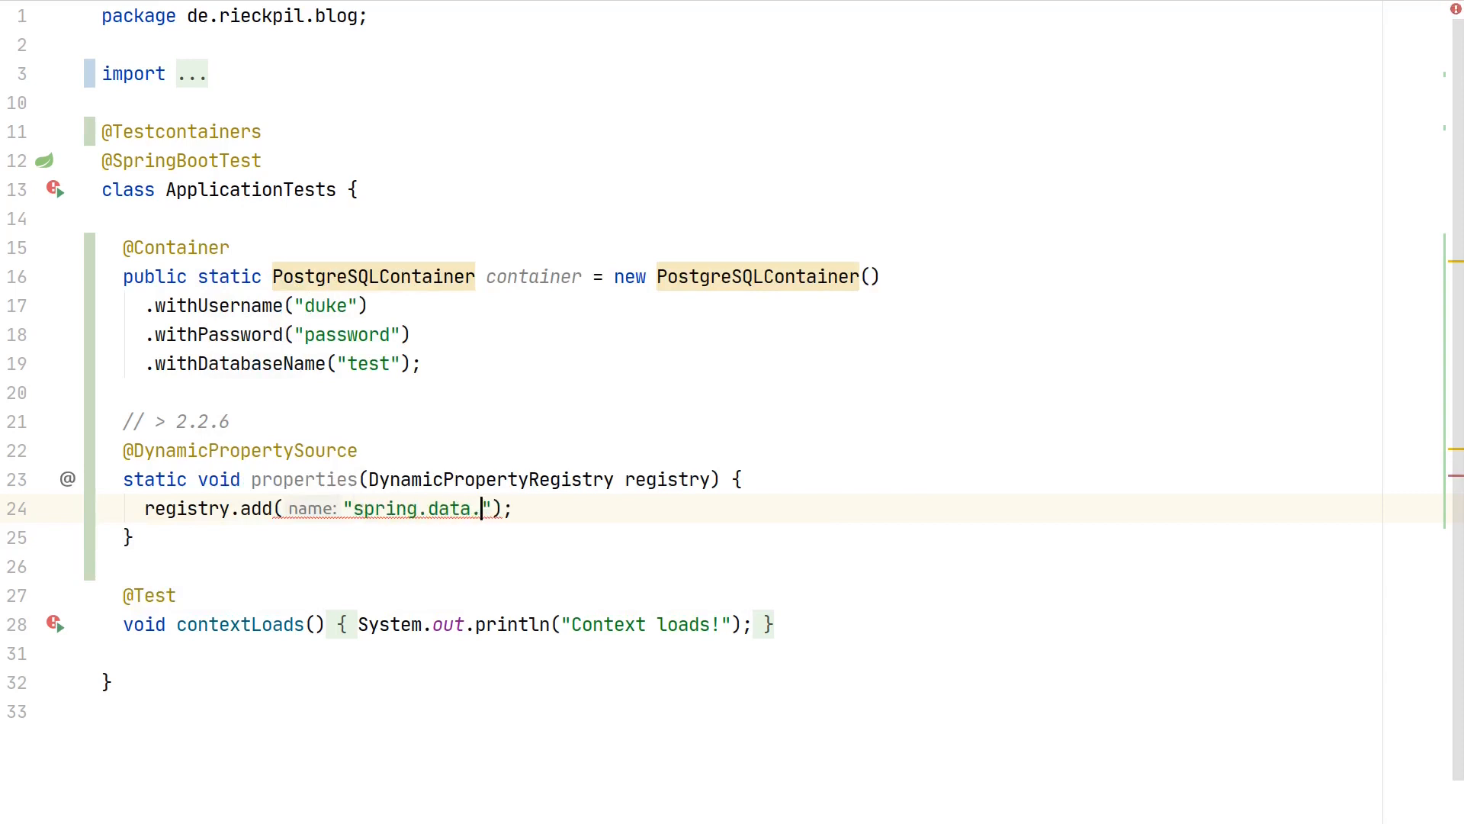
type("source.")
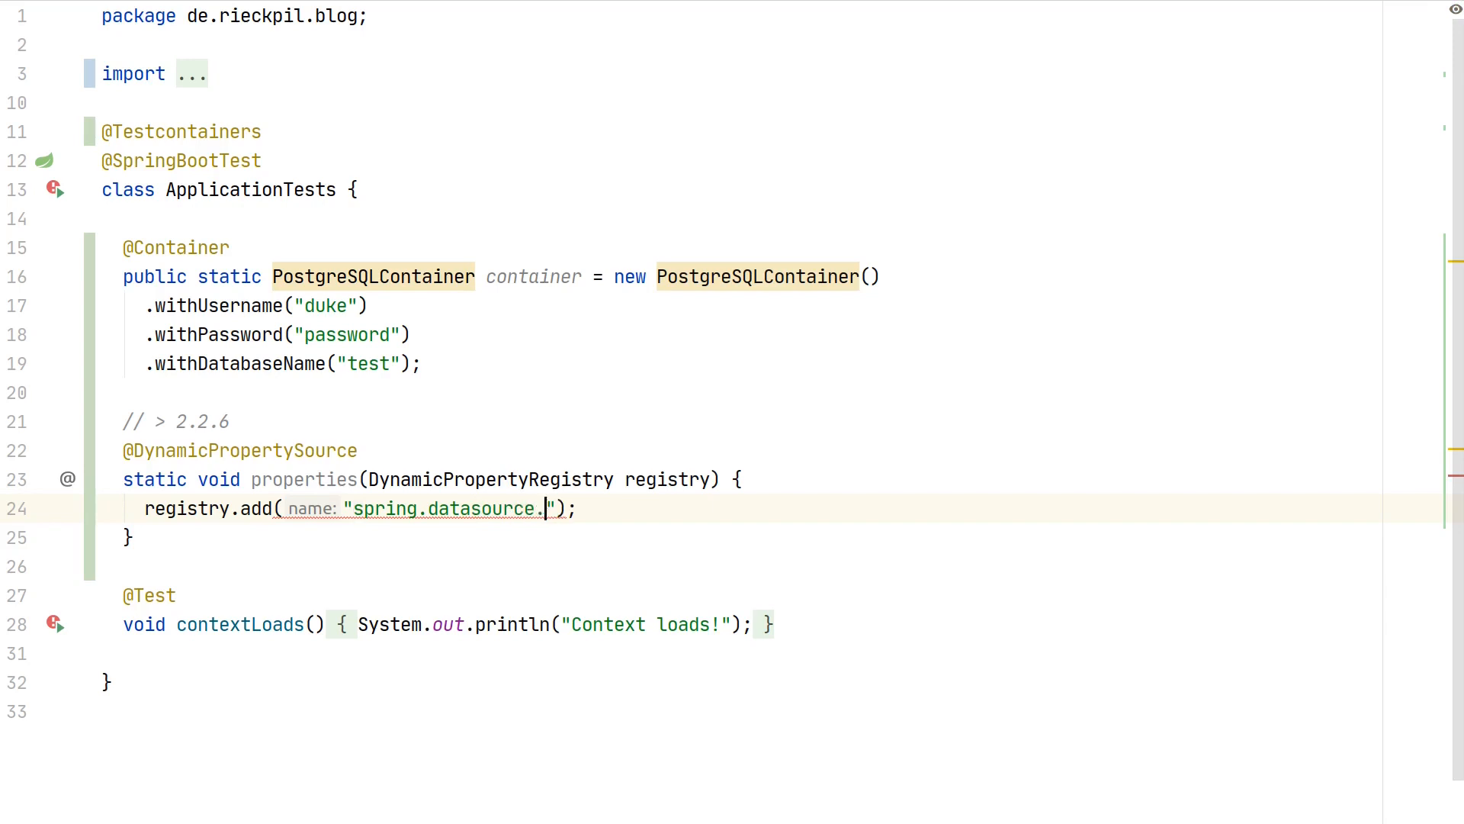
type("url")
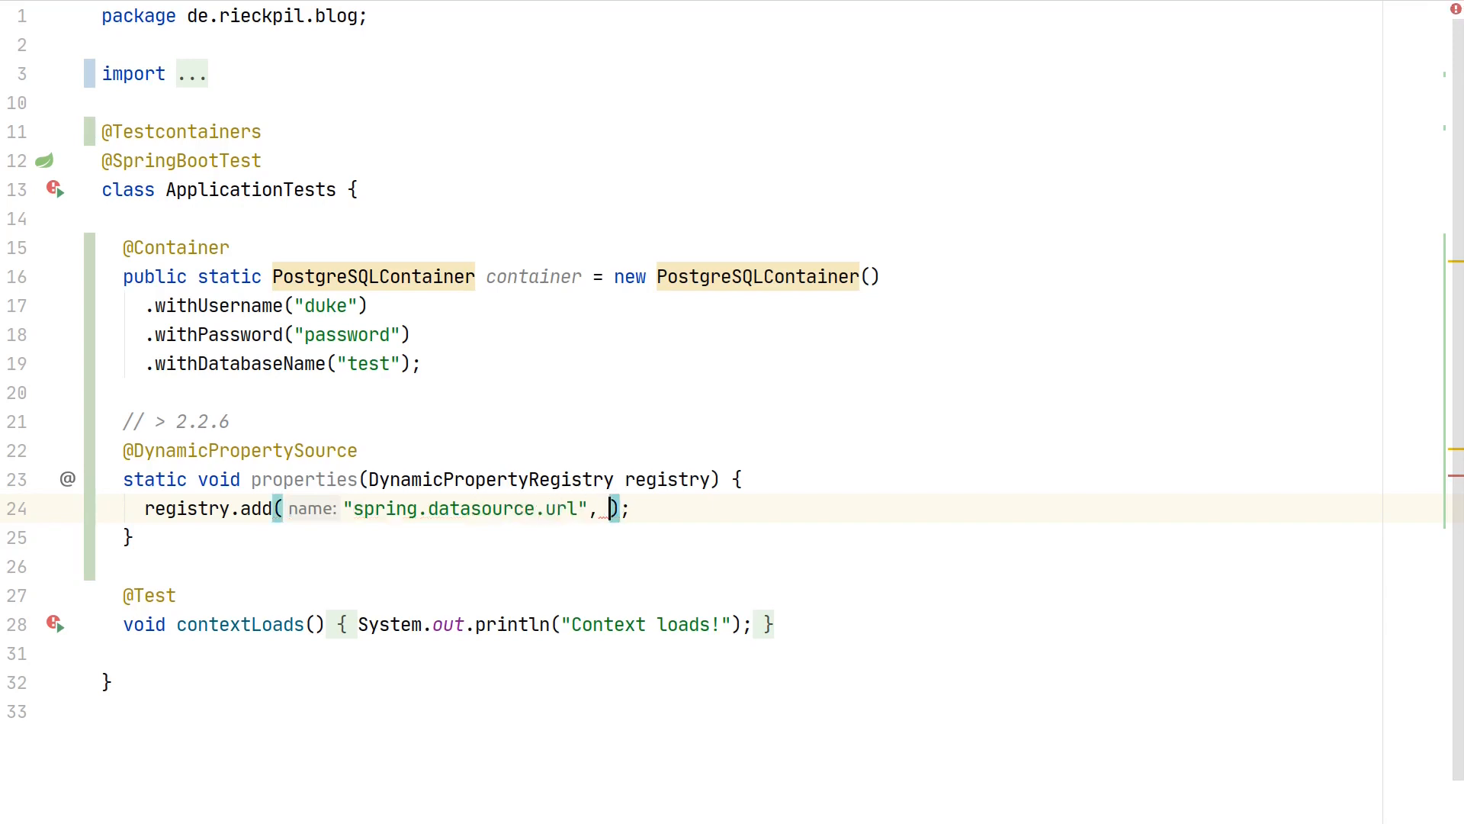
type("container::getJdbcUrl")
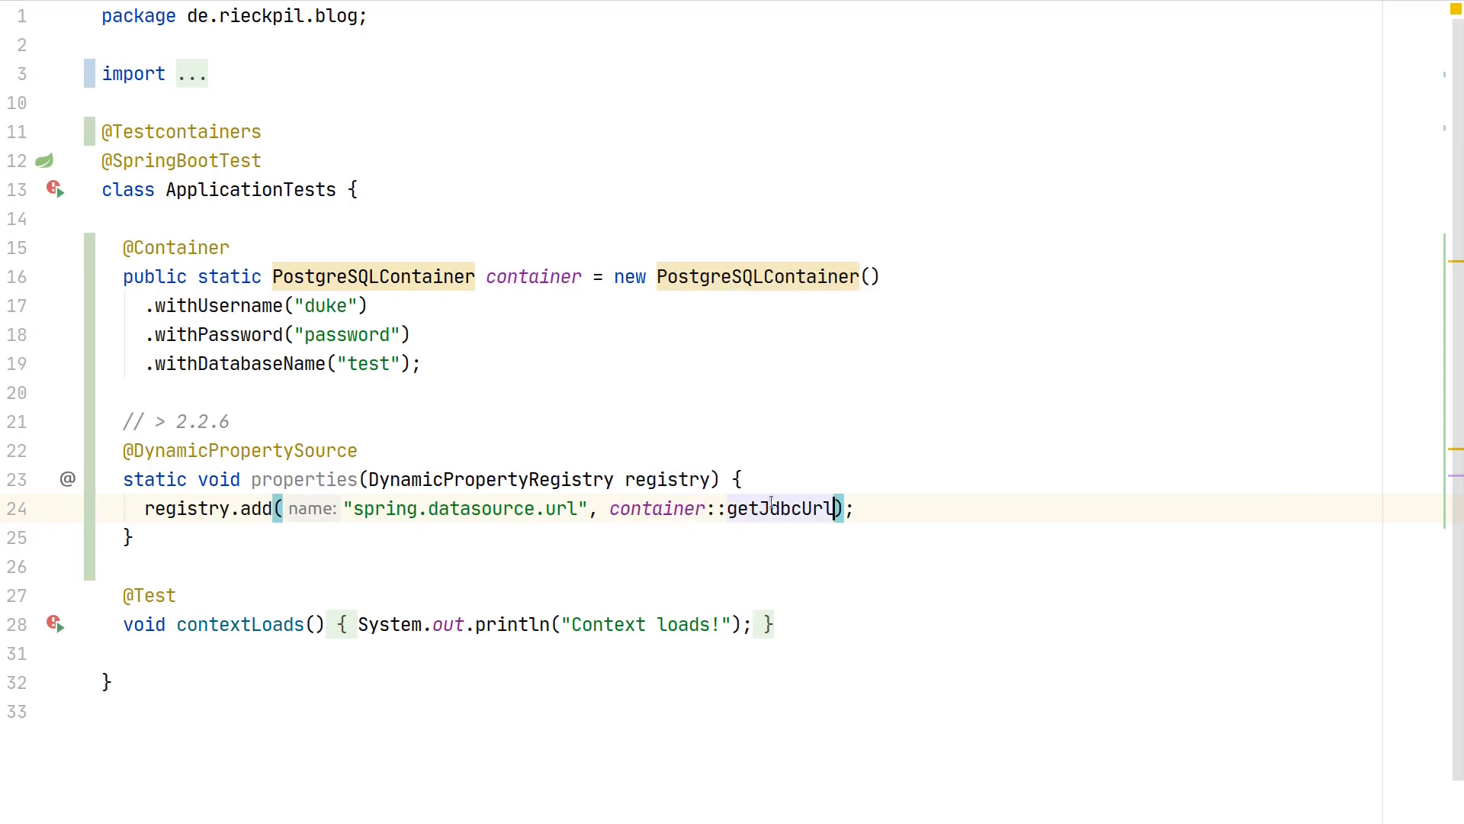
mouse_move(773, 509)
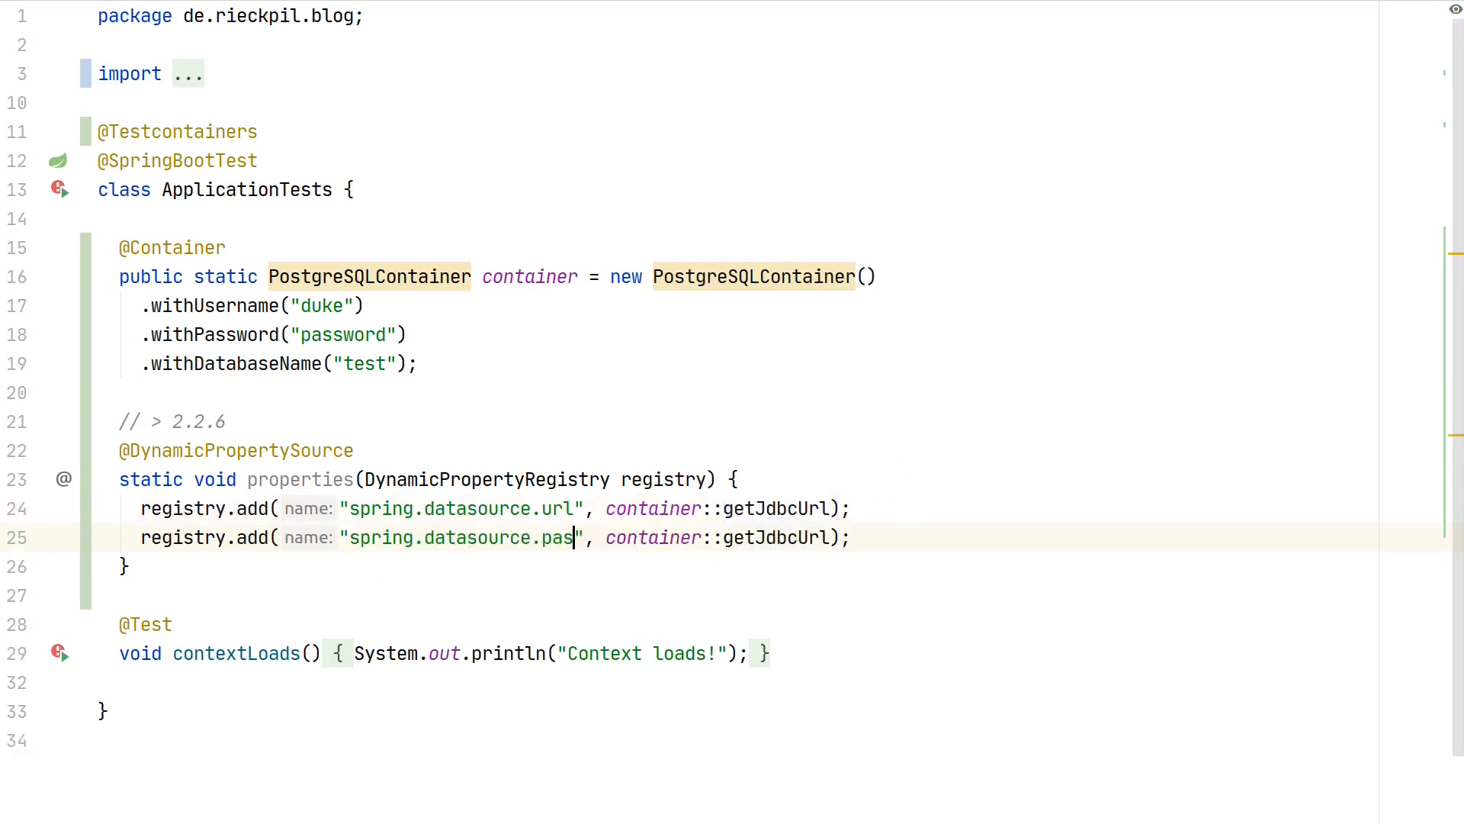
- Add spring.datasource password and username lines using container getPassword and getUsername
type("sword")
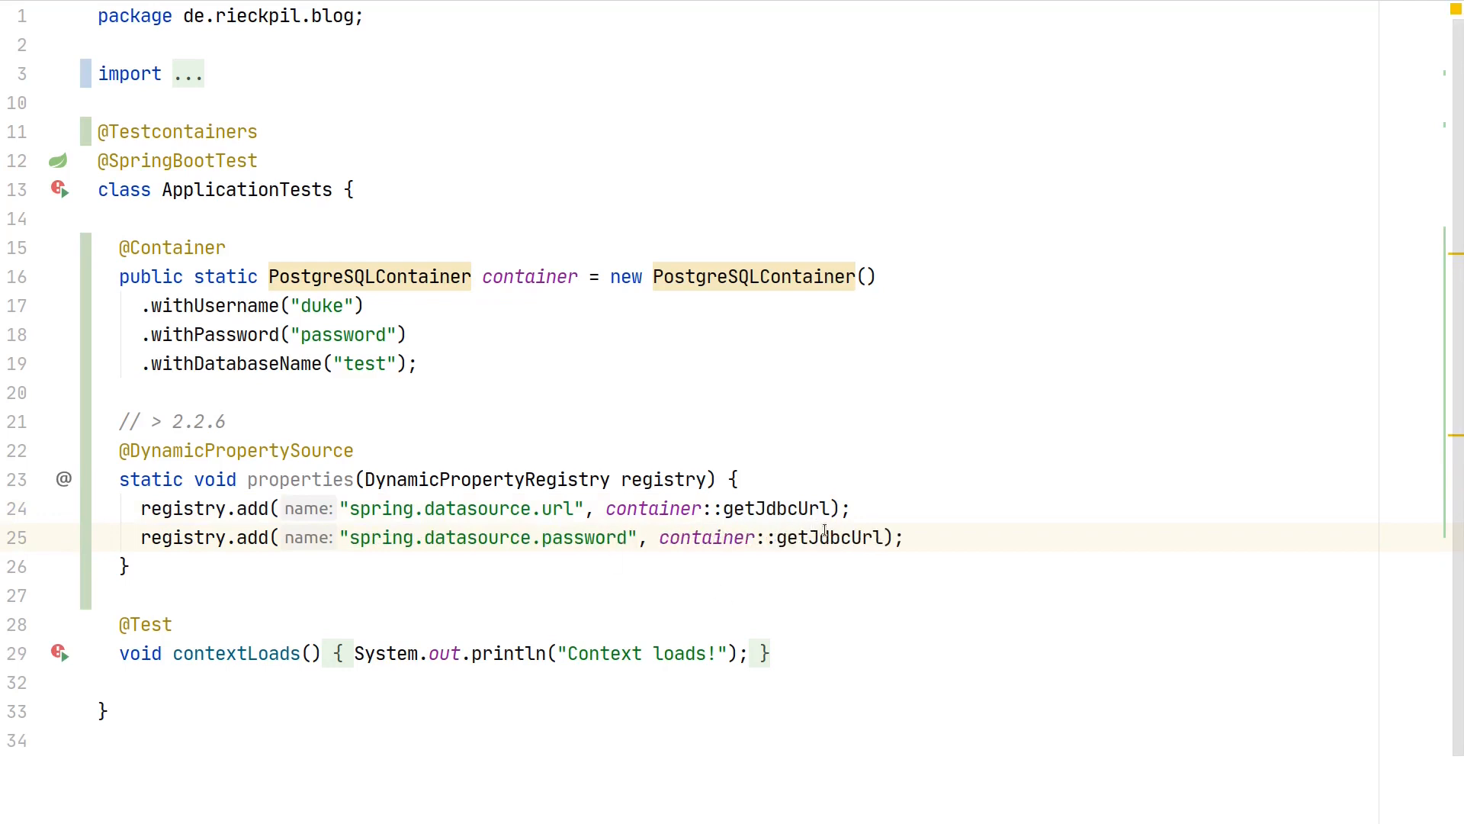
type("get")
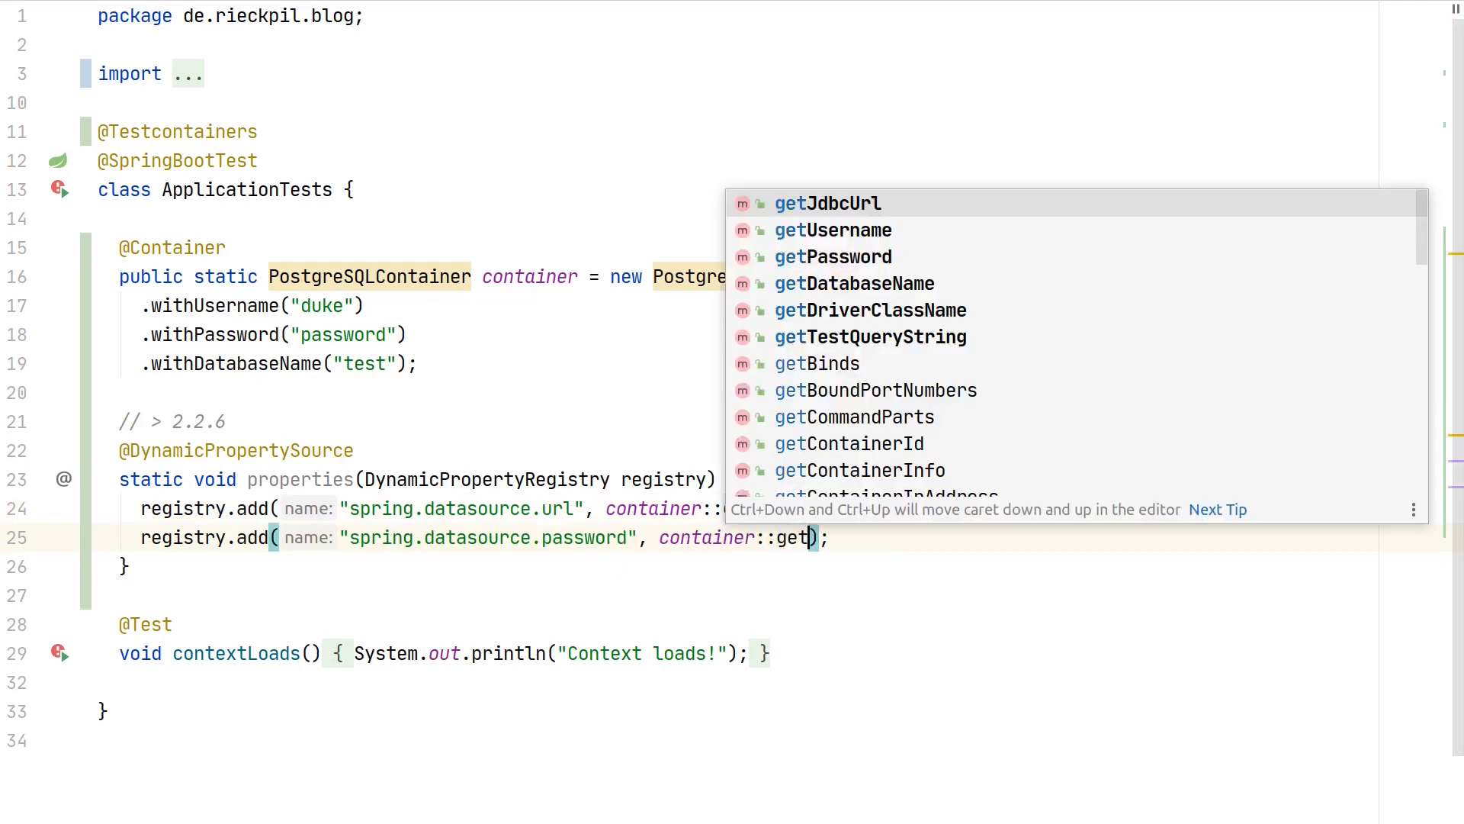
key("Down")
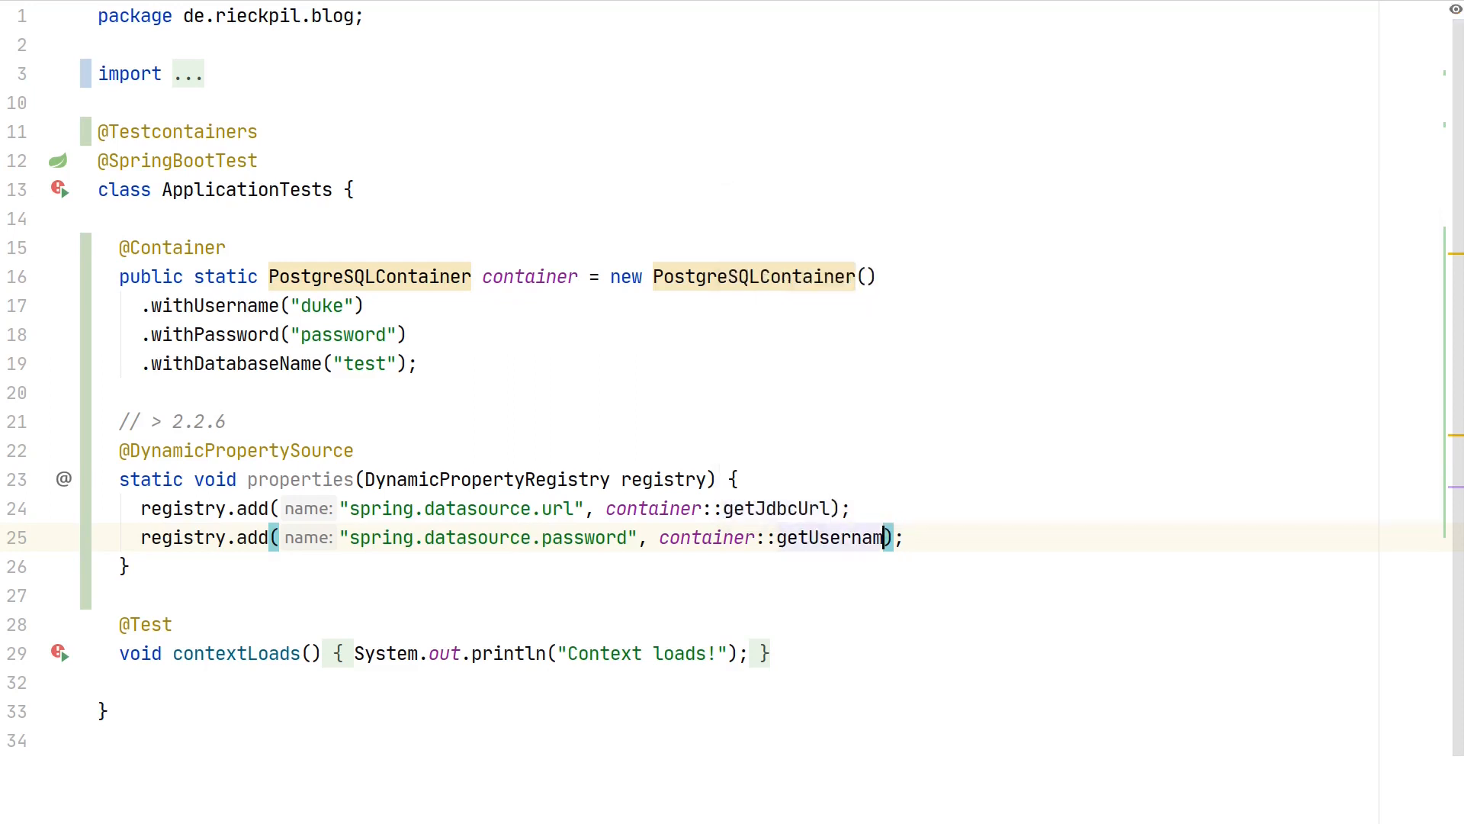
key("Backspace")
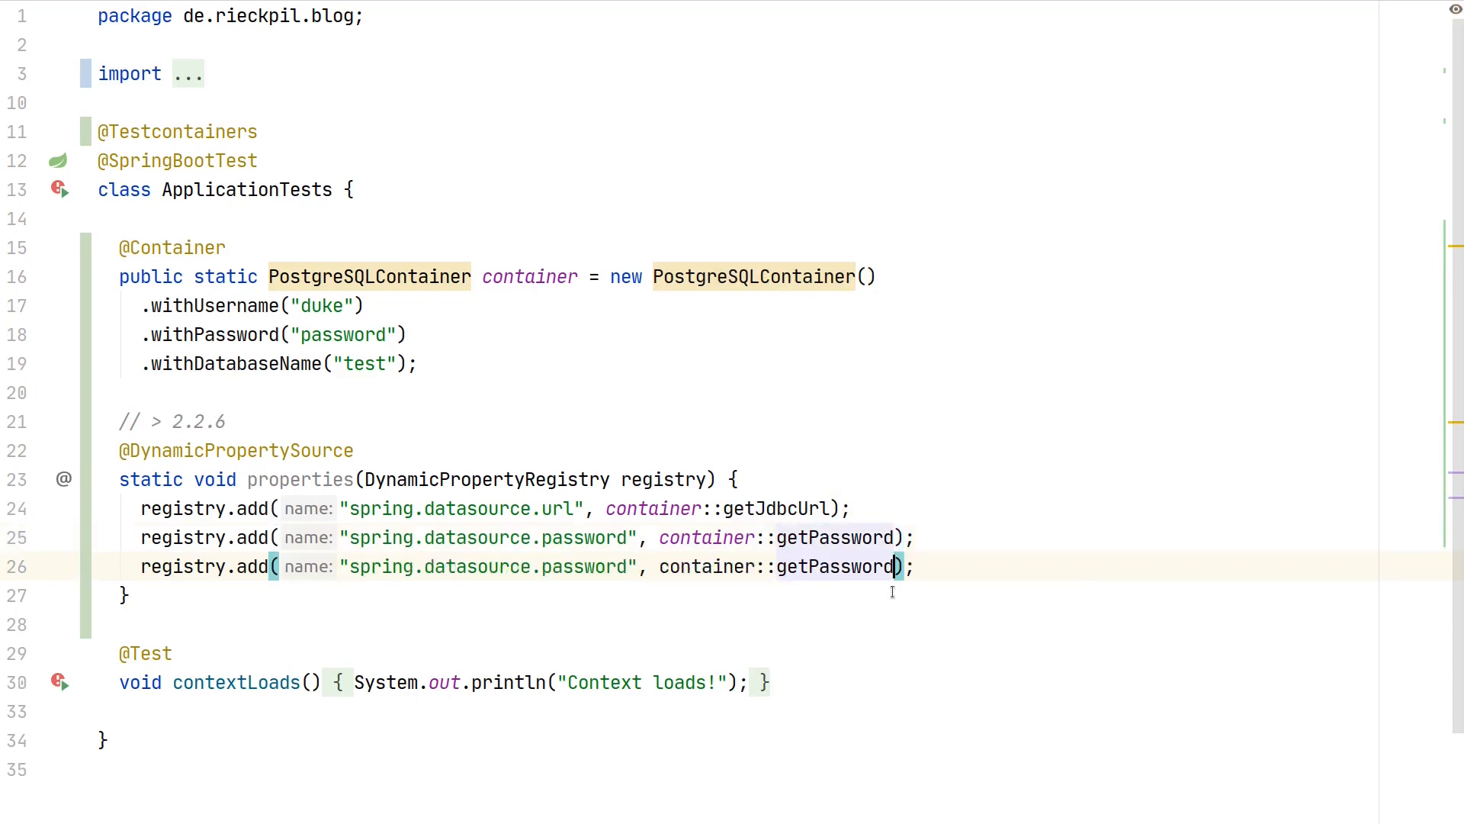
double_click(583, 566)
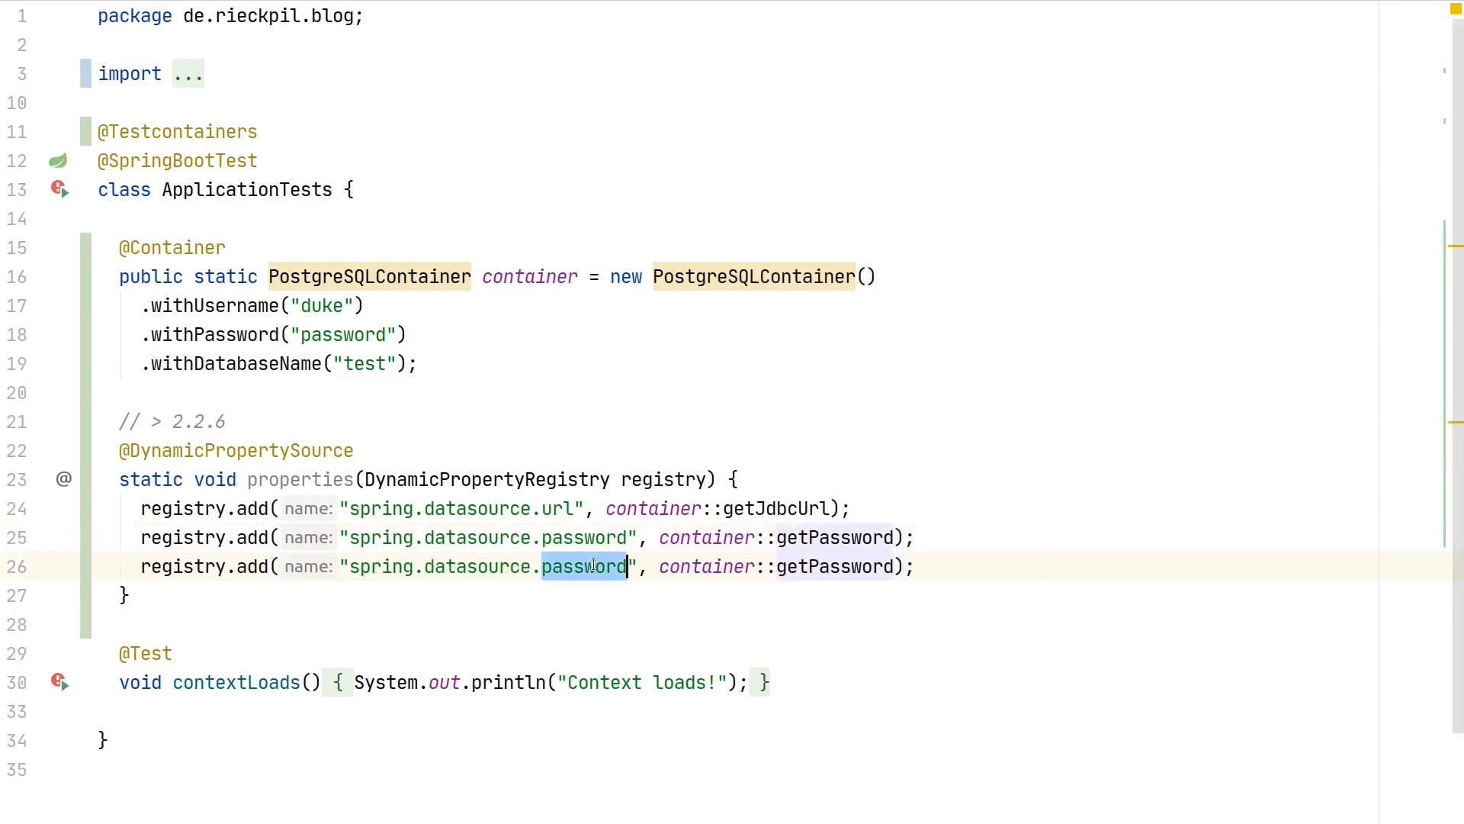
type("username")
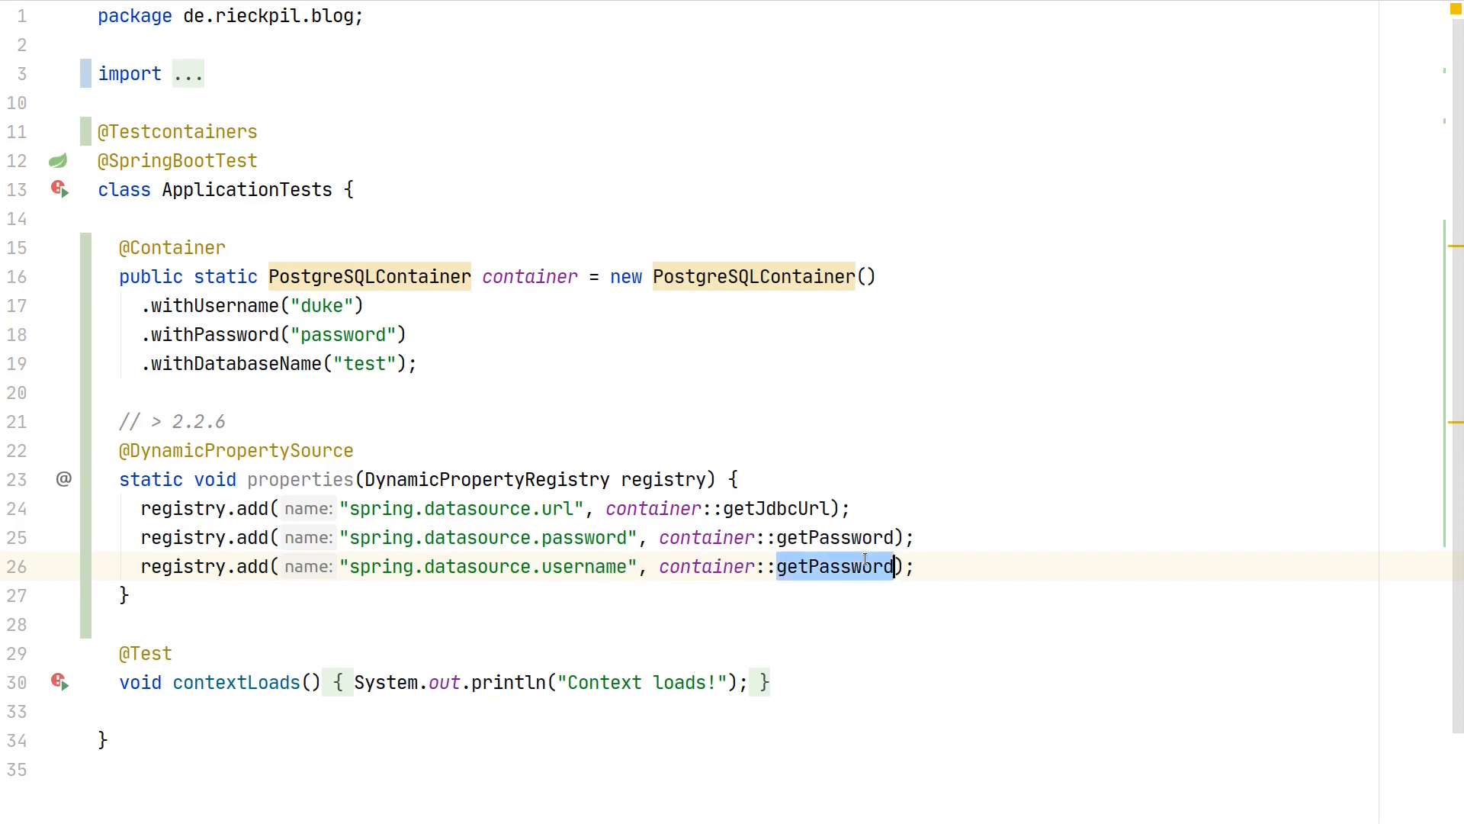
type("getUsername")
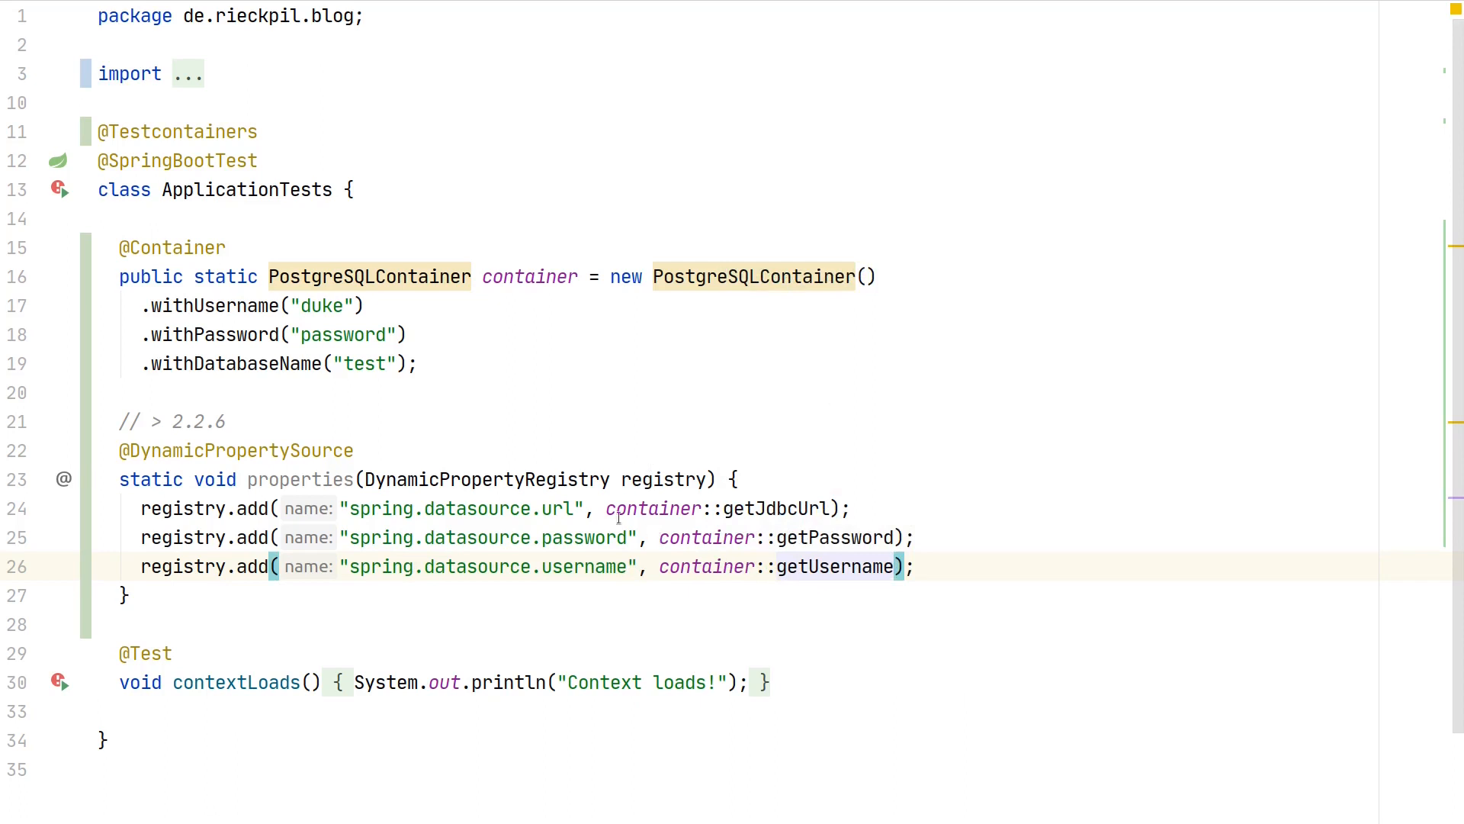
mouse_move(755, 485)
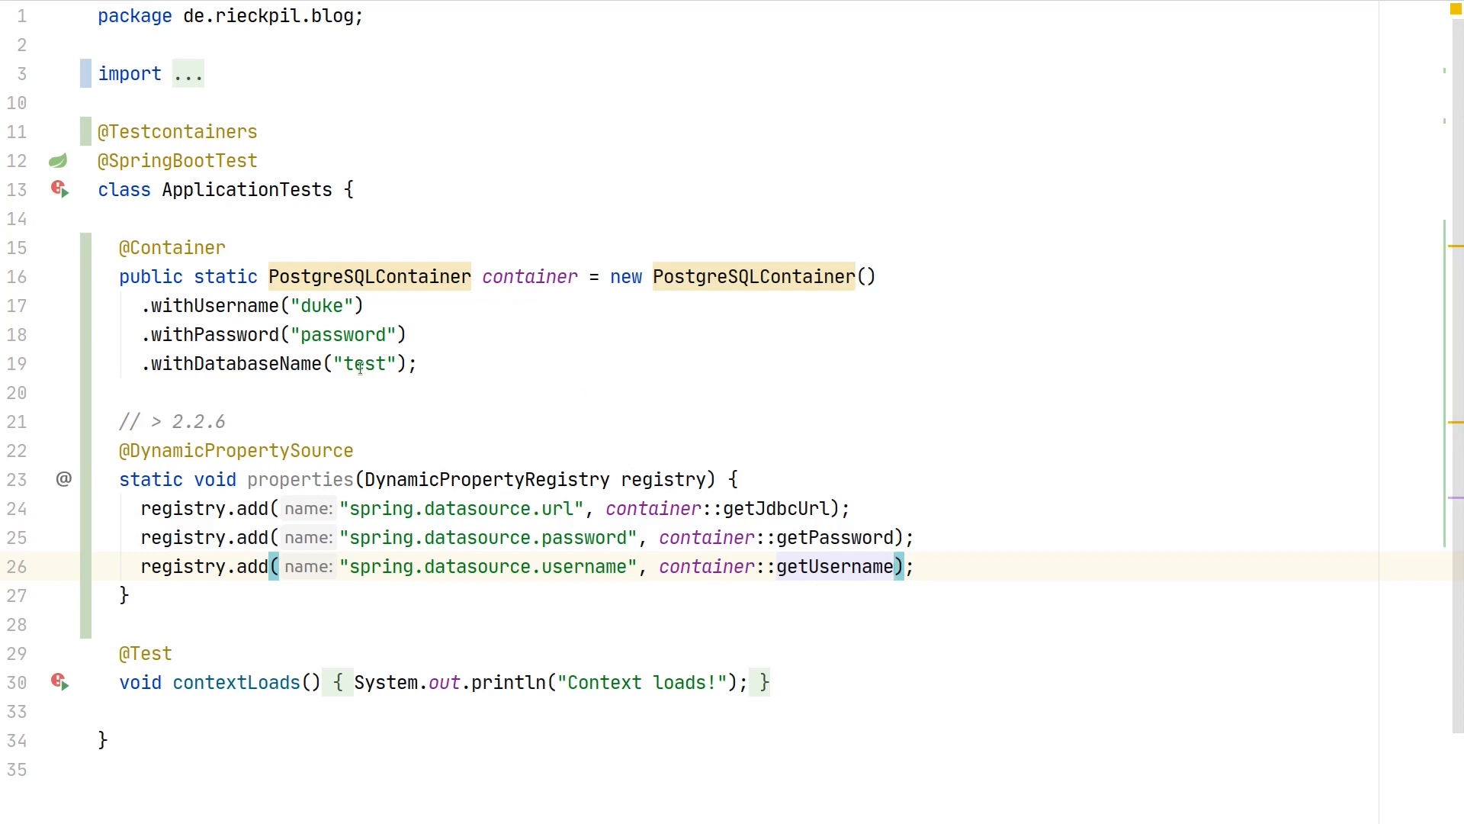
mouse_move(570, 294)
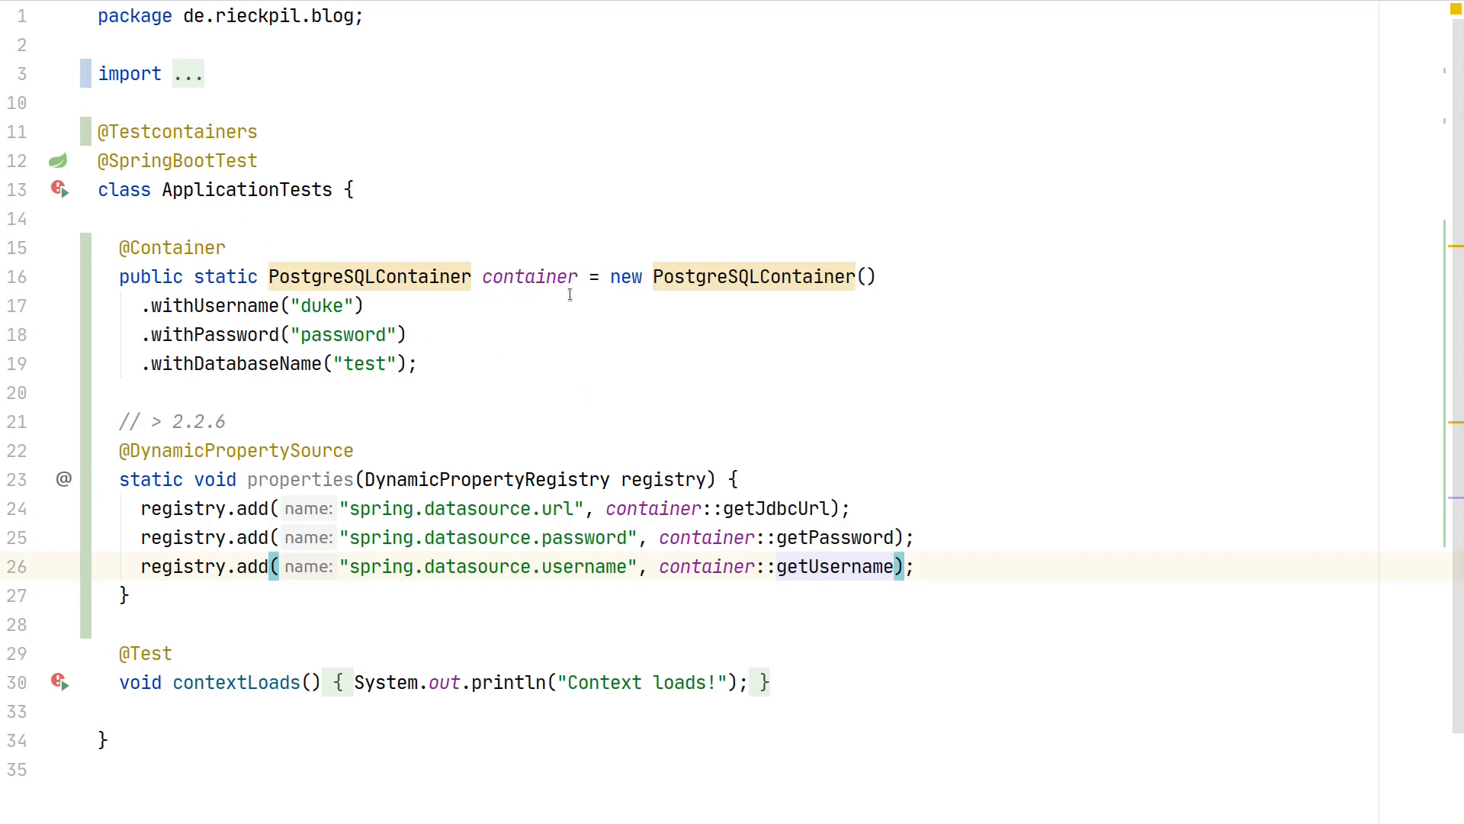
scroll("down", 3)
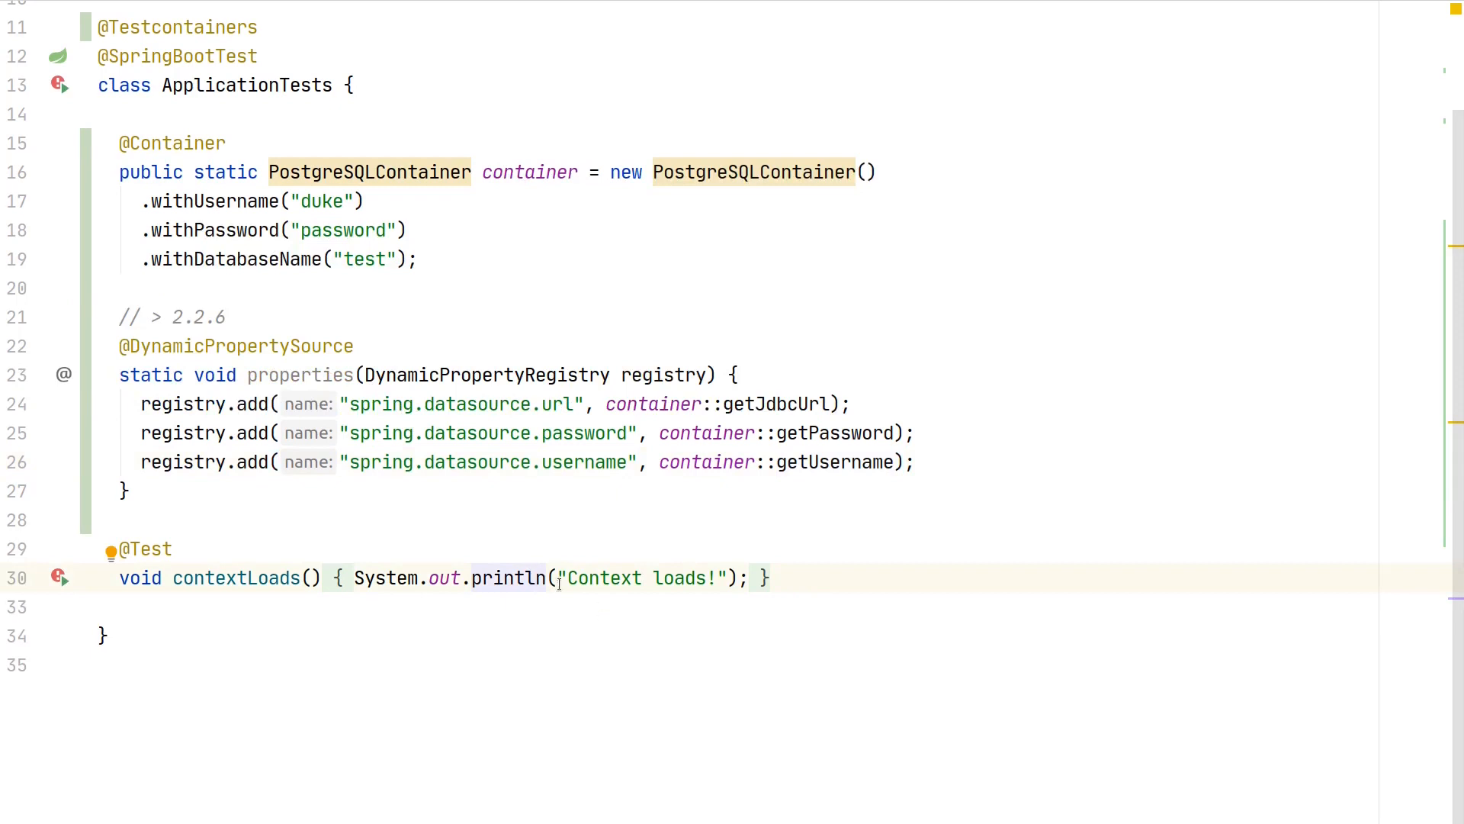
mouse_move(501, 538)
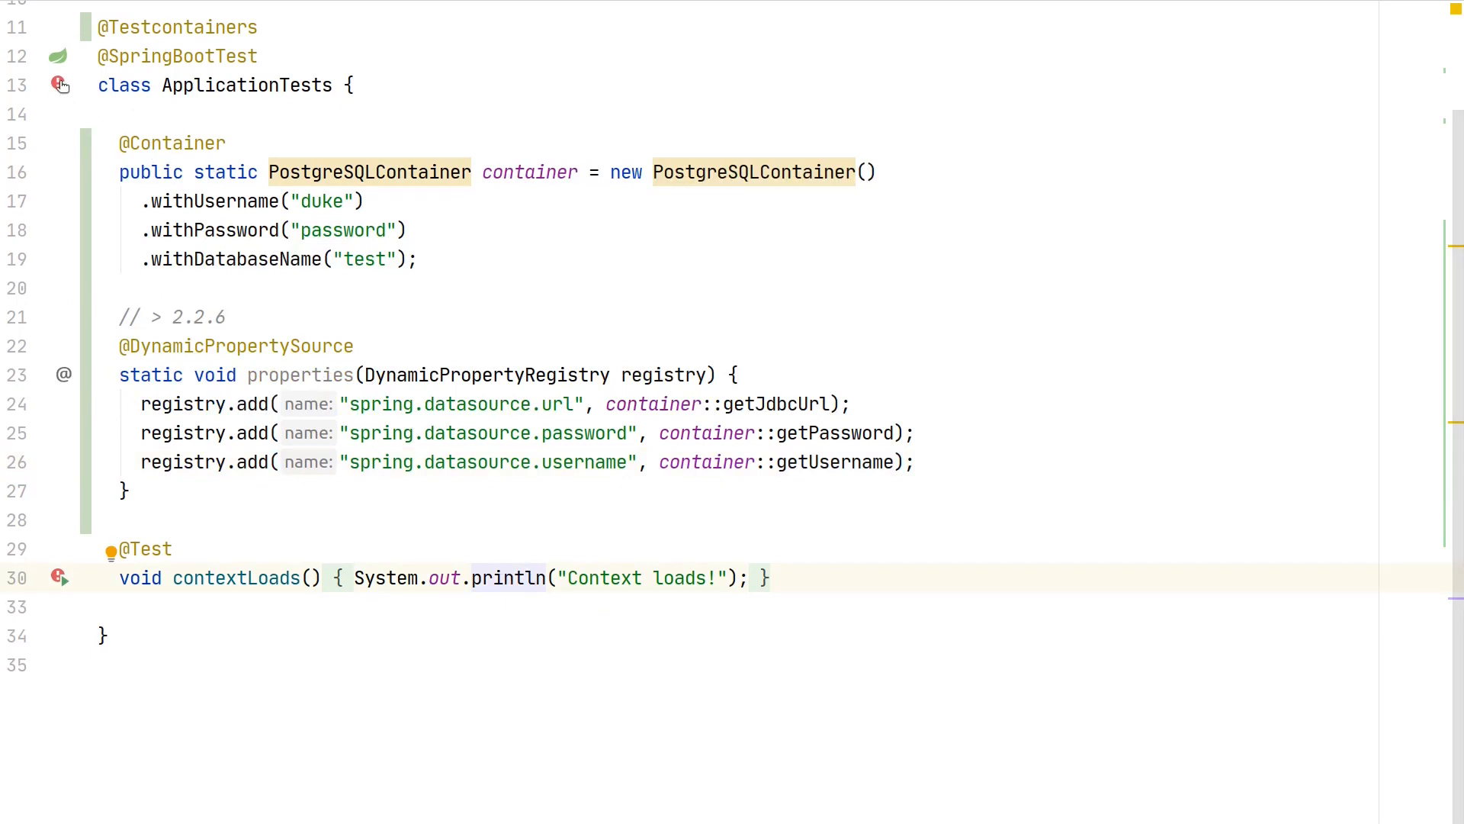
- Run contextLoads, confirm it passes, and view the ApplicationTests output
left_click(533, 577)
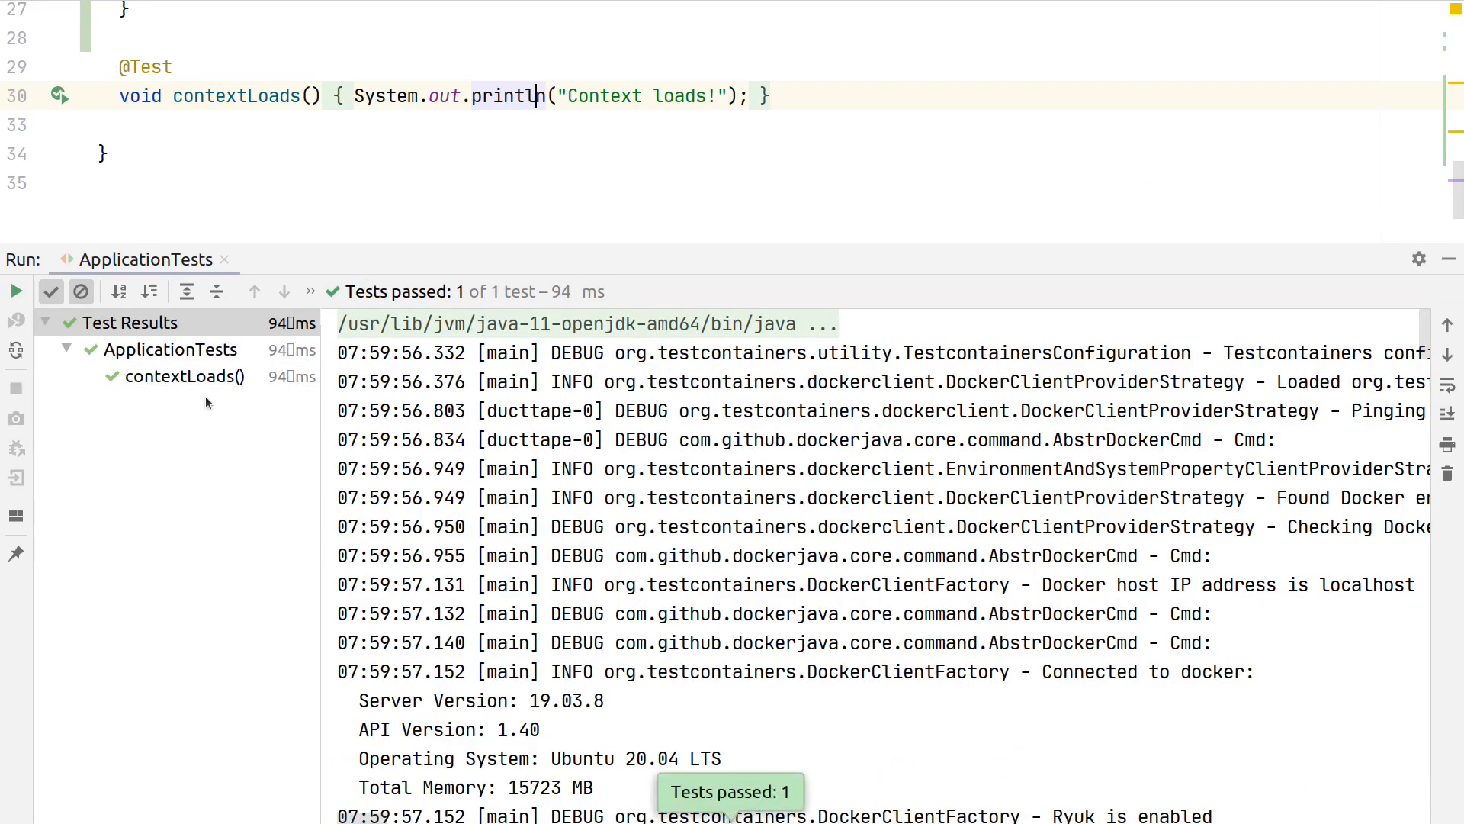
left_click(185, 376)
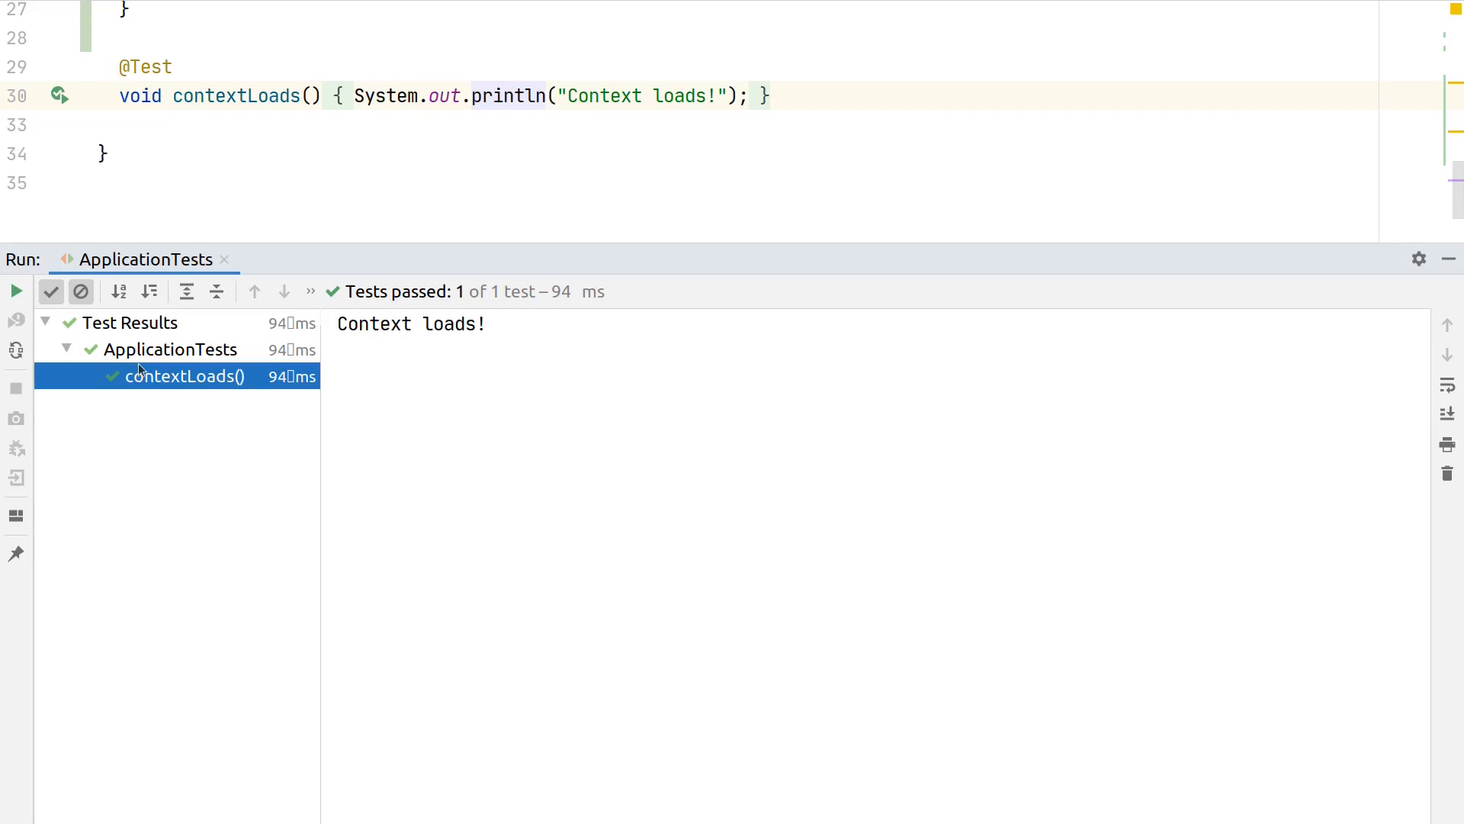
left_click(173, 350)
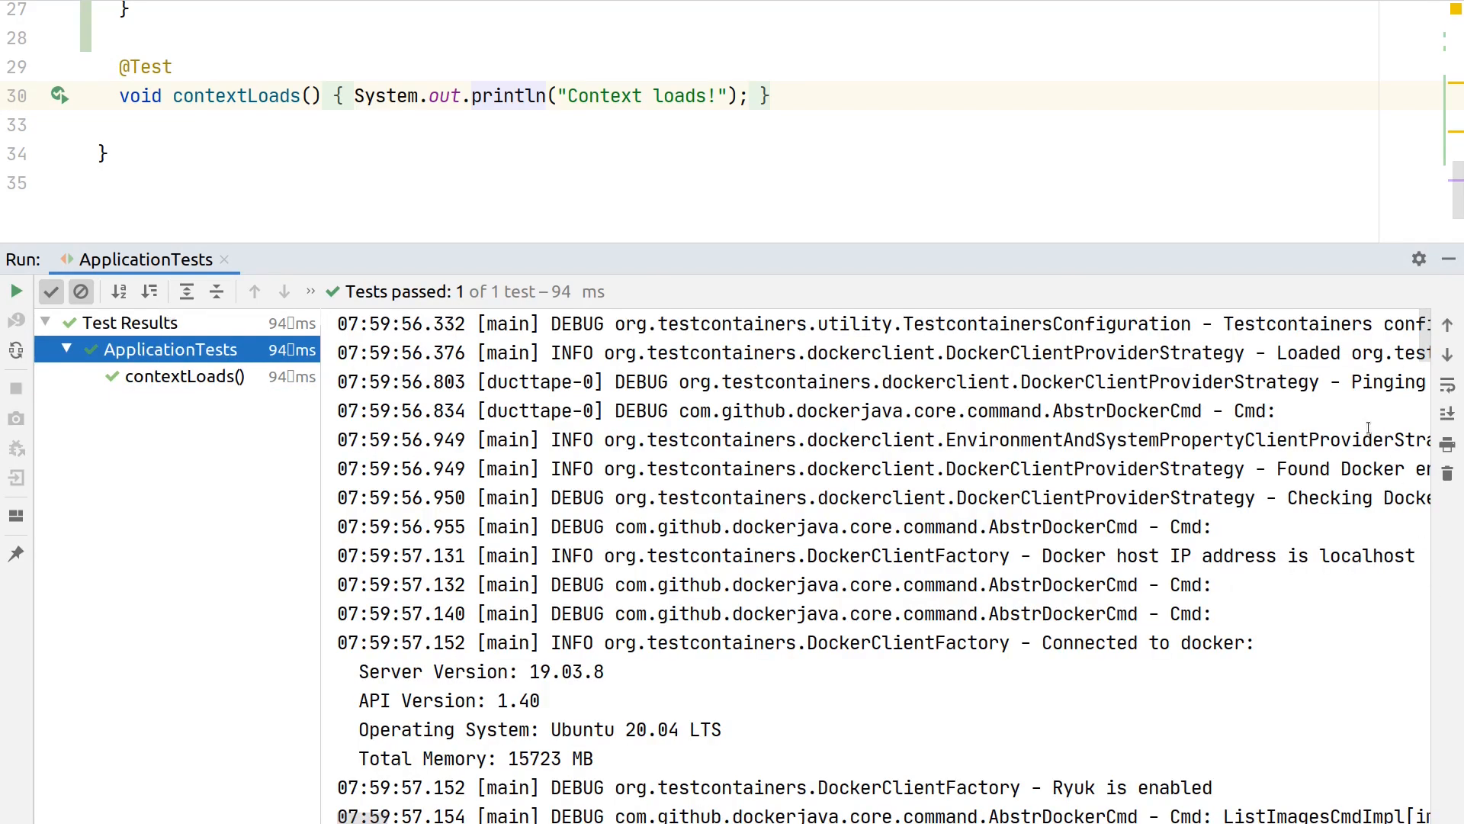
mouse_move(1115, 368)
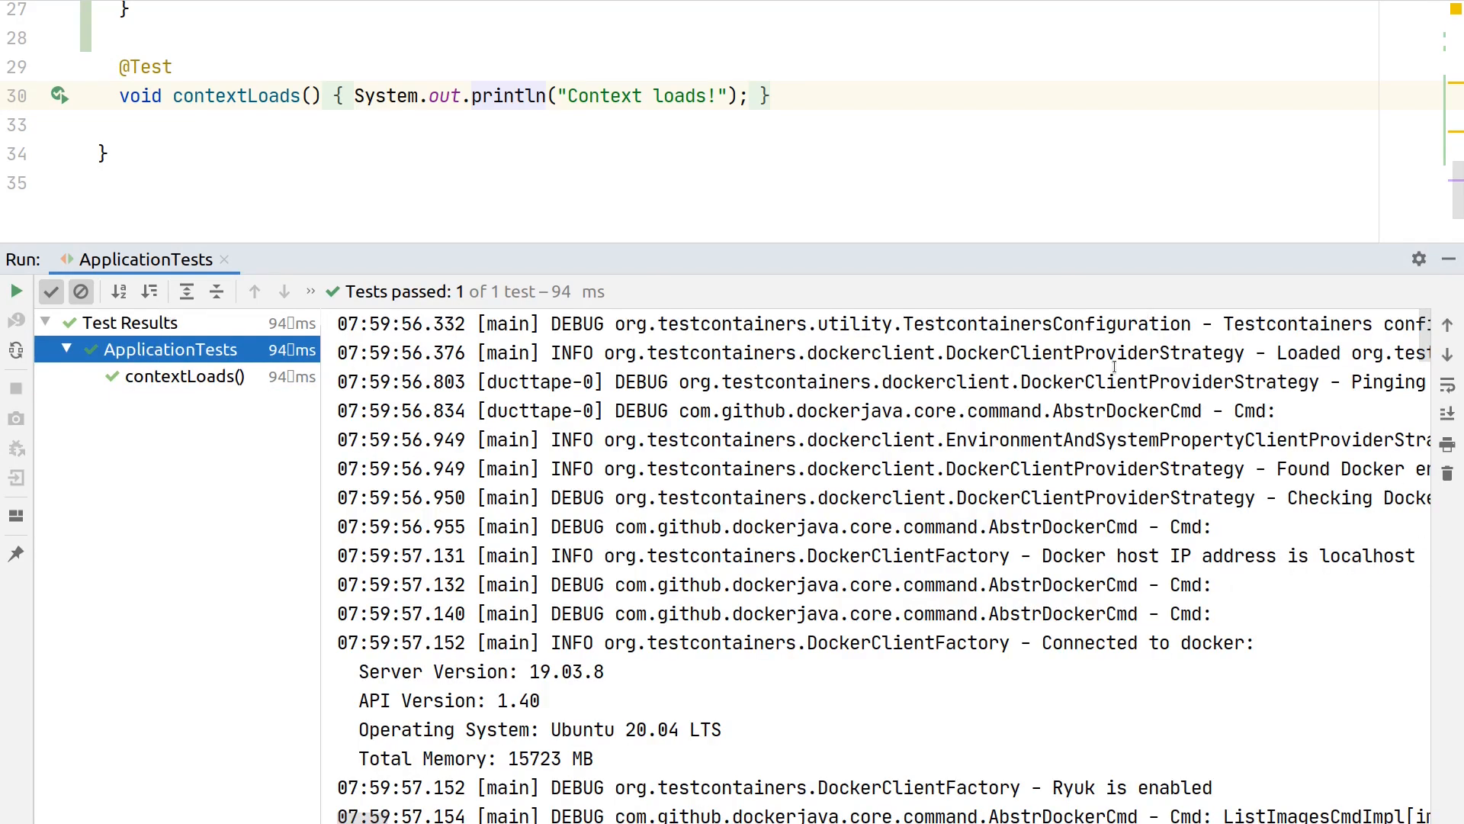
mouse_move(654, 357)
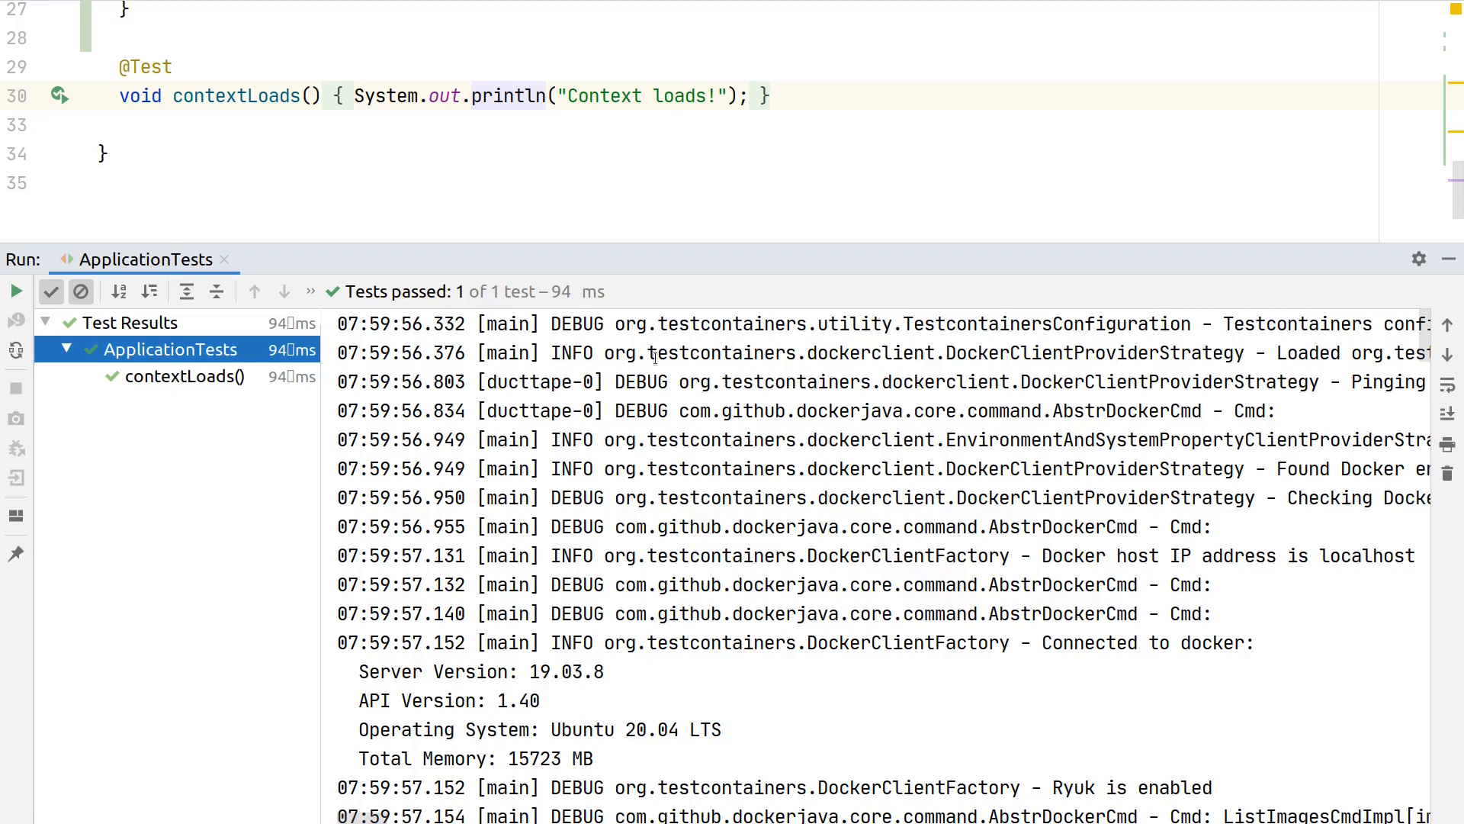
- Scroll the log through Docker, Testcontainers, Flyway migration and Spring Boot startup
scroll("down", 3)
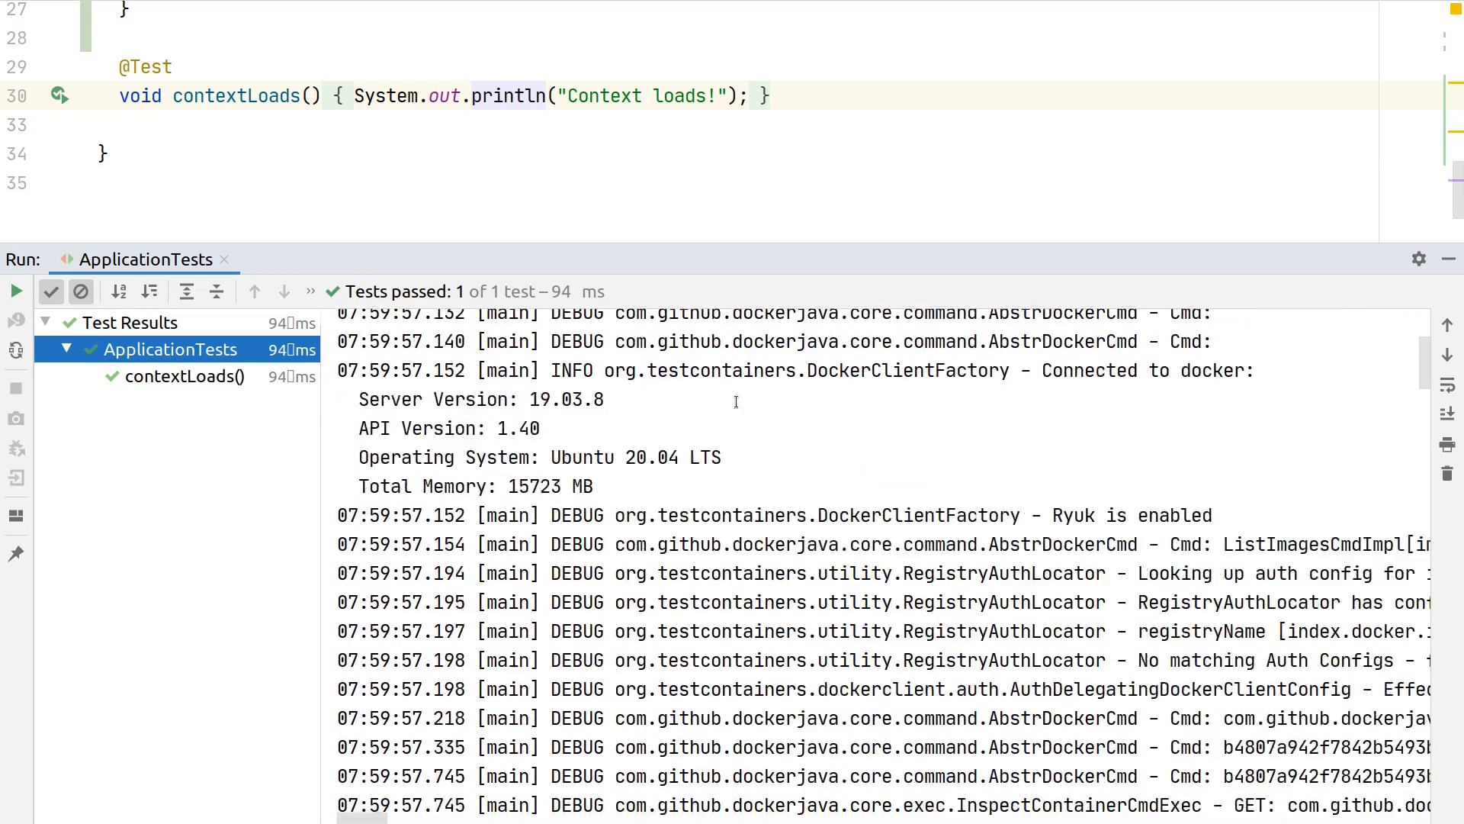
scroll("down", 3)
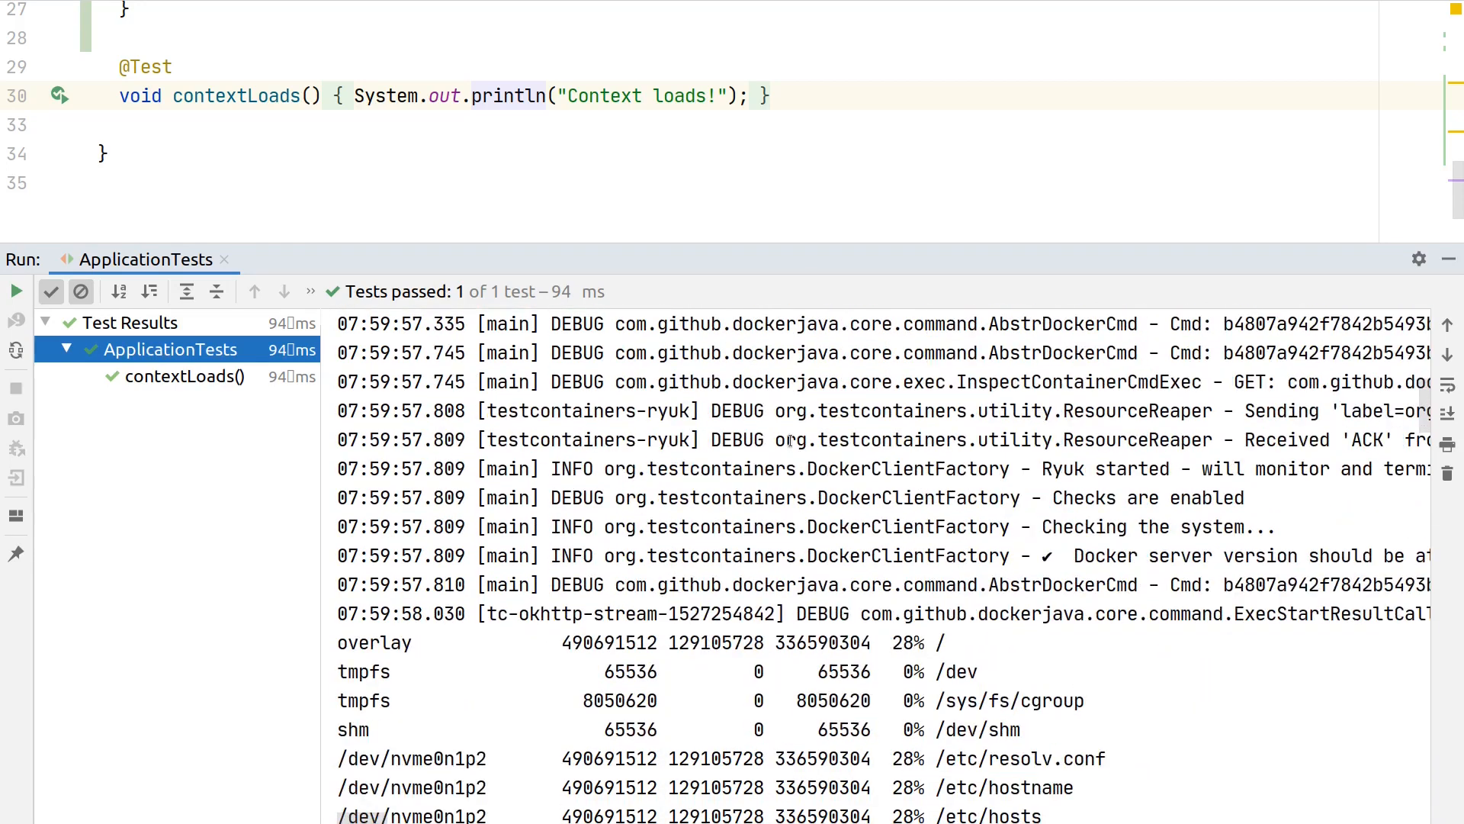
scroll("down", 3)
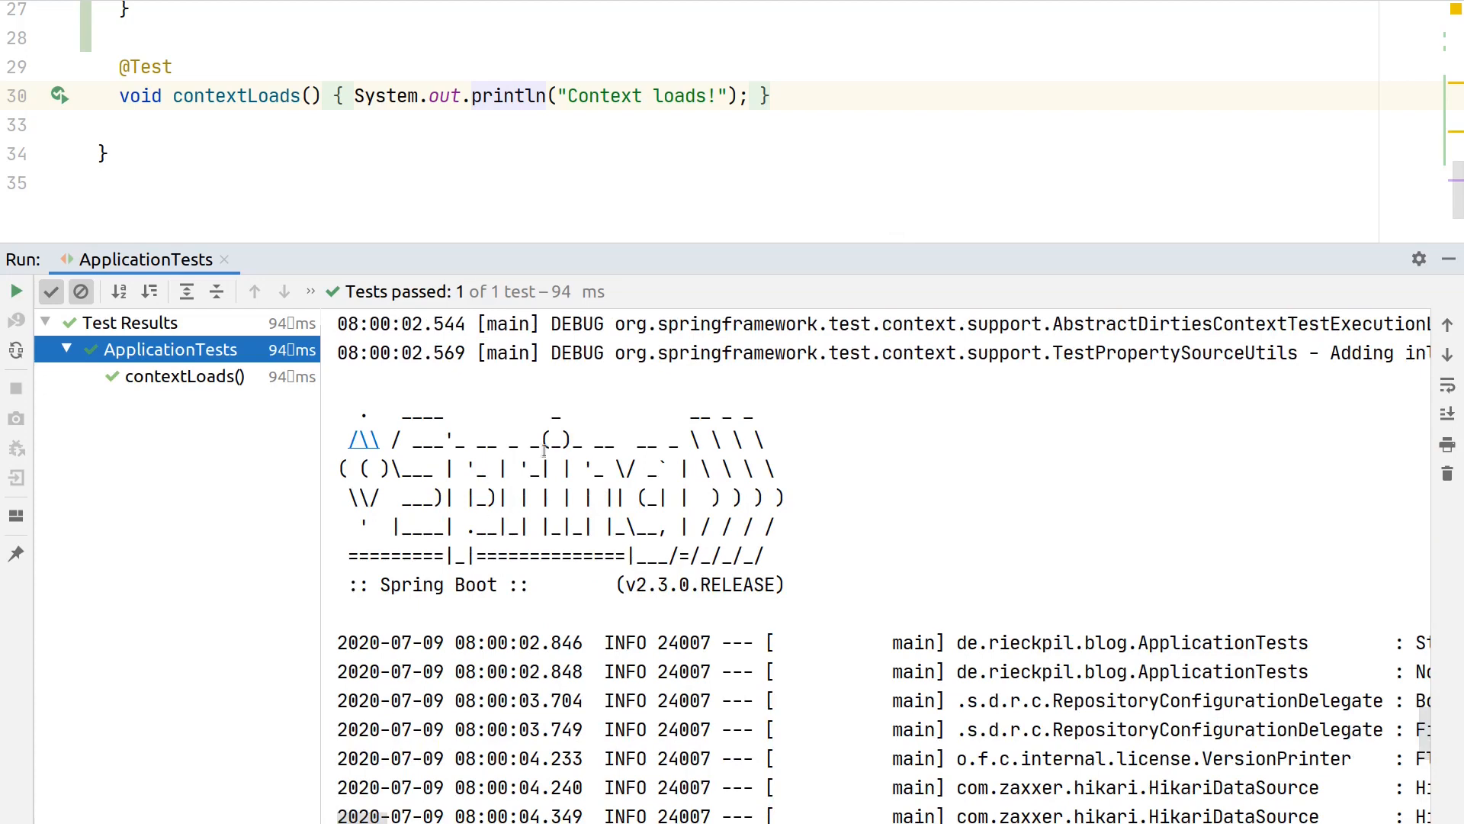
mouse_move(827, 563)
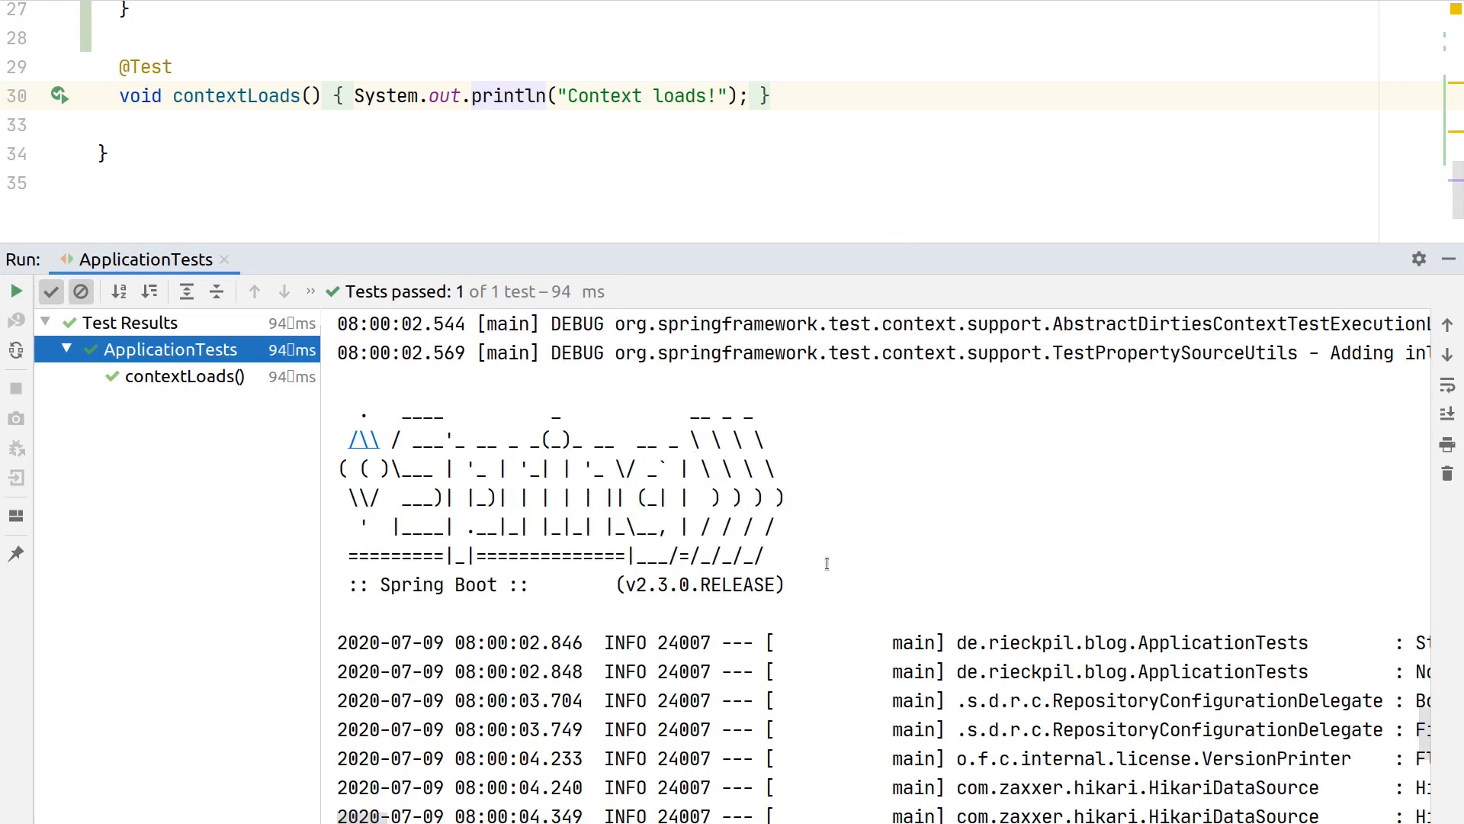
scroll("down", 3)
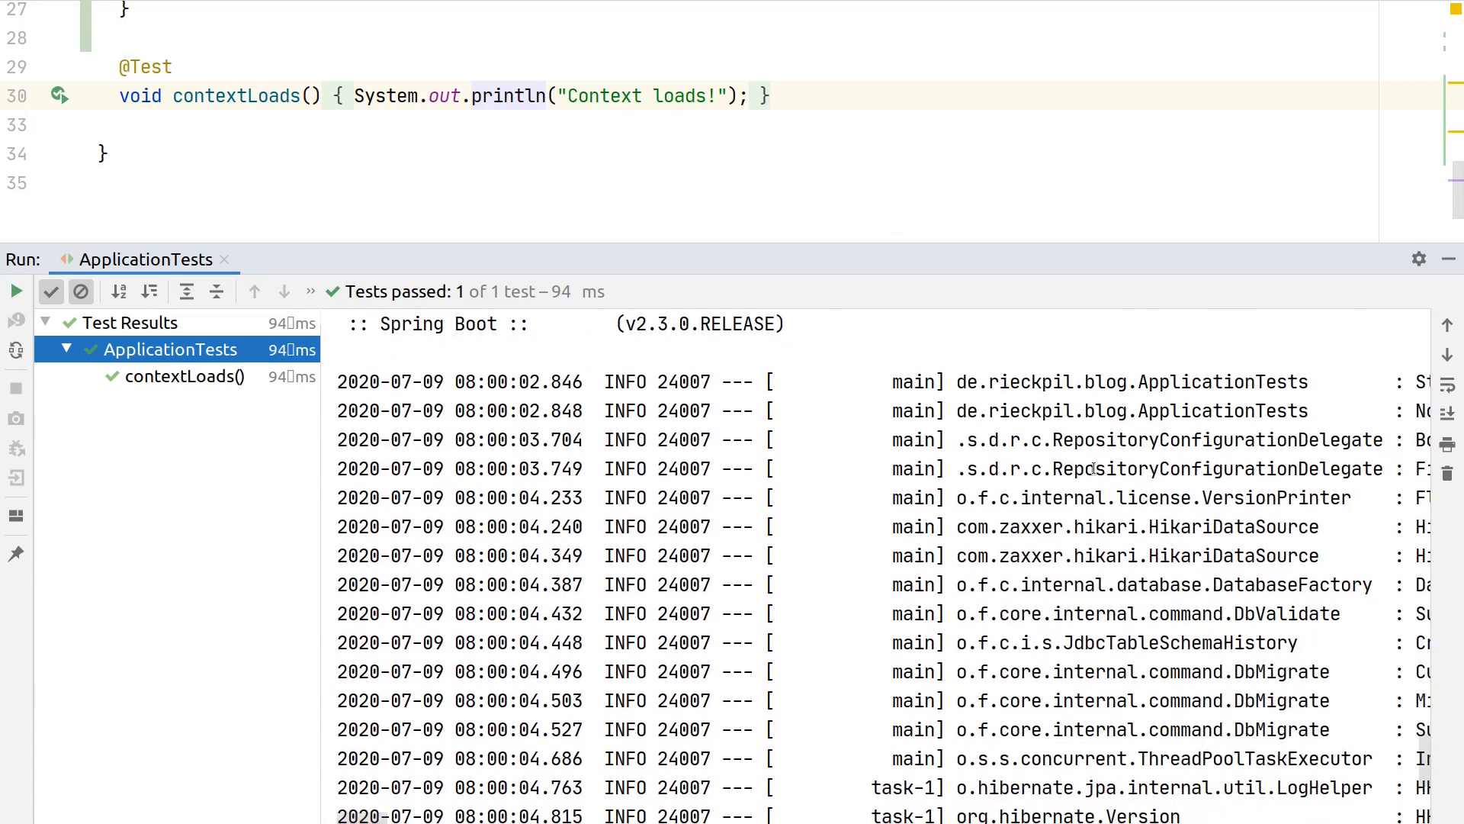
scroll("down", 3)
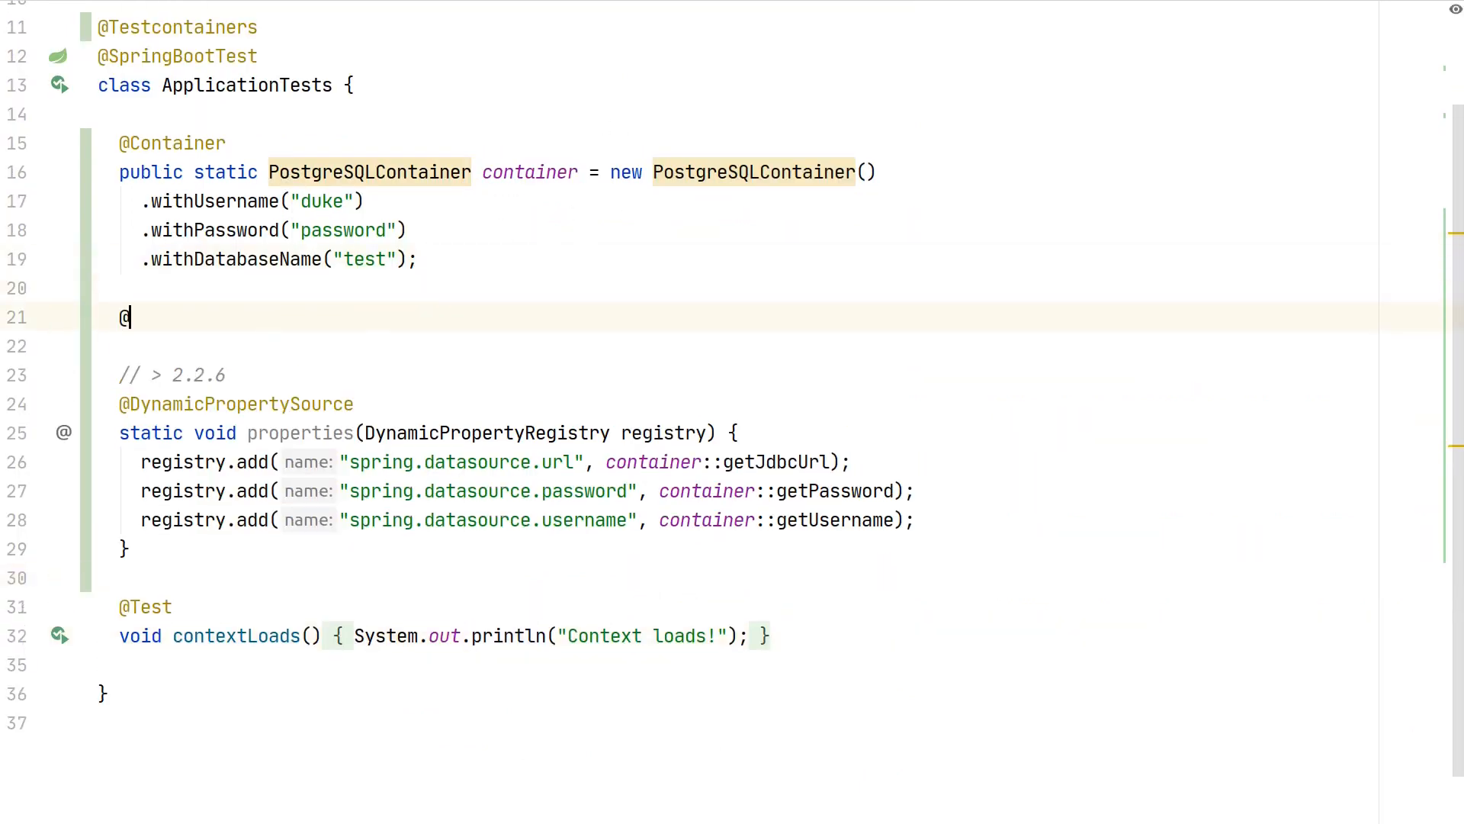
type("Autowired")
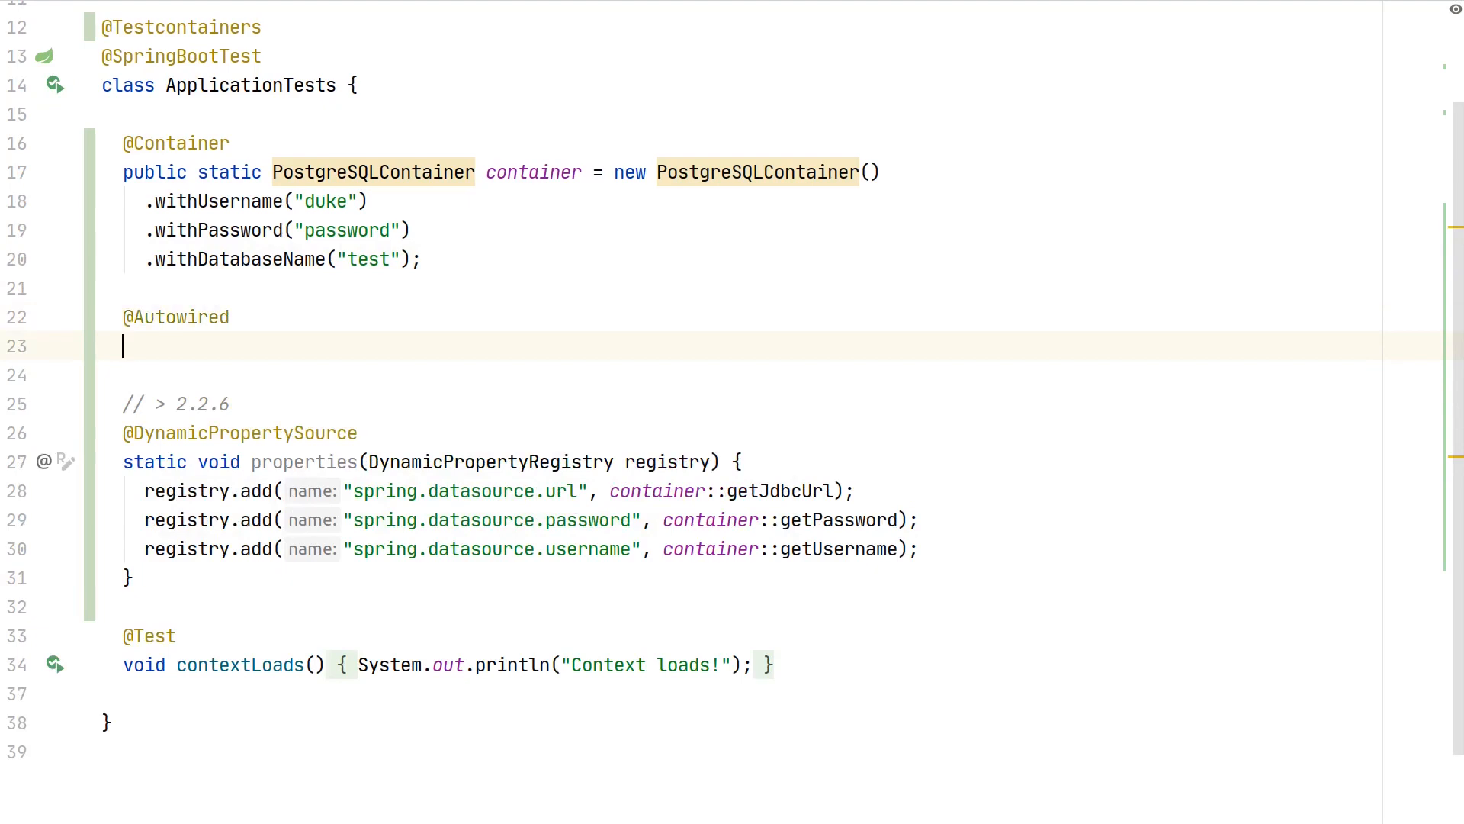
type("private")
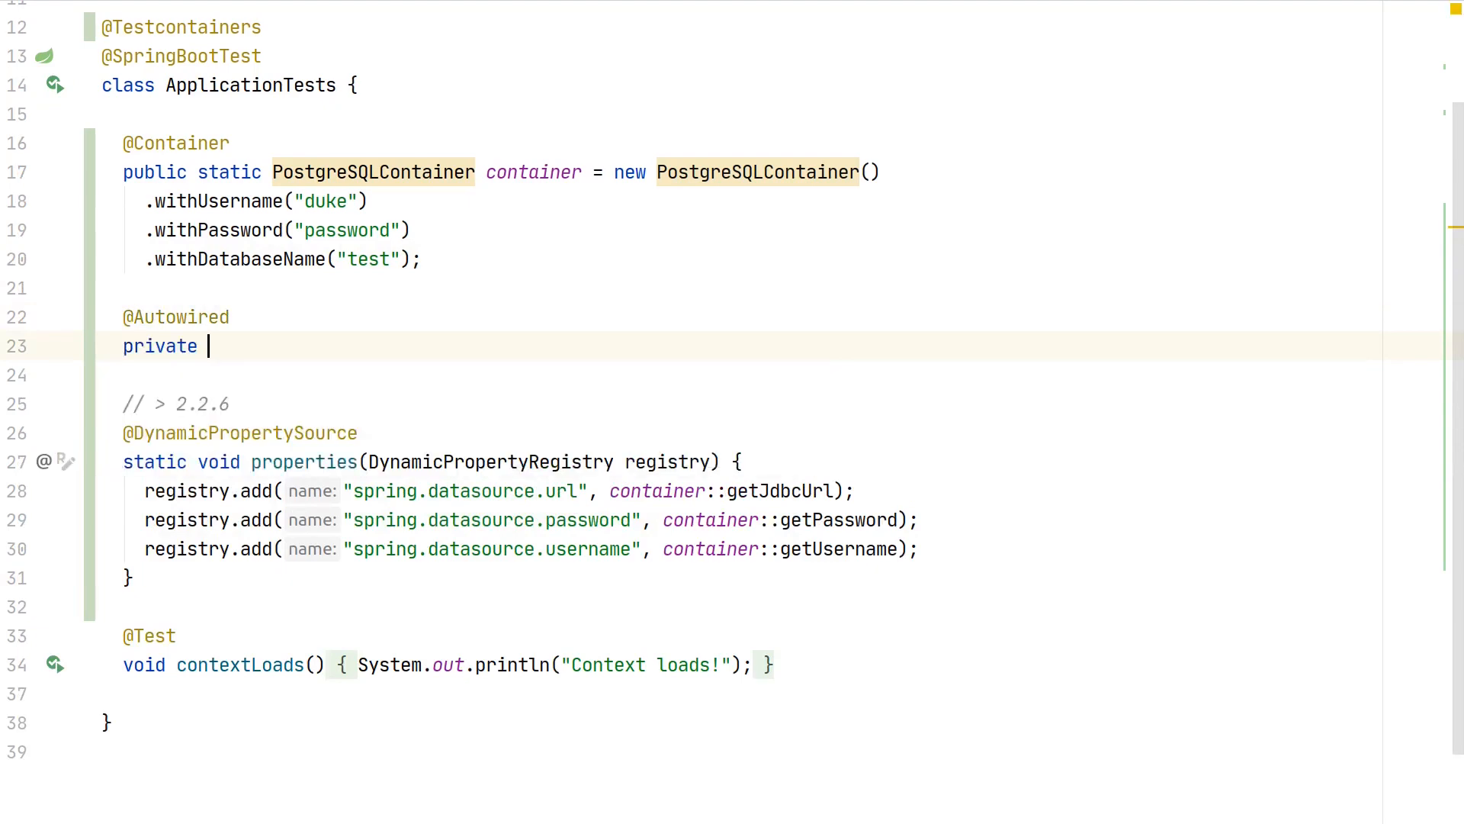
type("BookRepository b")
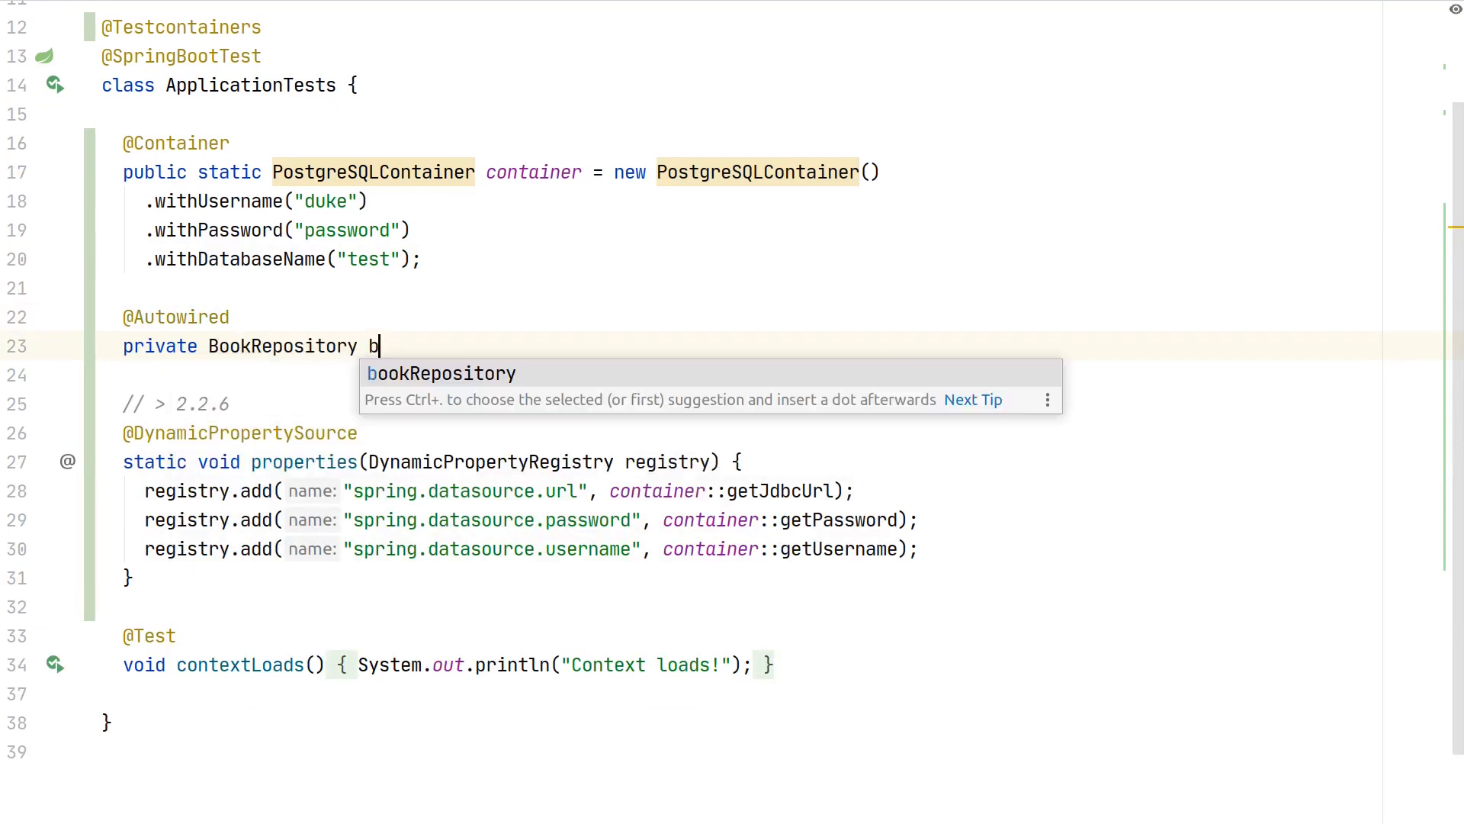
key("Tab")
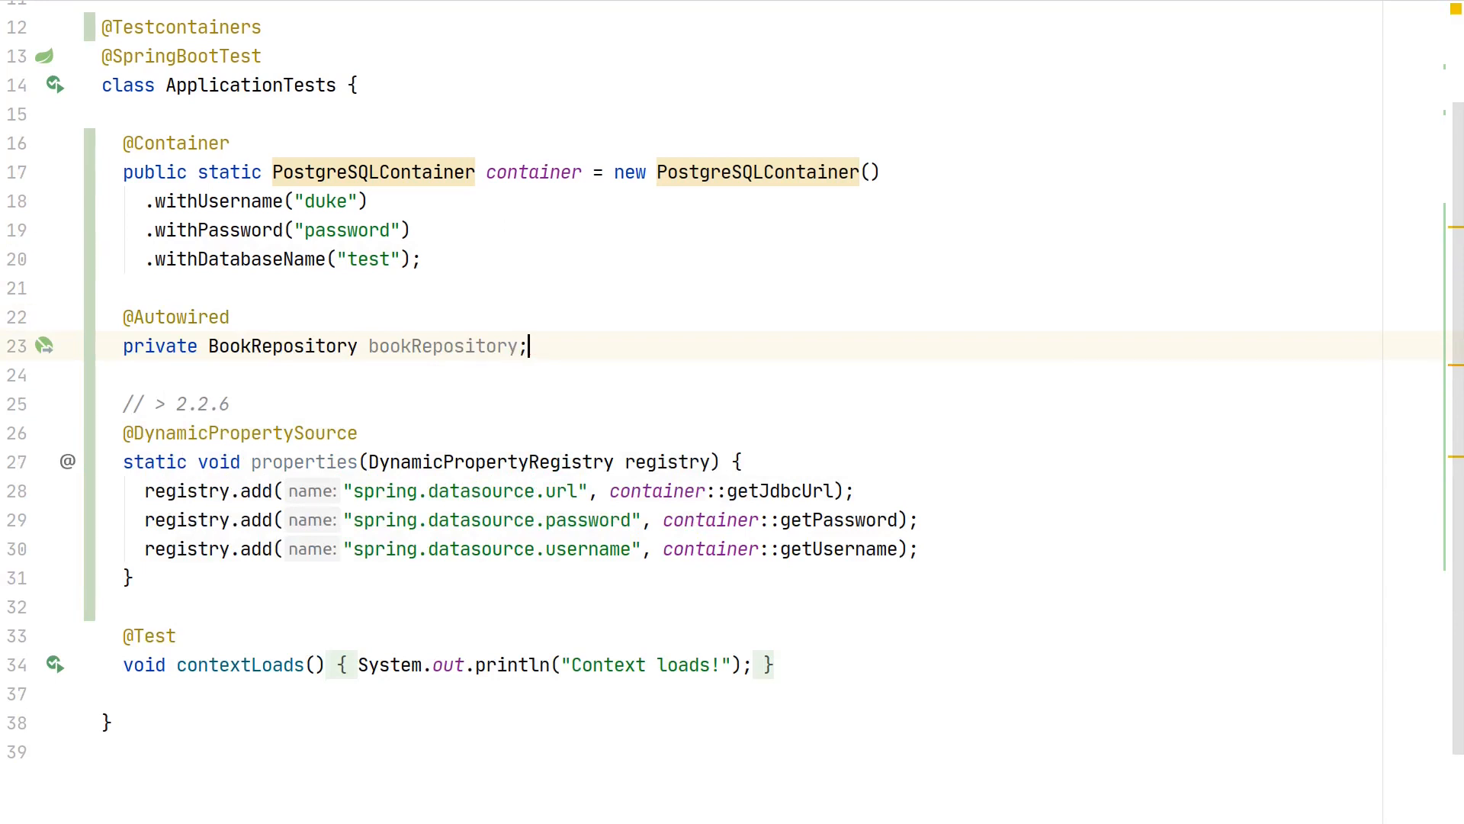
- In contextLoads, create a new Book and set its name to "Testcontainers"
scroll("down", 3)
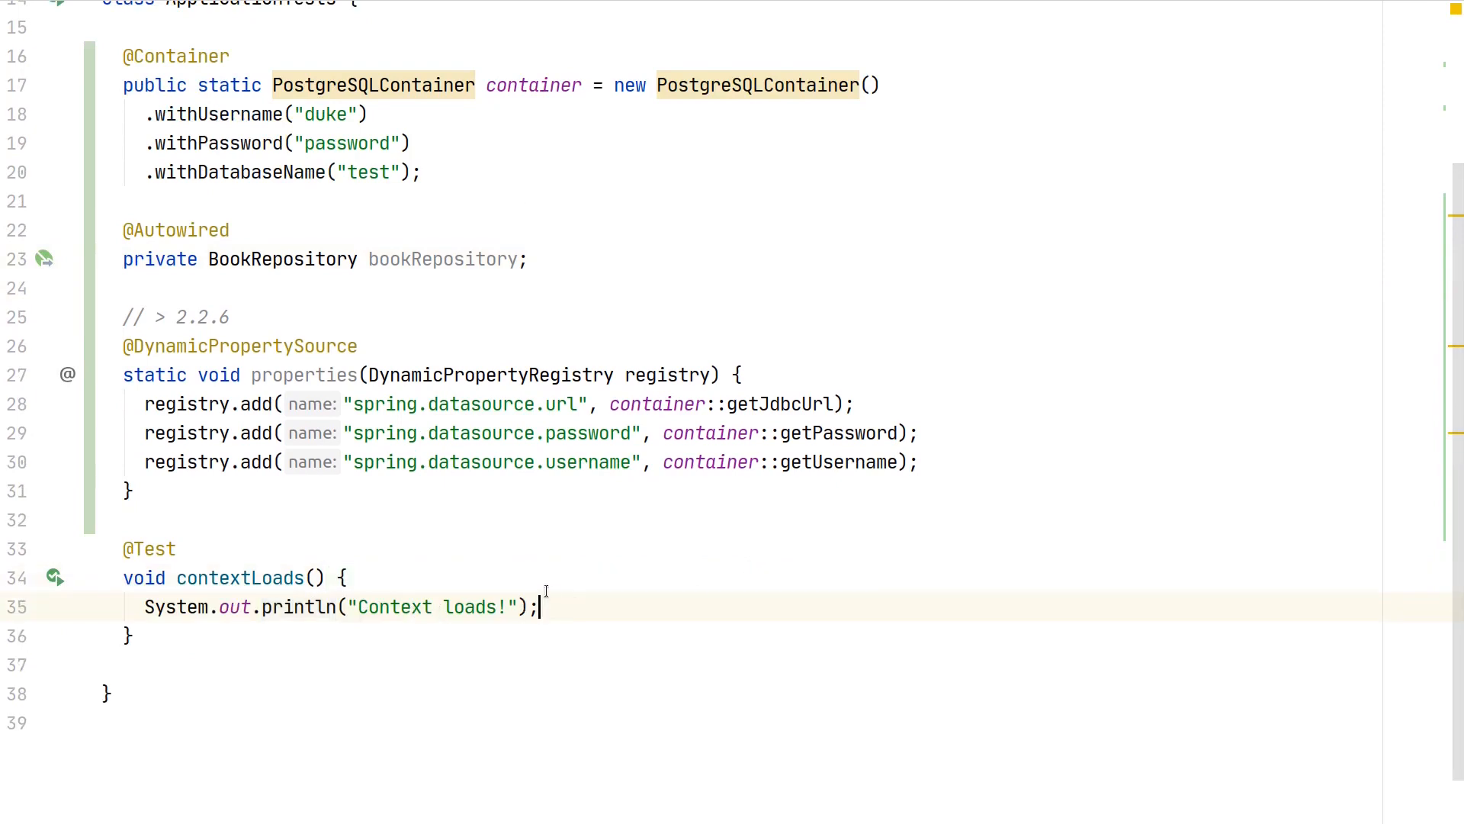
key("Enter")
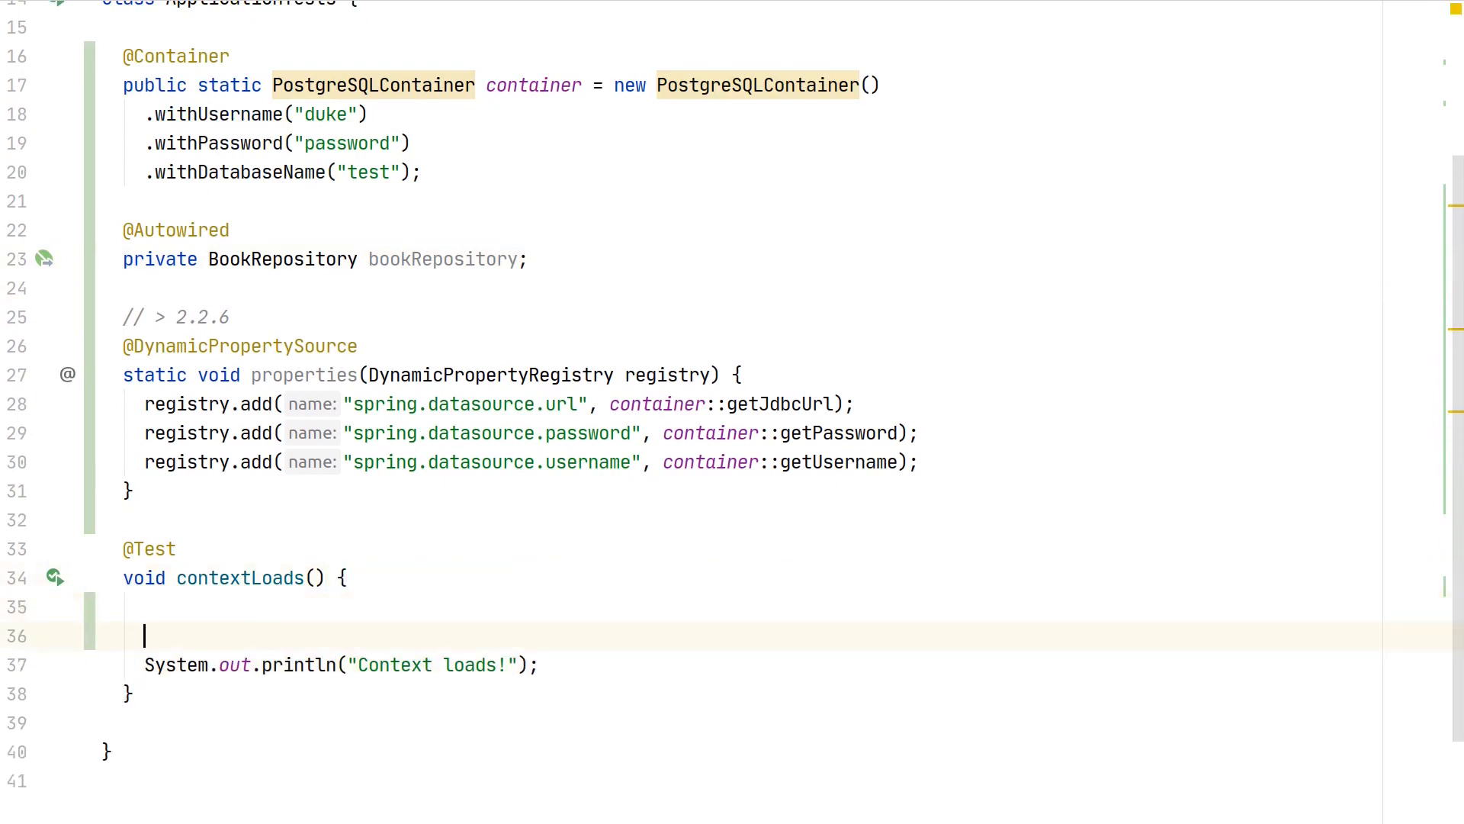
type("Book")
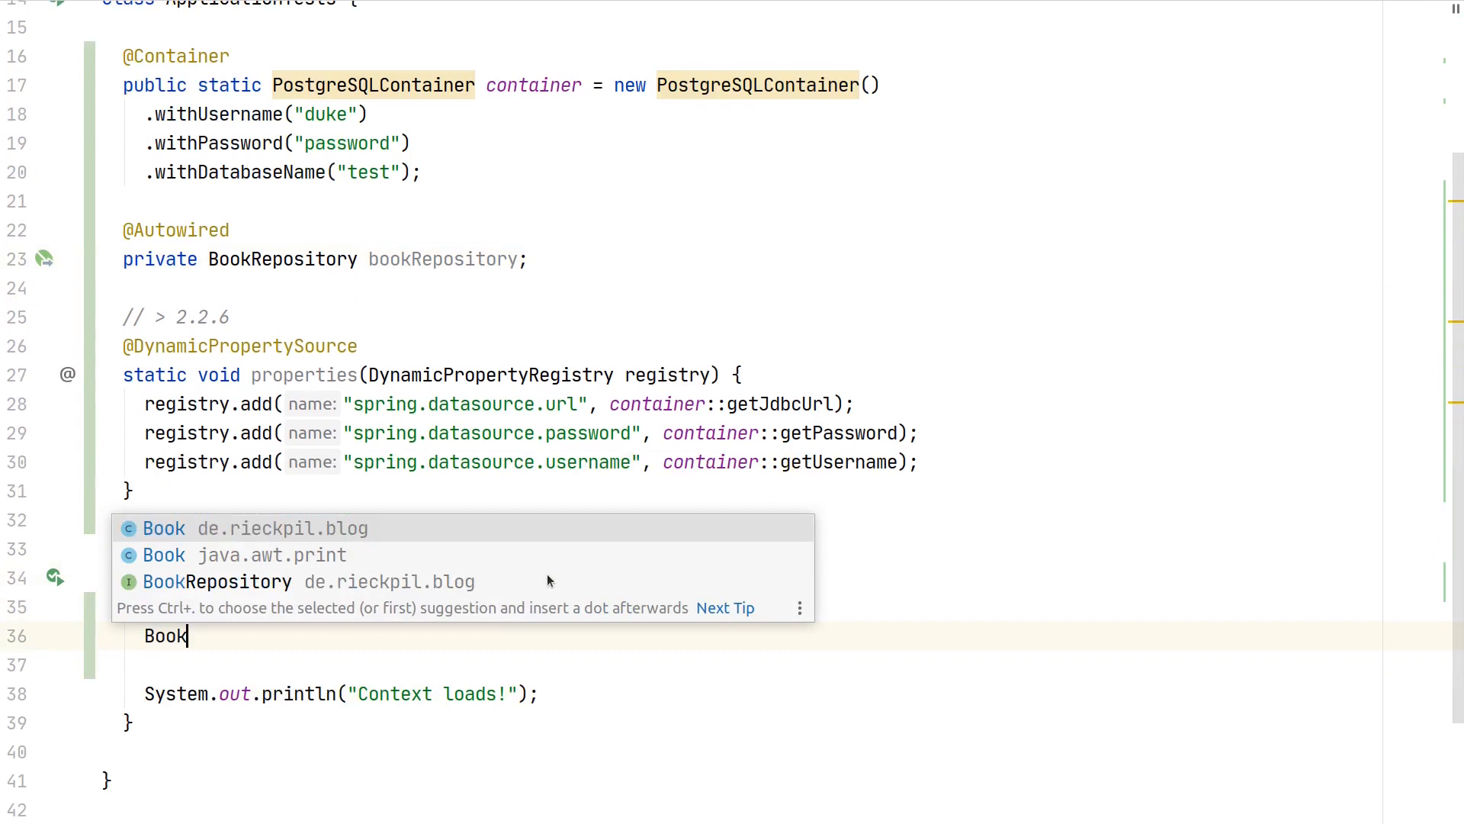
type("book = new Book(")
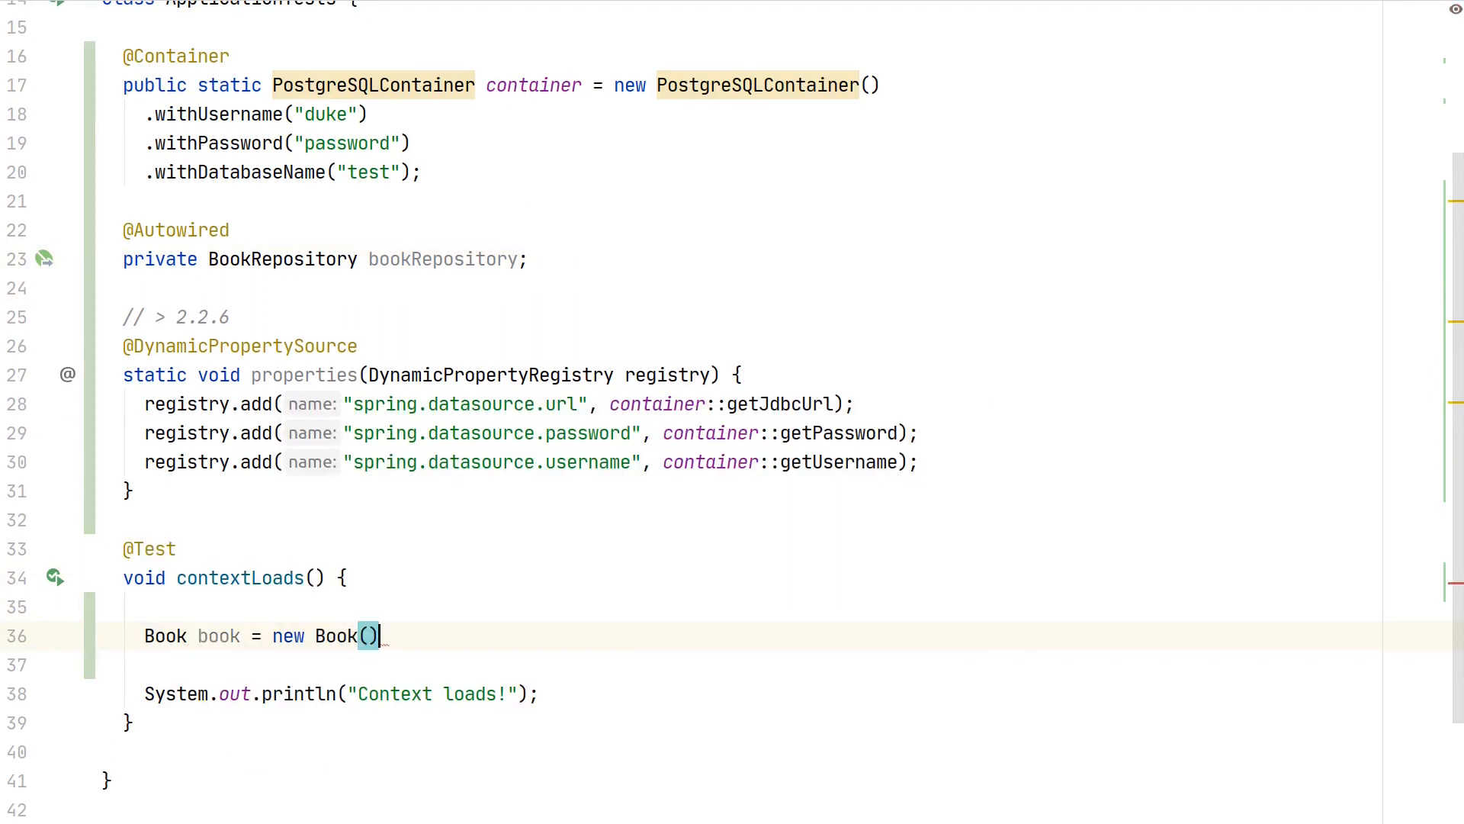
type("book.setName(\"\");")
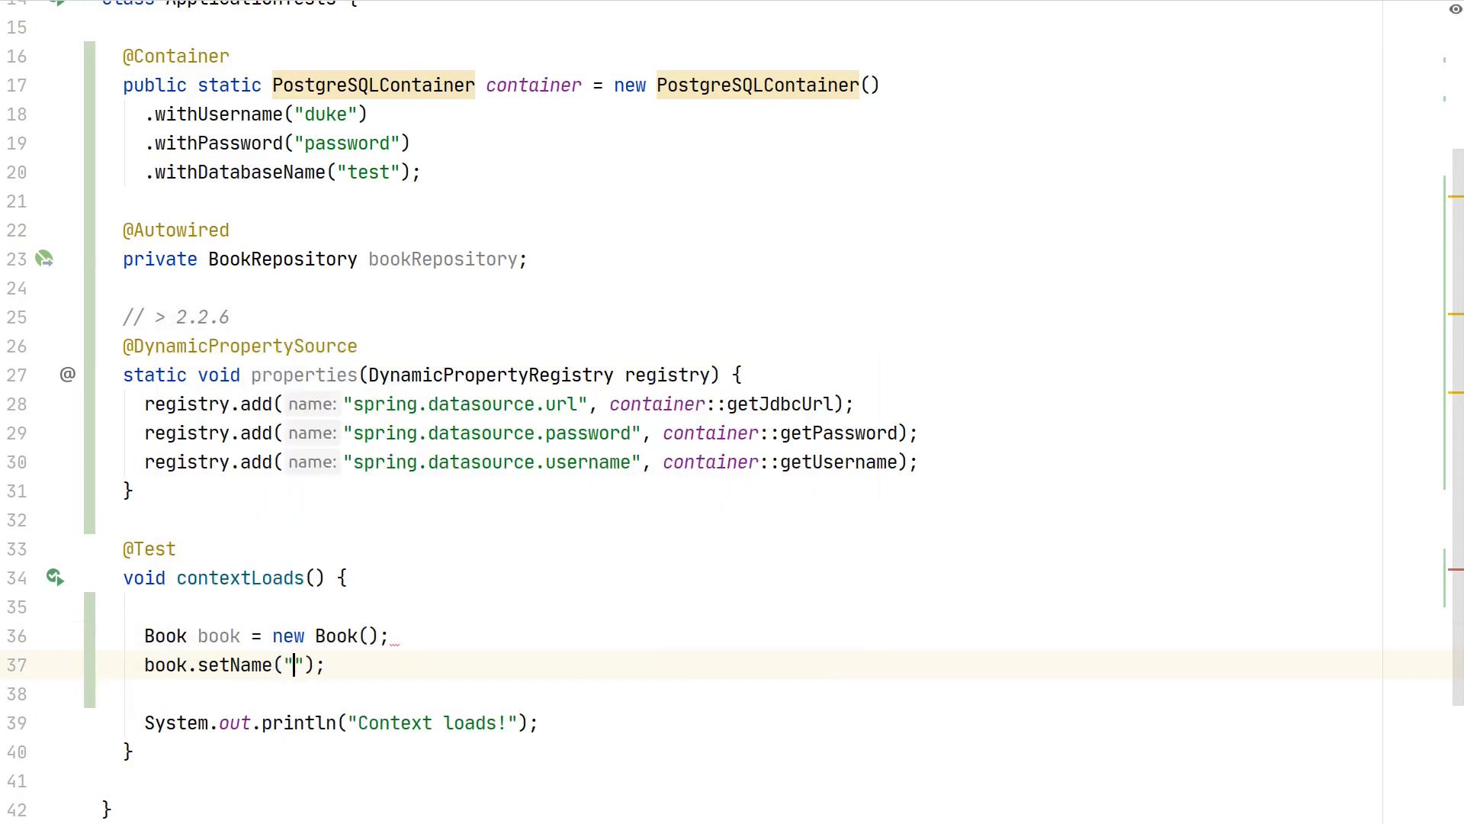
type("Testcontainers")
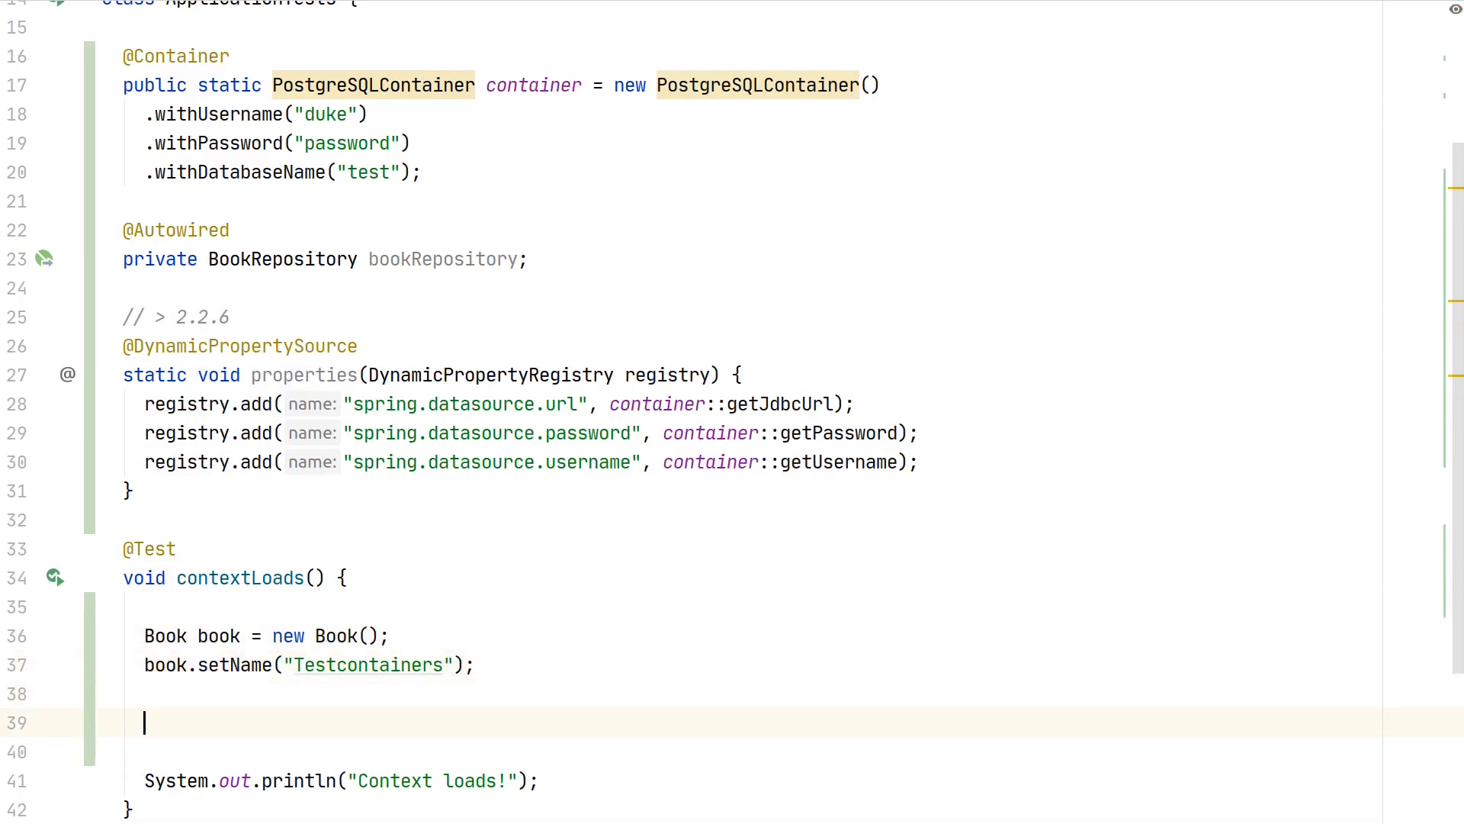
- Persist the book by calling bookRepository.save(book)
scroll("down", 3)
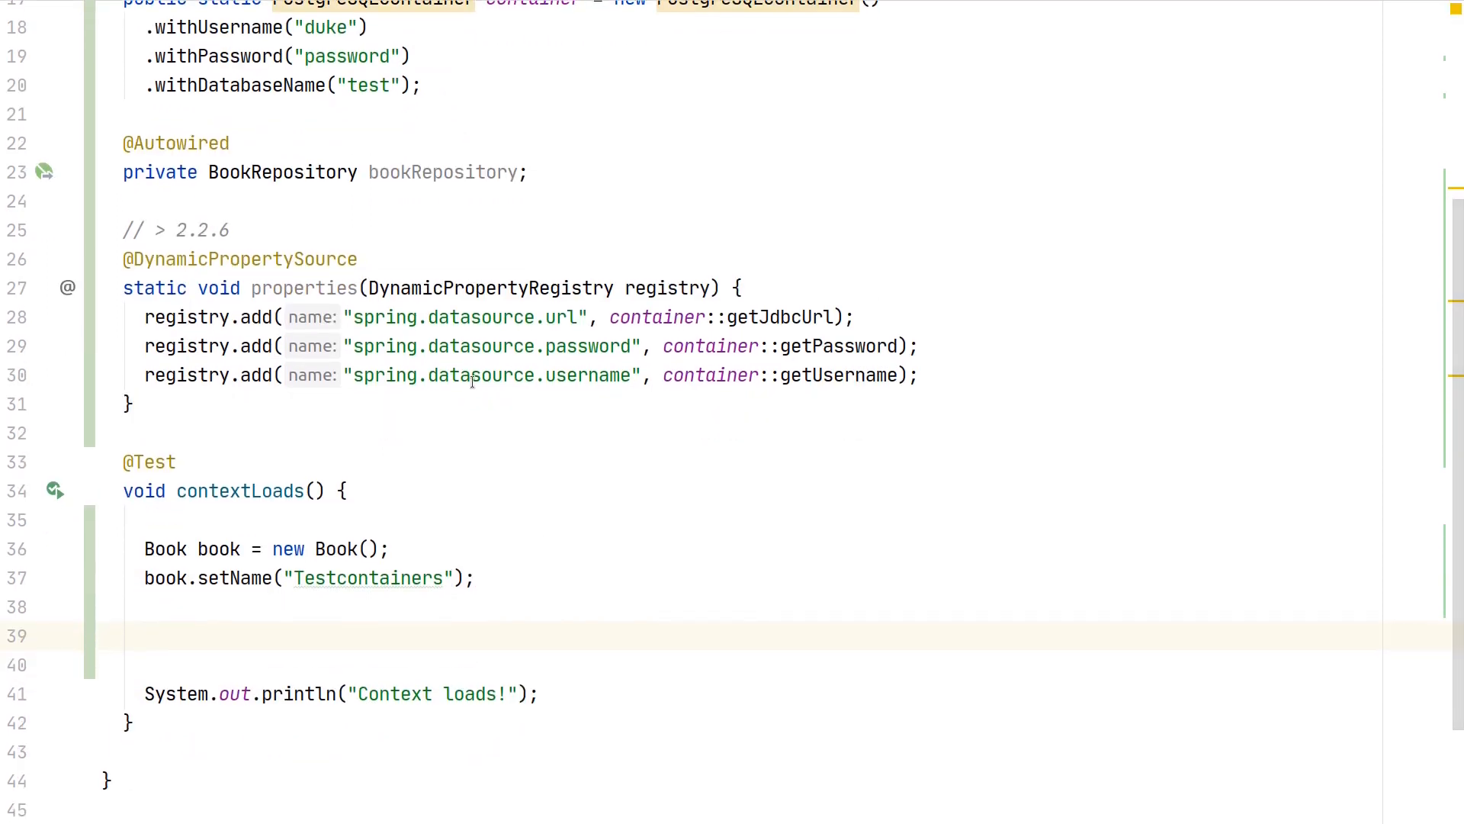
type("p")
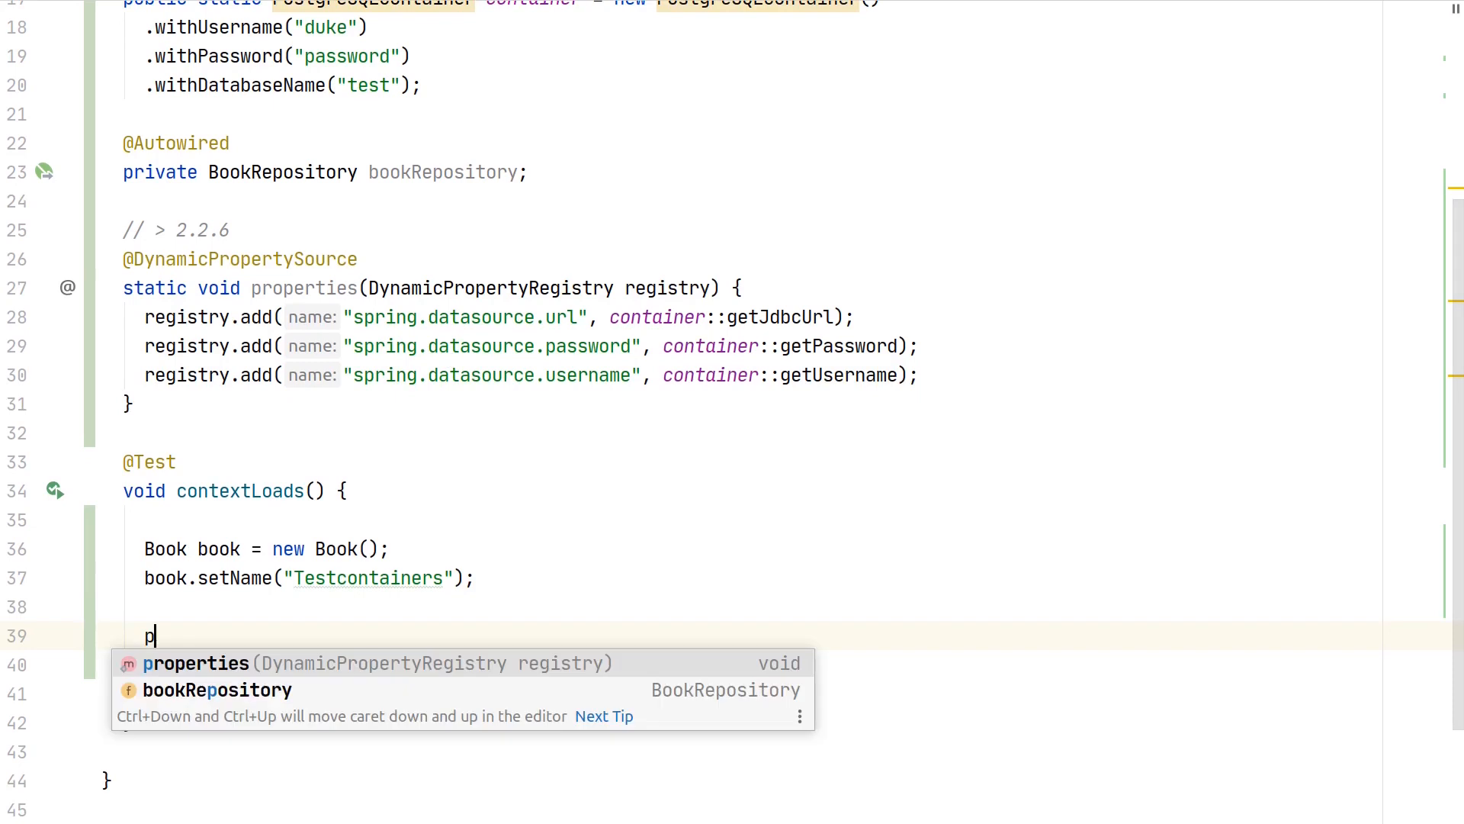
type("bookRepository.sa")
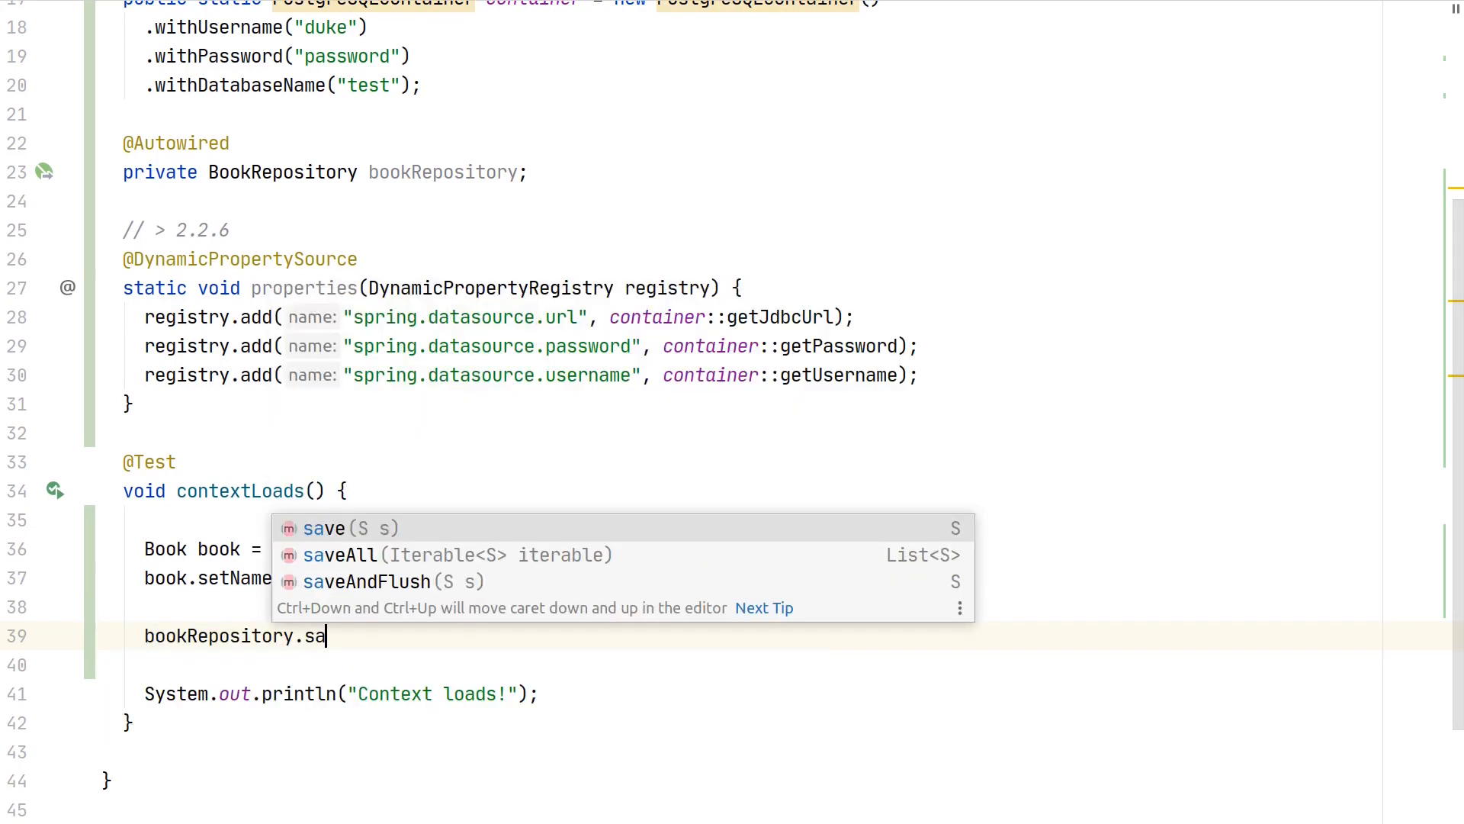
left_click(322, 528)
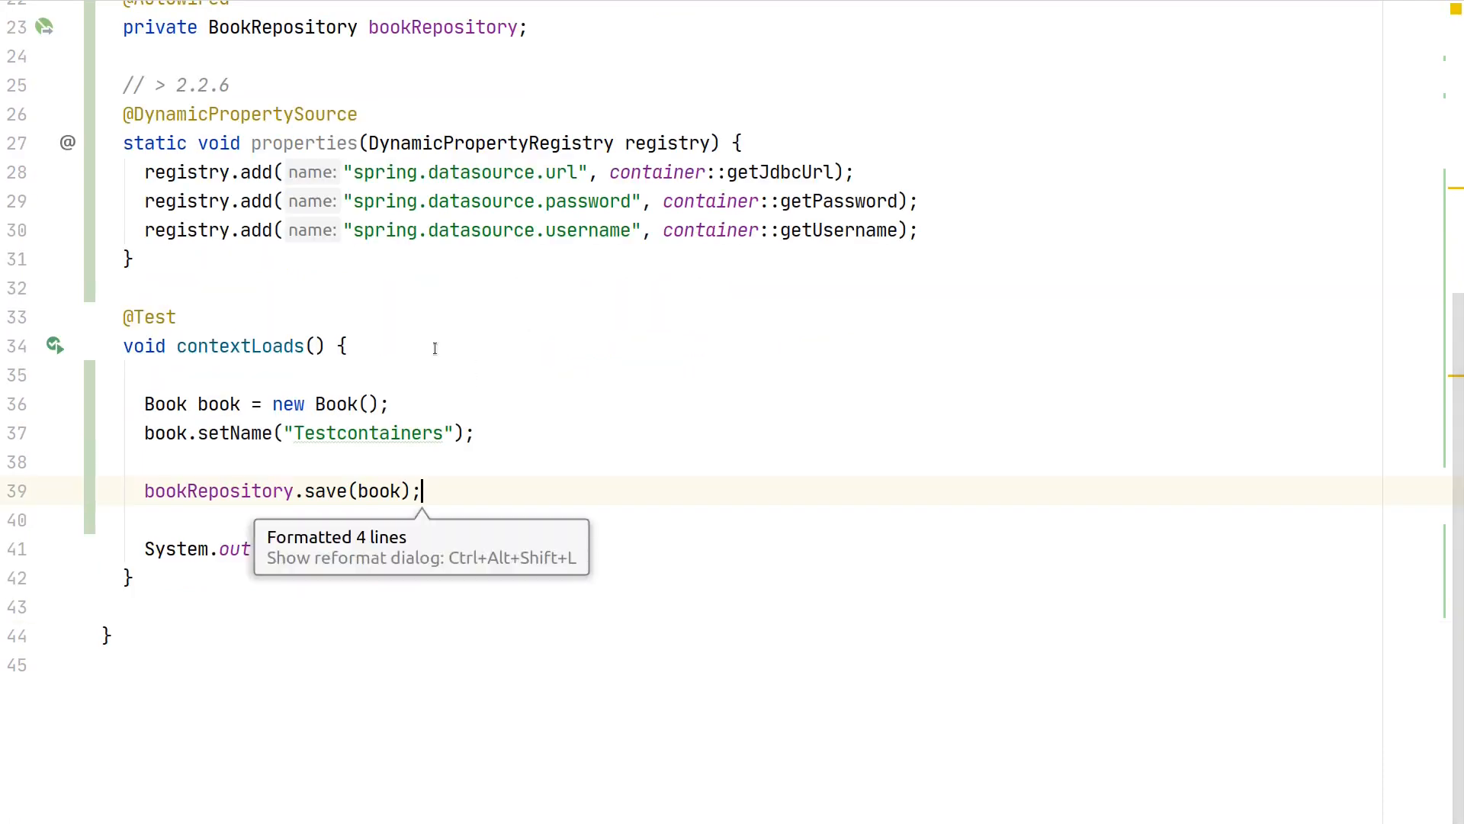
- Run contextLoads() from the gutter and scroll to PSQLException: relation "book" does not exist
left_click(54, 345)
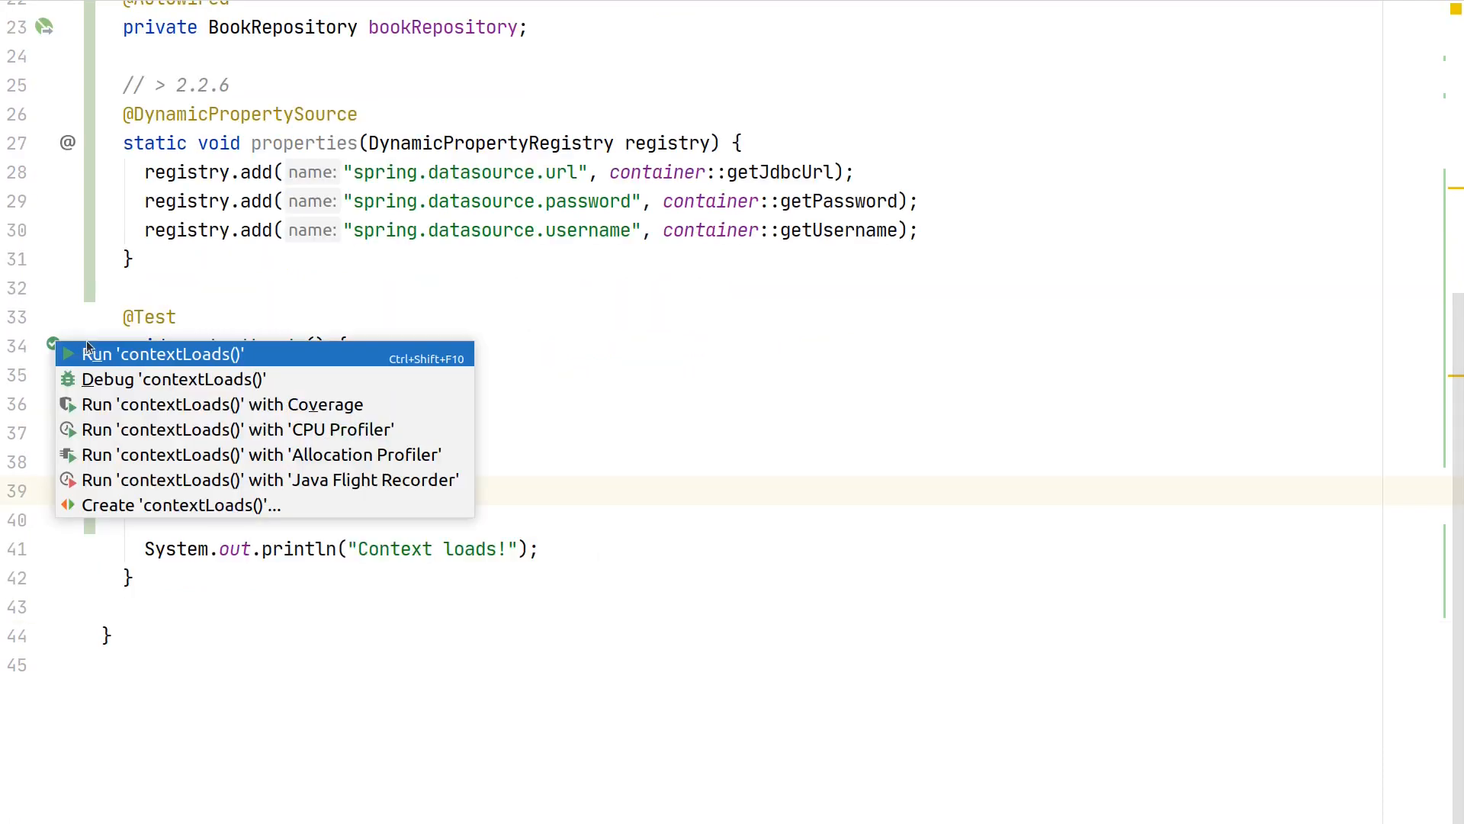
left_click(160, 354)
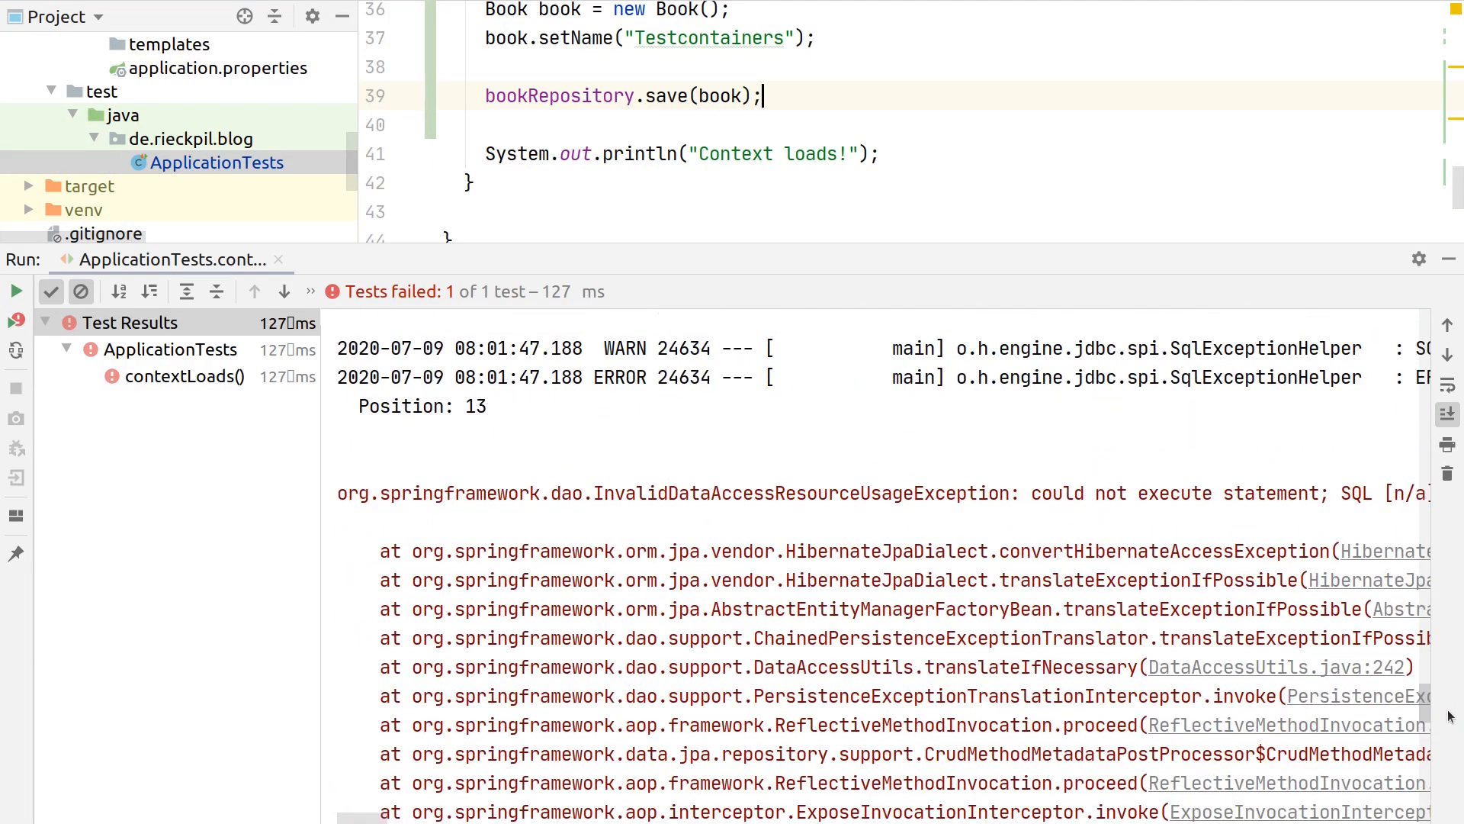
scroll("down", 3)
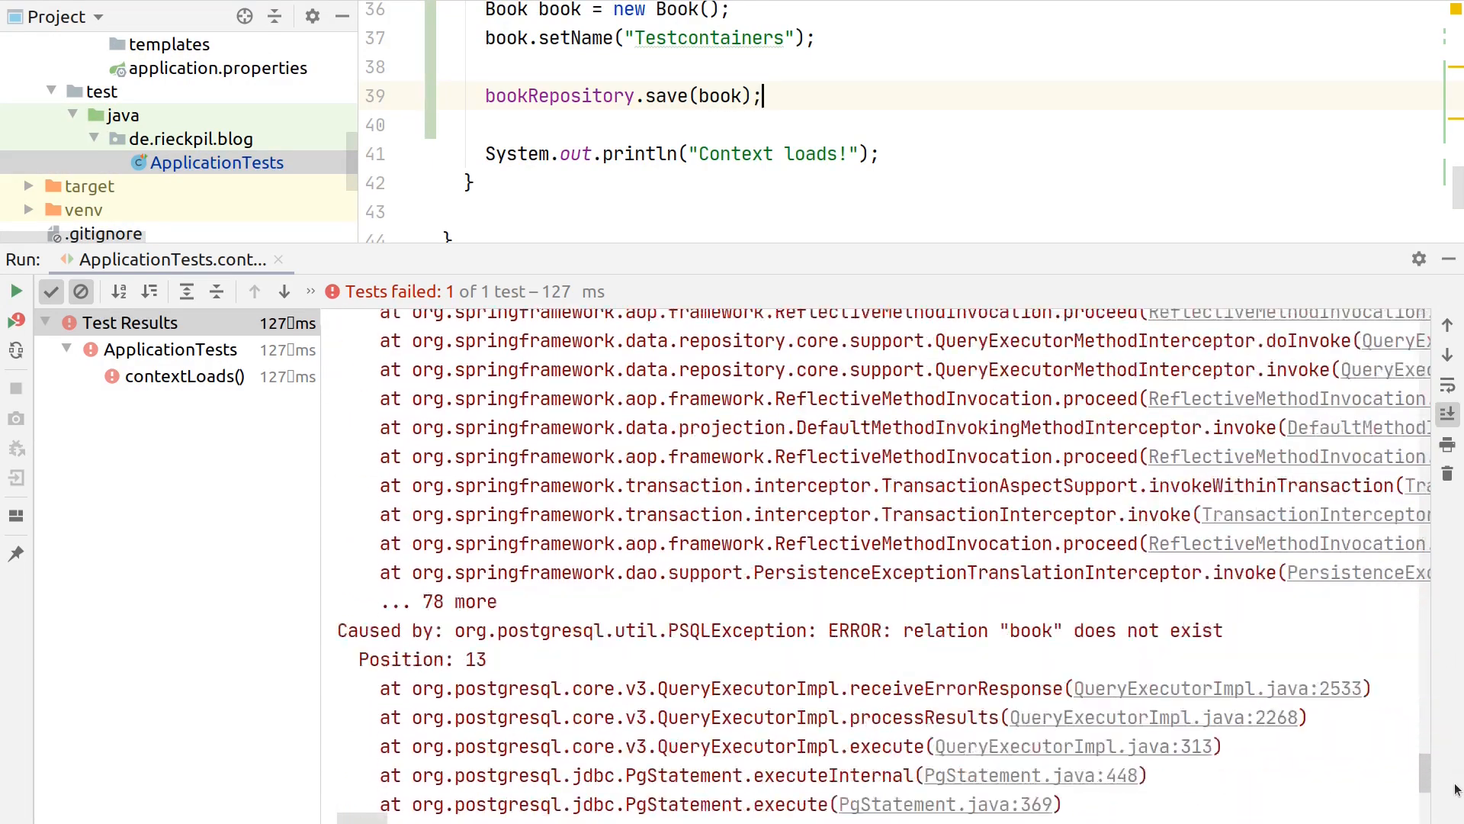
scroll("down", 3)
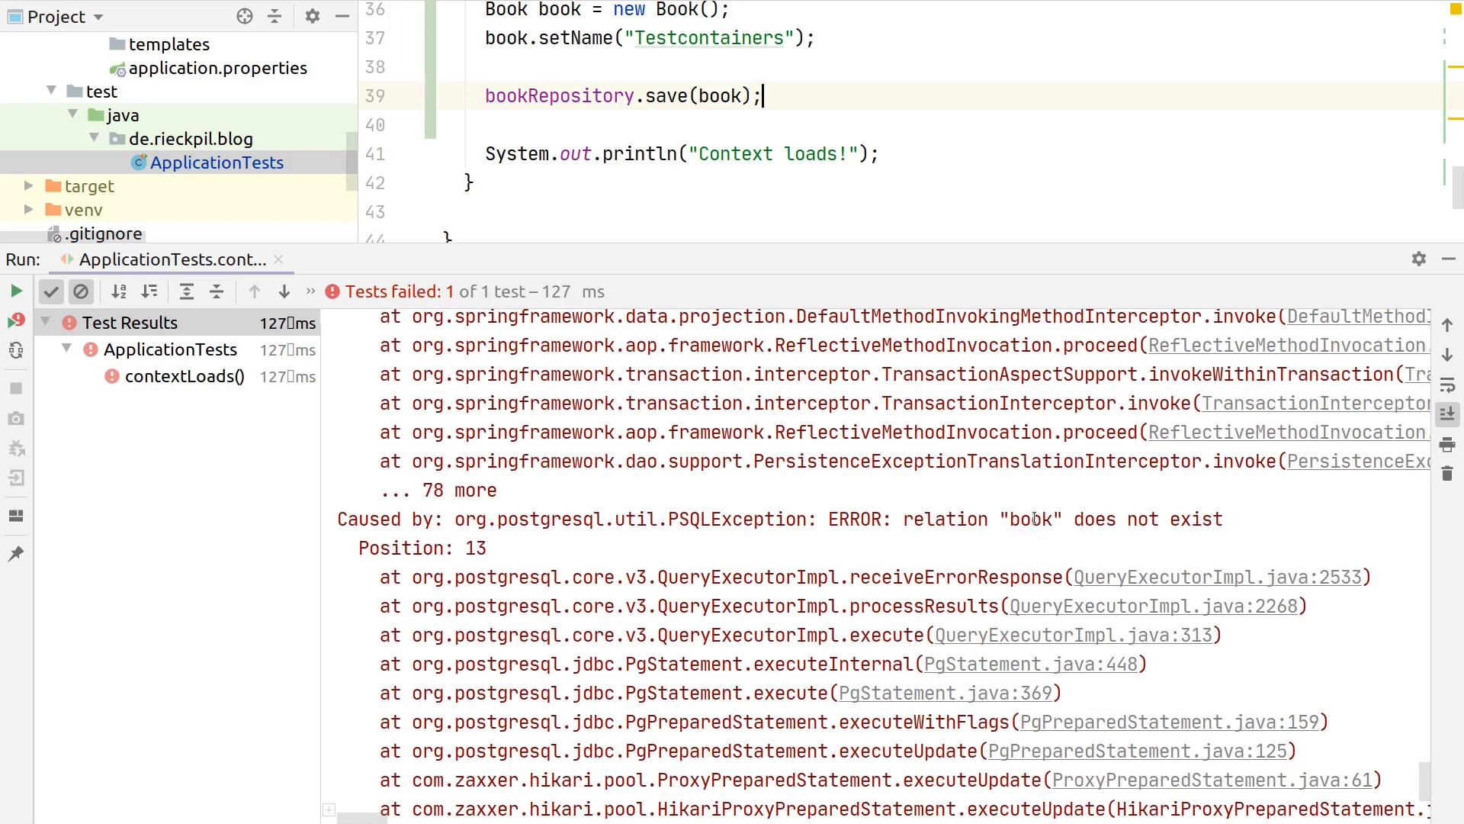
double_click(1031, 519)
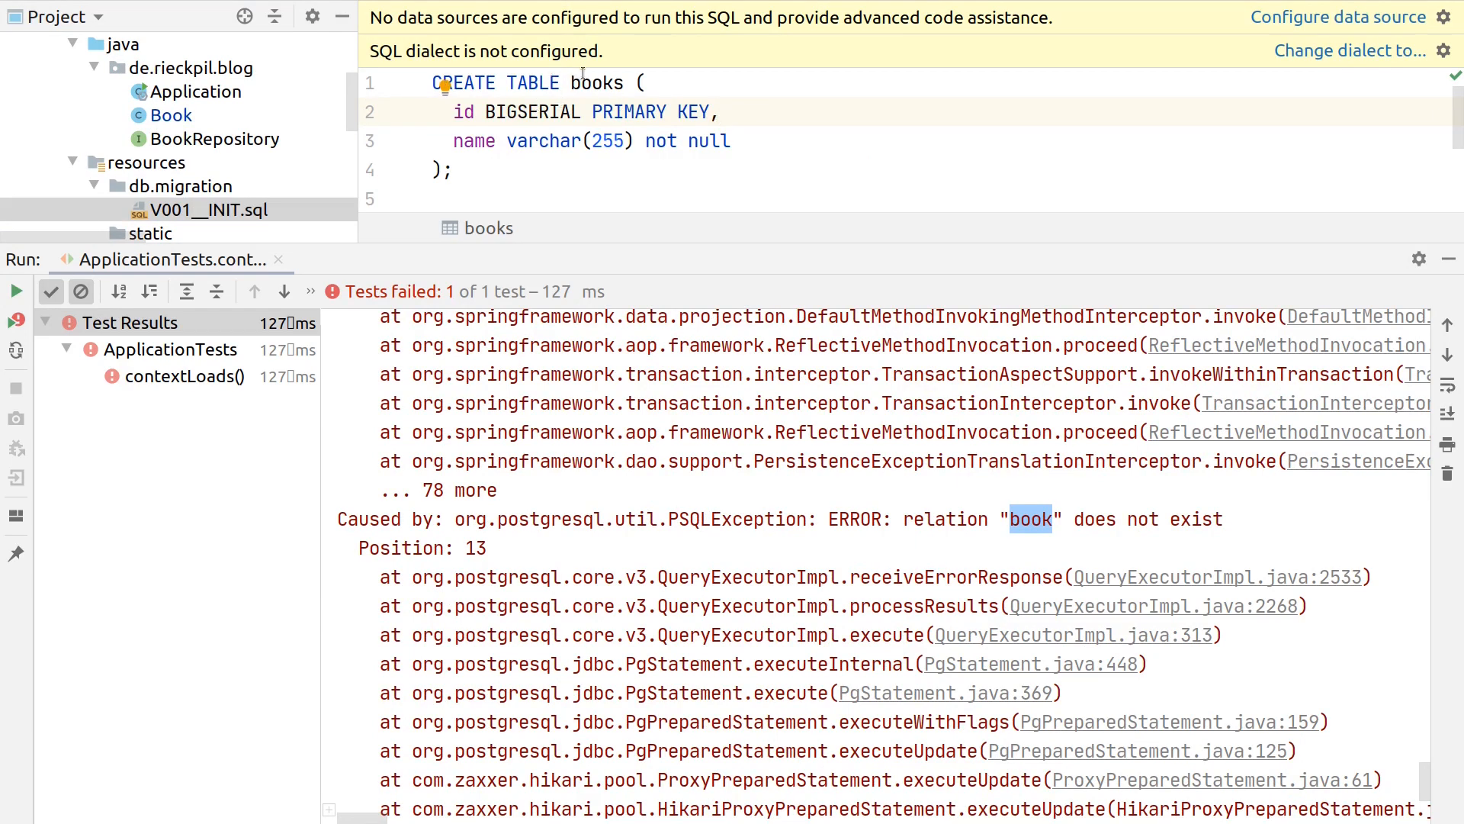
left_click(171, 115)
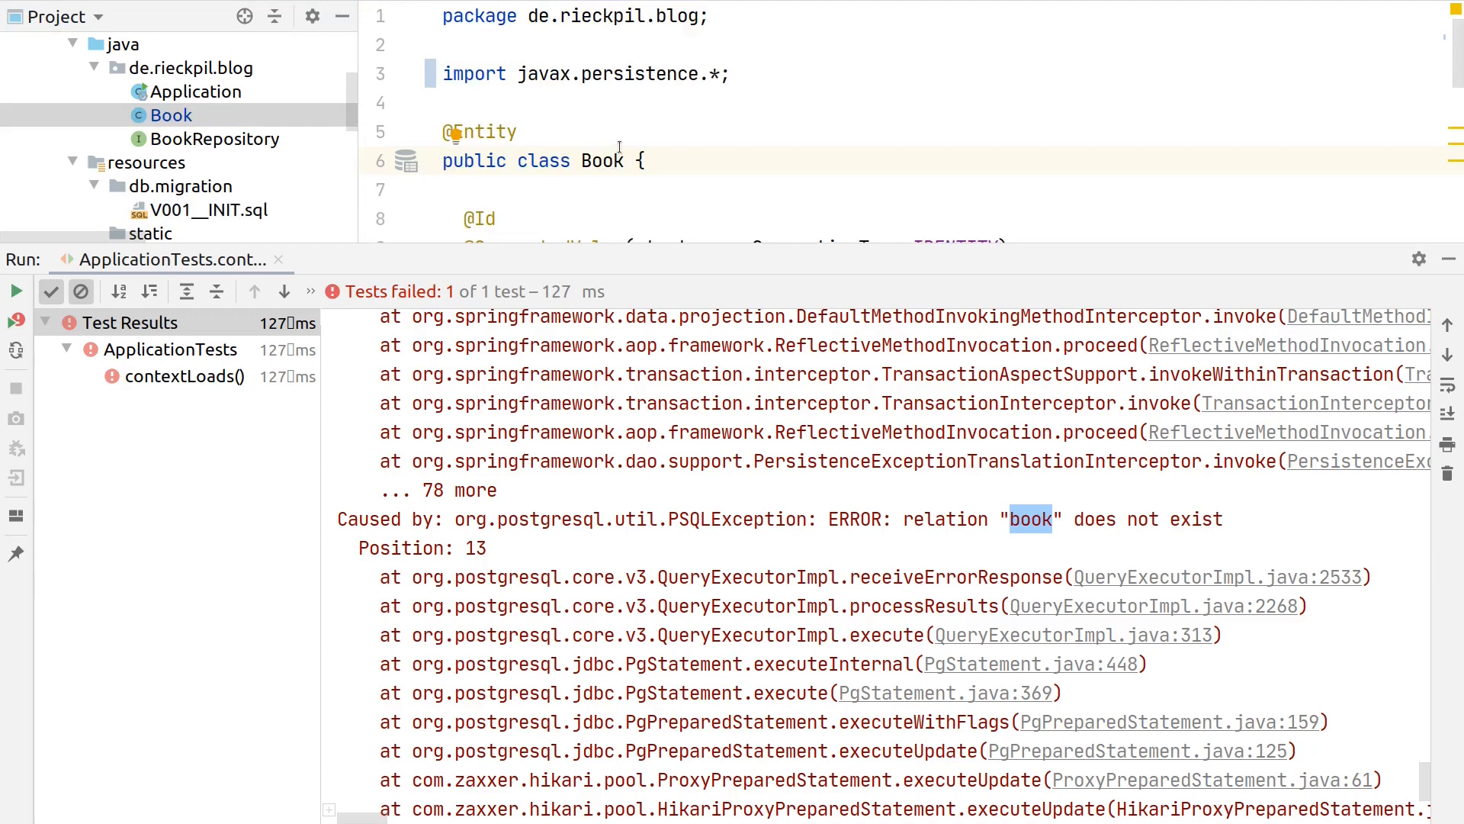
type("@Table(name = \"books")
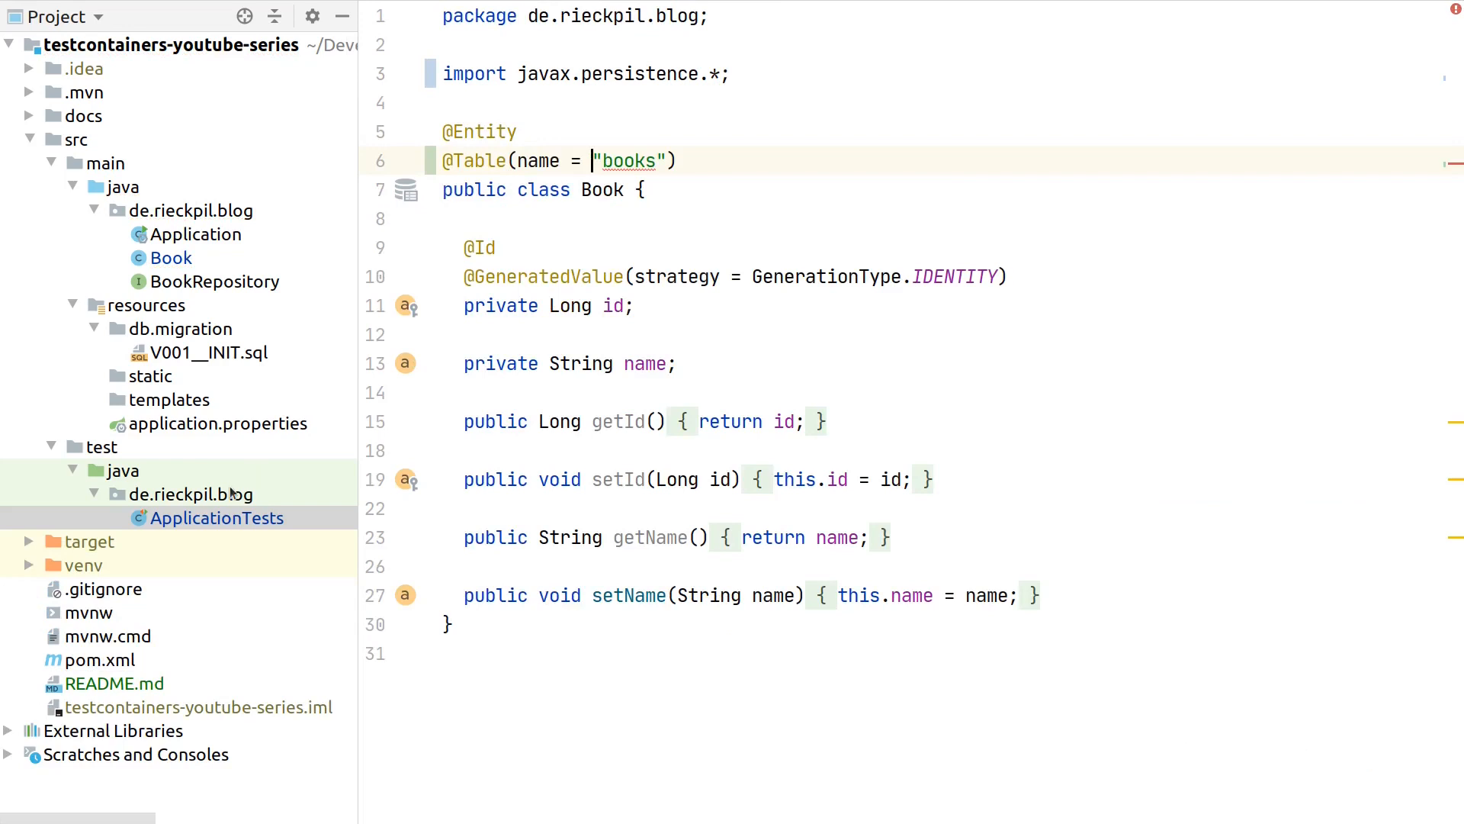
left_click(218, 518)
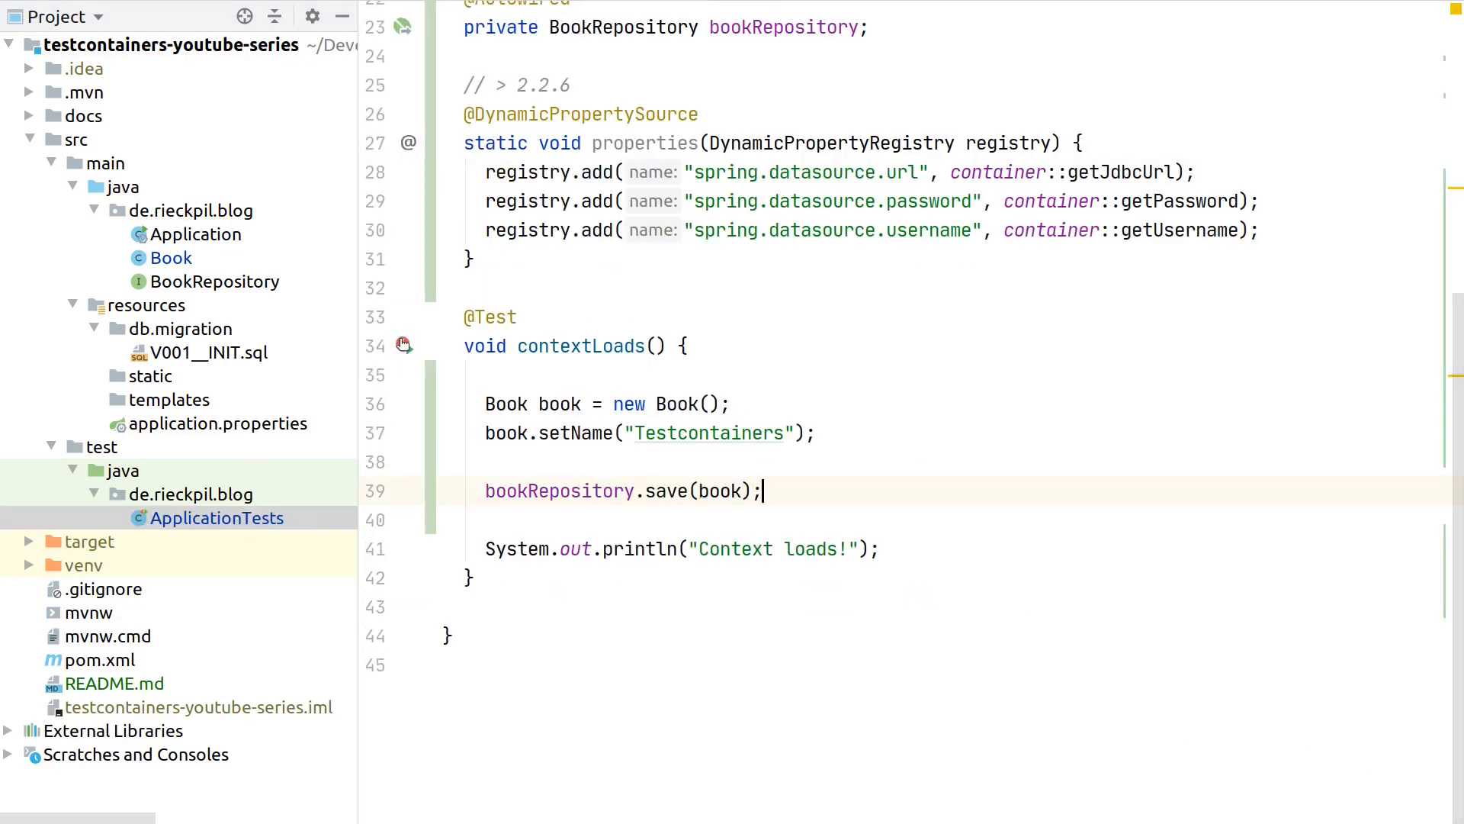
mouse_move(402, 346)
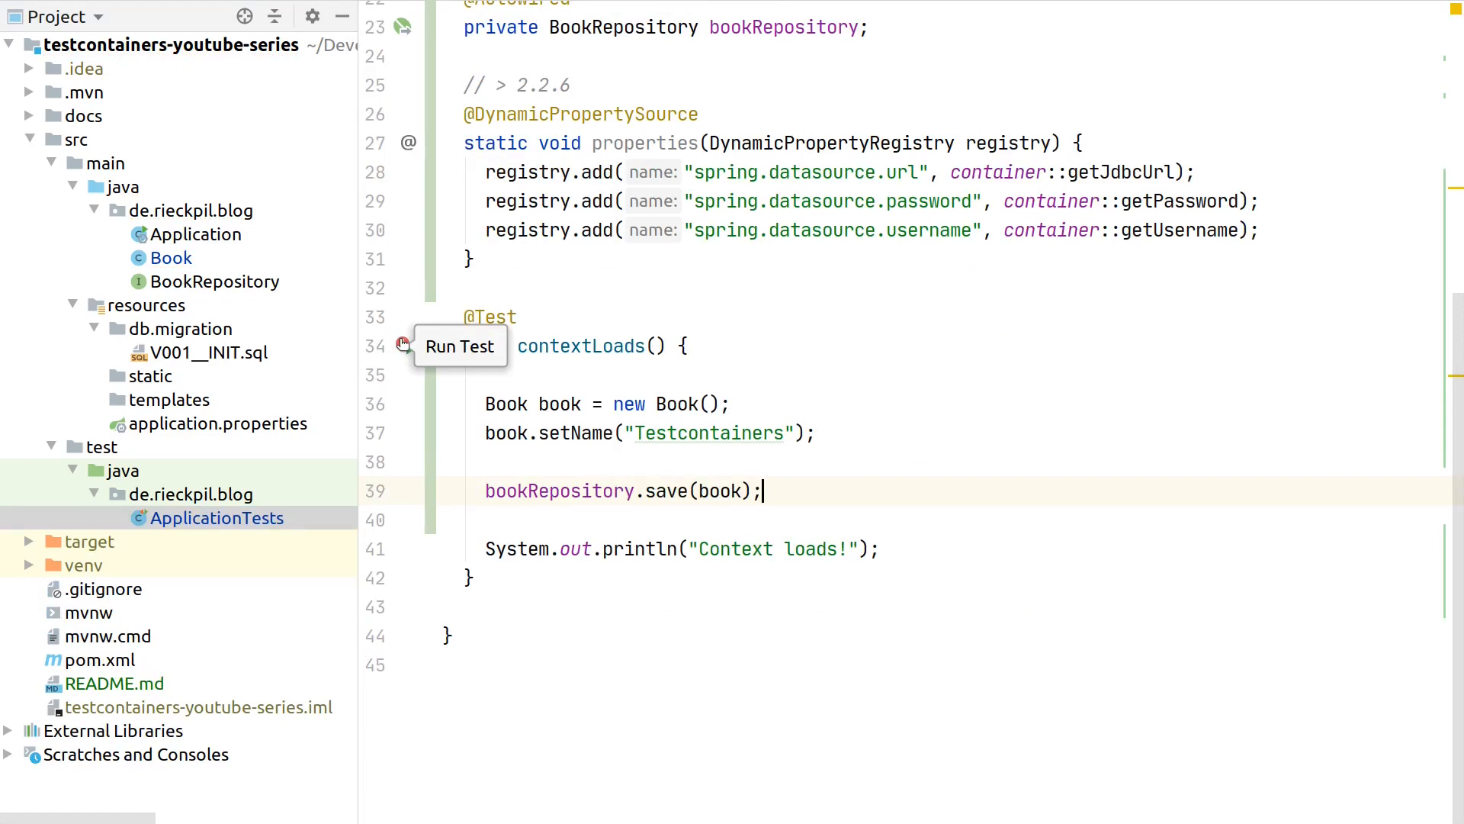
- Rerun contextLoads from the gutter and select contextLoads() to view its "Context loads!" output
left_click(404, 344)
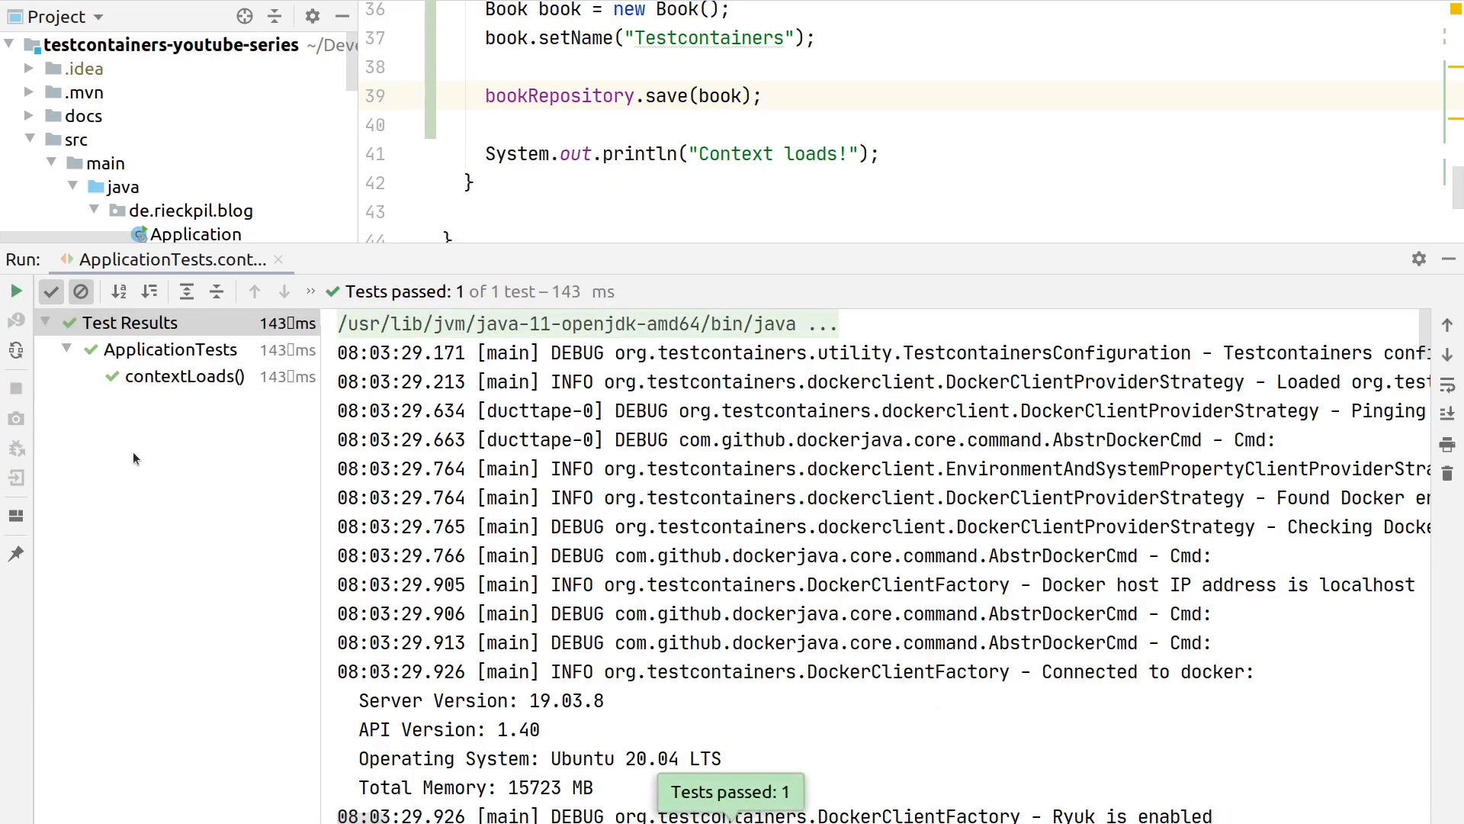
left_click(186, 376)
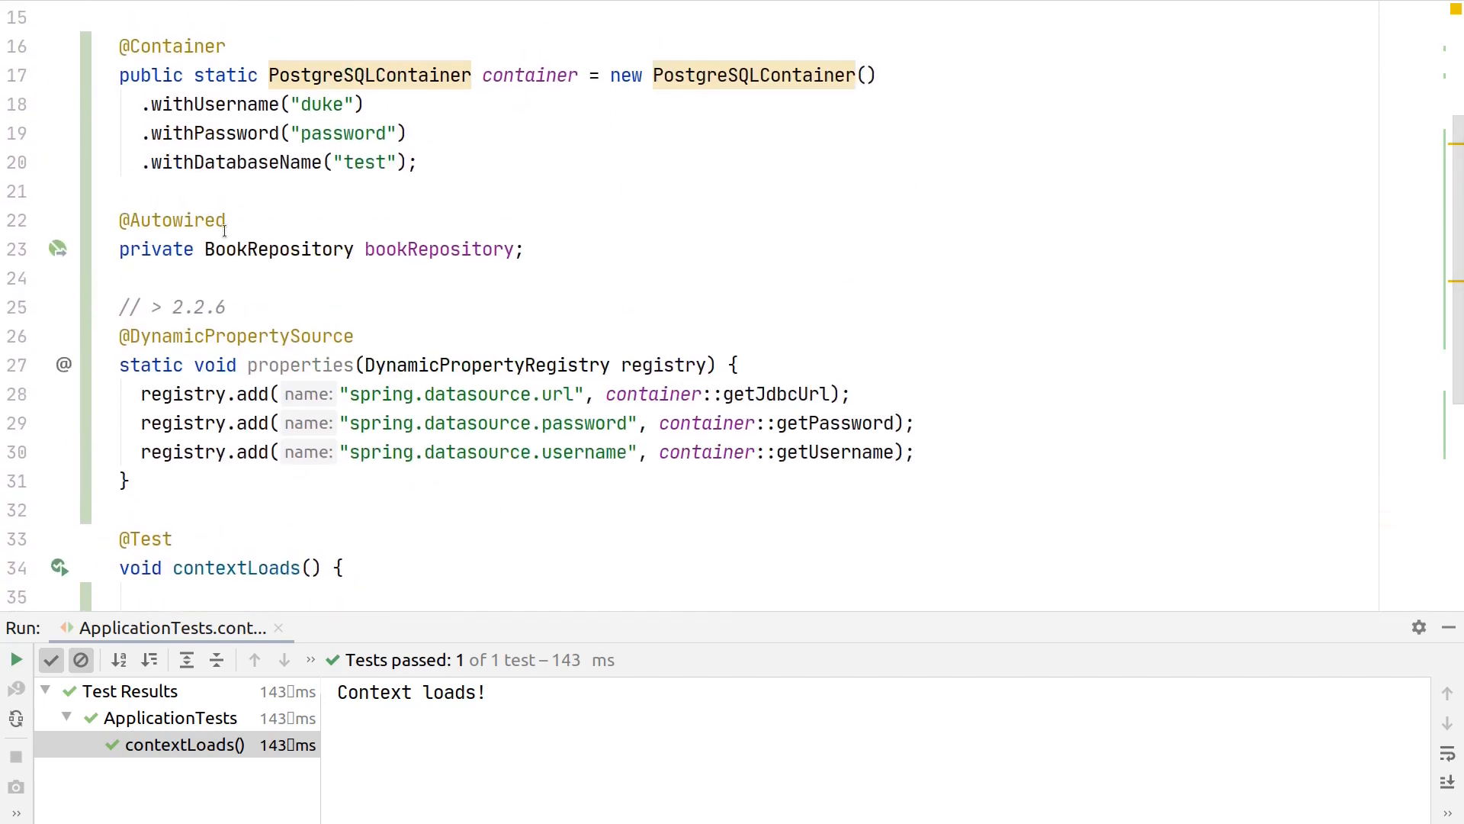
mouse_move(318, 238)
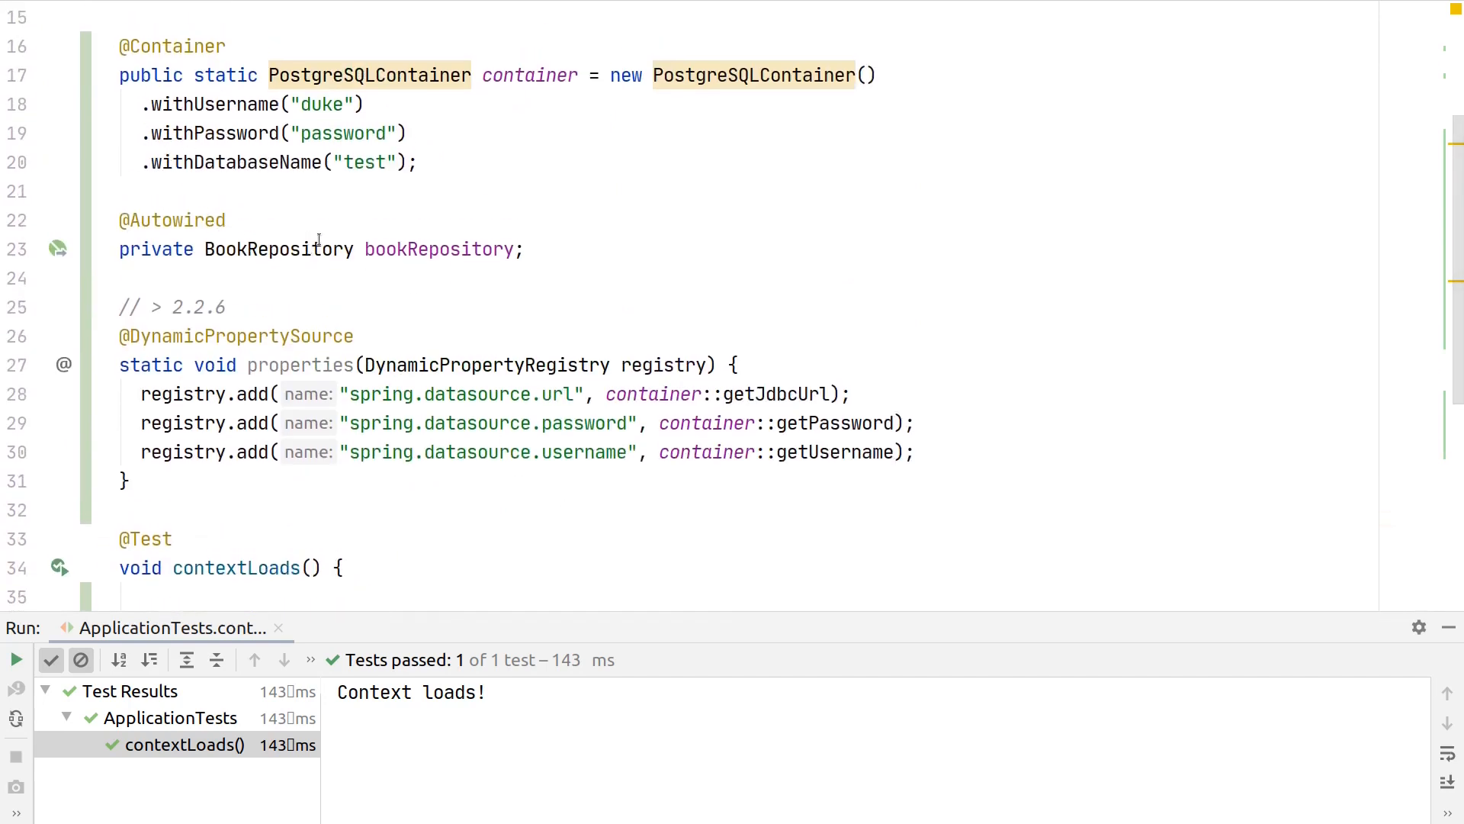
mouse_move(335, 231)
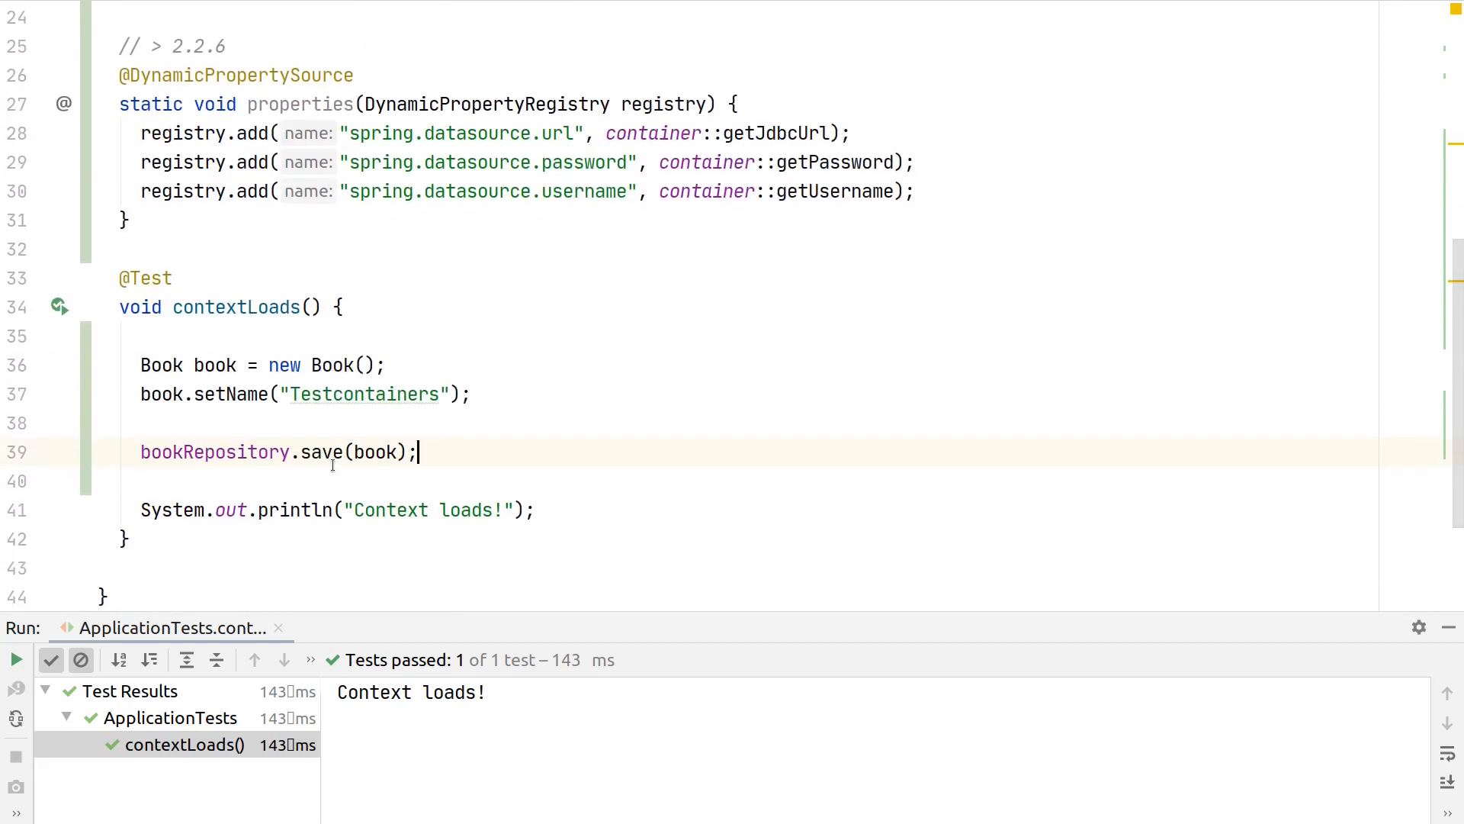
scroll("down", 3)
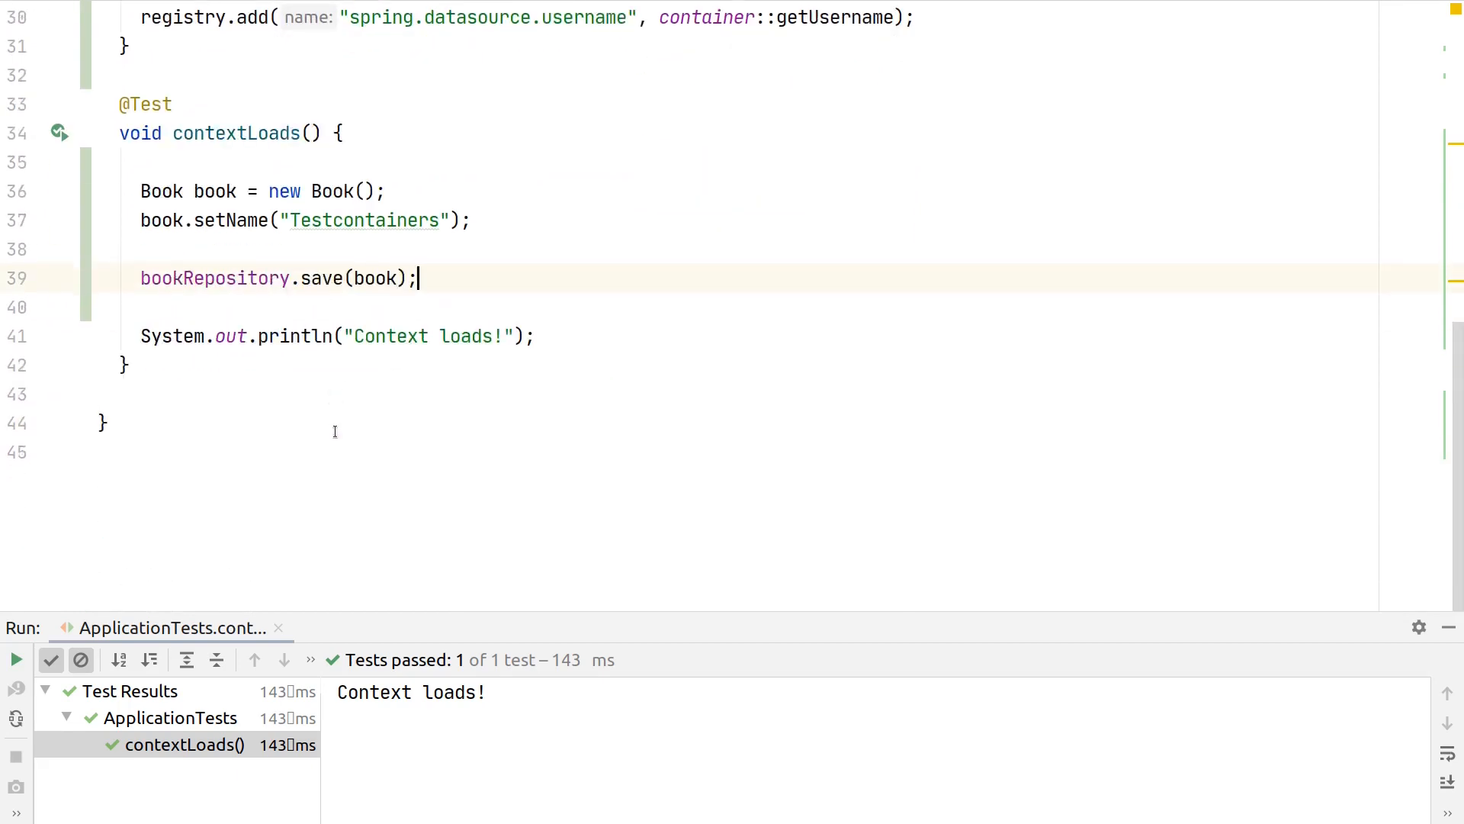
mouse_move(581, 207)
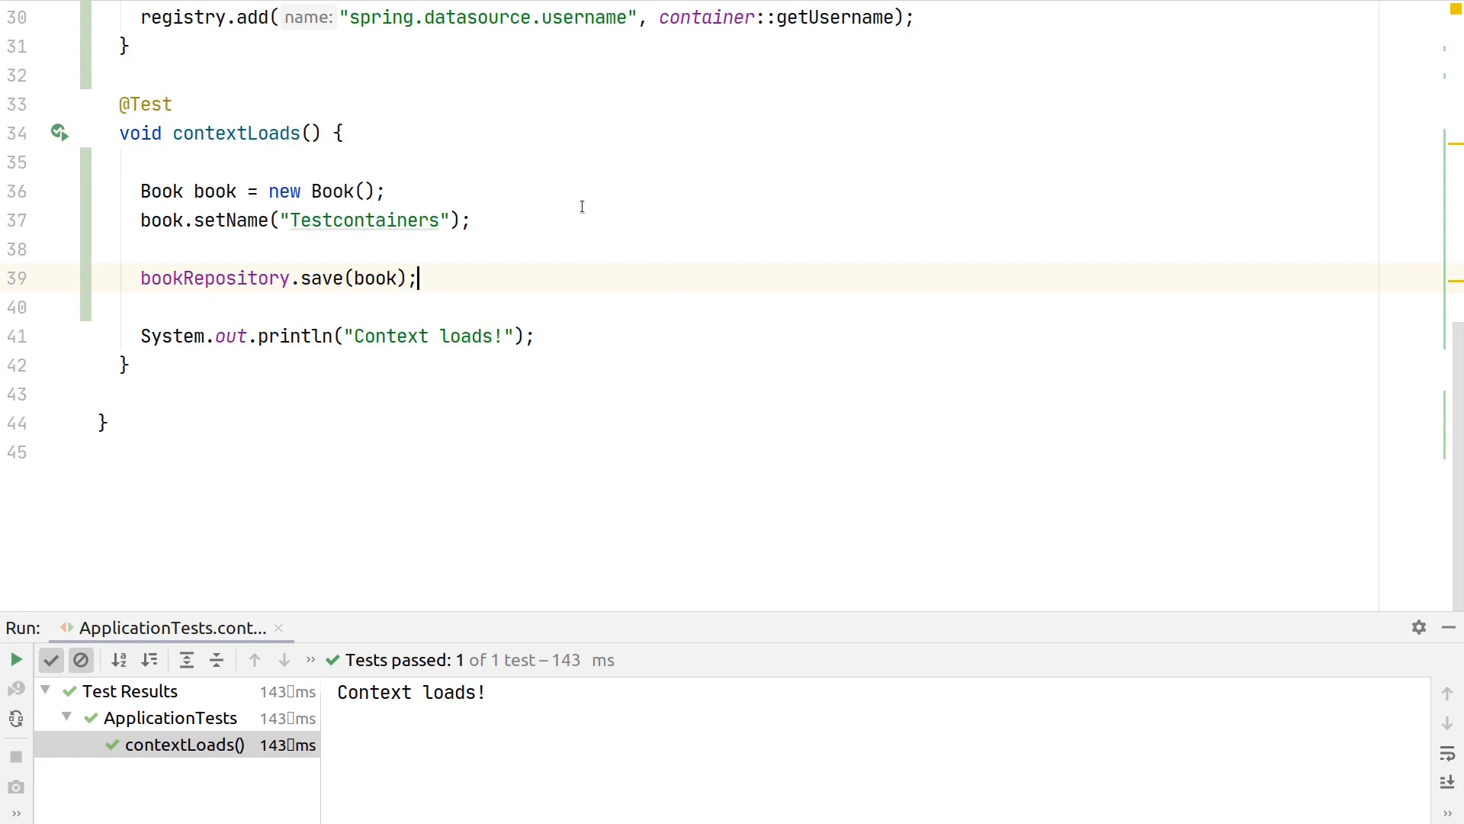
mouse_move(731, 389)
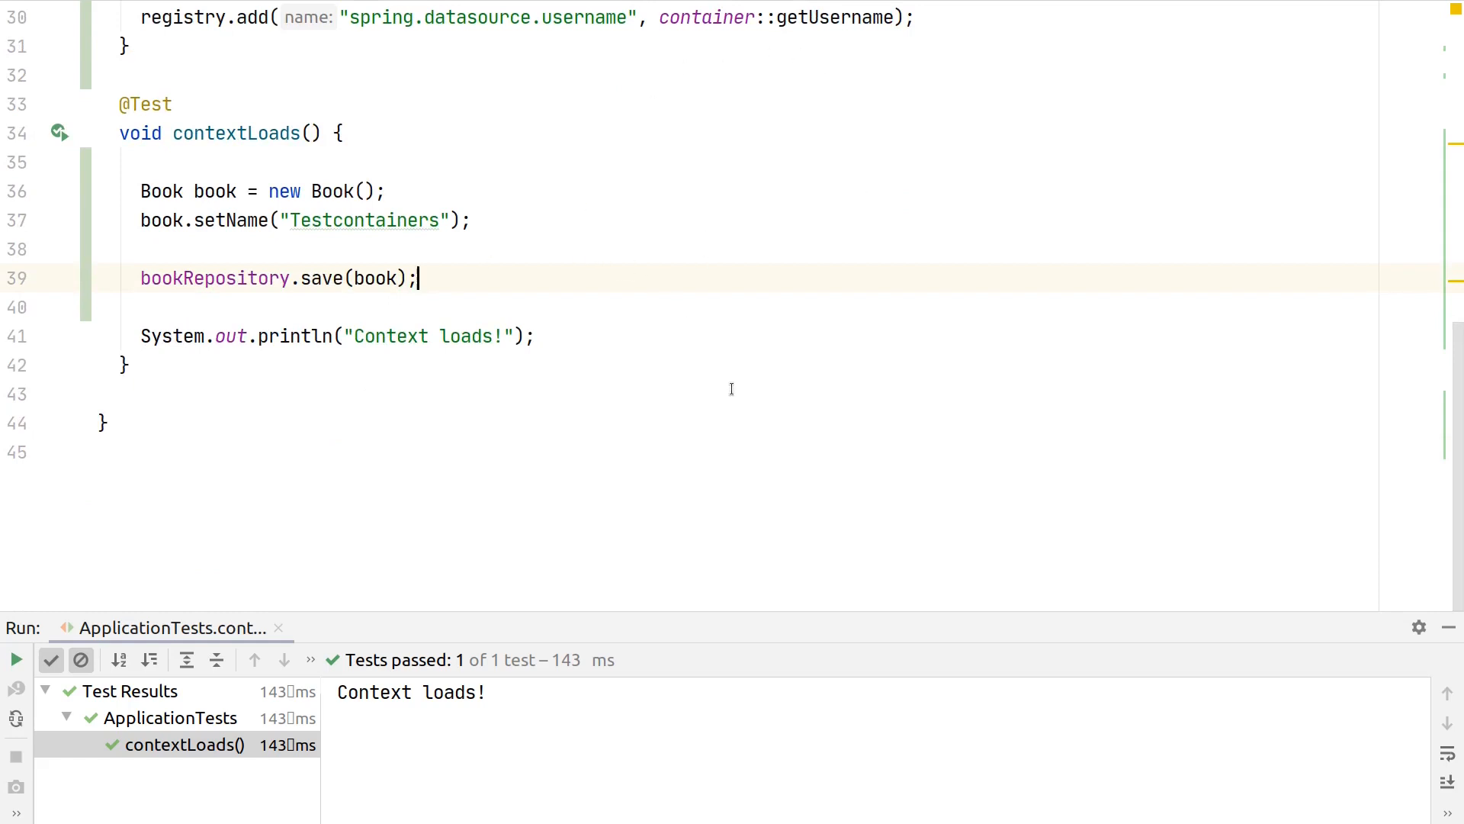
mouse_move(792, 280)
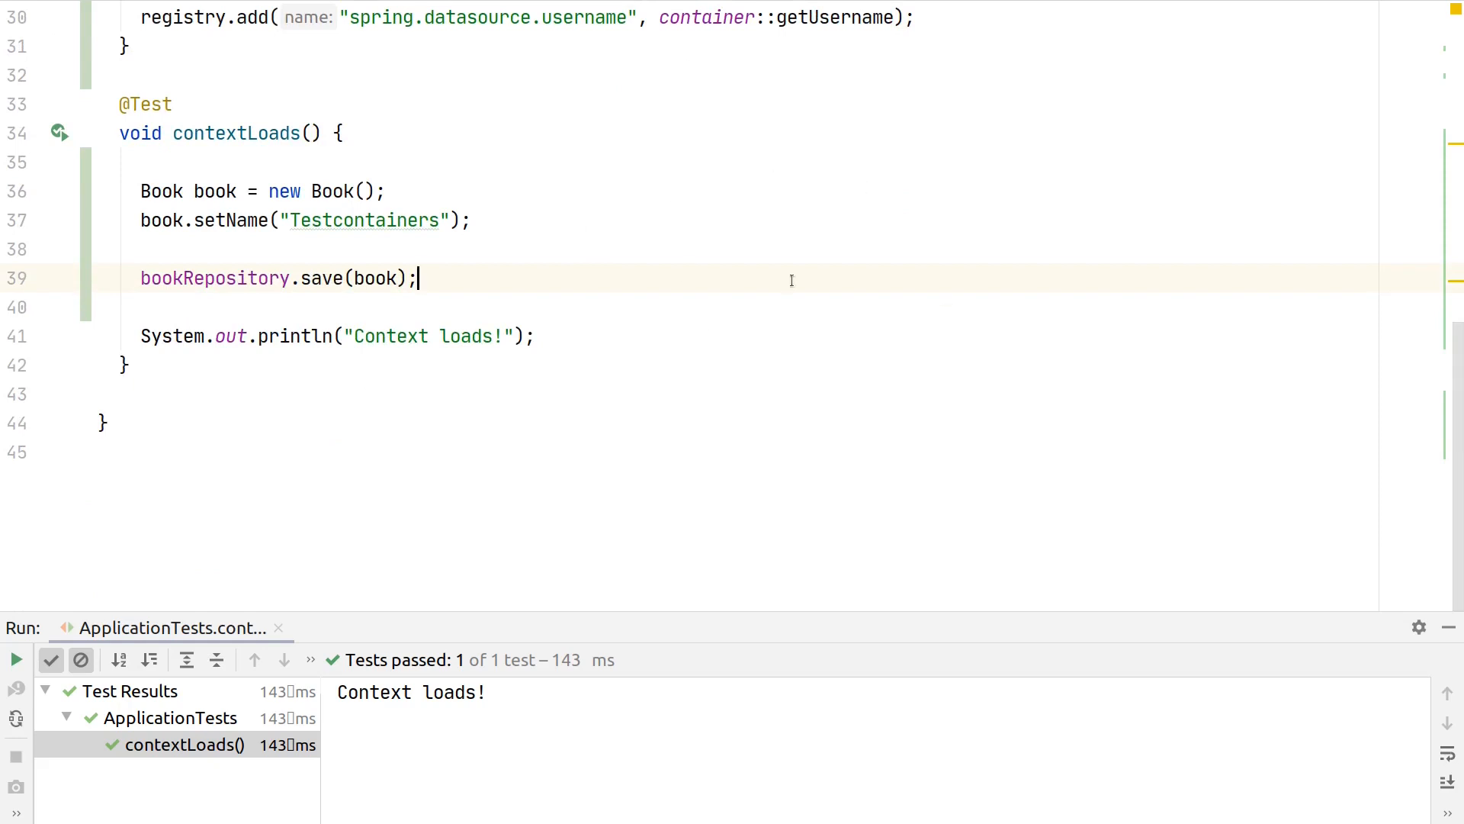
mouse_move(1275, 286)
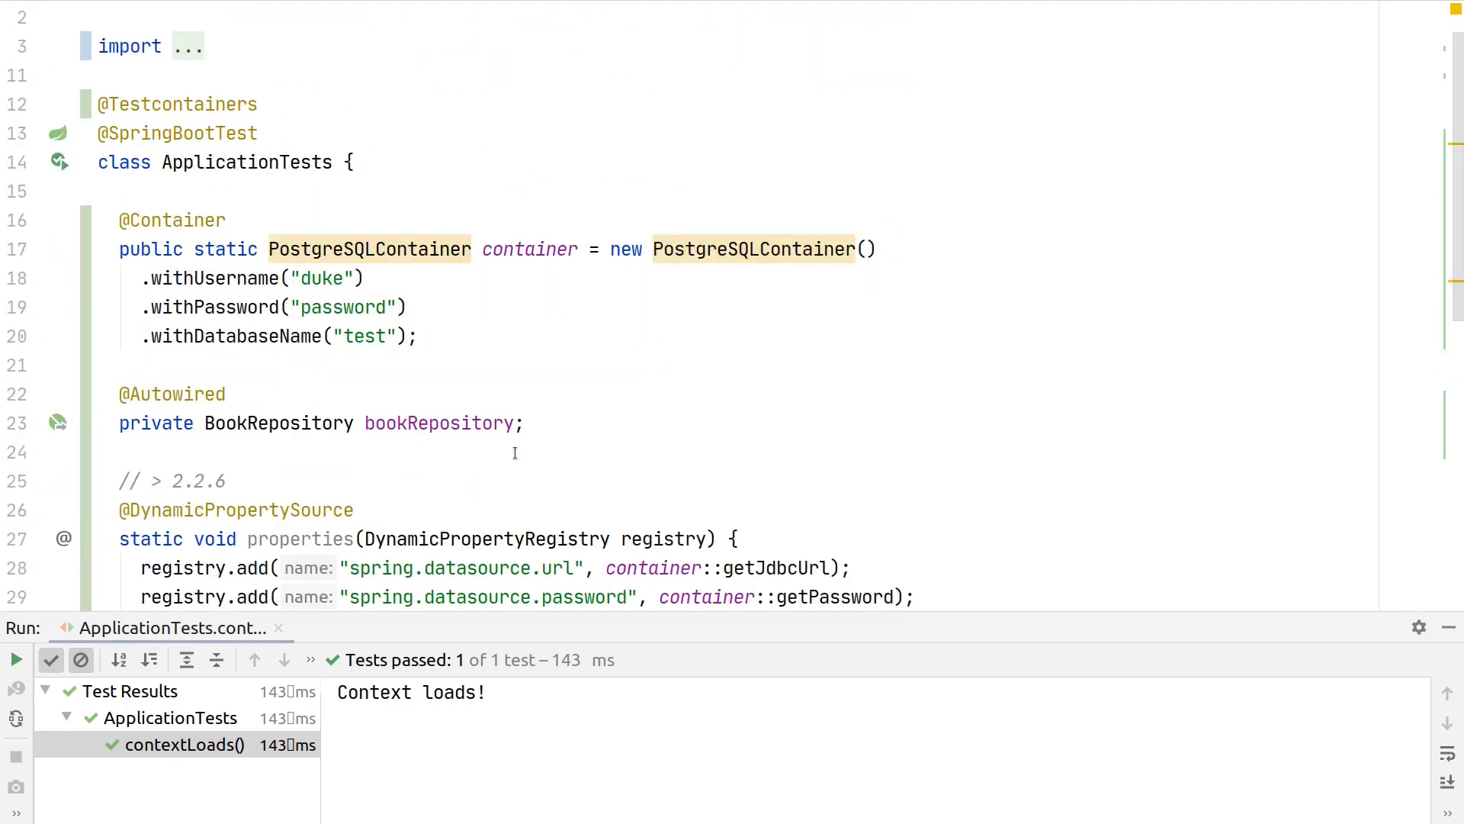
mouse_move(587, 436)
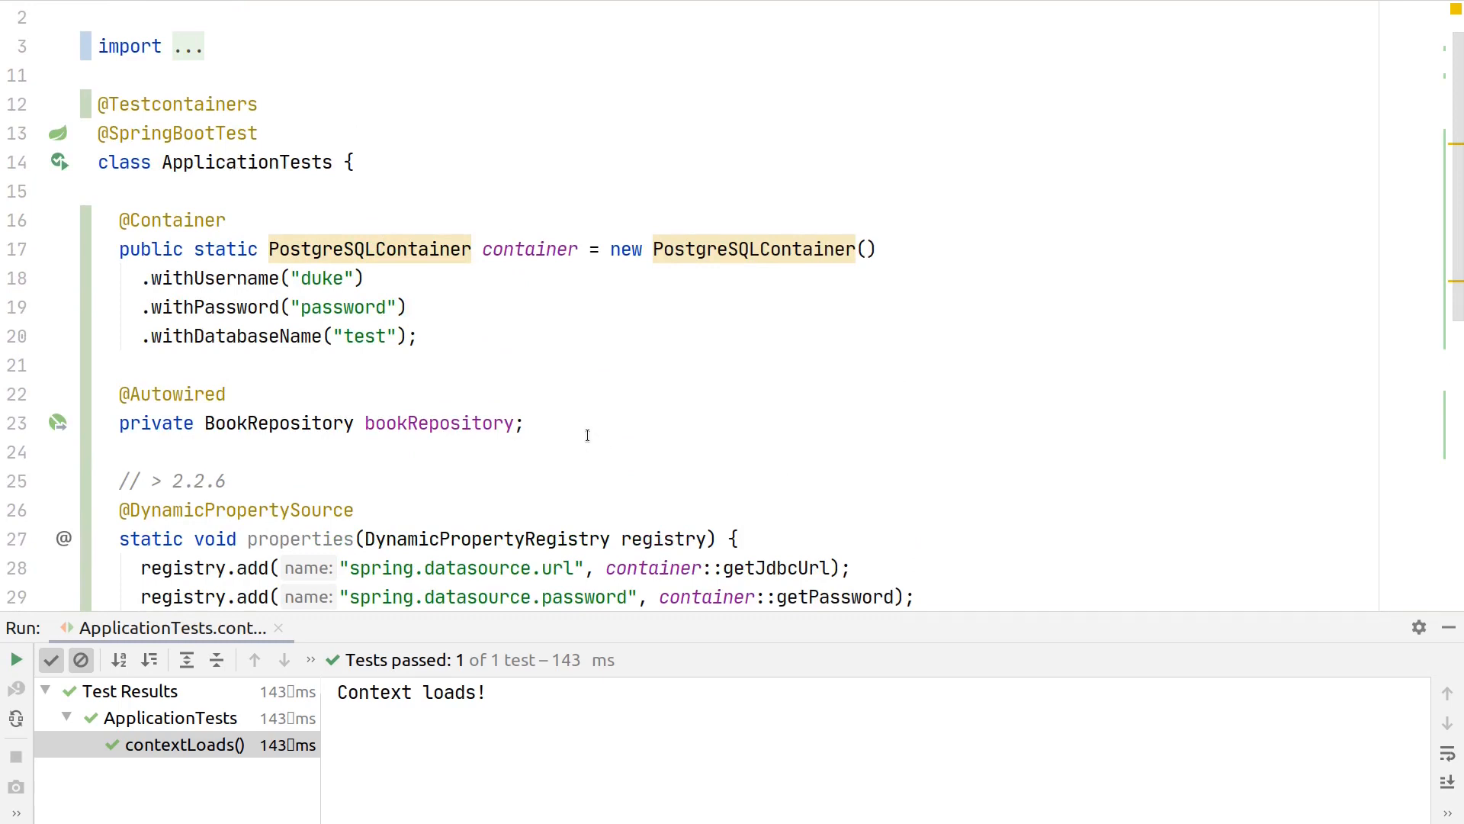
mouse_move(277, 472)
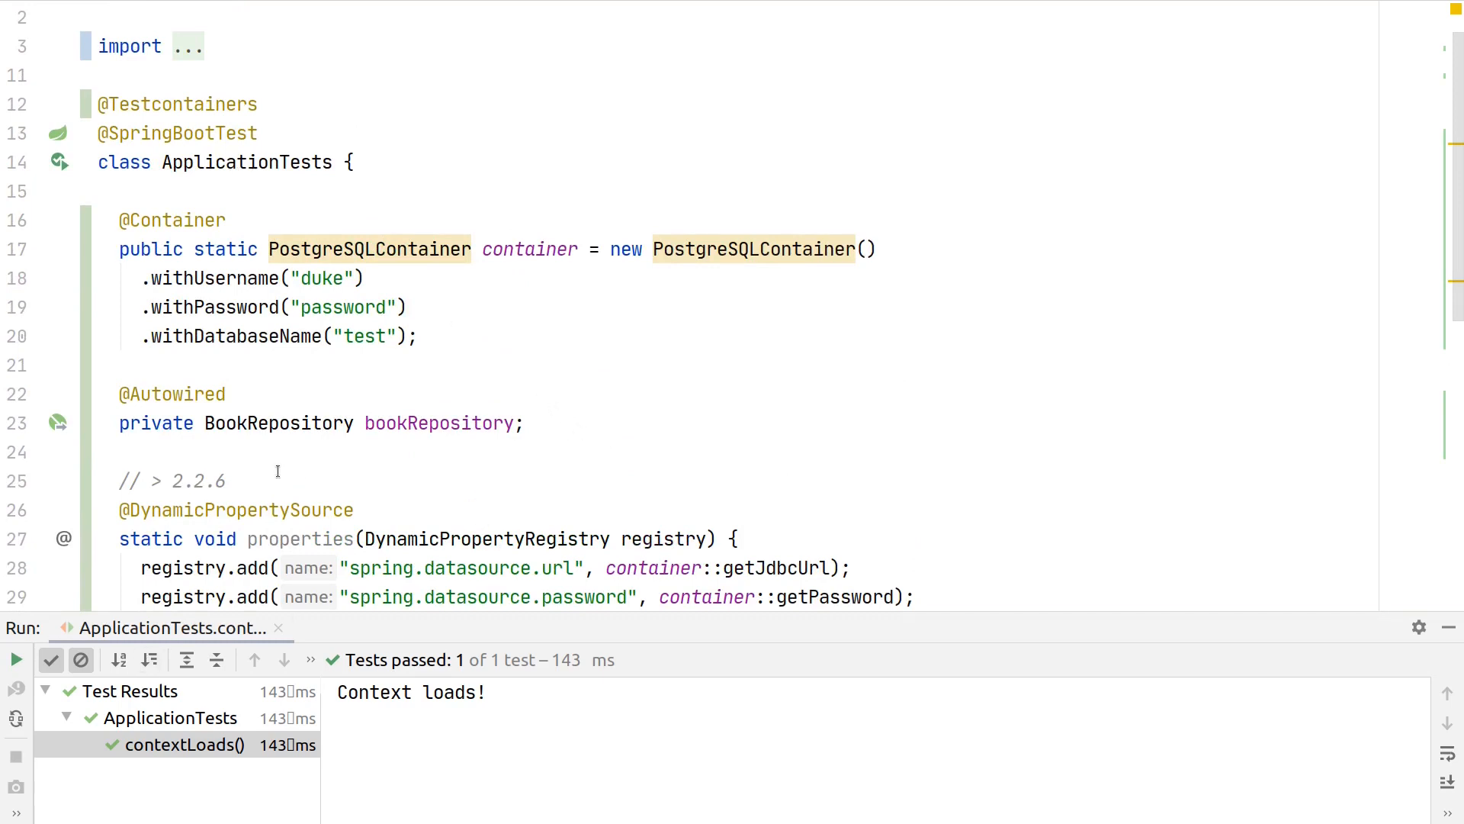
mouse_move(563, 361)
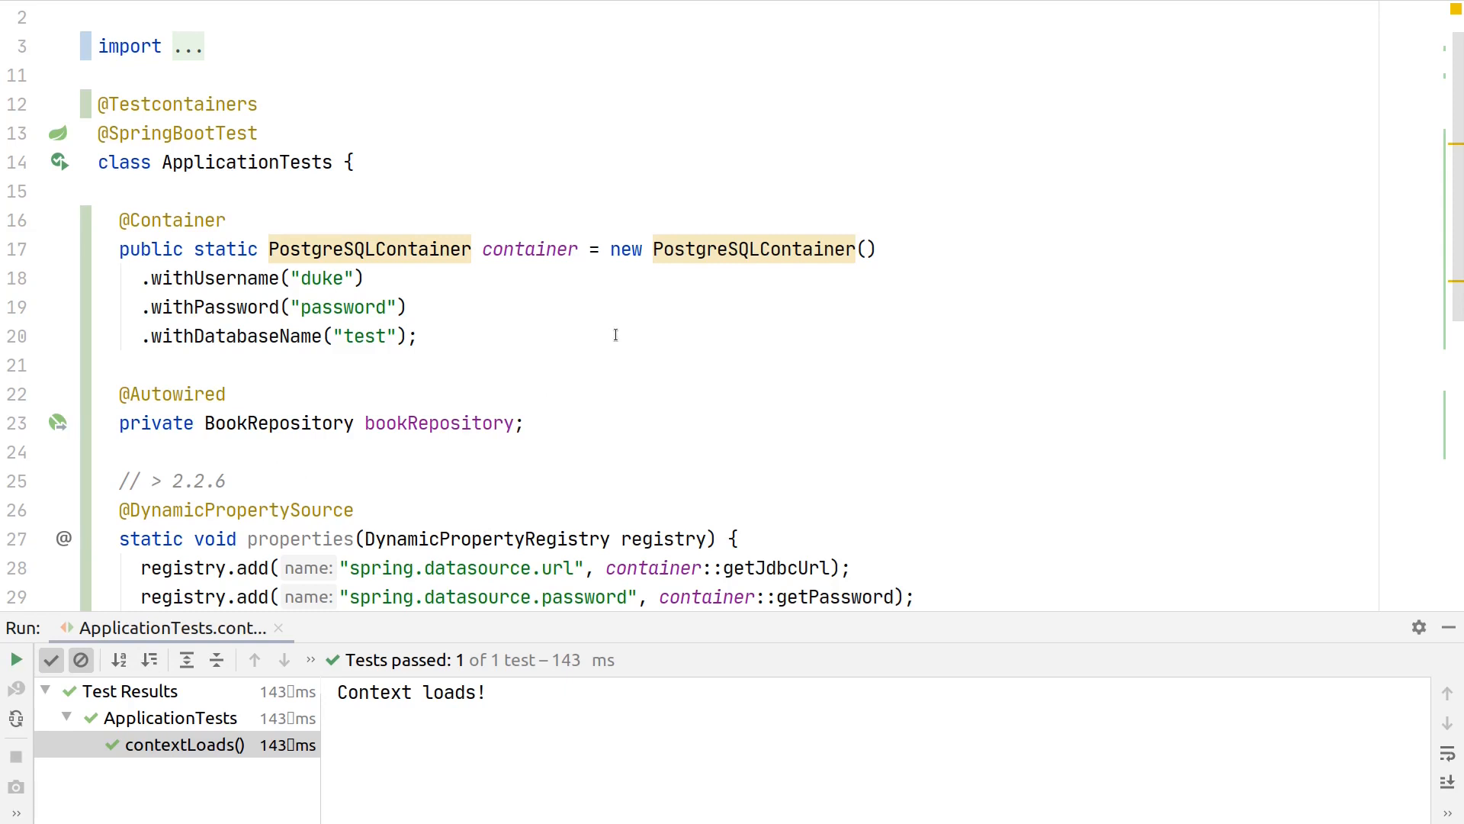
mouse_move(610, 329)
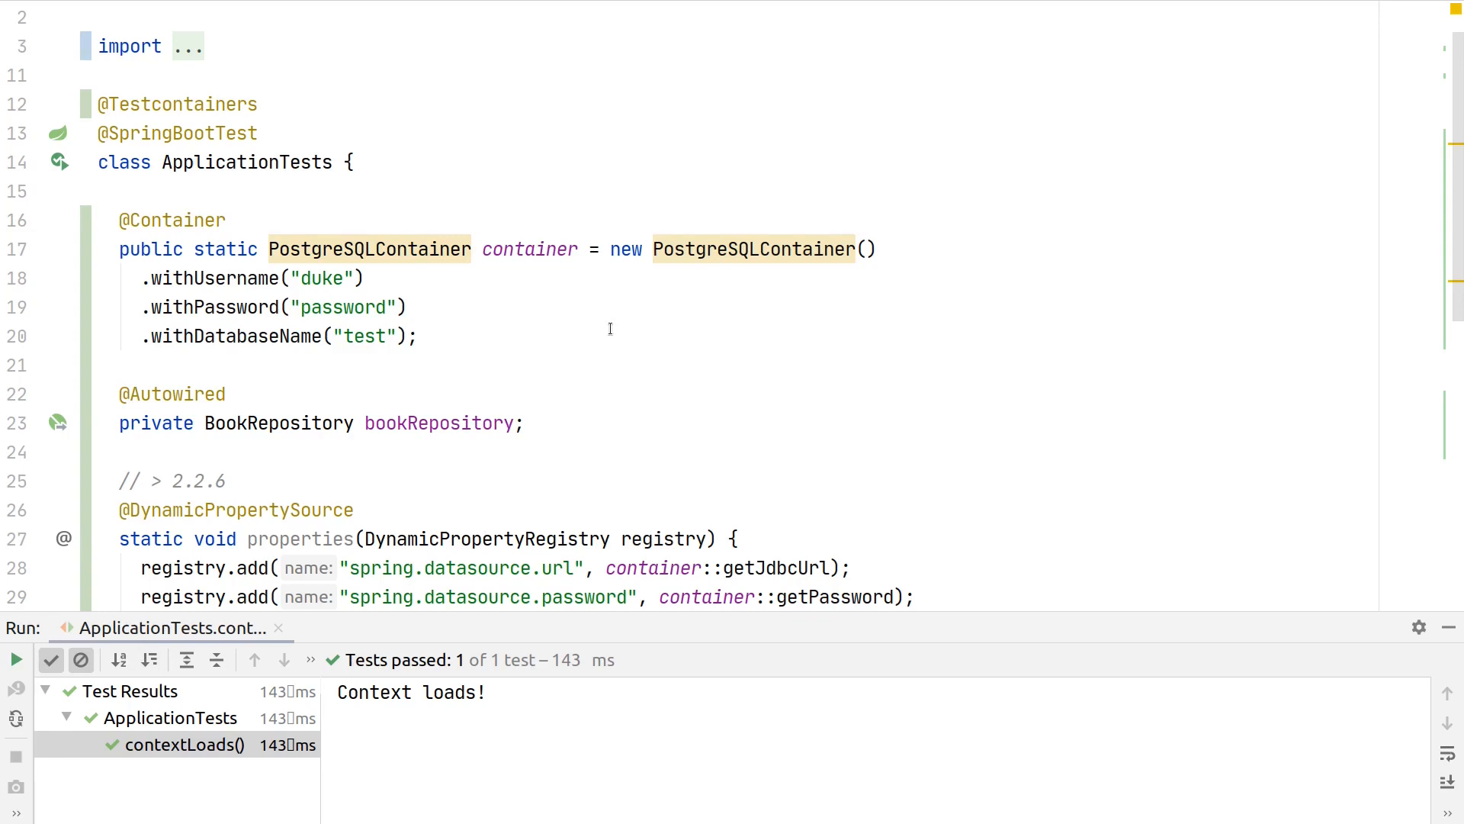